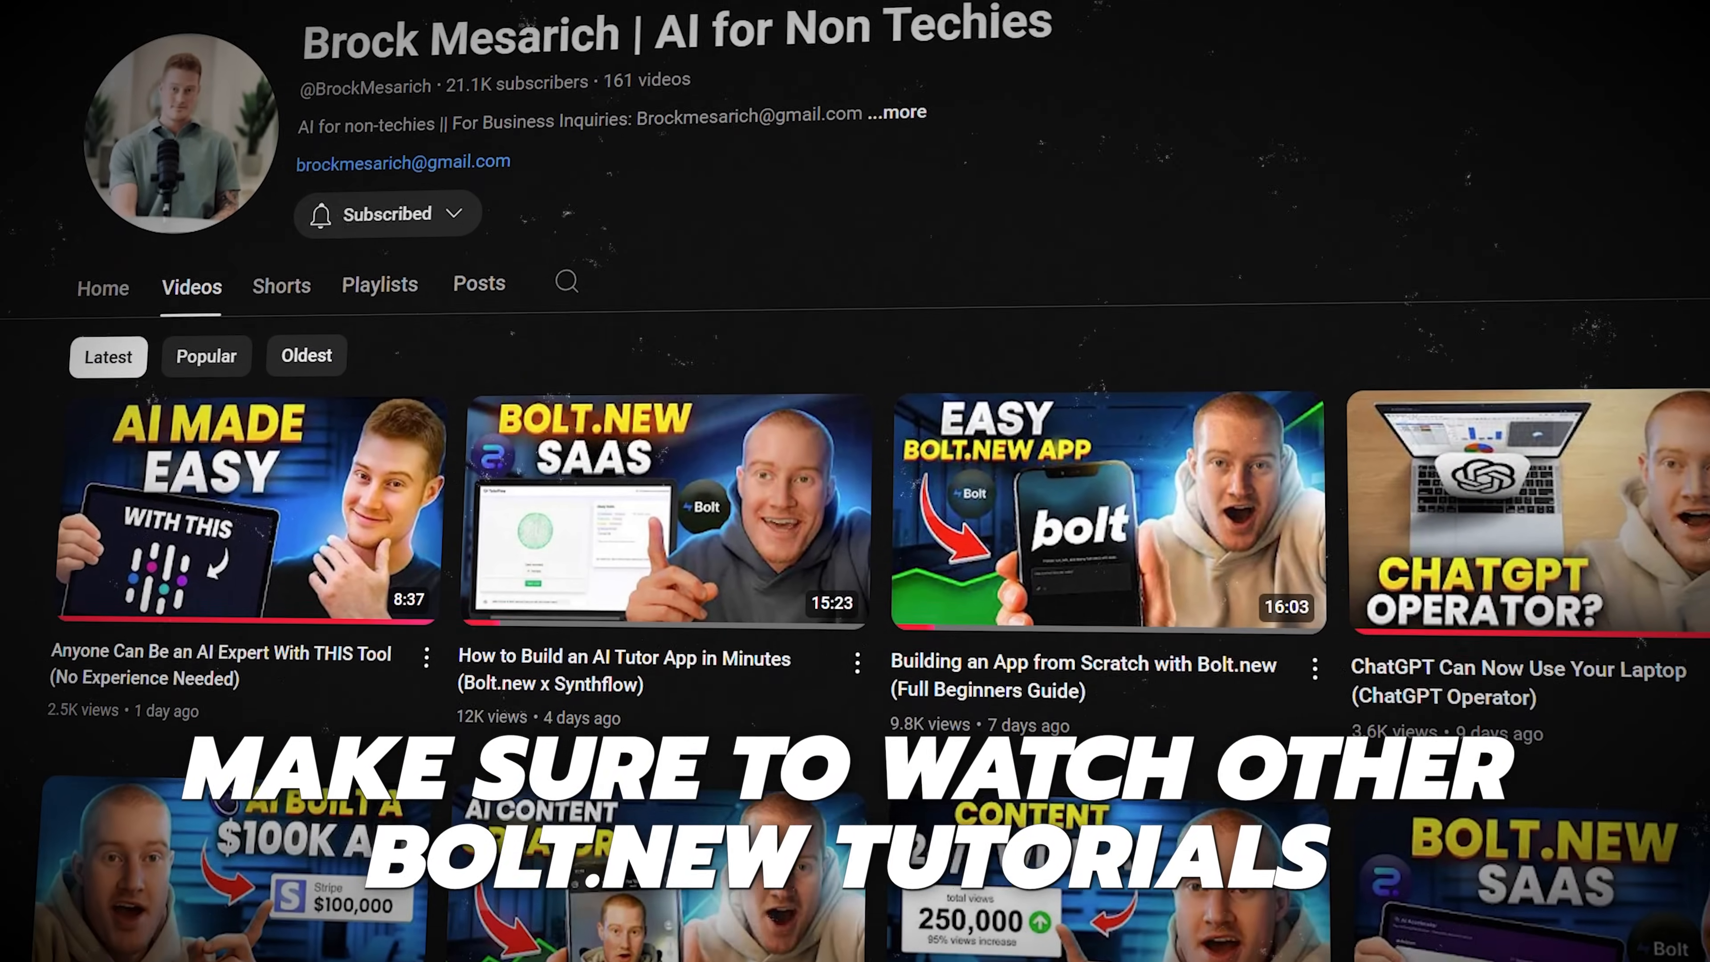
# Browse the 'note taking app' results and briefly view a task management design
pyautogui.scroll(-3)
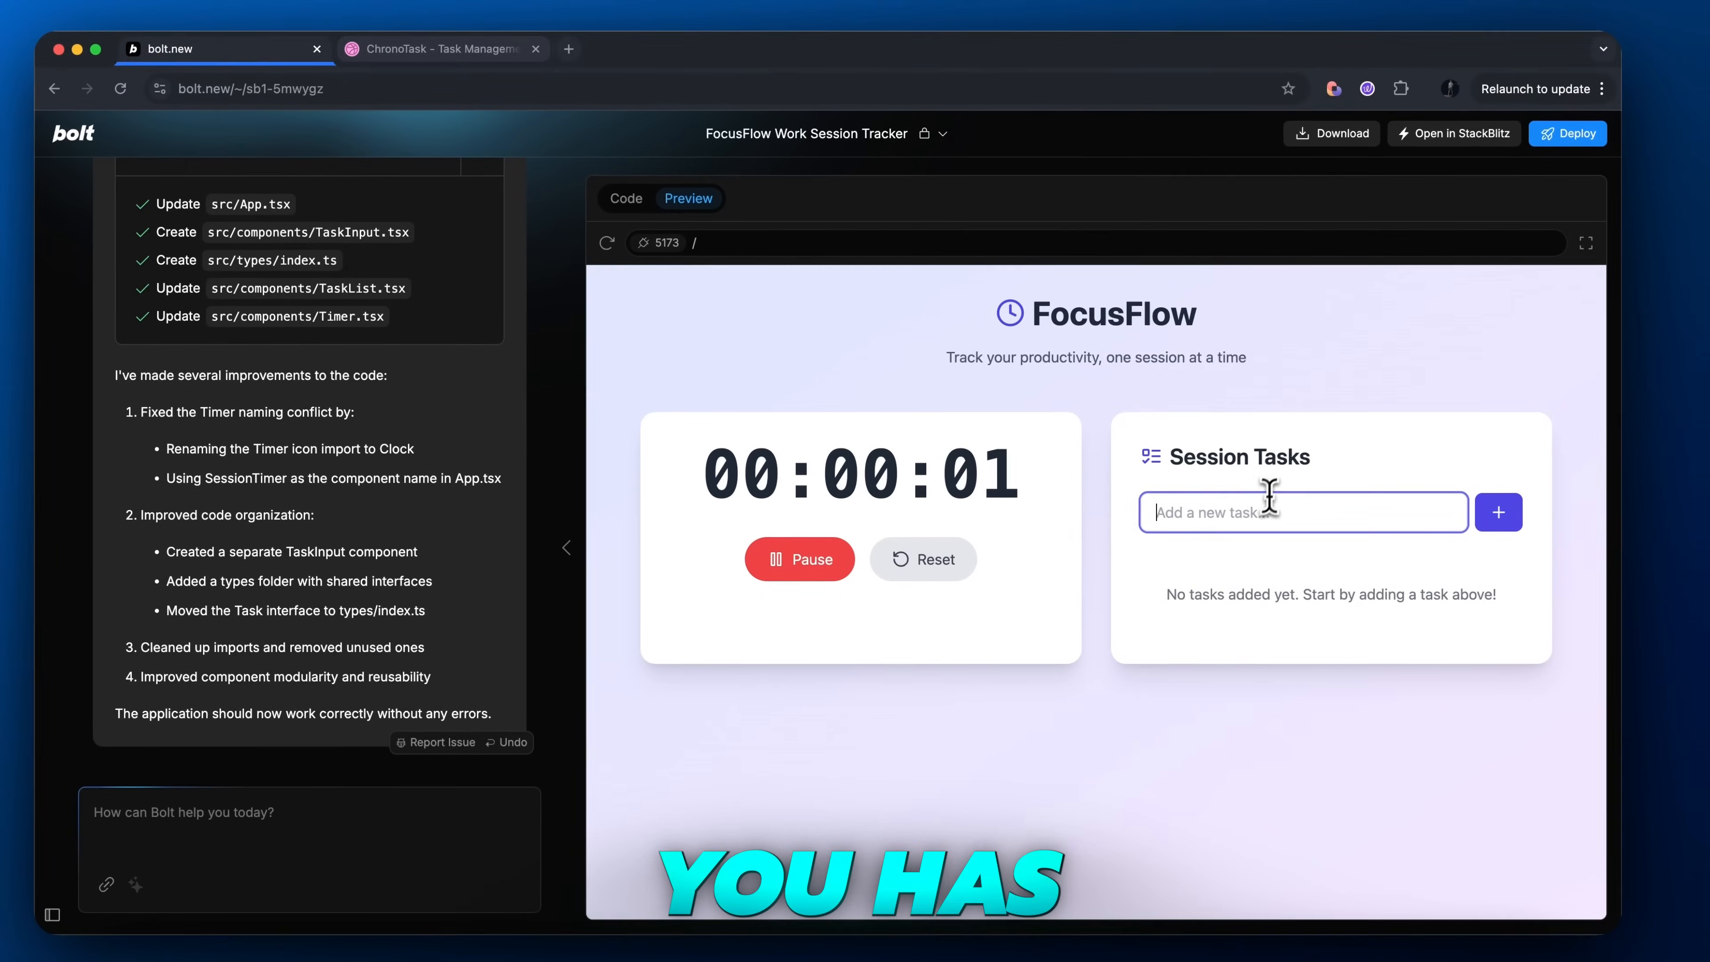
pyautogui.click(1498, 511)
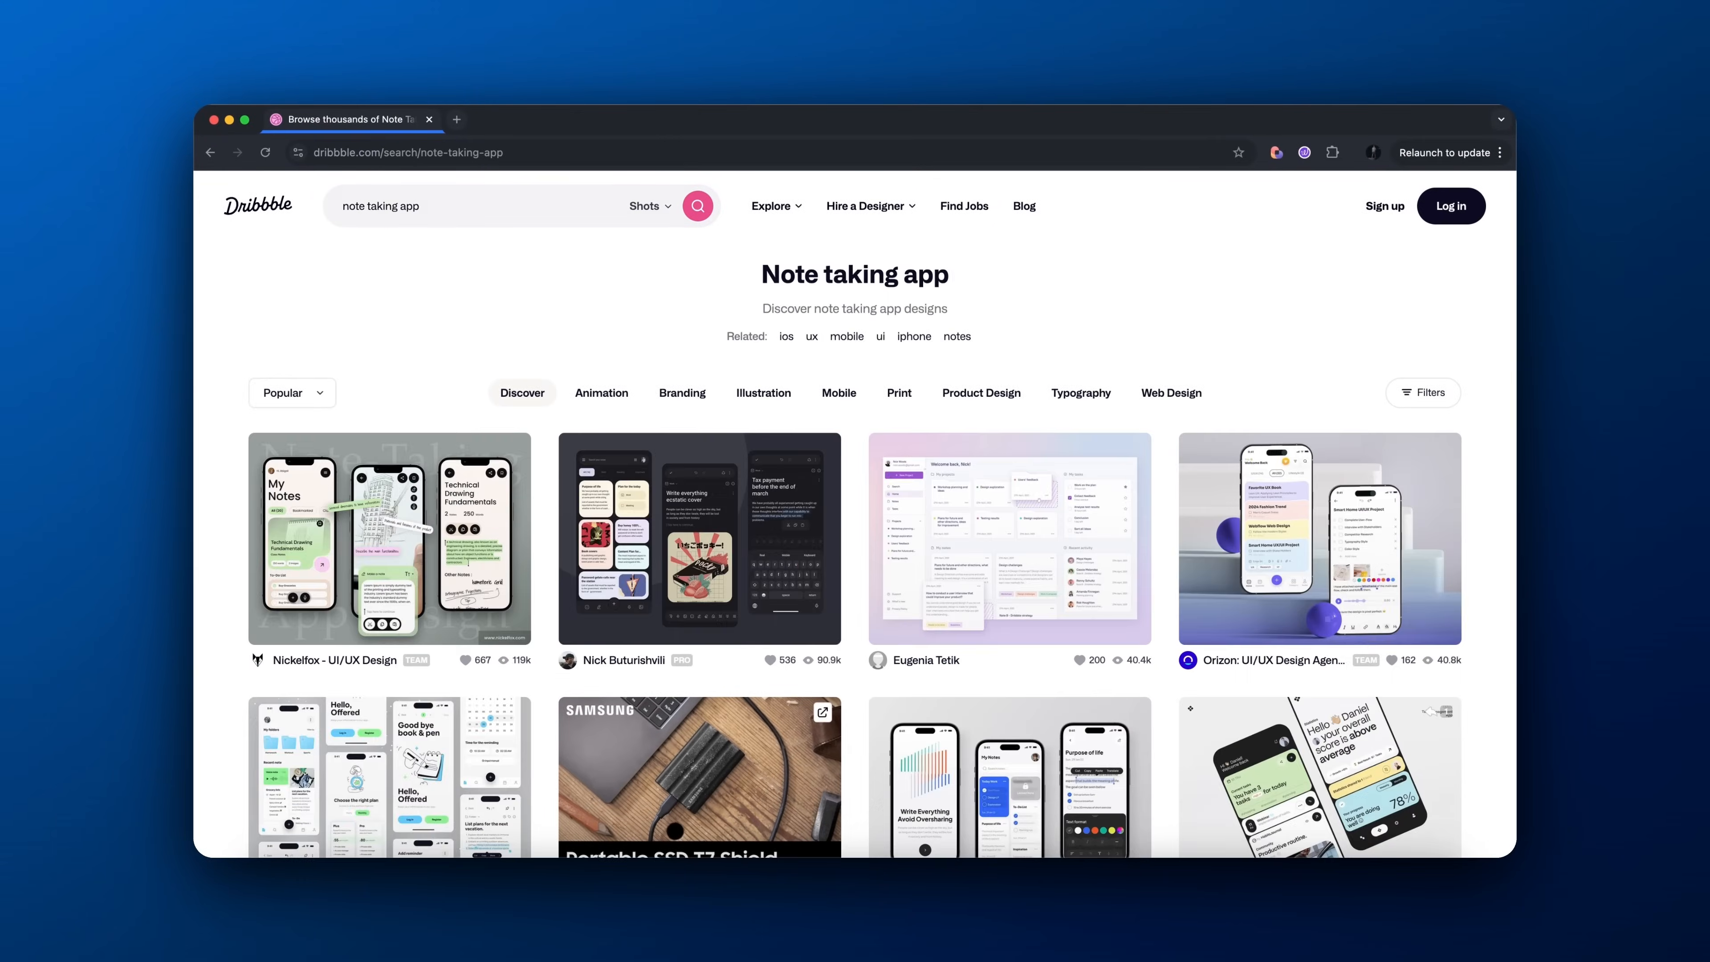
pyautogui.click(1009, 539)
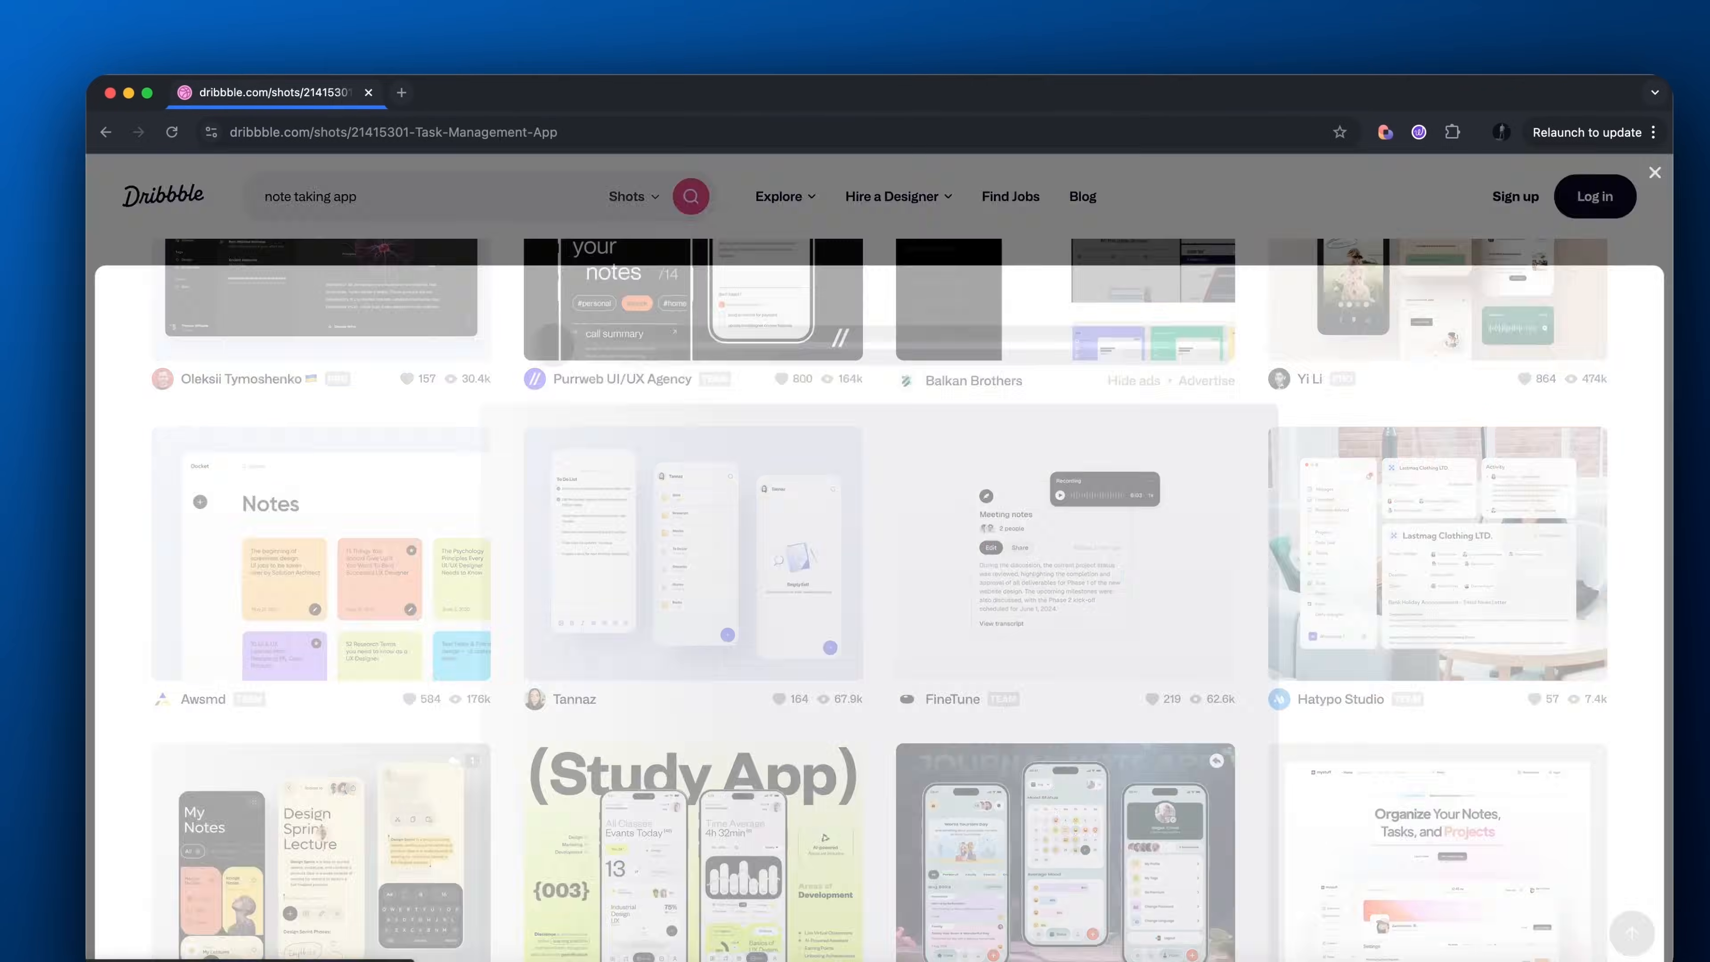
pyautogui.click(320, 554)
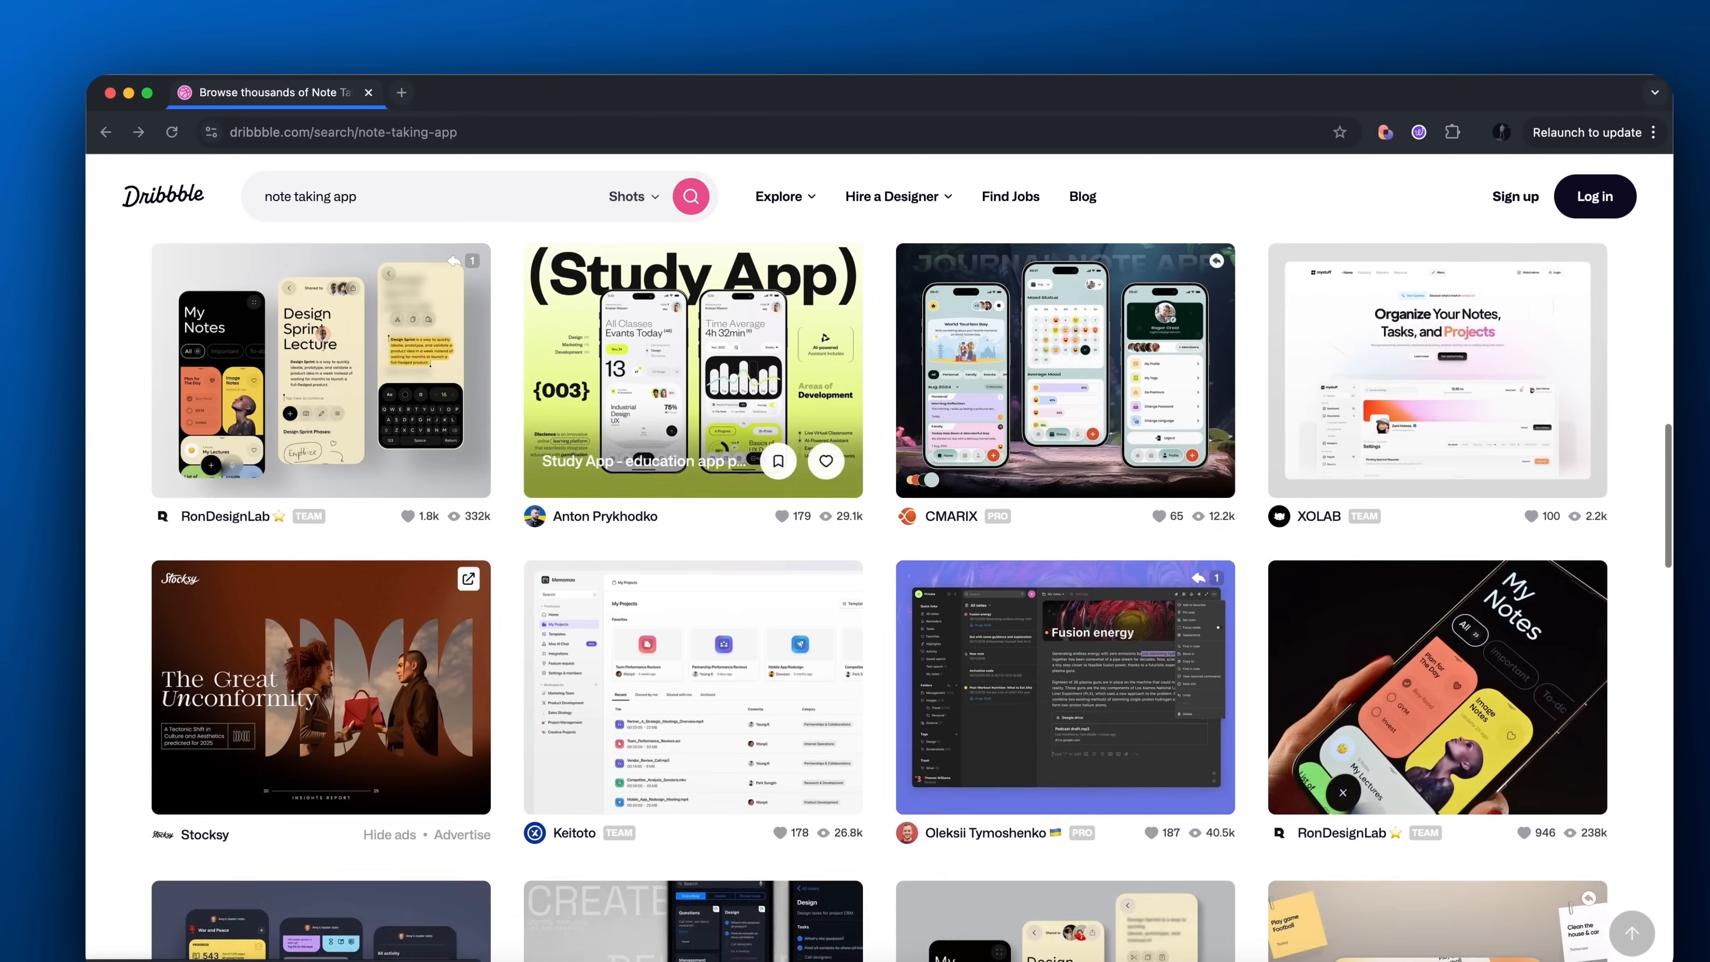
# Scroll further through the results and open the ChronoTask task management shot by Outcrowd
pyautogui.scroll(-3)
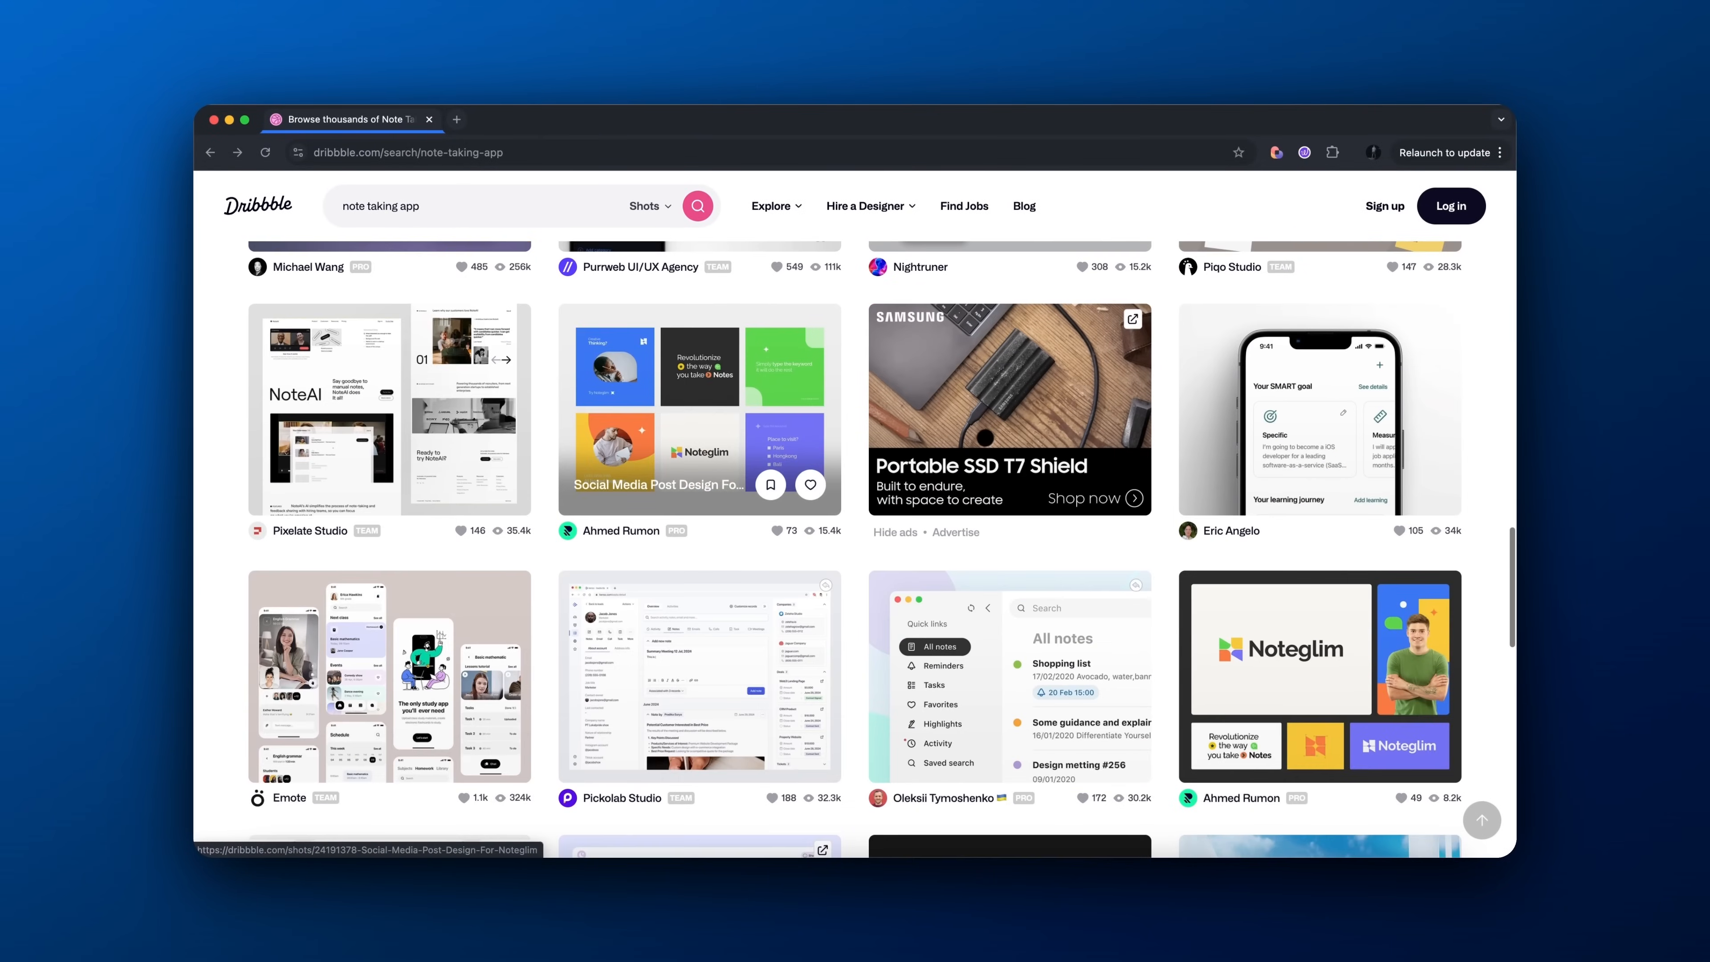
pyautogui.scroll(-3)
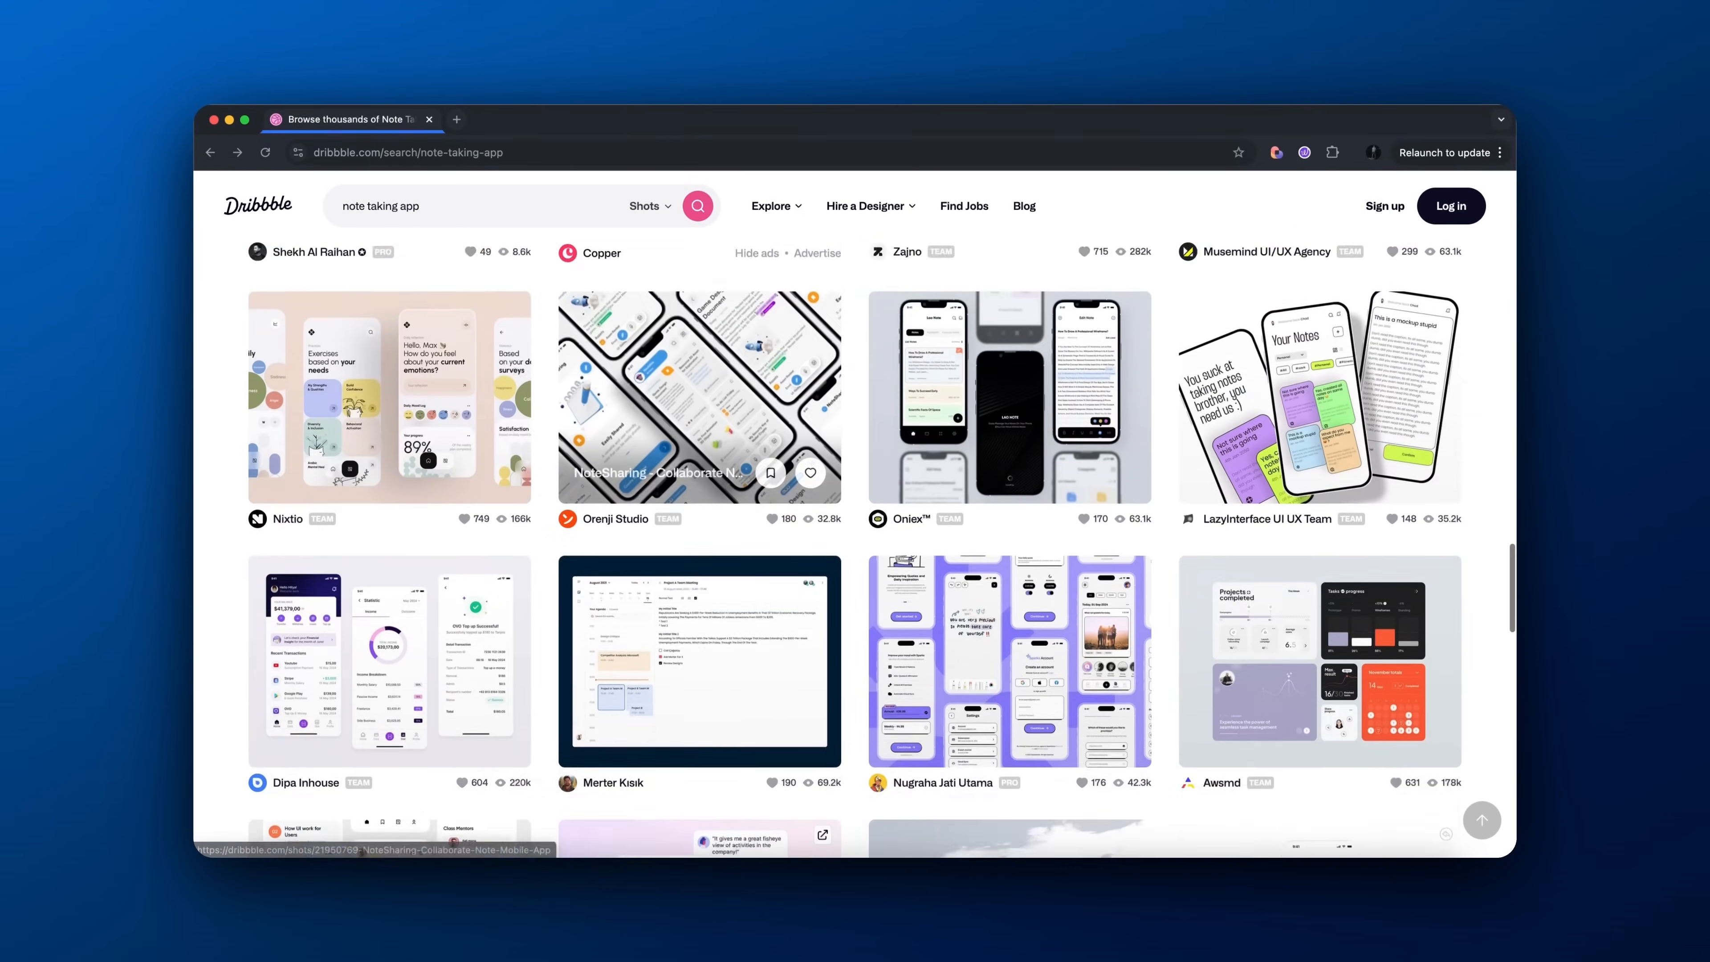
pyautogui.scroll(-3)
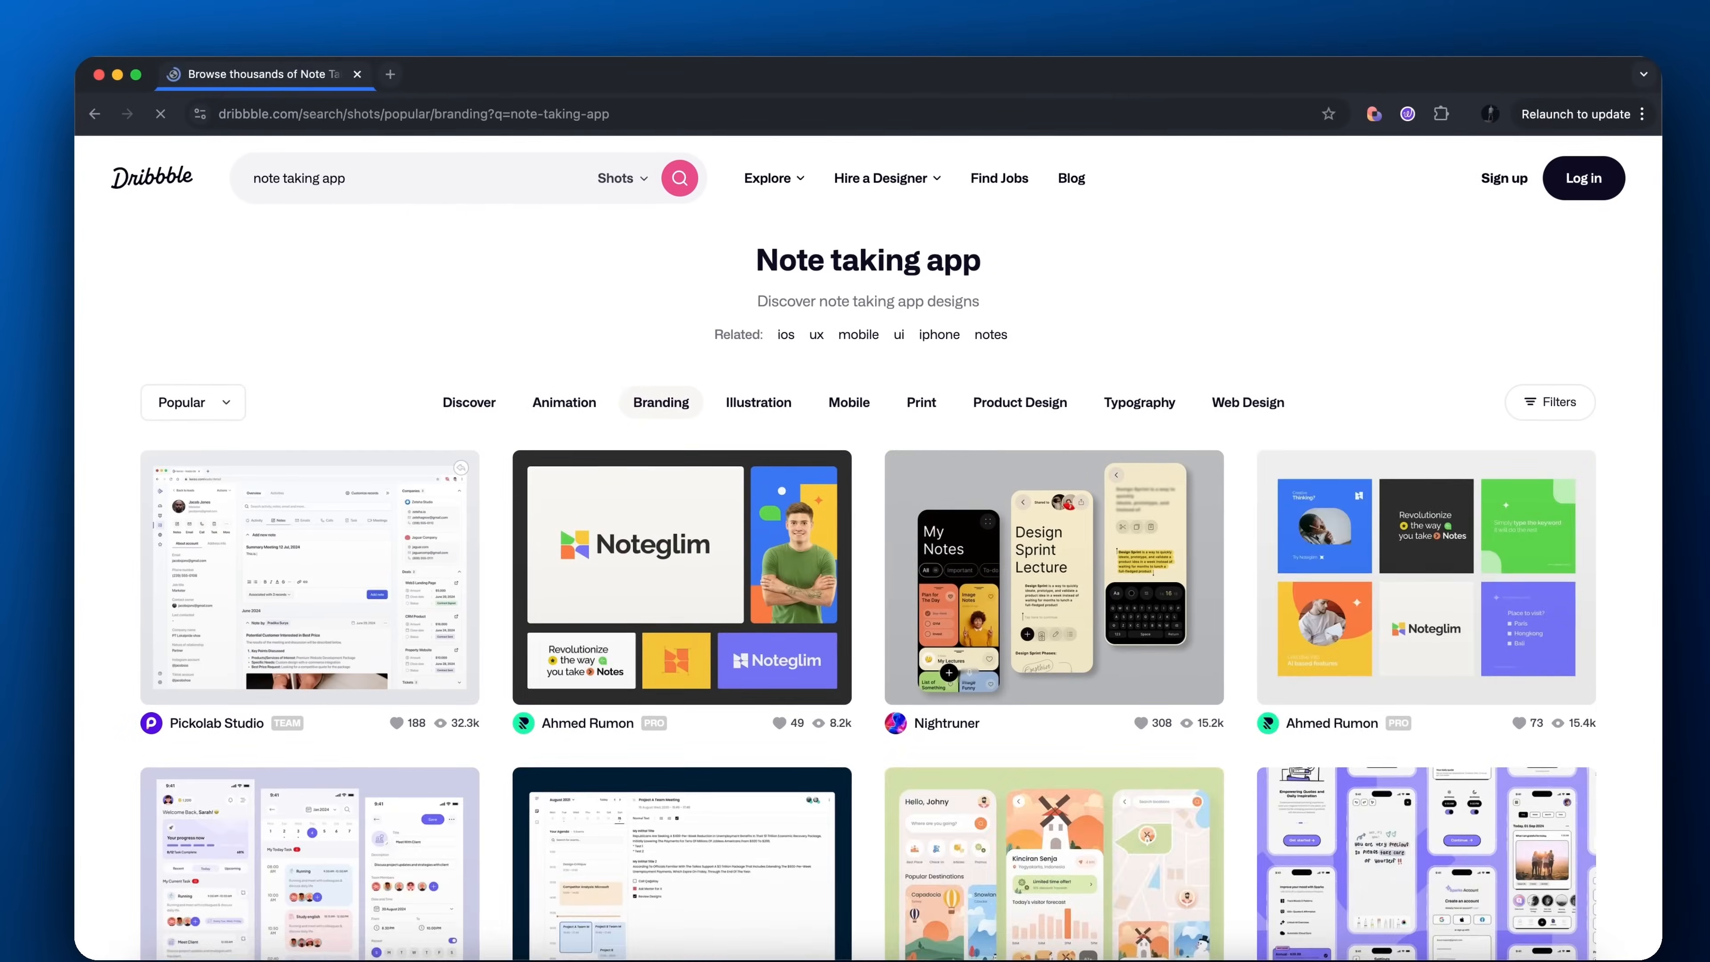
pyautogui.scroll(-3)
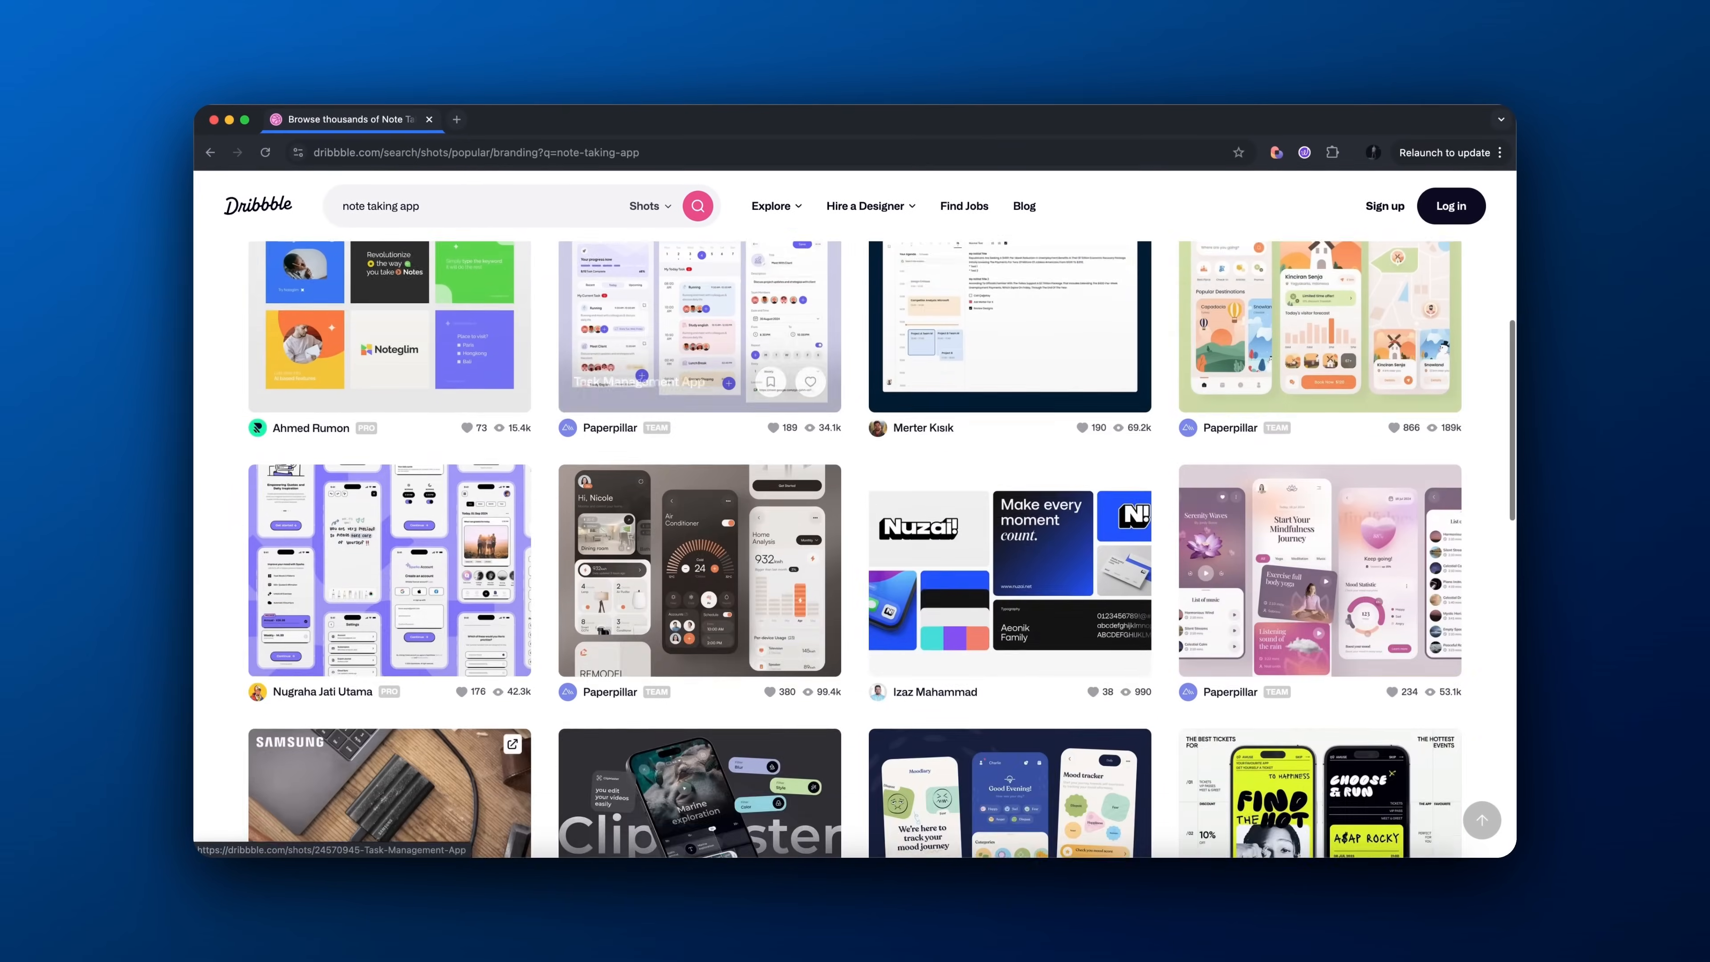
pyautogui.click(698, 571)
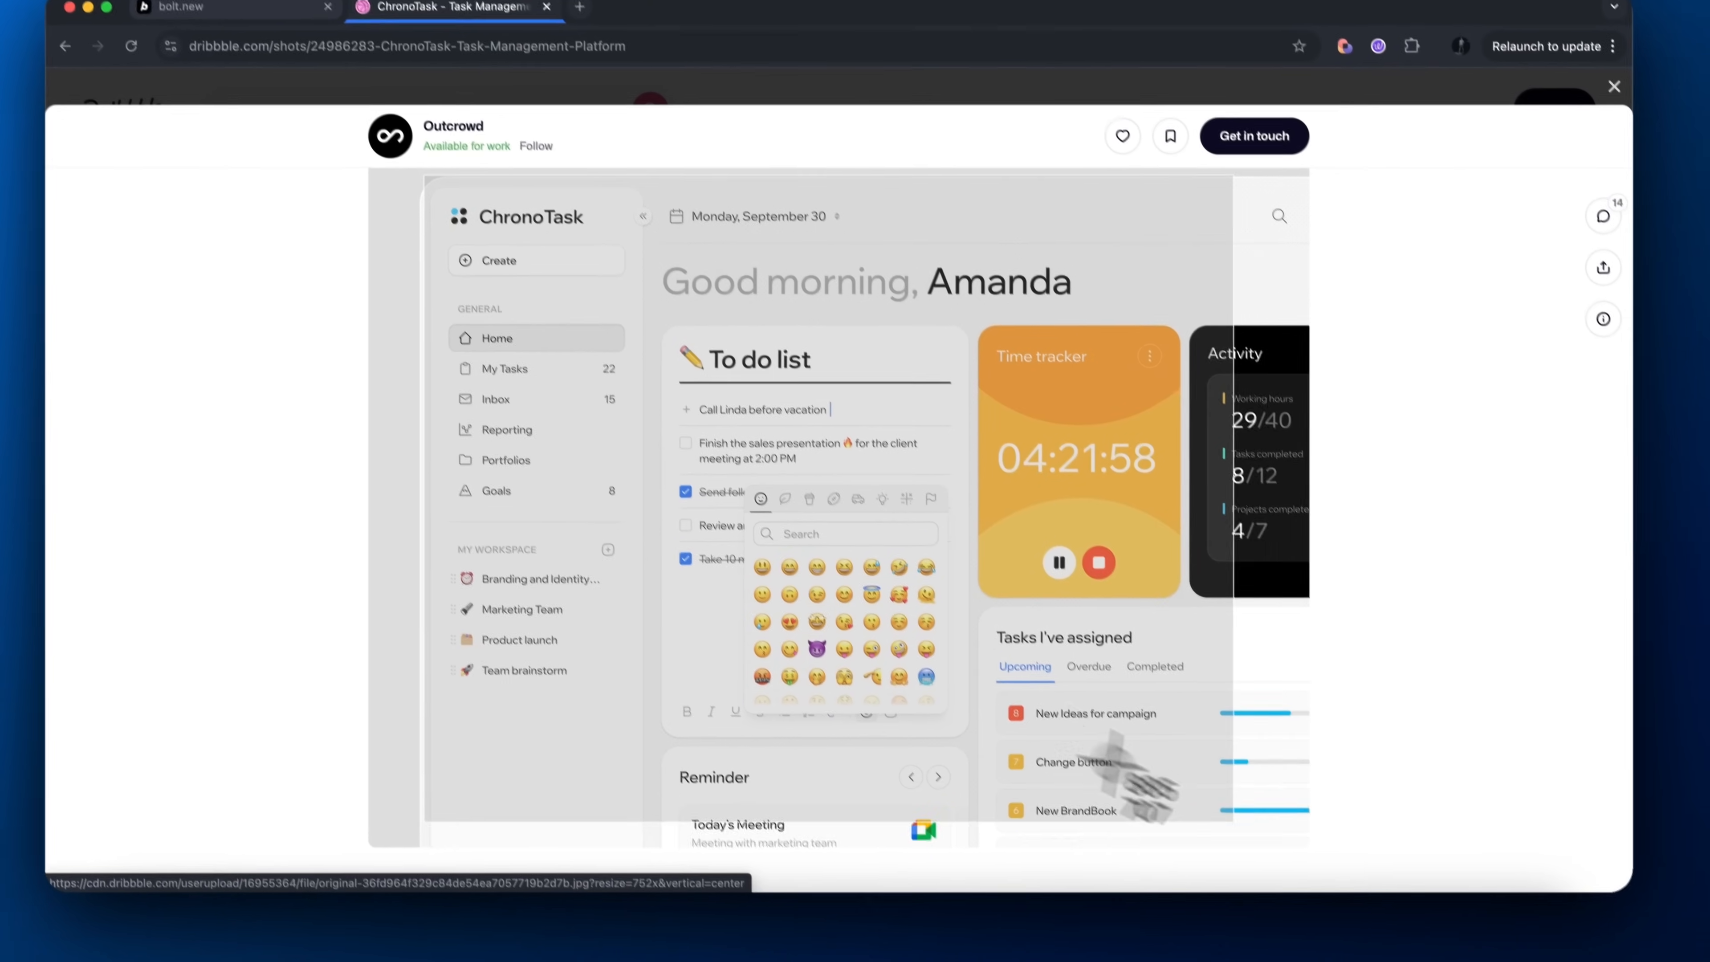
# Switch to Bolt.new and focus the prompt box to attach the ChronoTask screenshot
pyautogui.click(219, 9)
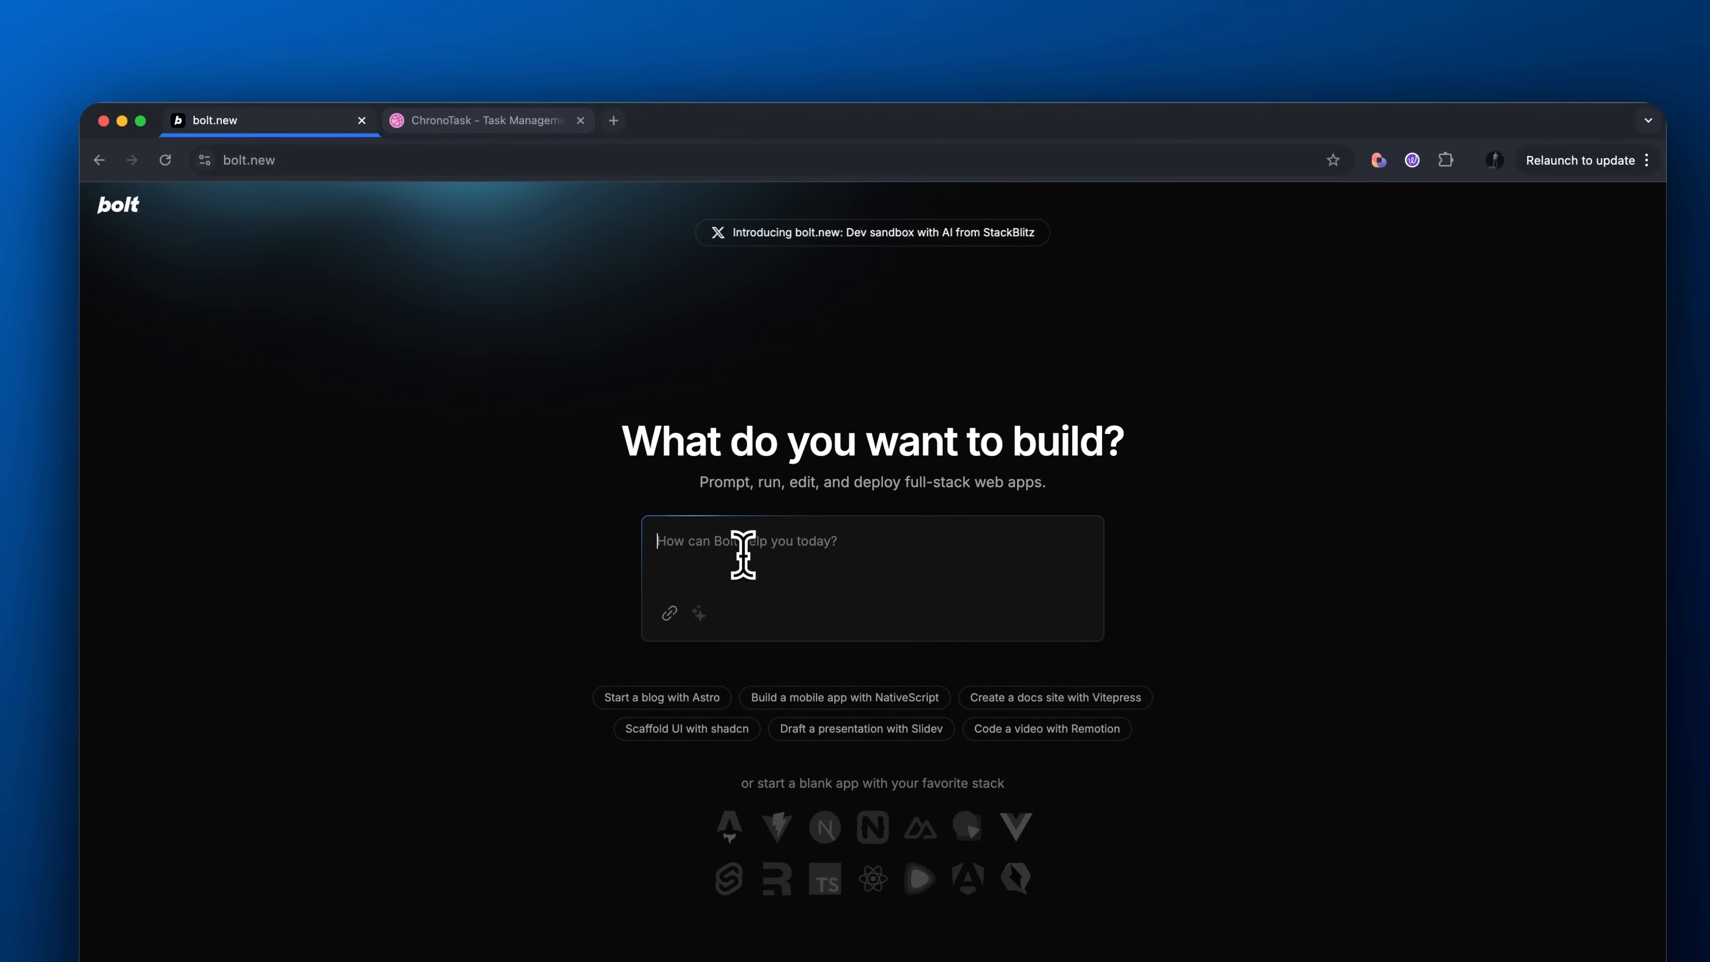
pyautogui.click(486, 121)
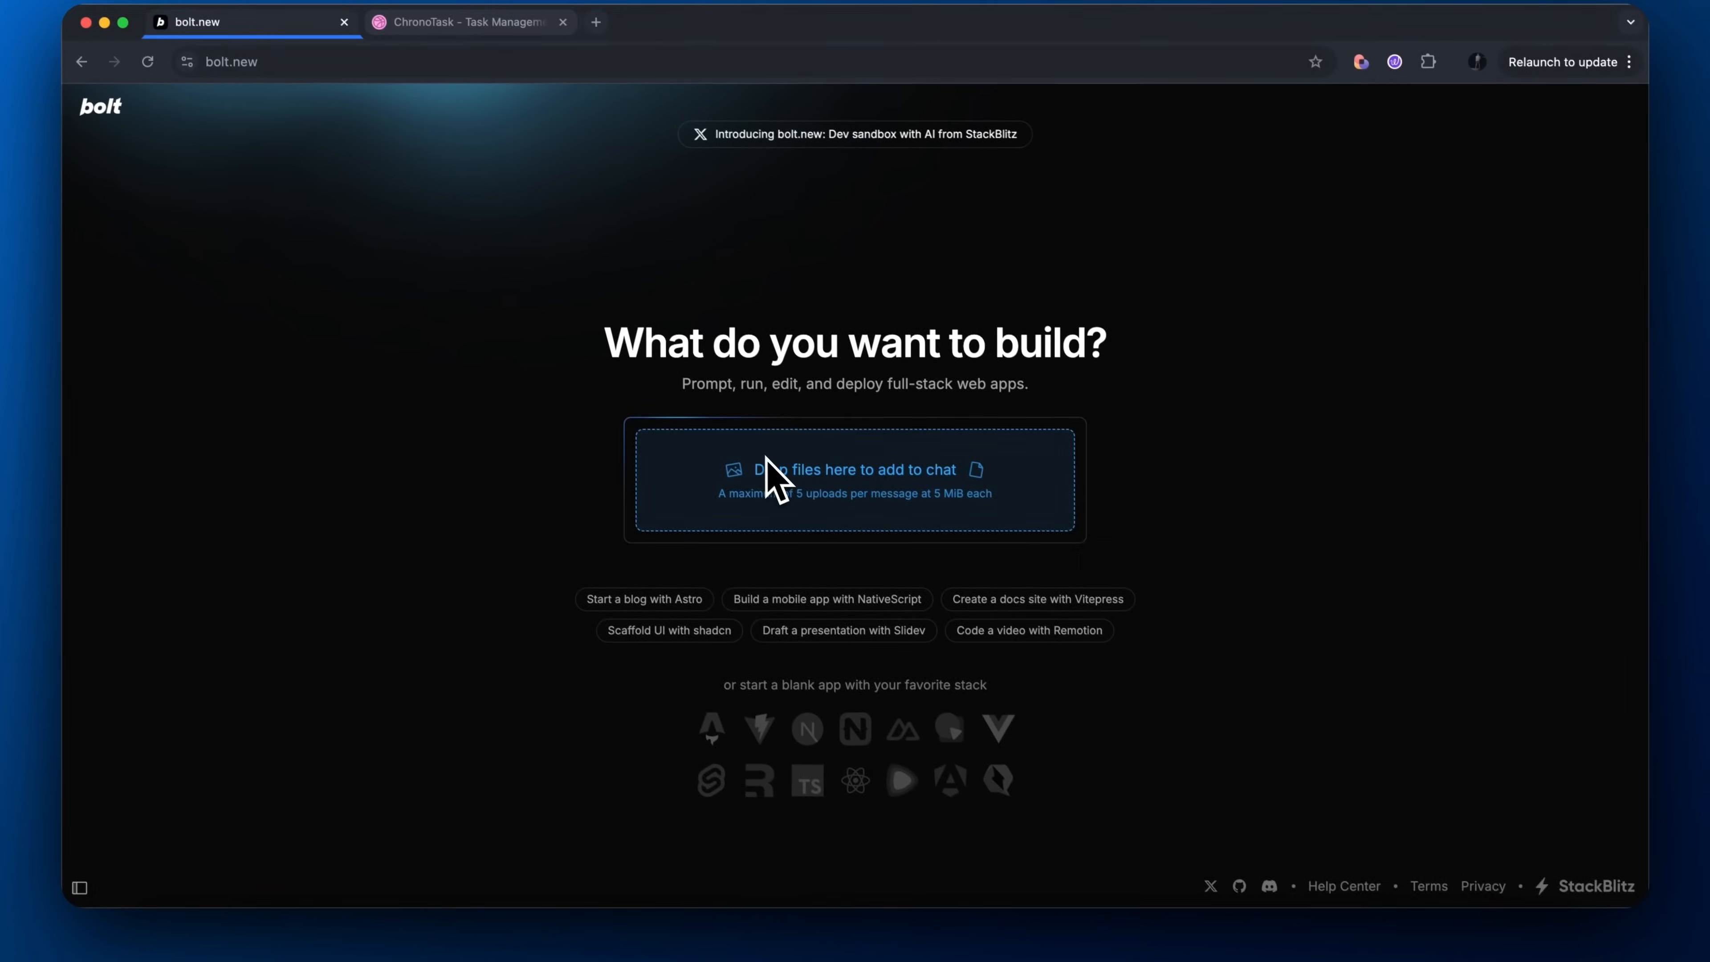
# Send a prompt for FocusFlow, a work session tracker with stopwatch timer and task list, styled like the screenshot
pyautogui.write('Lets build an app that has the feel of this but has a')
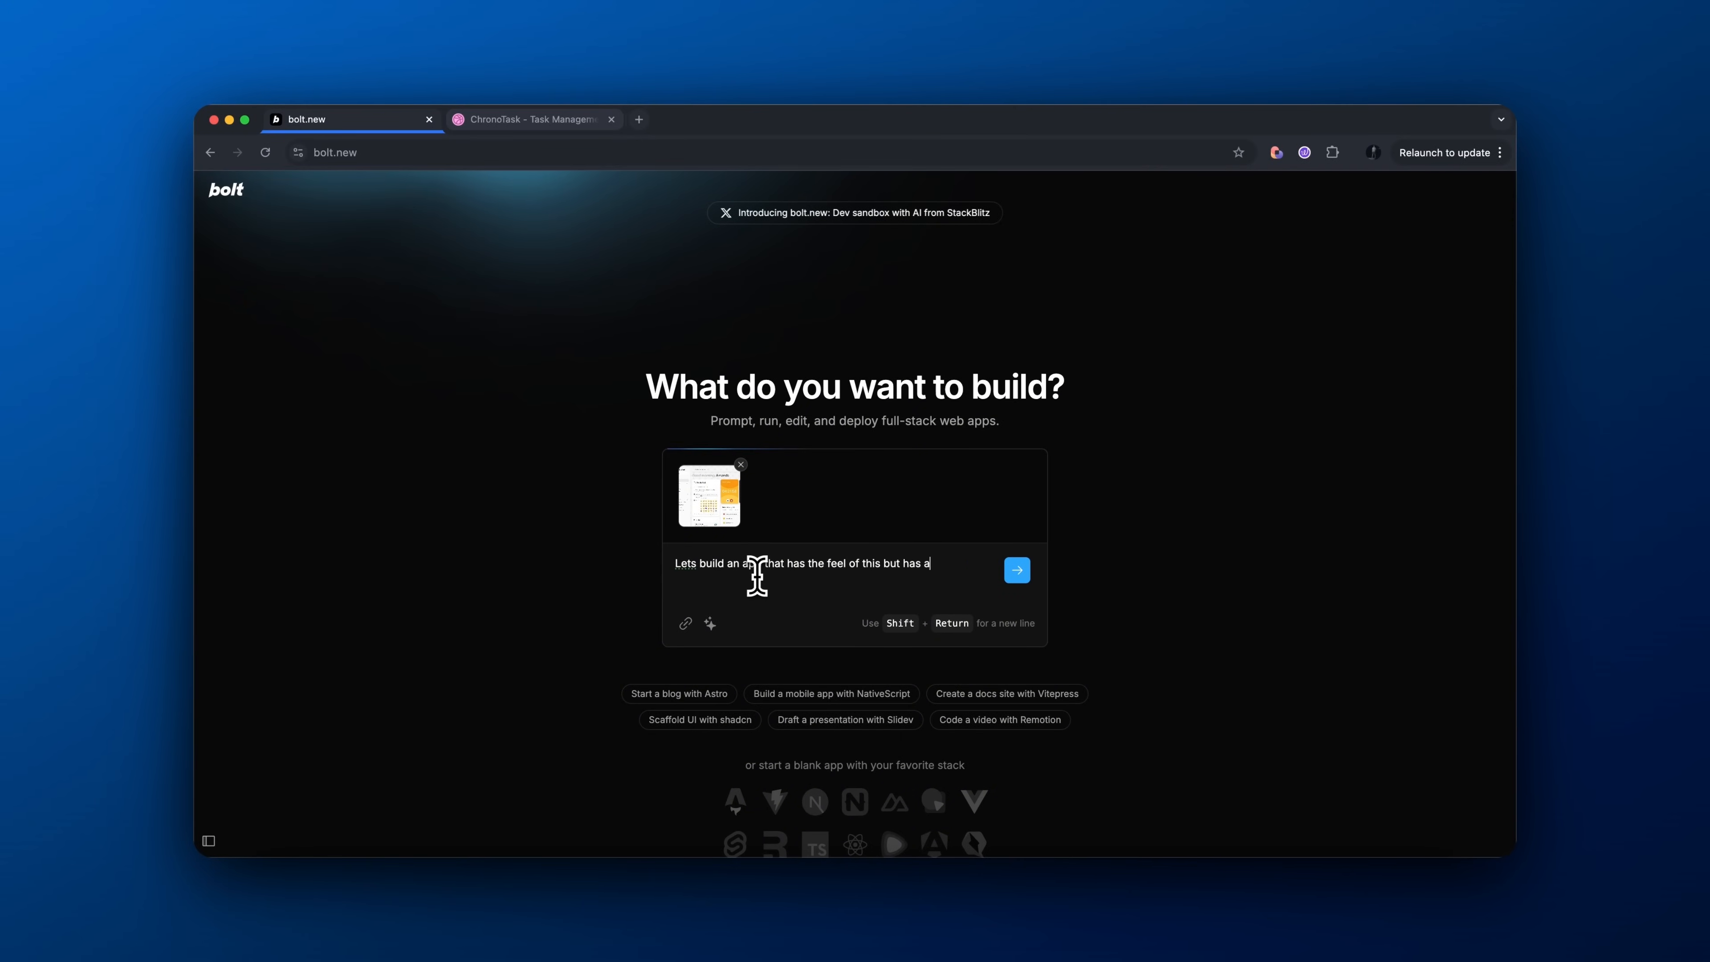
pyautogui.write('different functionality. The app is going to be a work session tracker called FocusF')
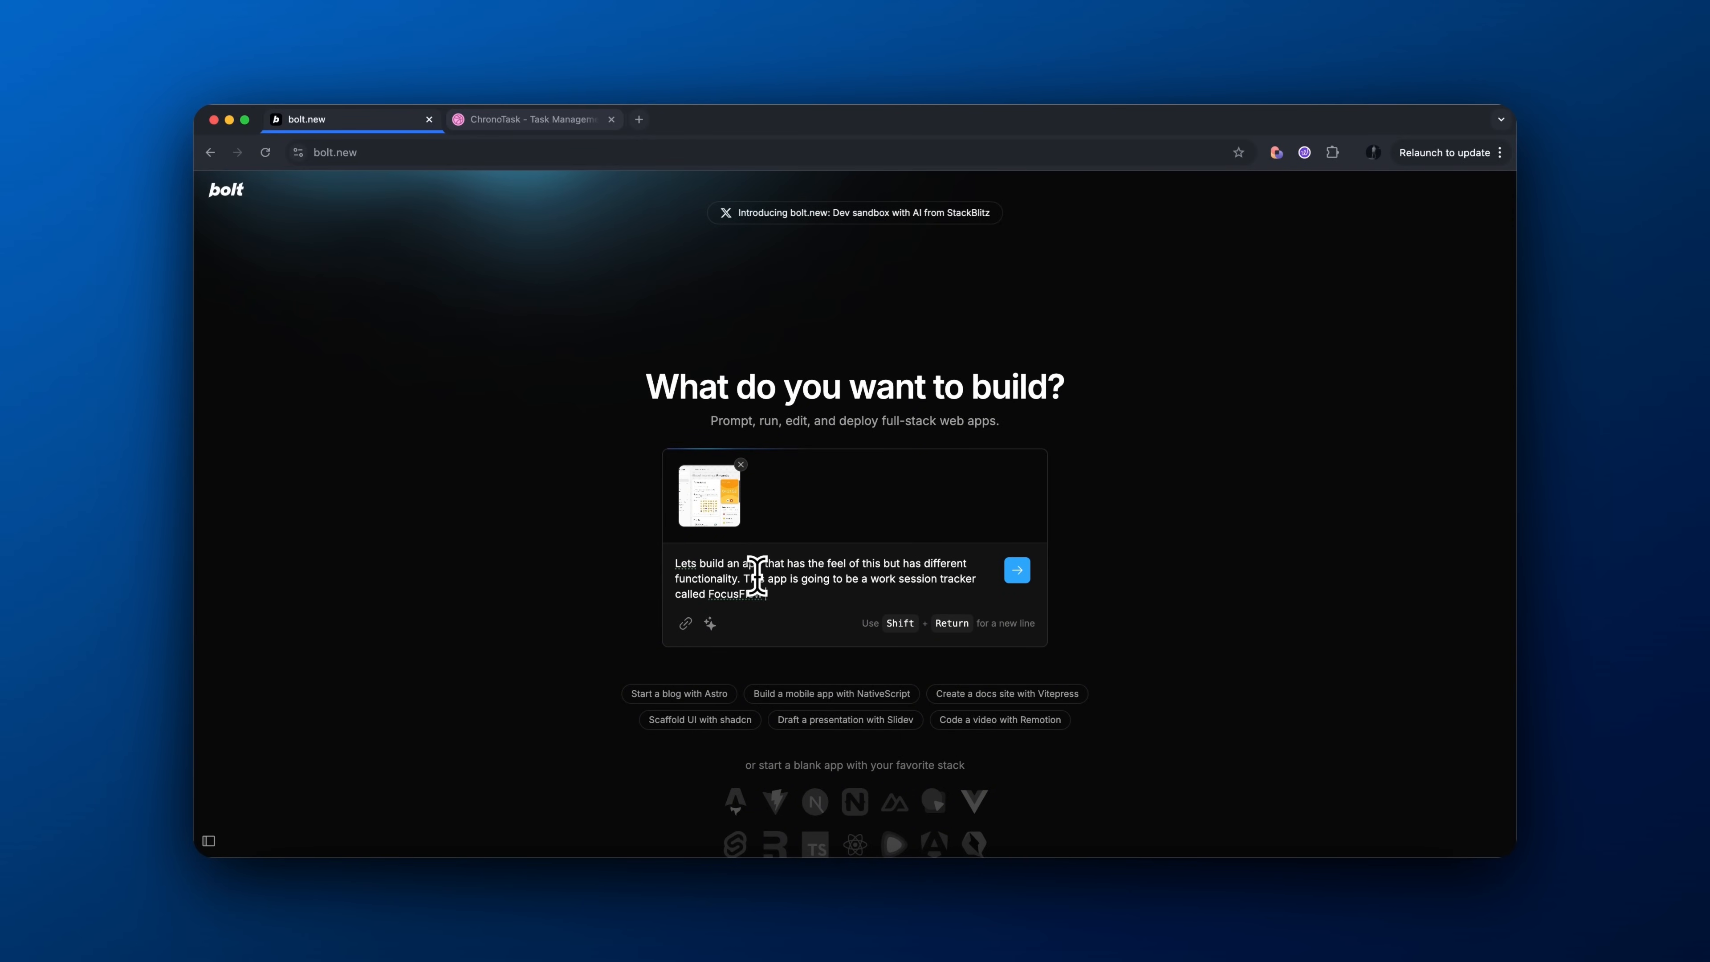
pyautogui.write('It has a timer that acts as a stopwatch to track work sessions. Along with the ability to add all tasks comple')
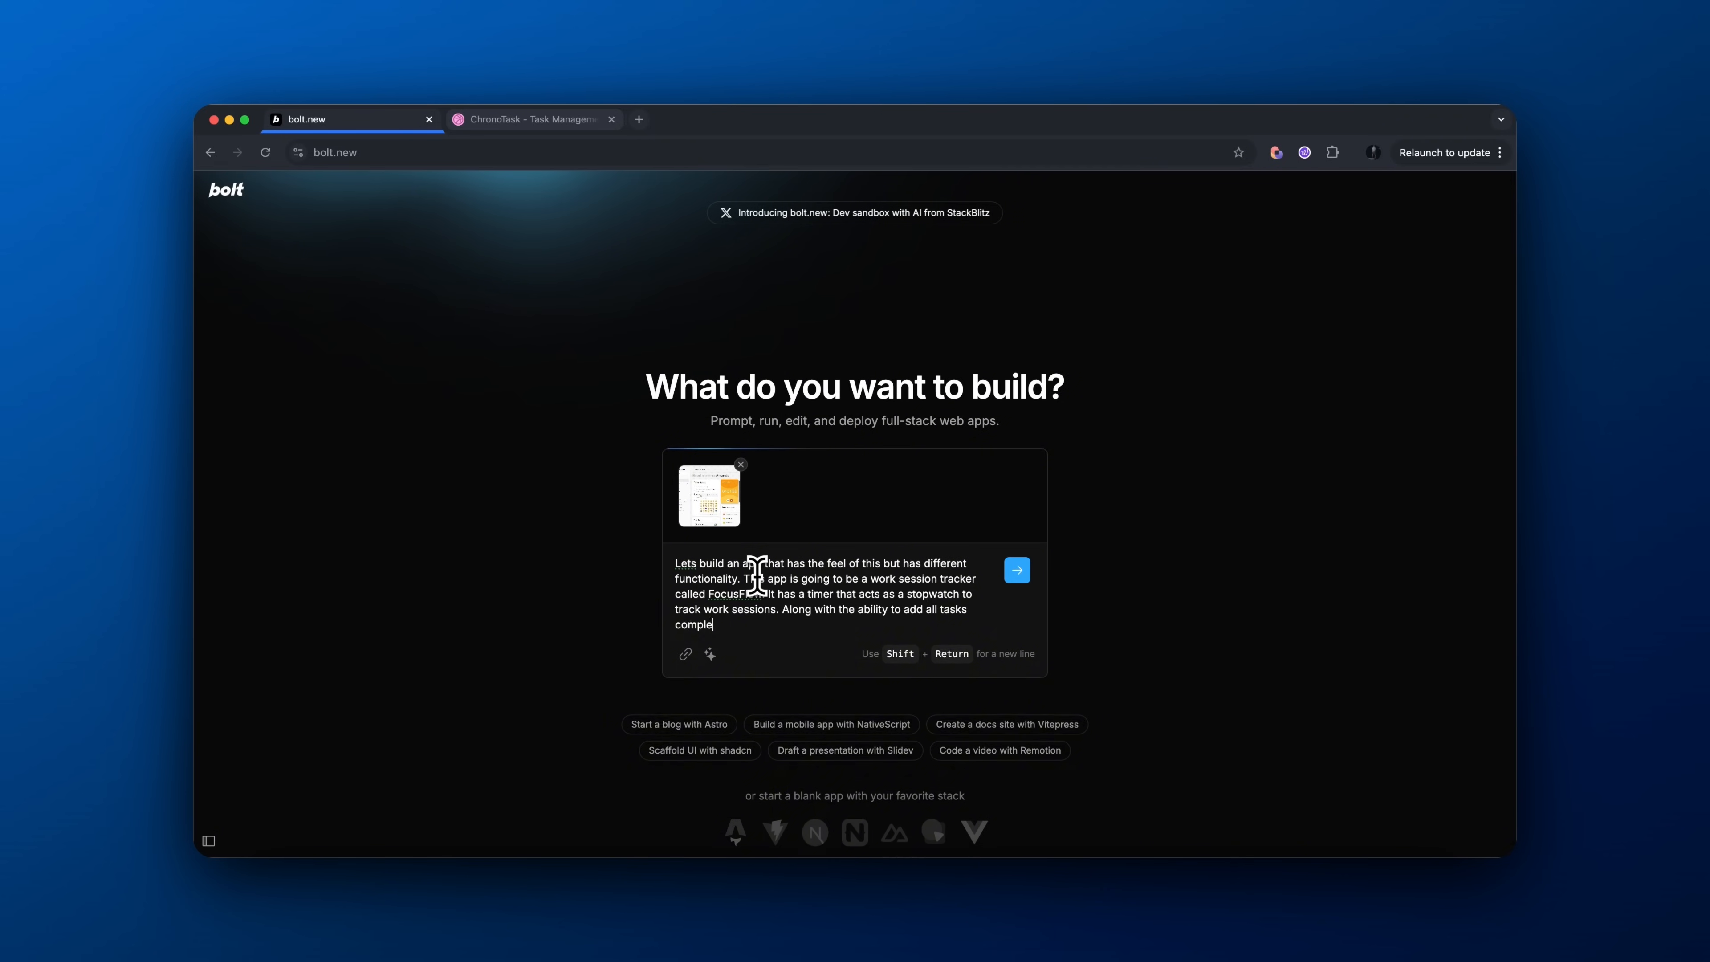
pyautogui.click(1016, 570)
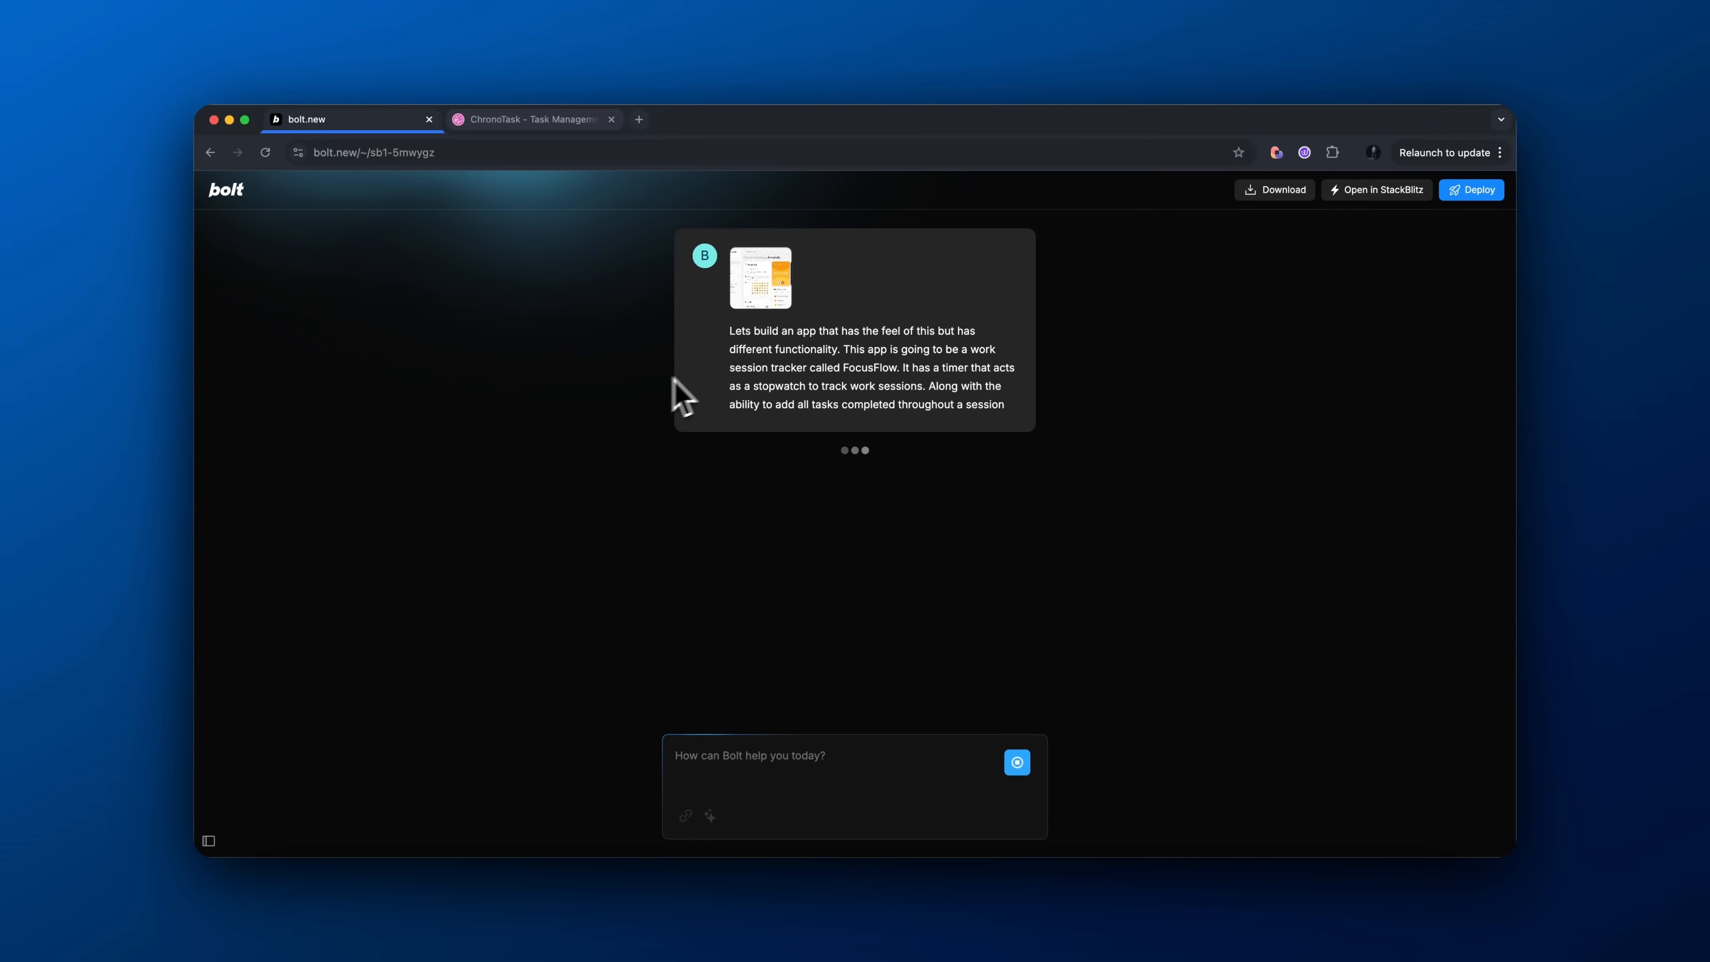
# Report the preview error, let Bolt fix the Timer conflict, and show the running FocusFlow preview
pyautogui.moveTo(728, 331); pyautogui.dragTo(1027, 434)
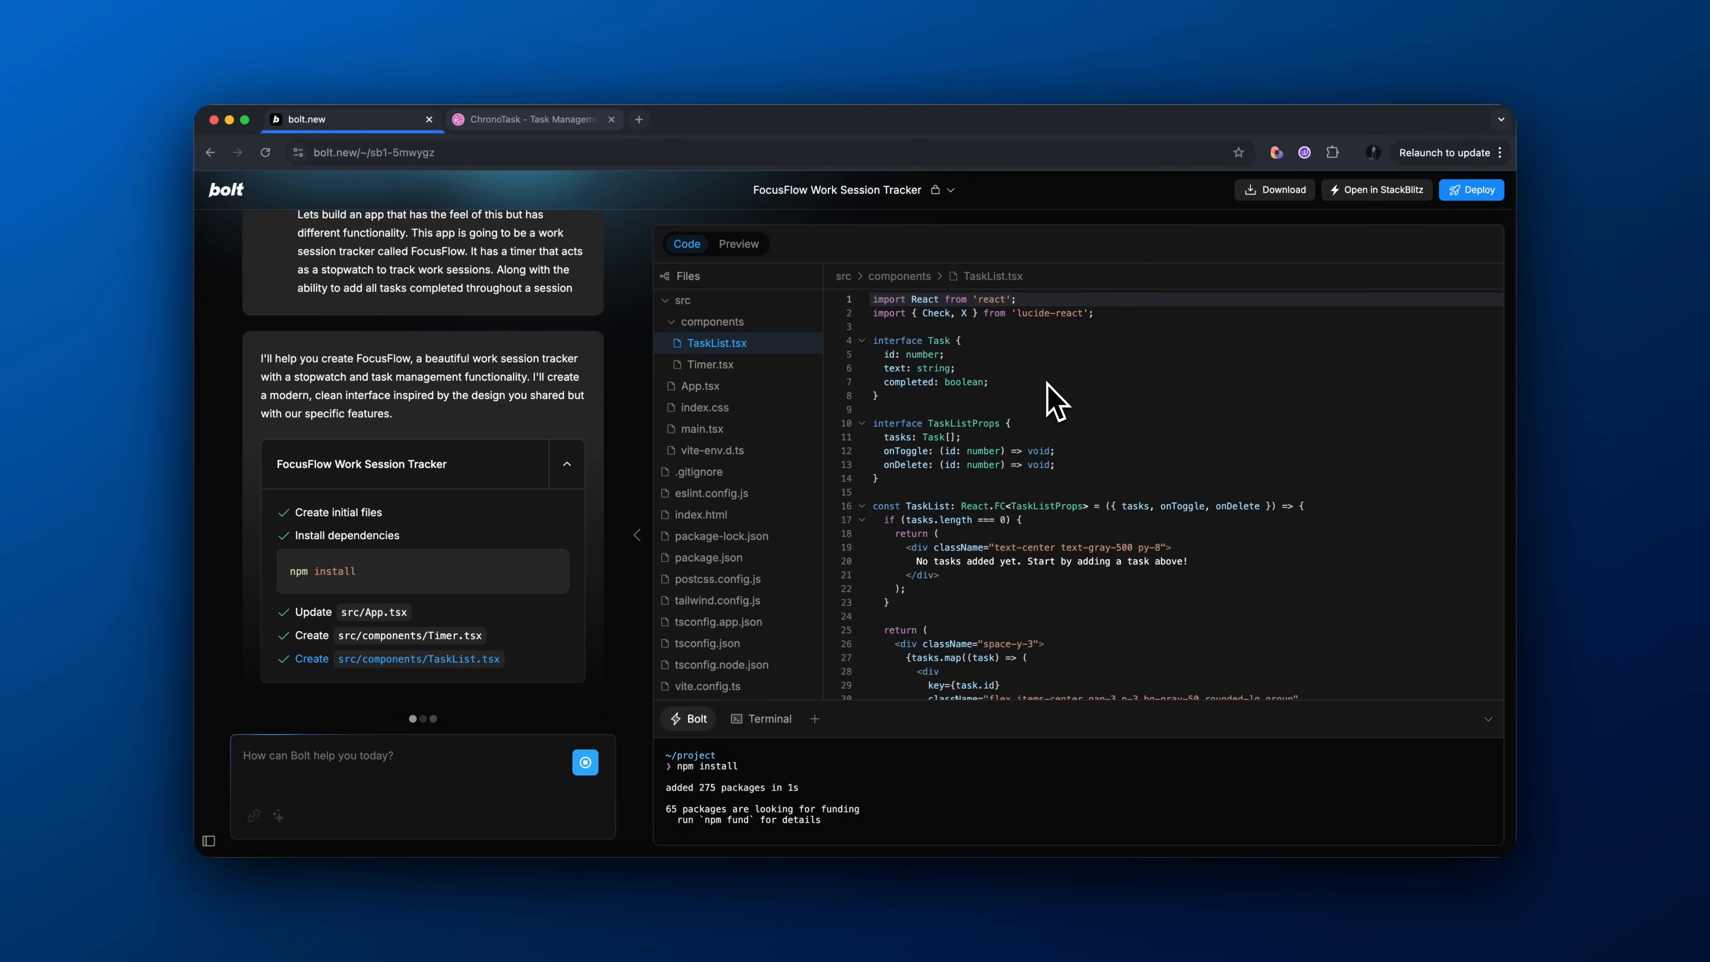
pyautogui.click(738, 244)
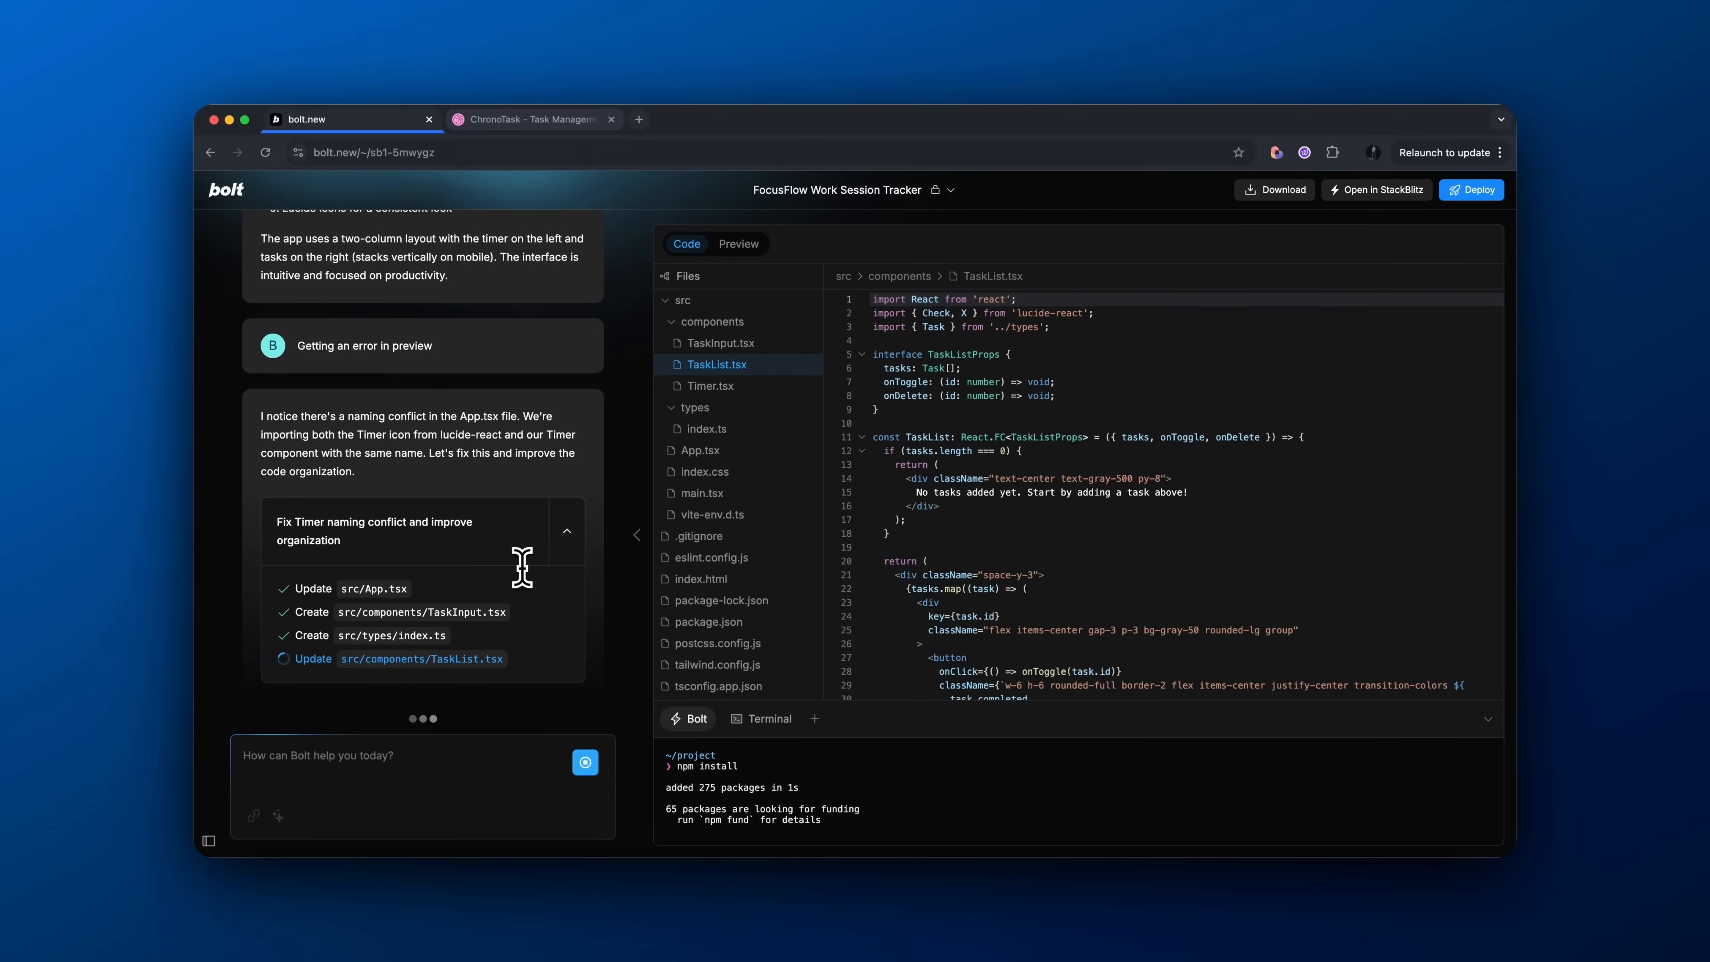
pyautogui.click(710, 385)
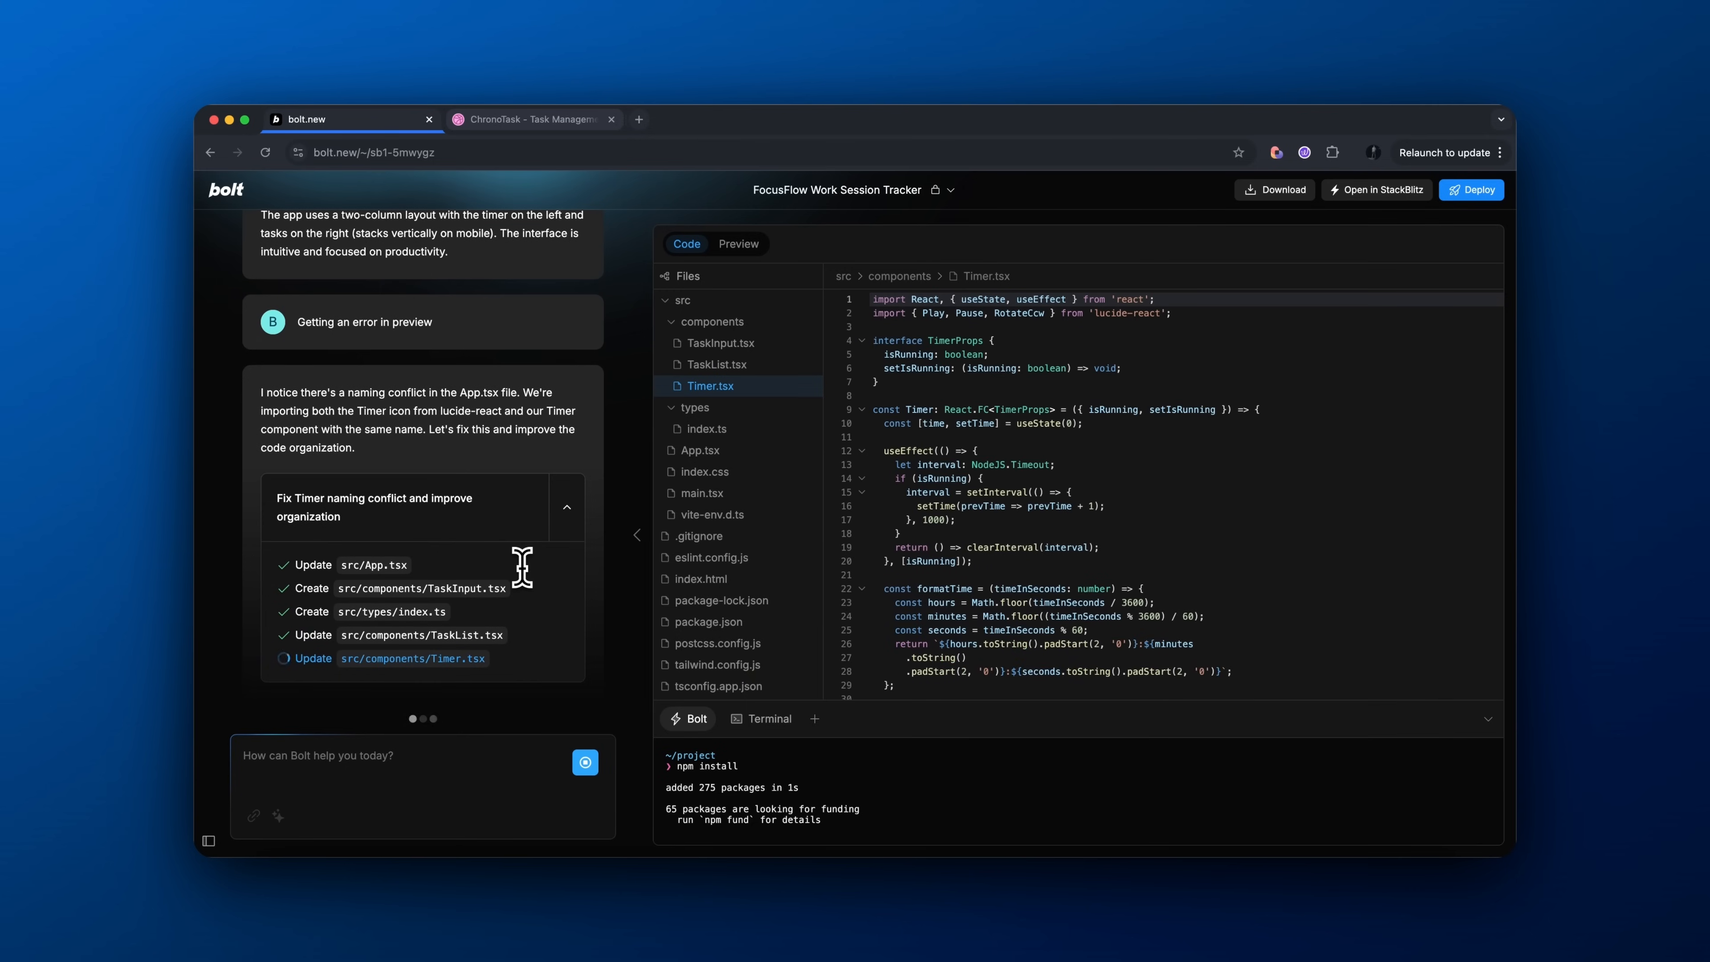
pyautogui.click(738, 243)
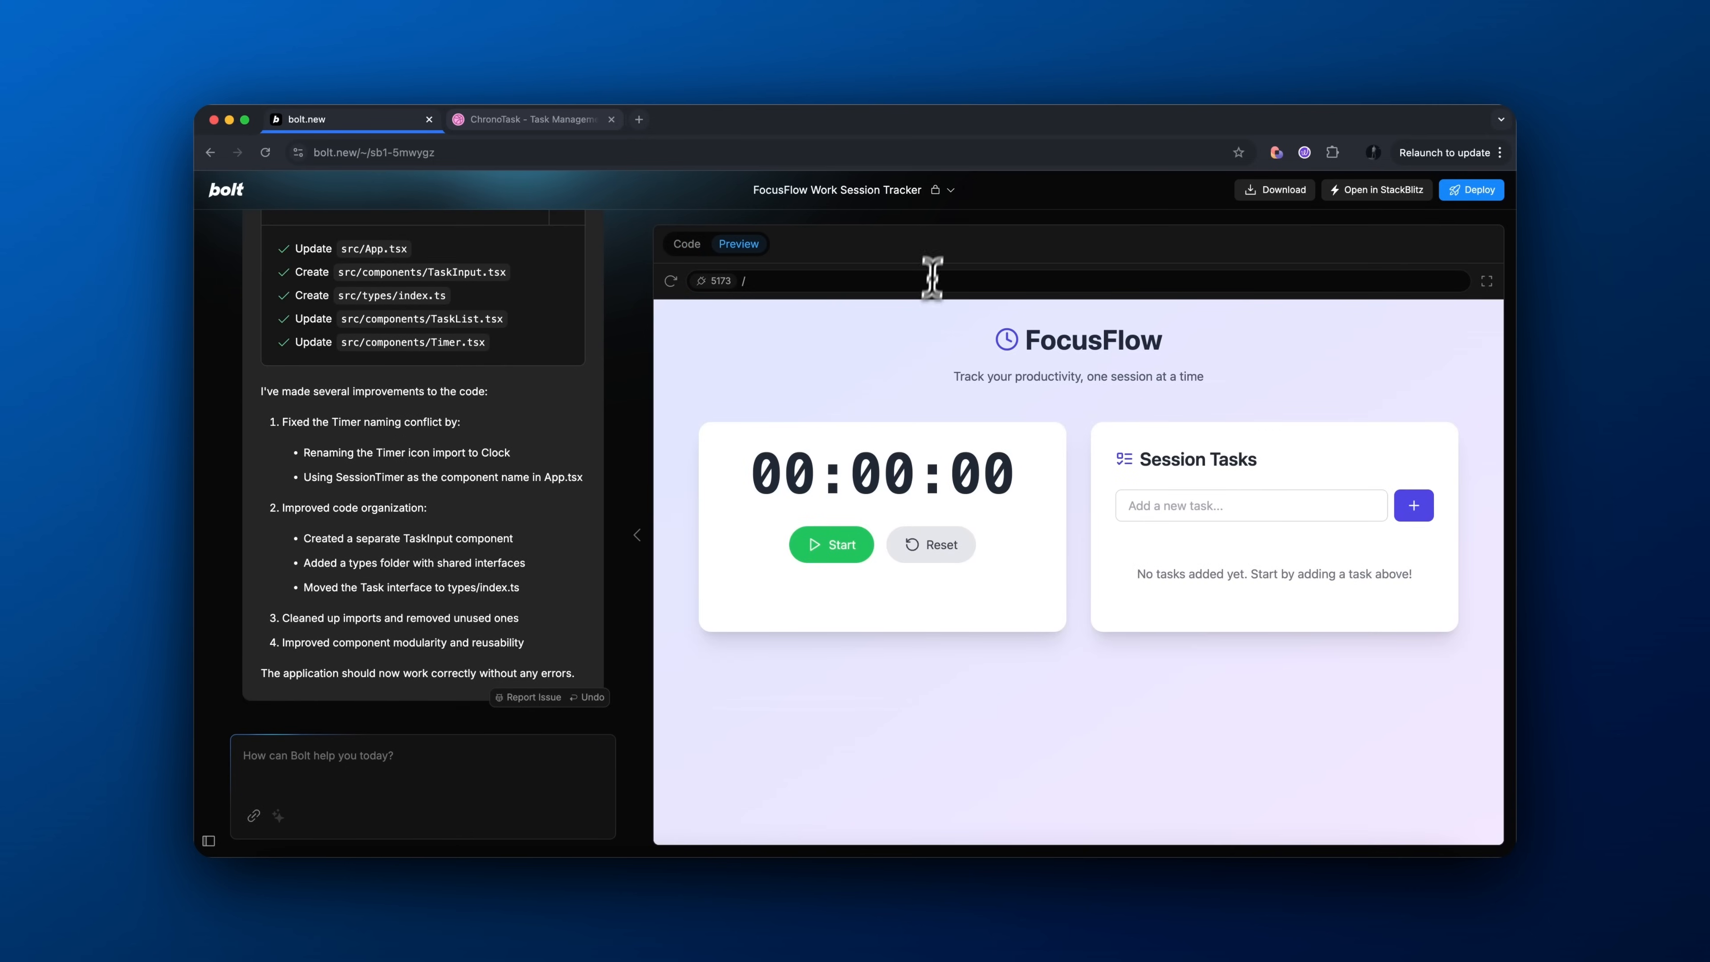
# Start the timer, add a 'Build the UI' session task, then return to the ChronoTask design tab
pyautogui.click(830, 544)
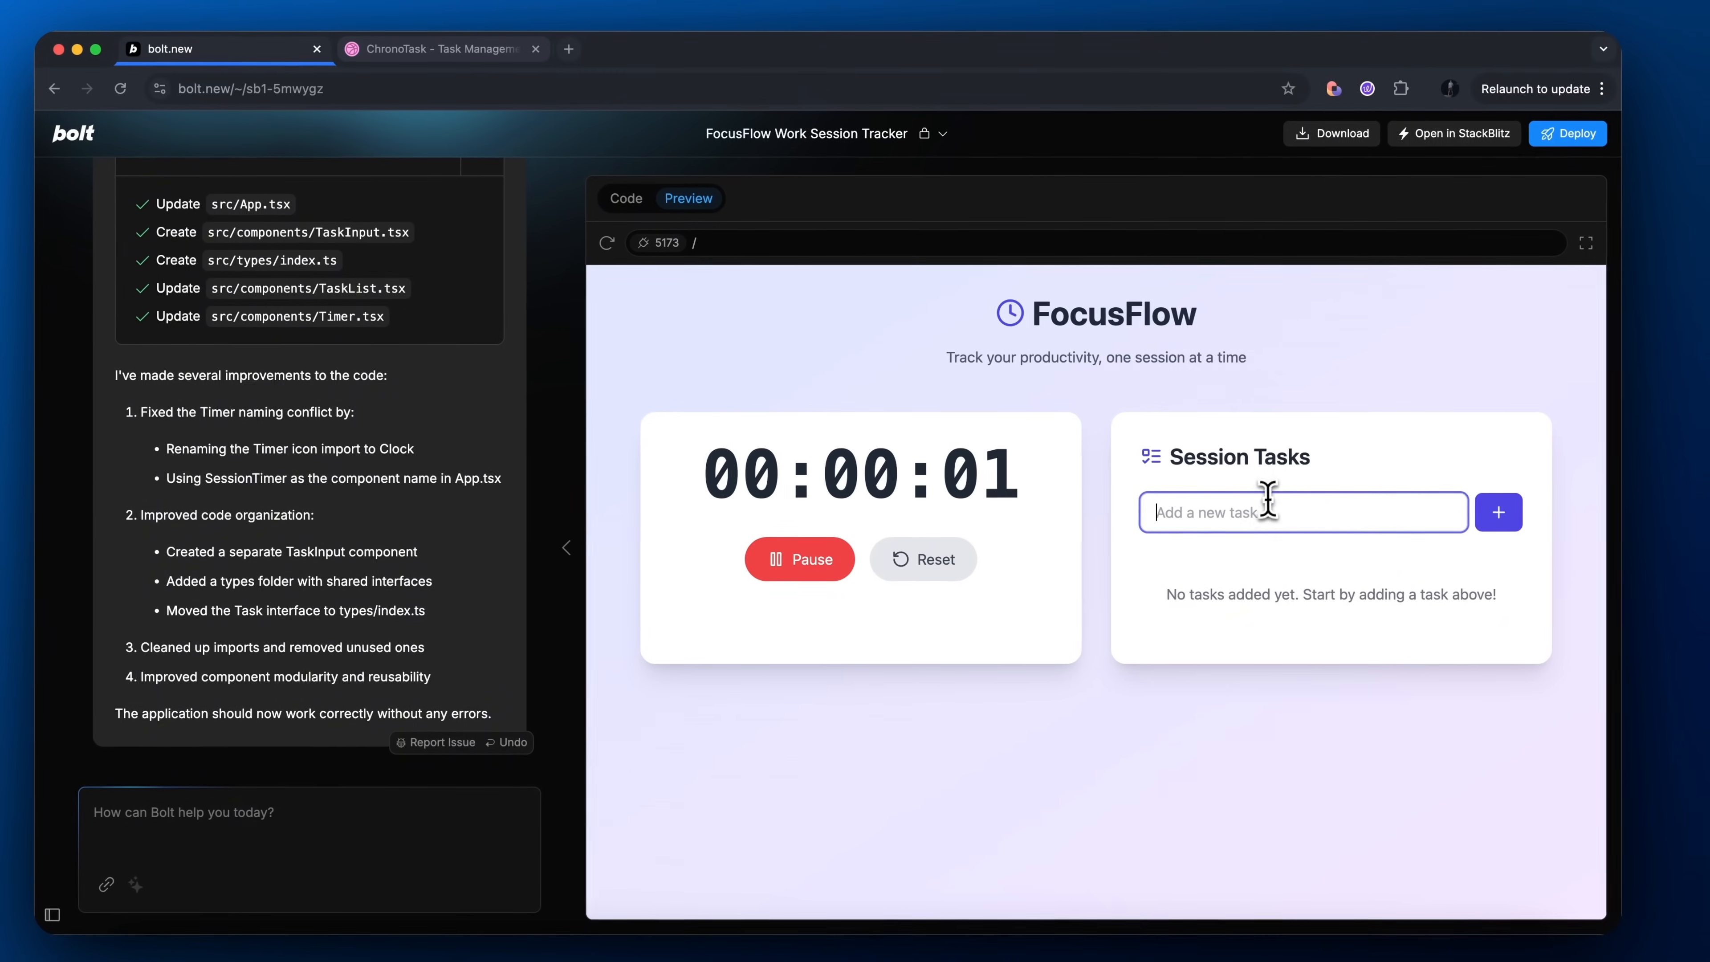
pyautogui.write('Build the')
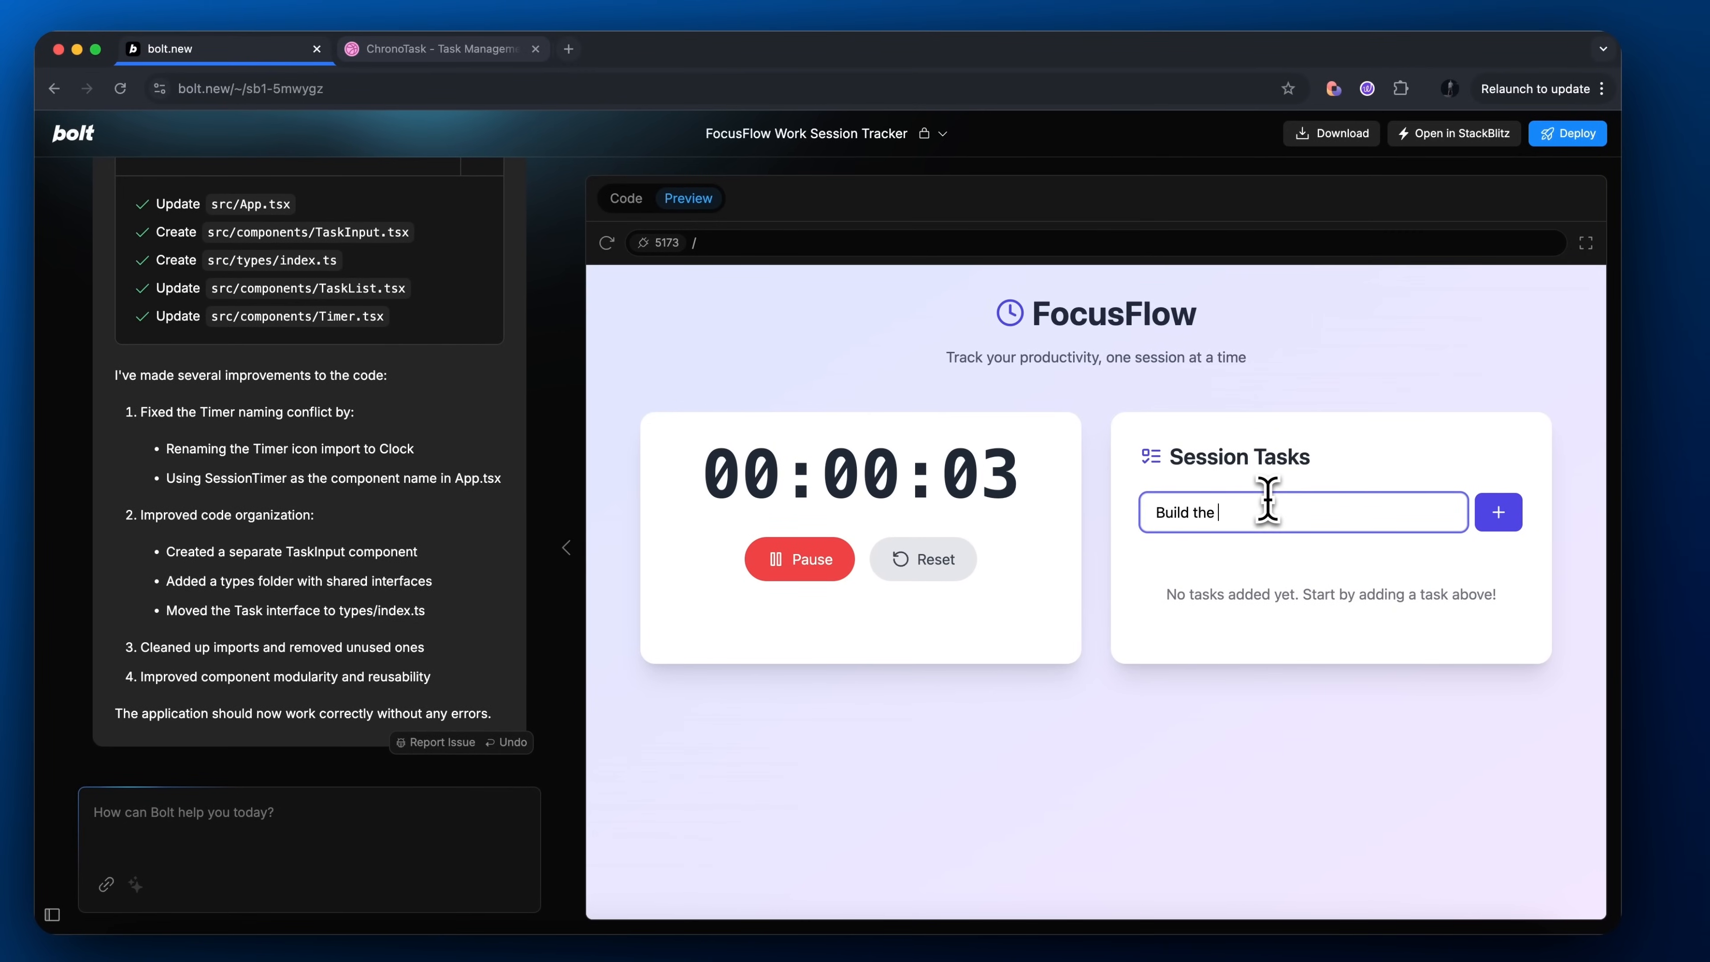
pyautogui.write('UI')
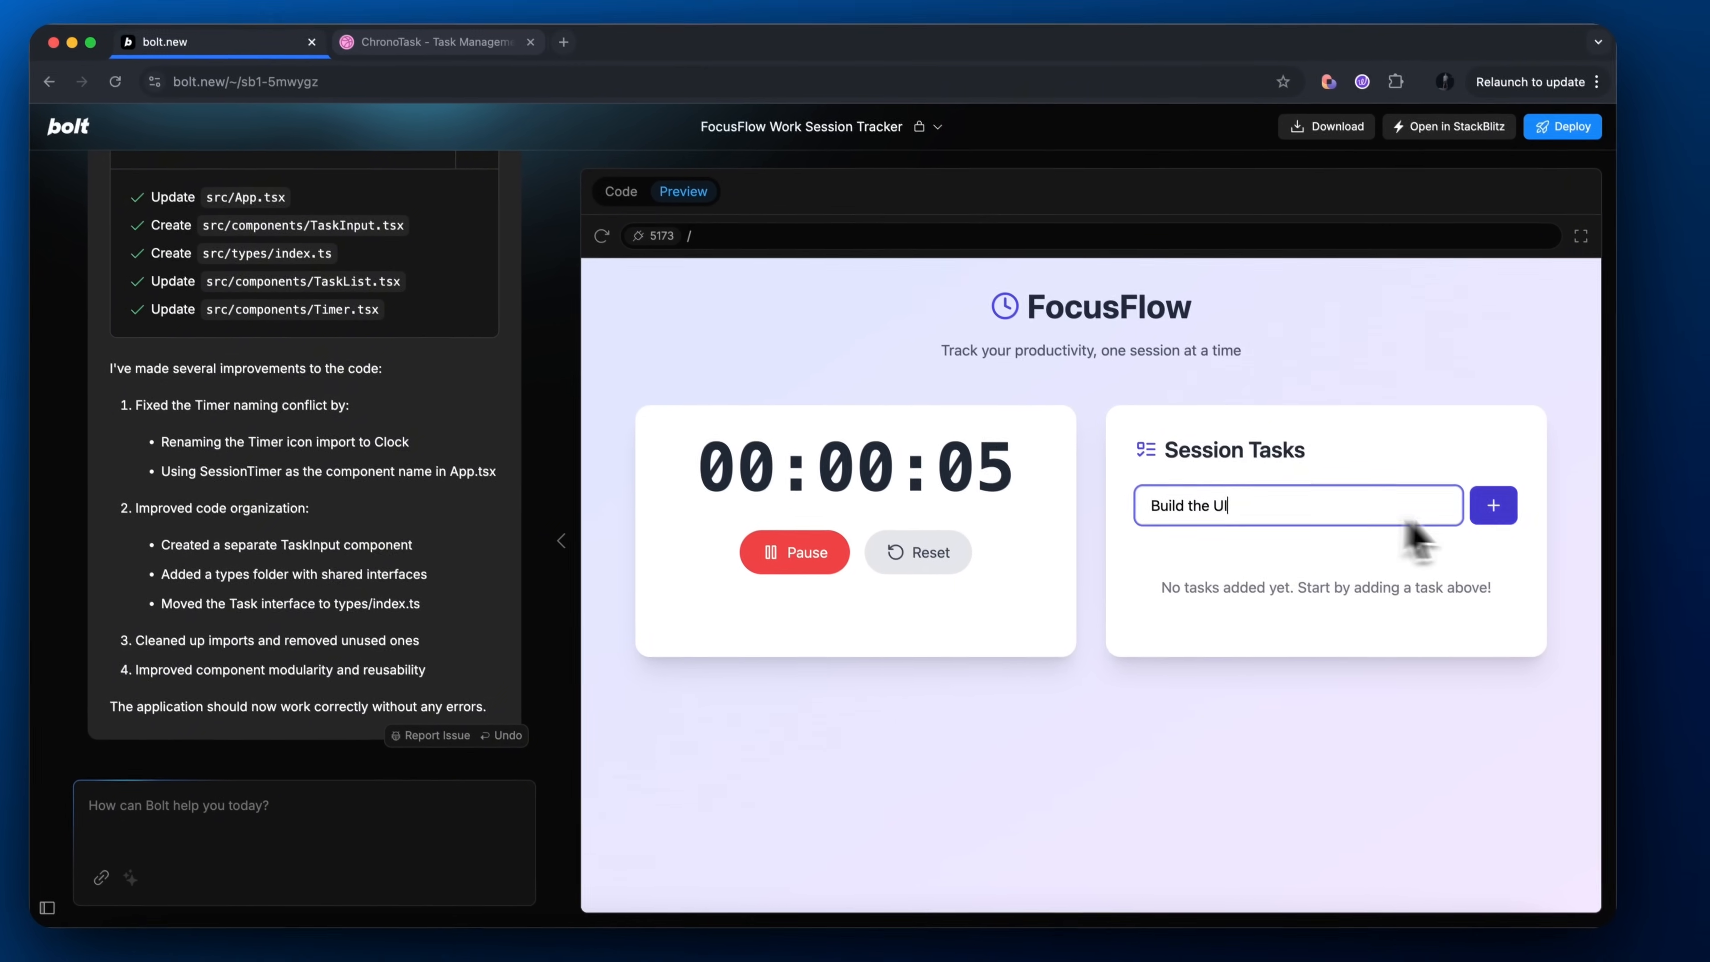
pyautogui.click(1493, 506)
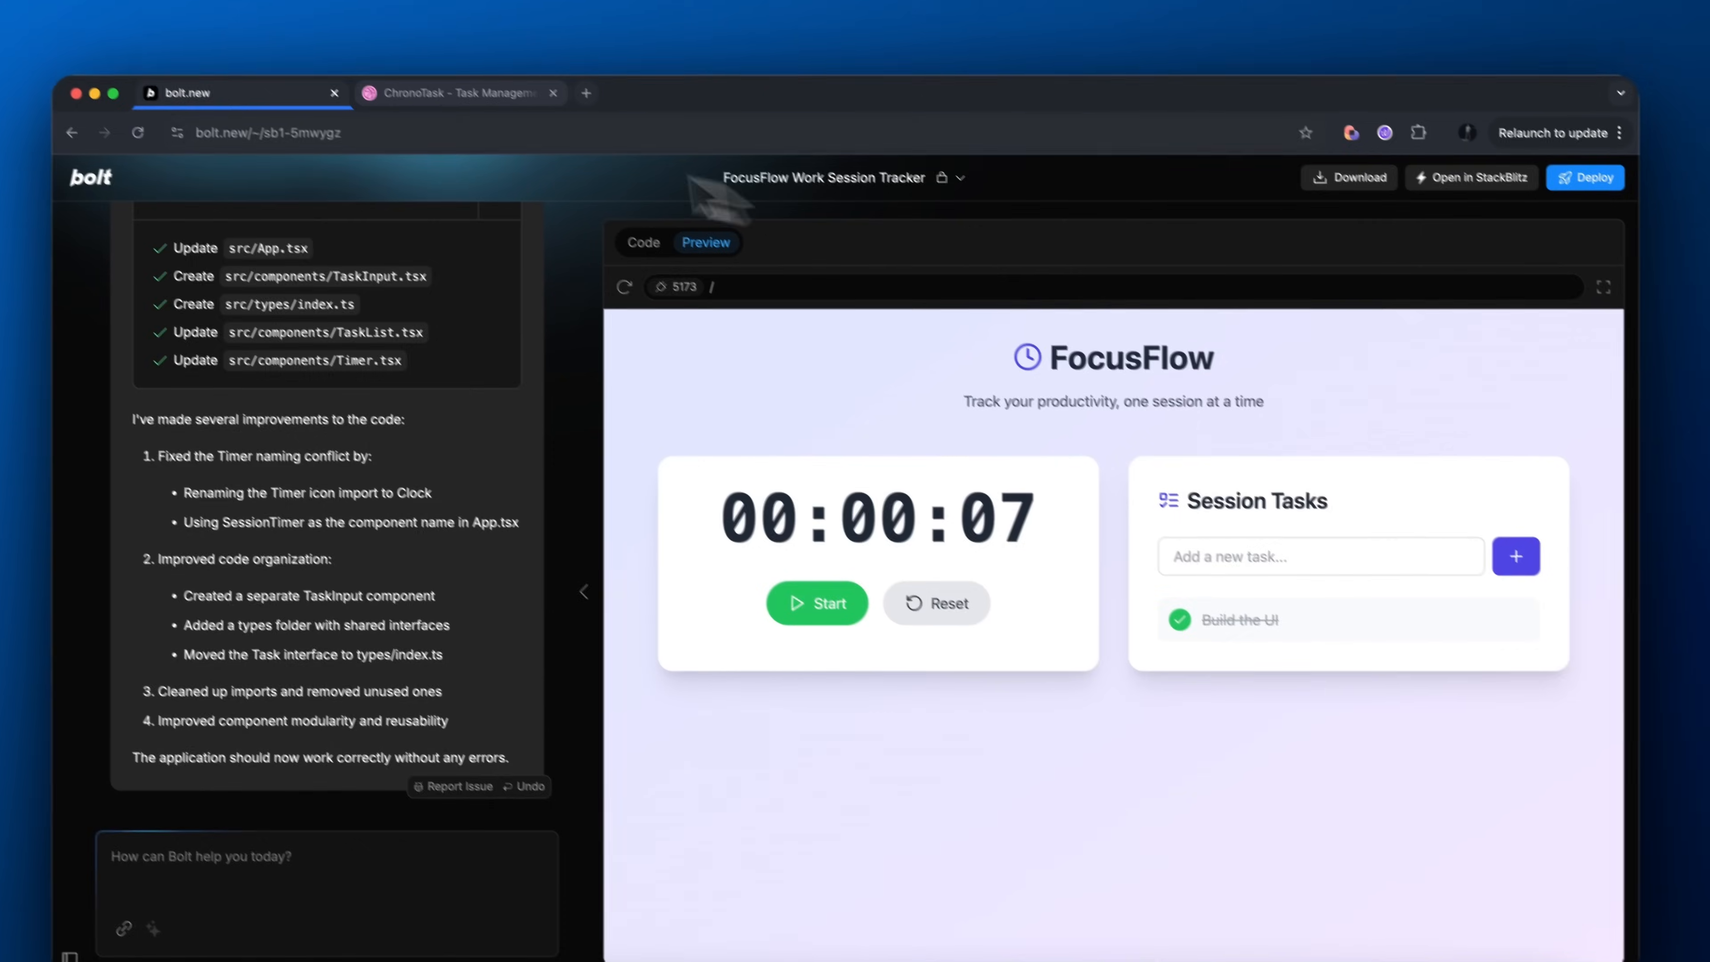
pyautogui.click(458, 91)
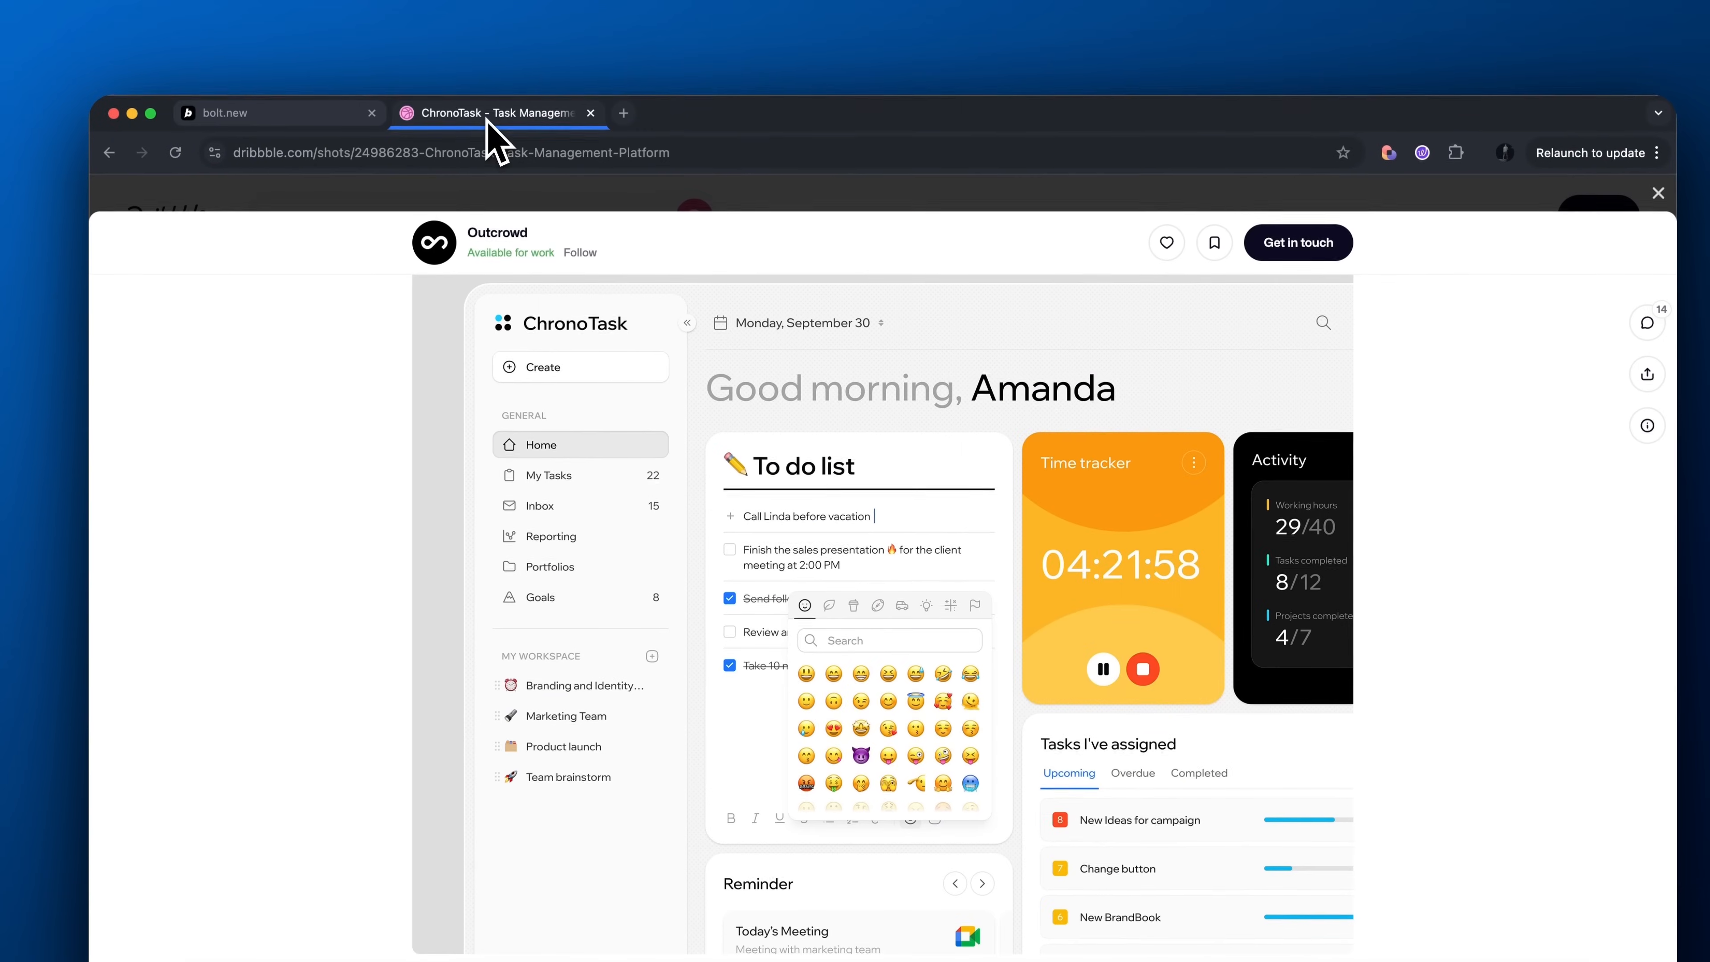
# Ask Bolt to copy the ChronoTask interface, report the preview error, and view the rebuilt layout
pyautogui.click(277, 112)
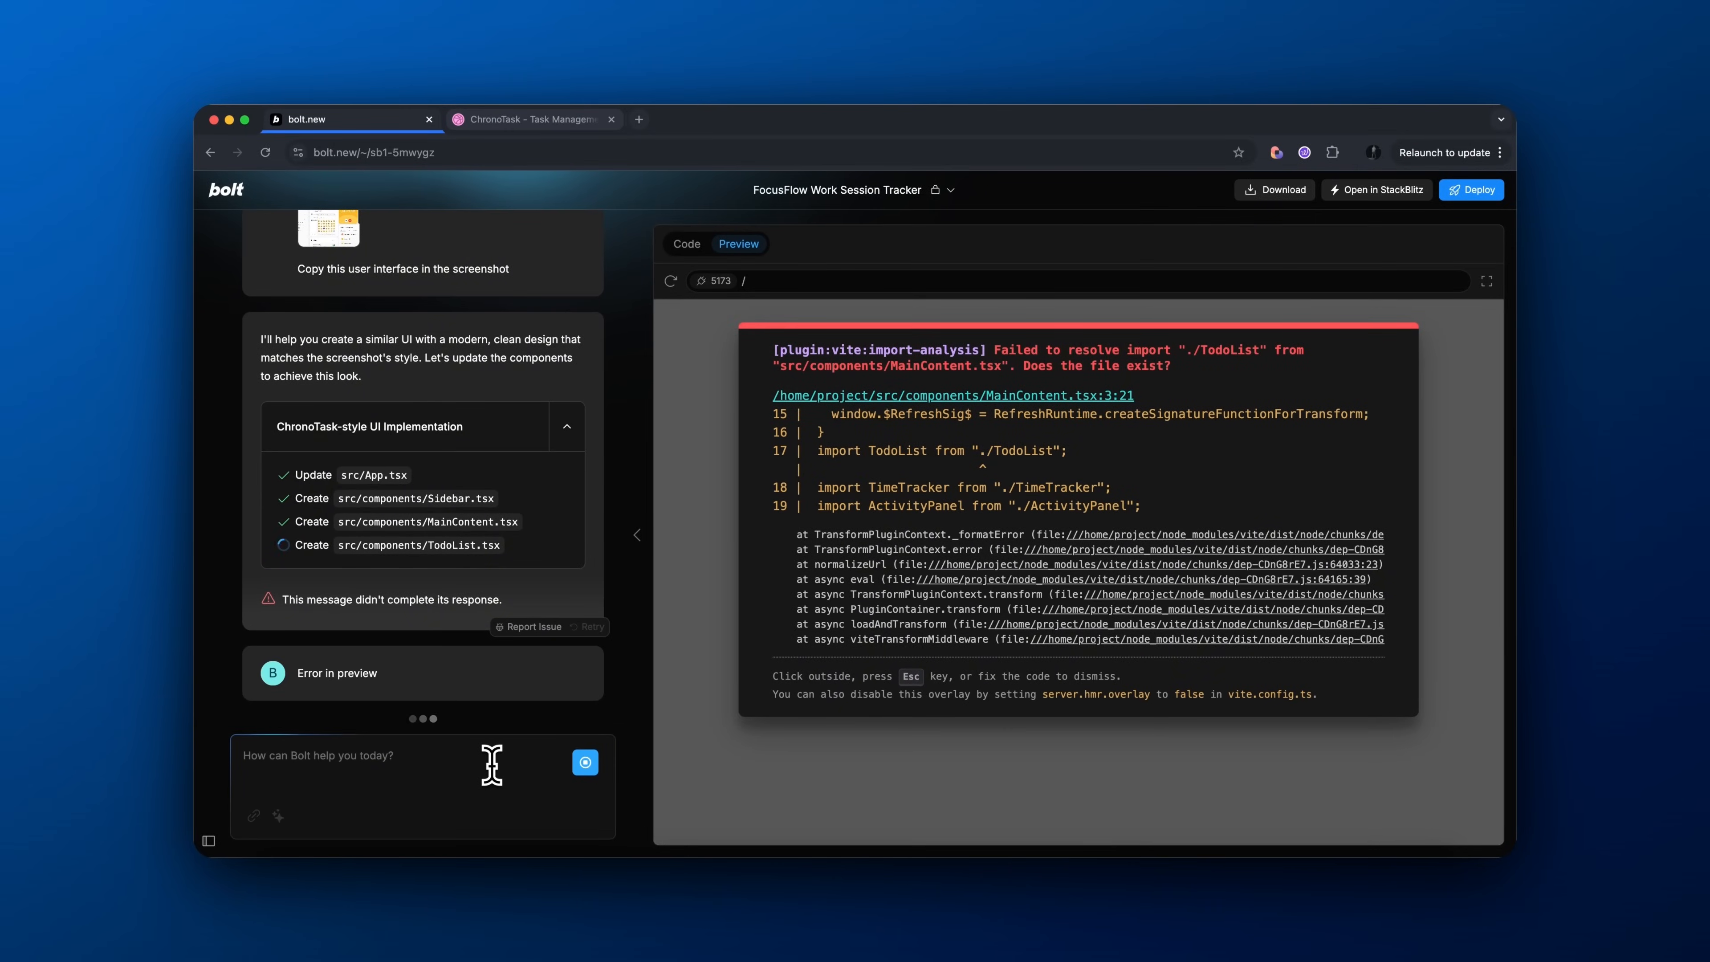
pyautogui.click(687, 243)
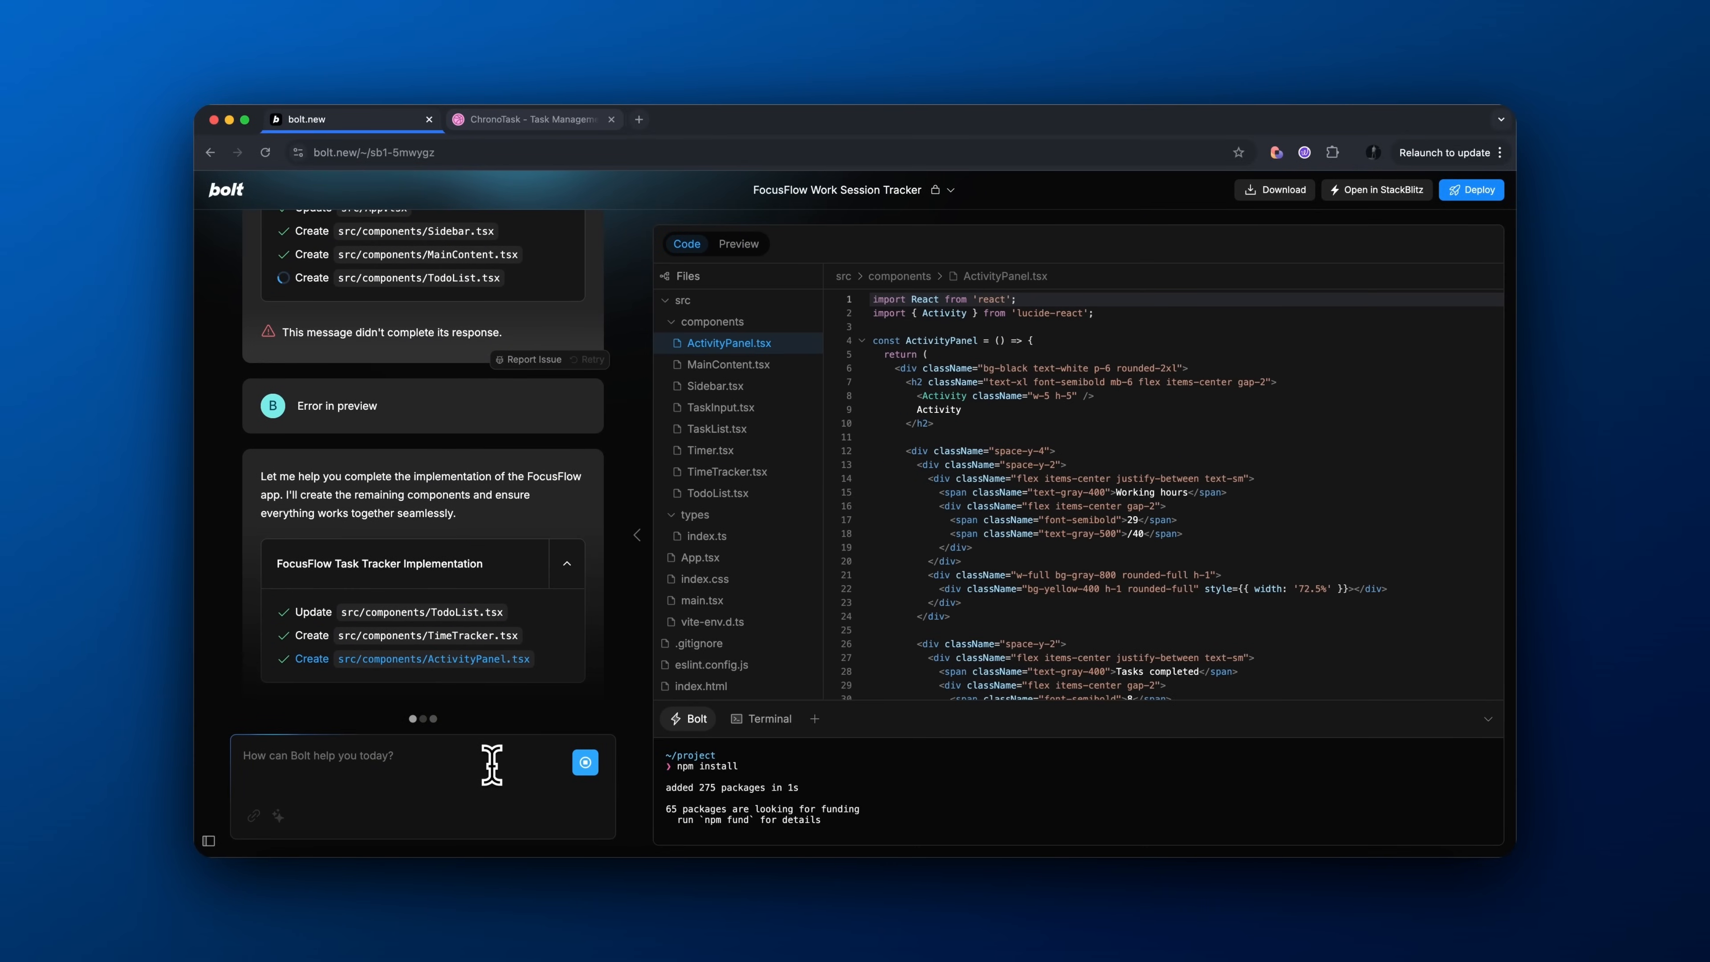
pyautogui.click(738, 243)
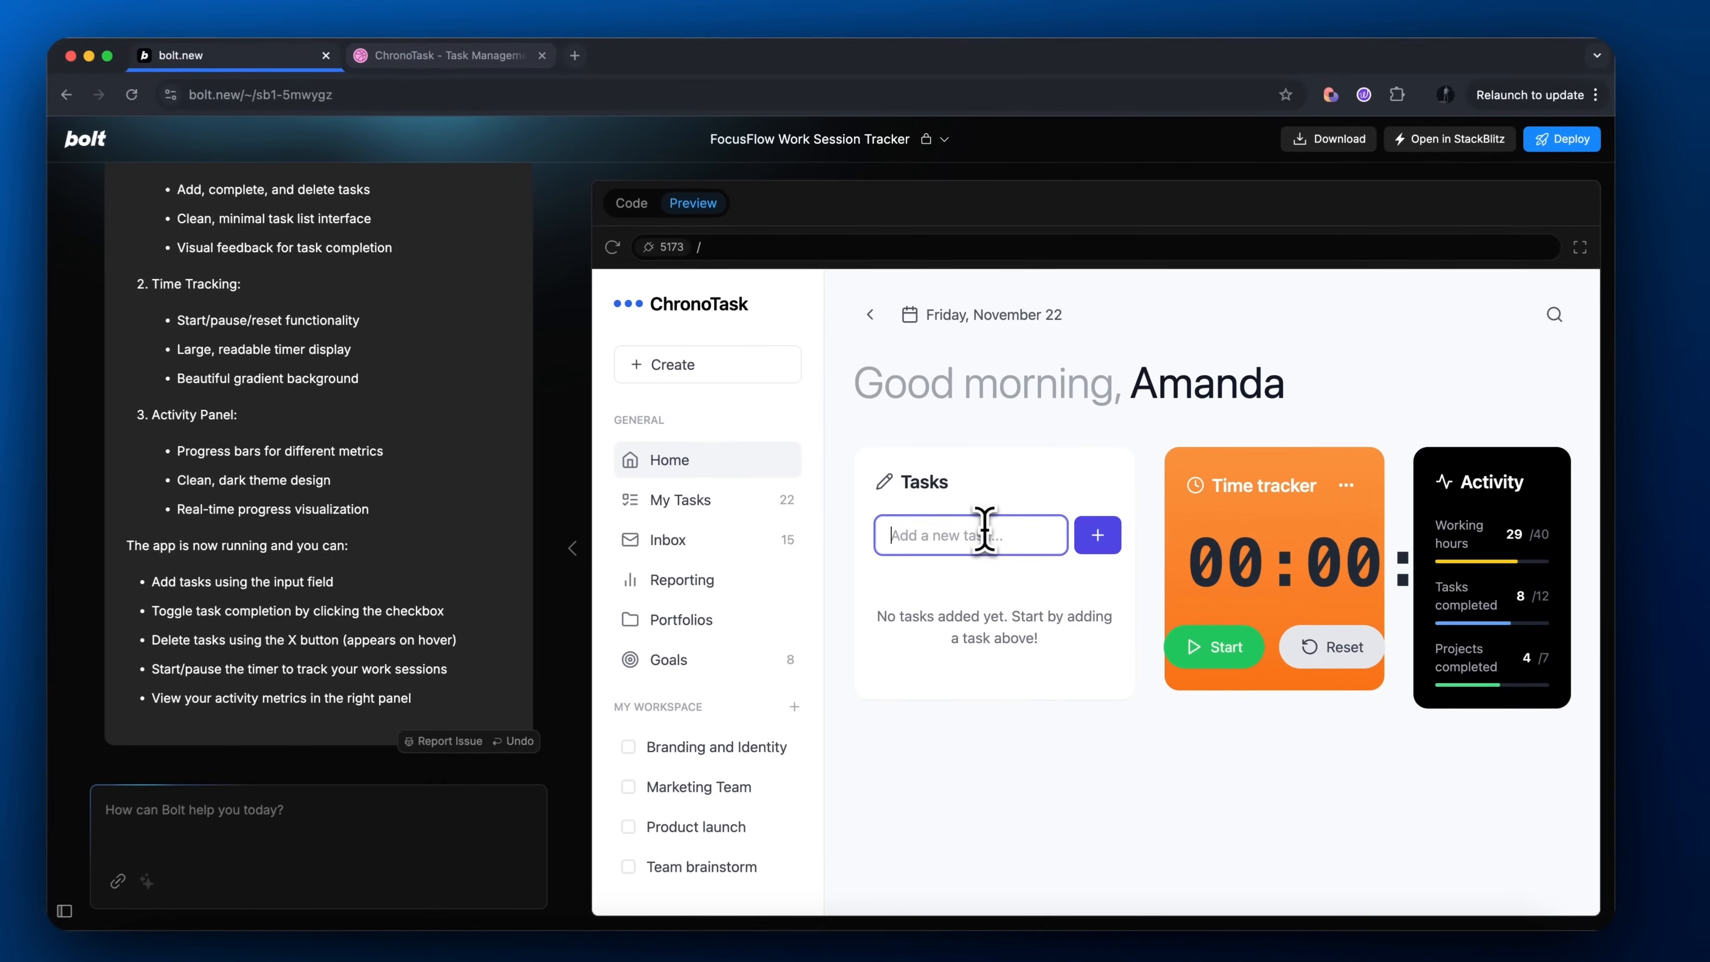
# Start the redesigned time tracker and ask Bolt to fix the timer not fitting its card
pyautogui.click(1214, 646)
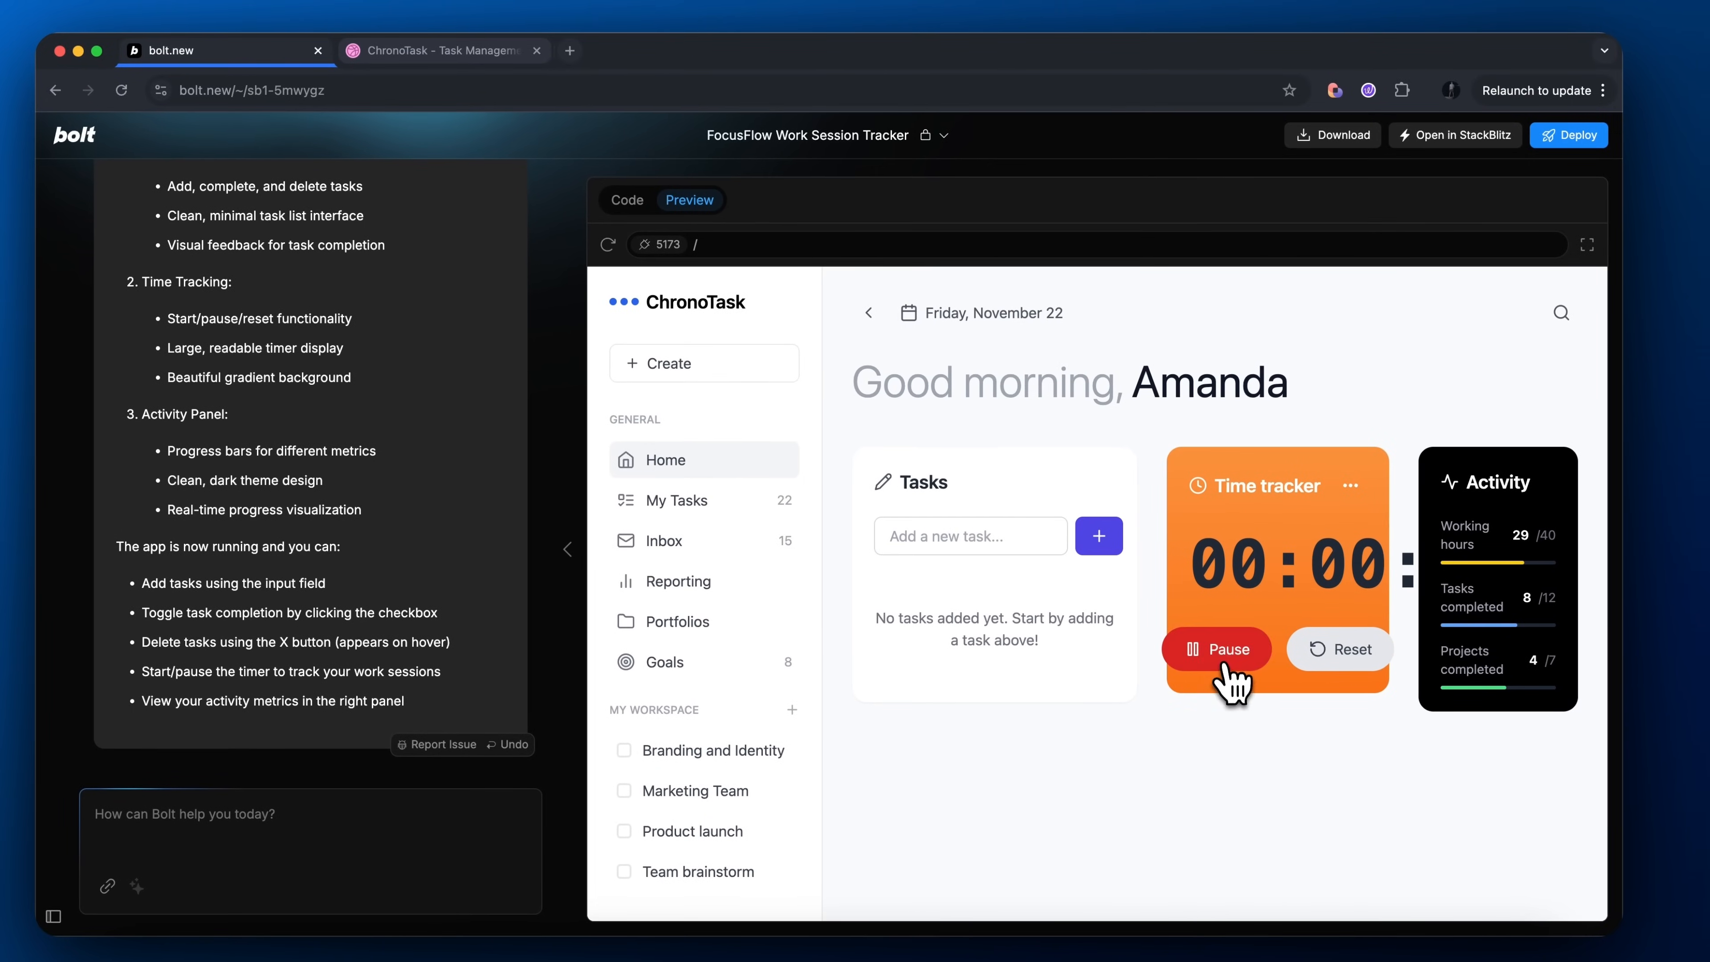
pyautogui.moveTo(922, 611)
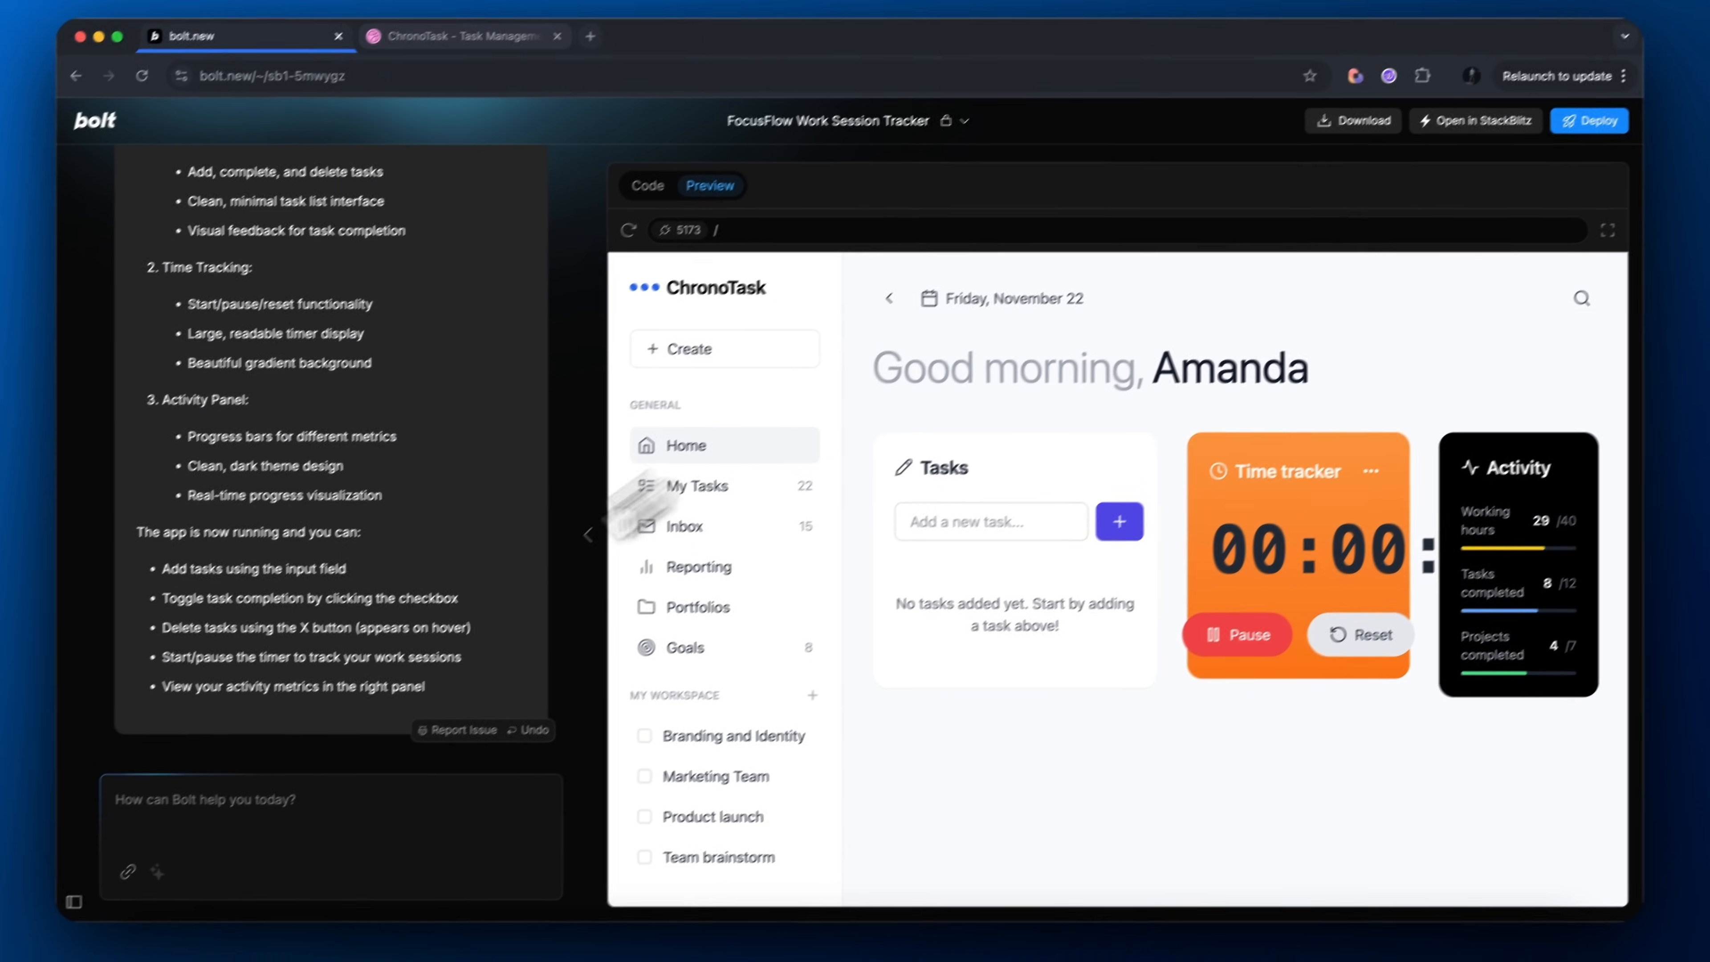
pyautogui.write('the timer looks weir')
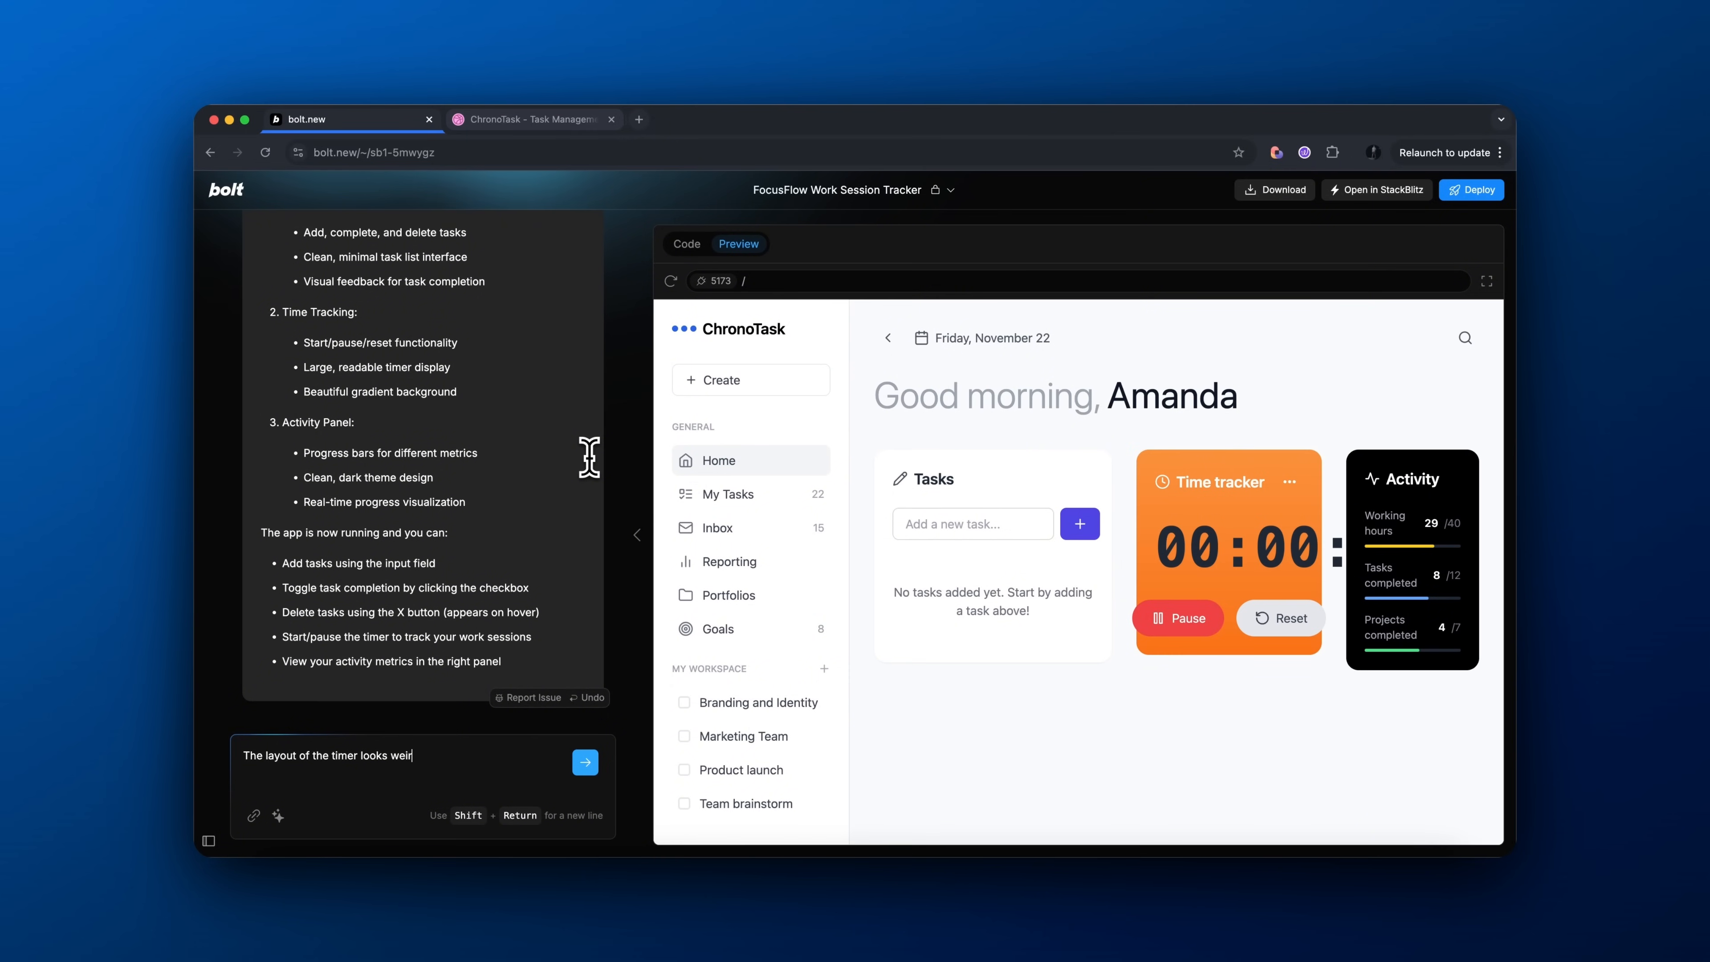
pyautogui.write("d. It doesn't fully fit")
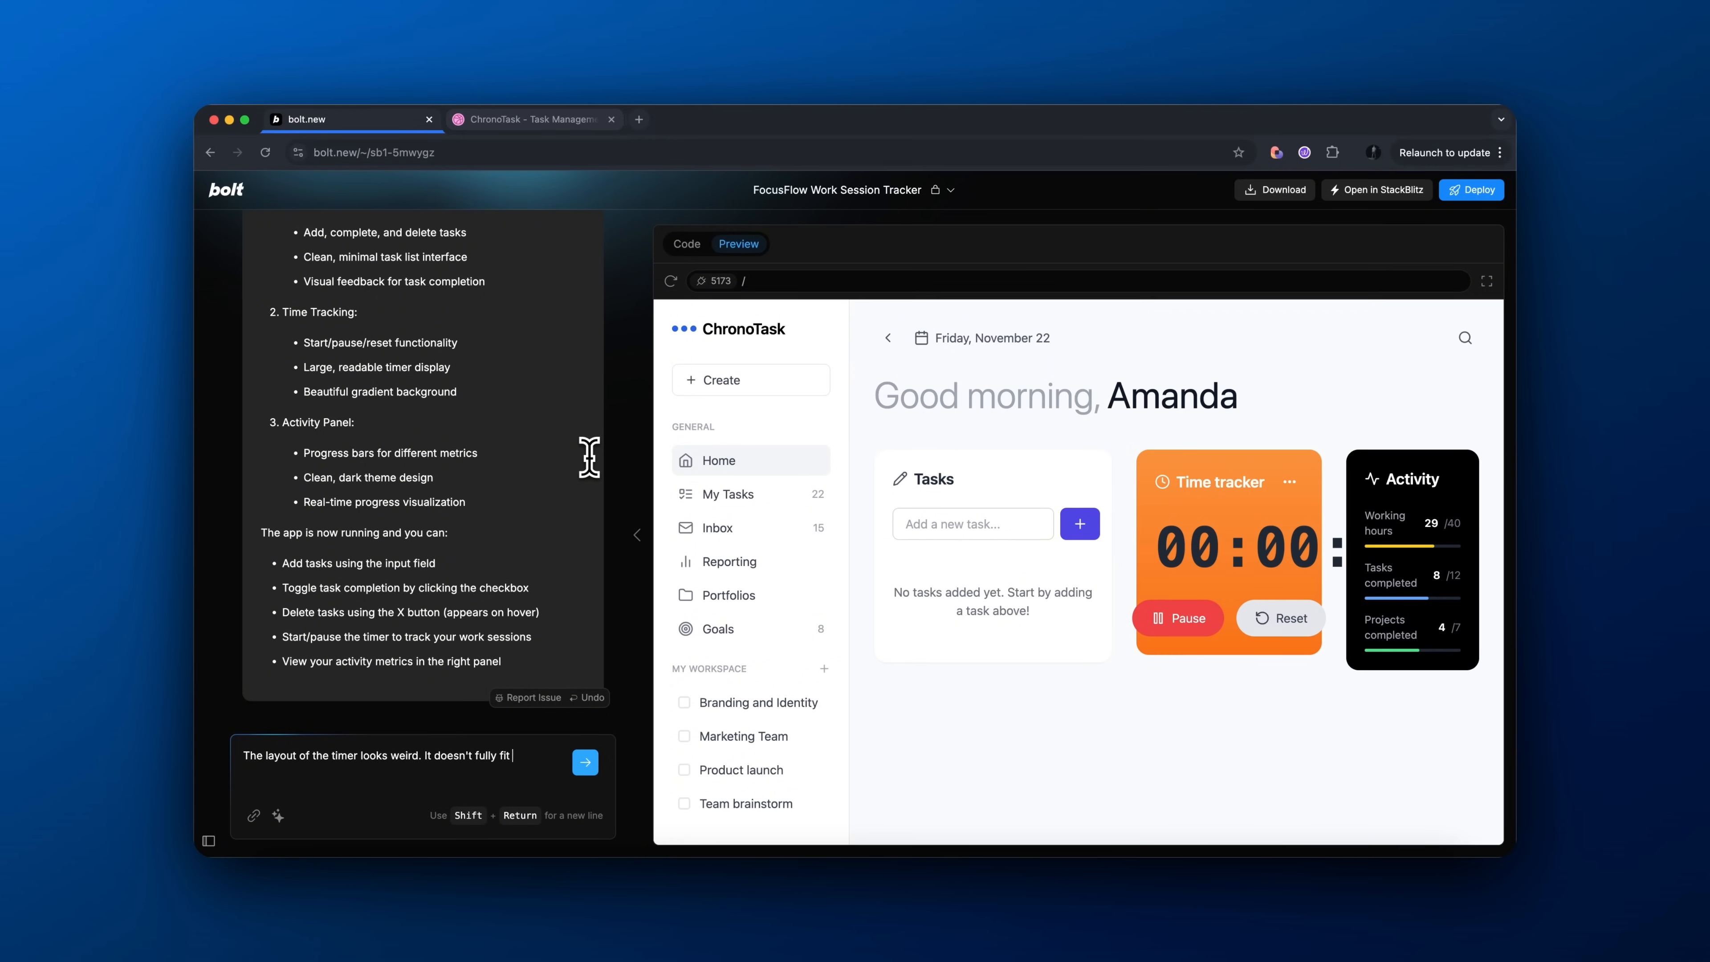
pyautogui.click(586, 761)
pyautogui.write('bui')
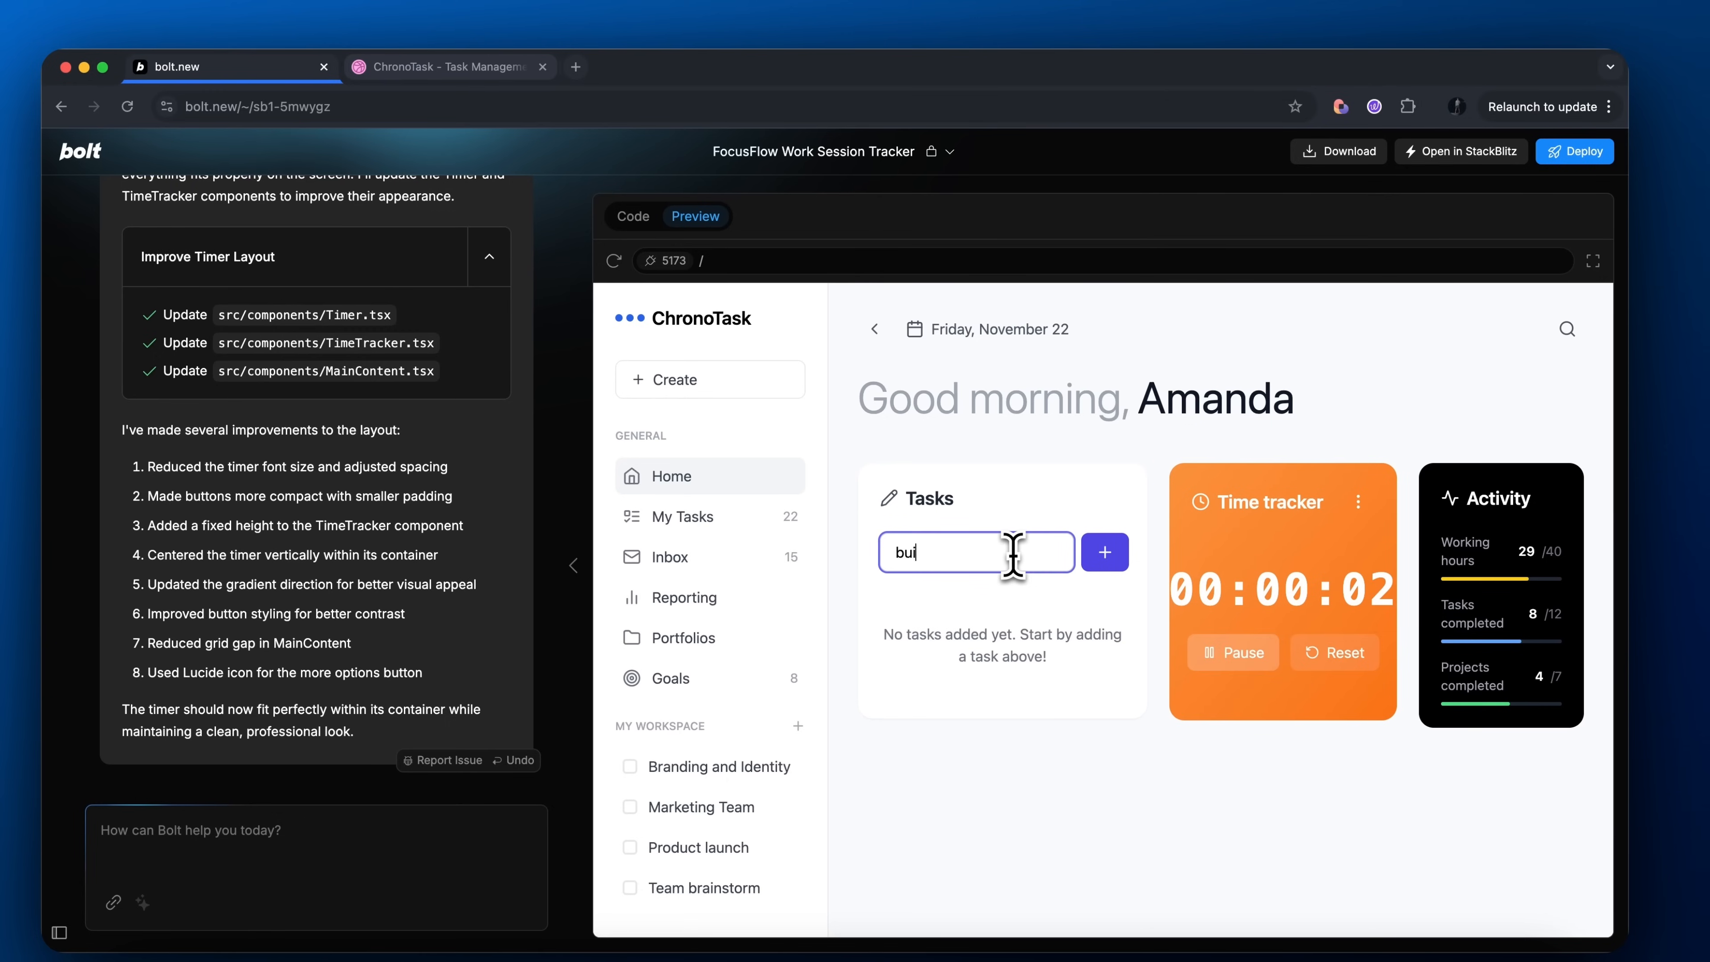
# Add 'Build the App UI' and 'Finish the video' test tasks in the preview
pyautogui.click(1104, 553)
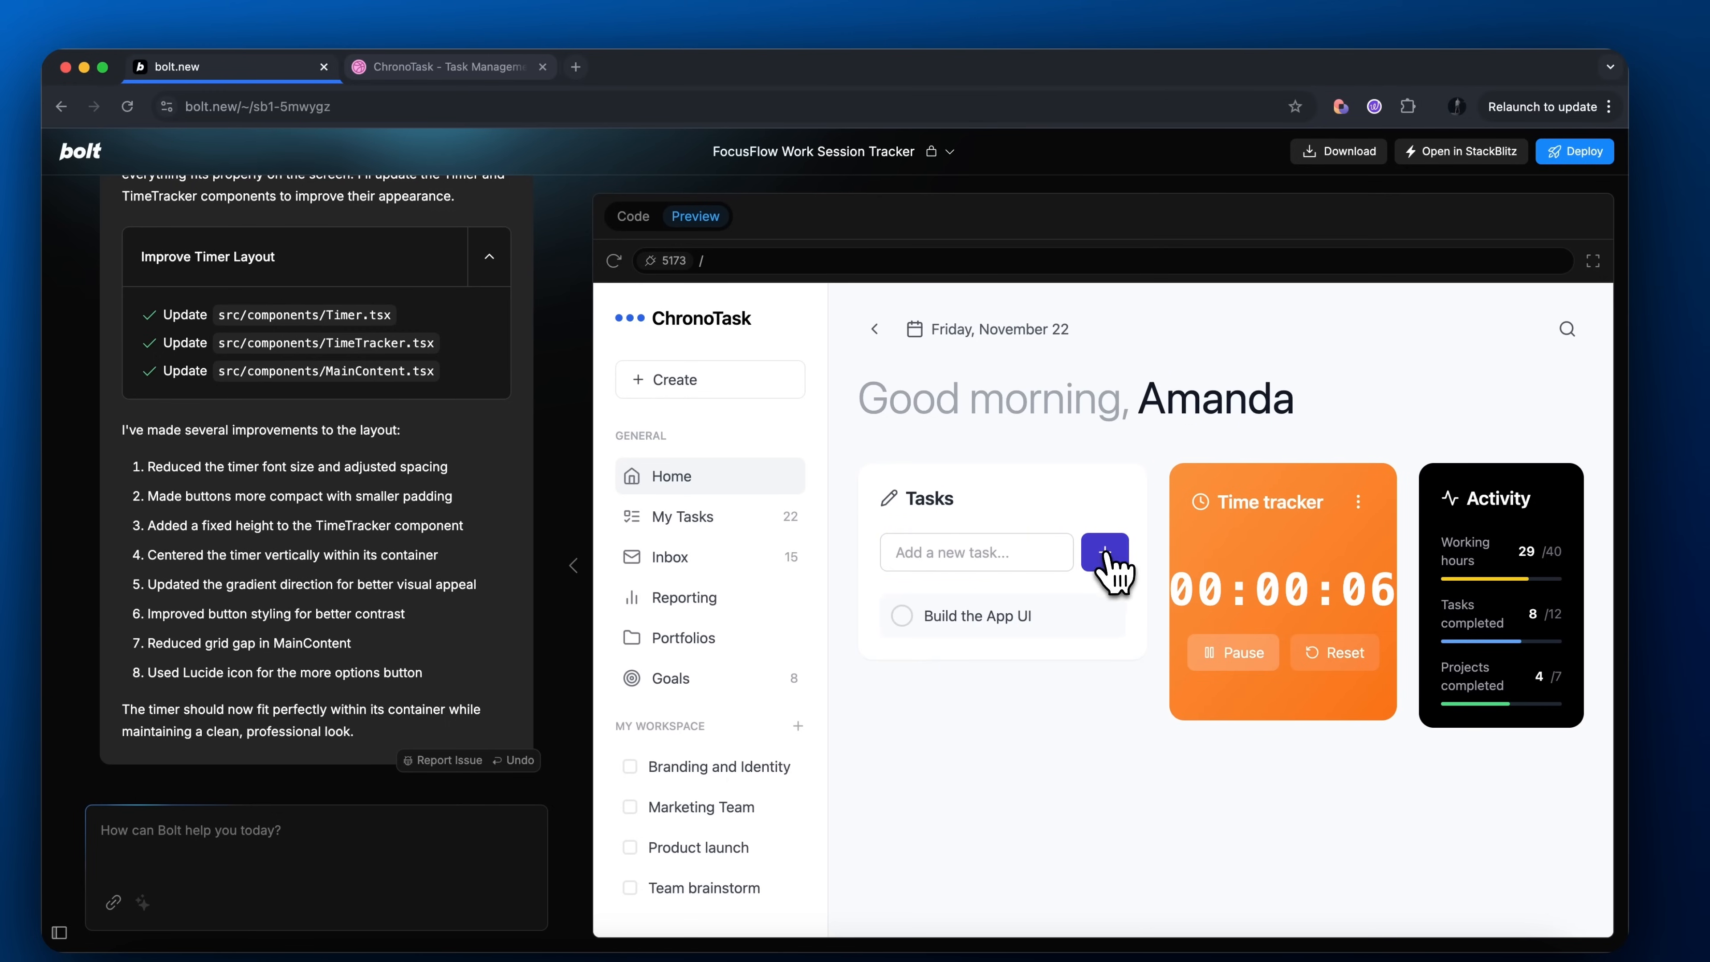
pyautogui.write('Finish th')
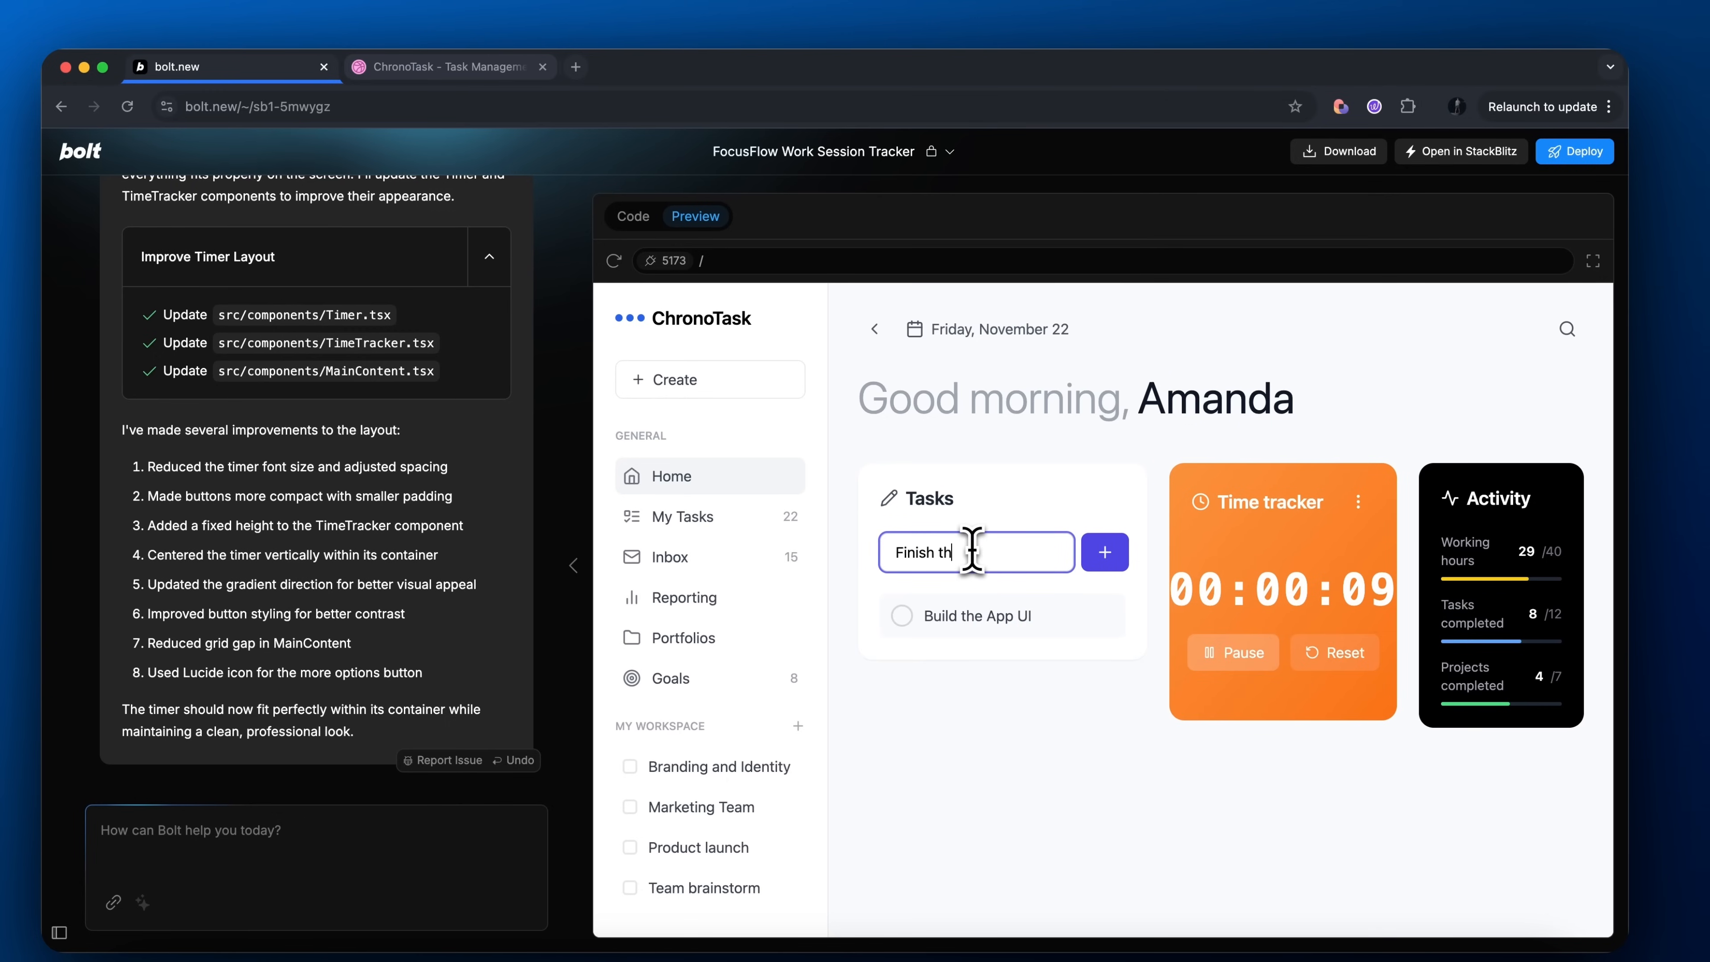
pyautogui.click(1104, 552)
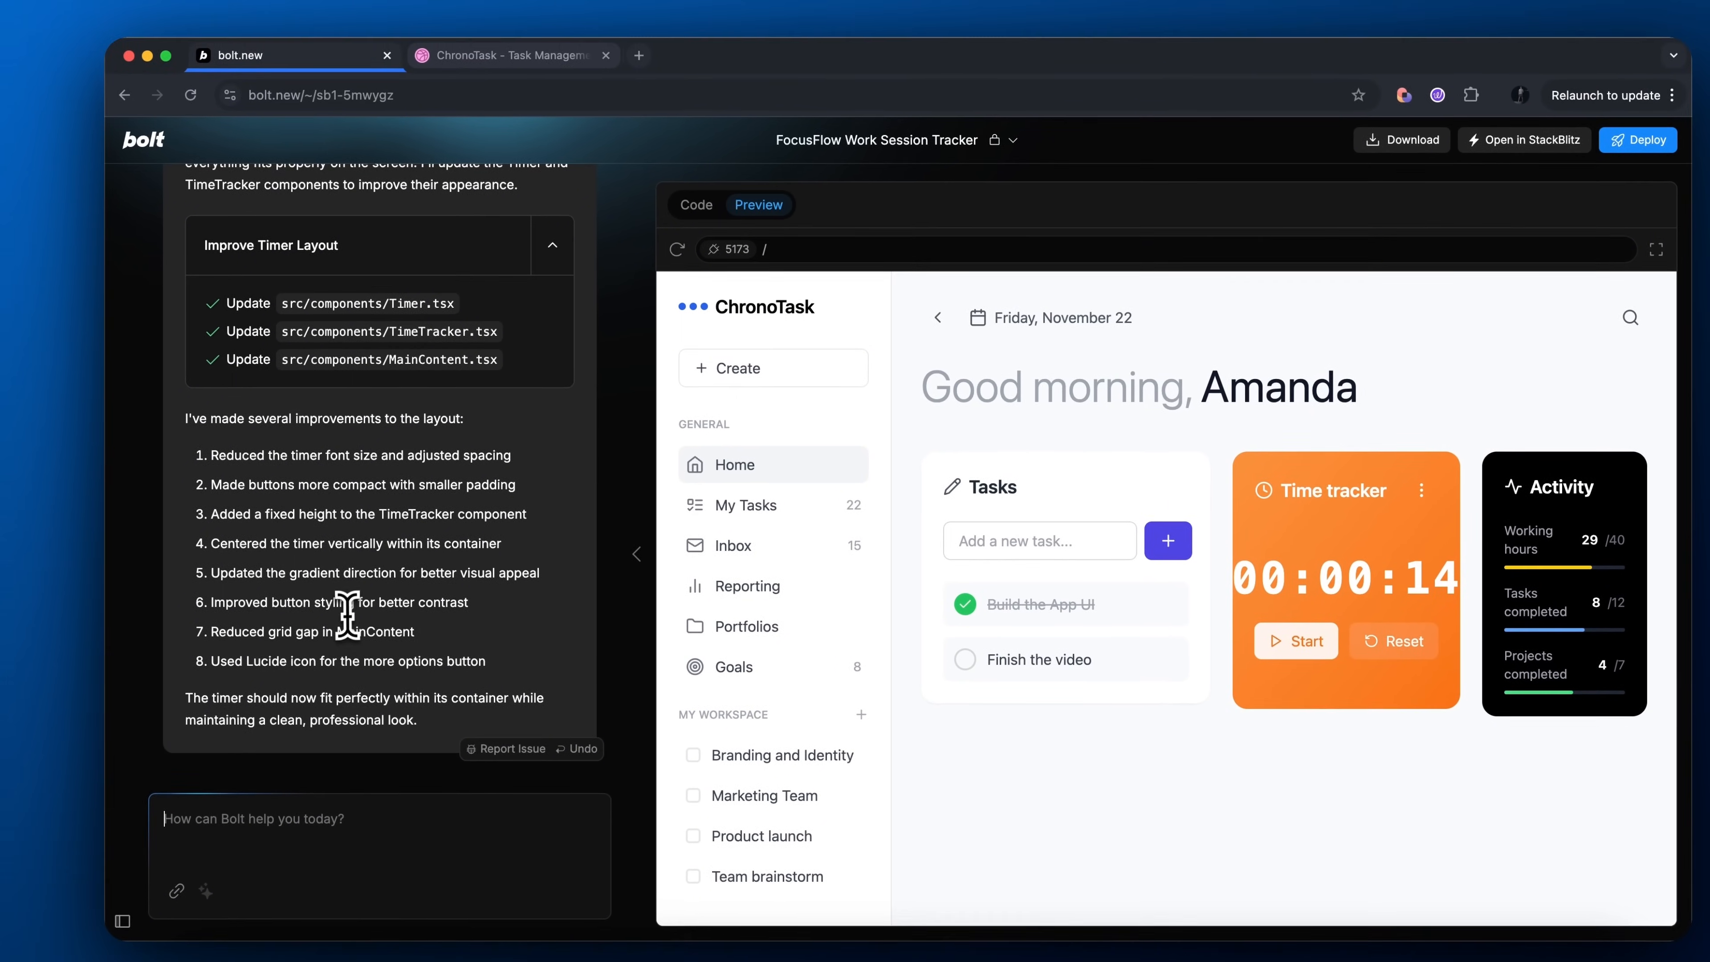
# Request ending sessions that store completed tasks and session length in history
pyautogui.write('Great. Now add the ability to end a session along with add it')
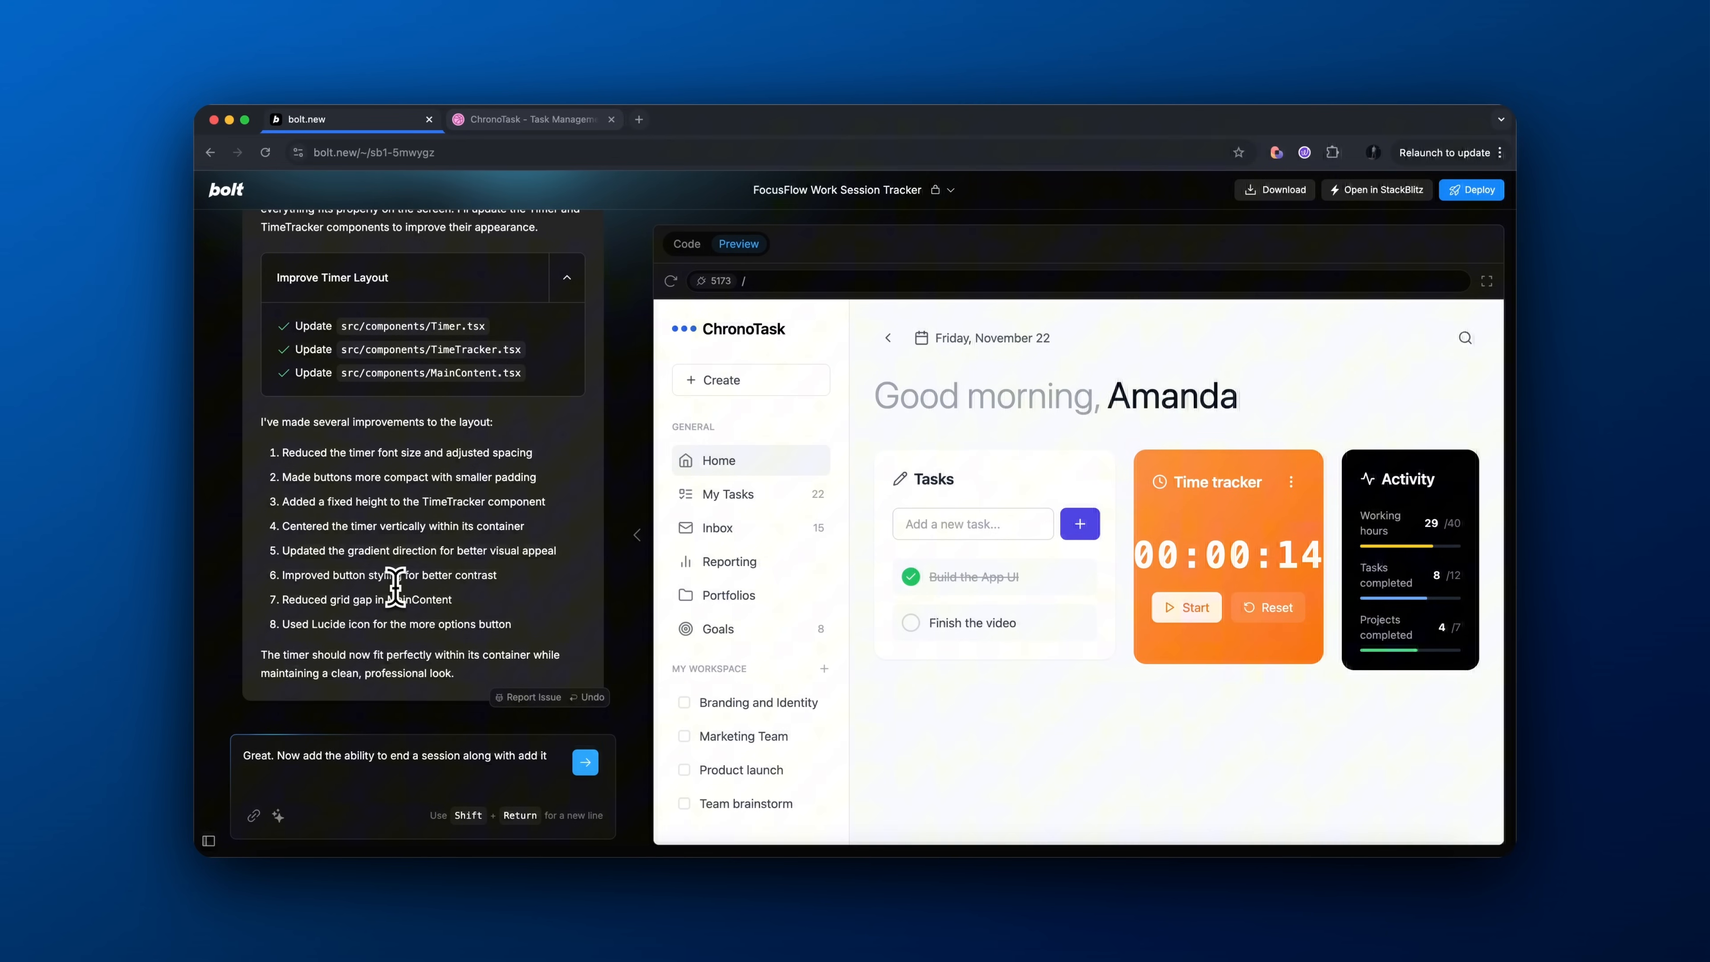
pyautogui.write('store all sessions a')
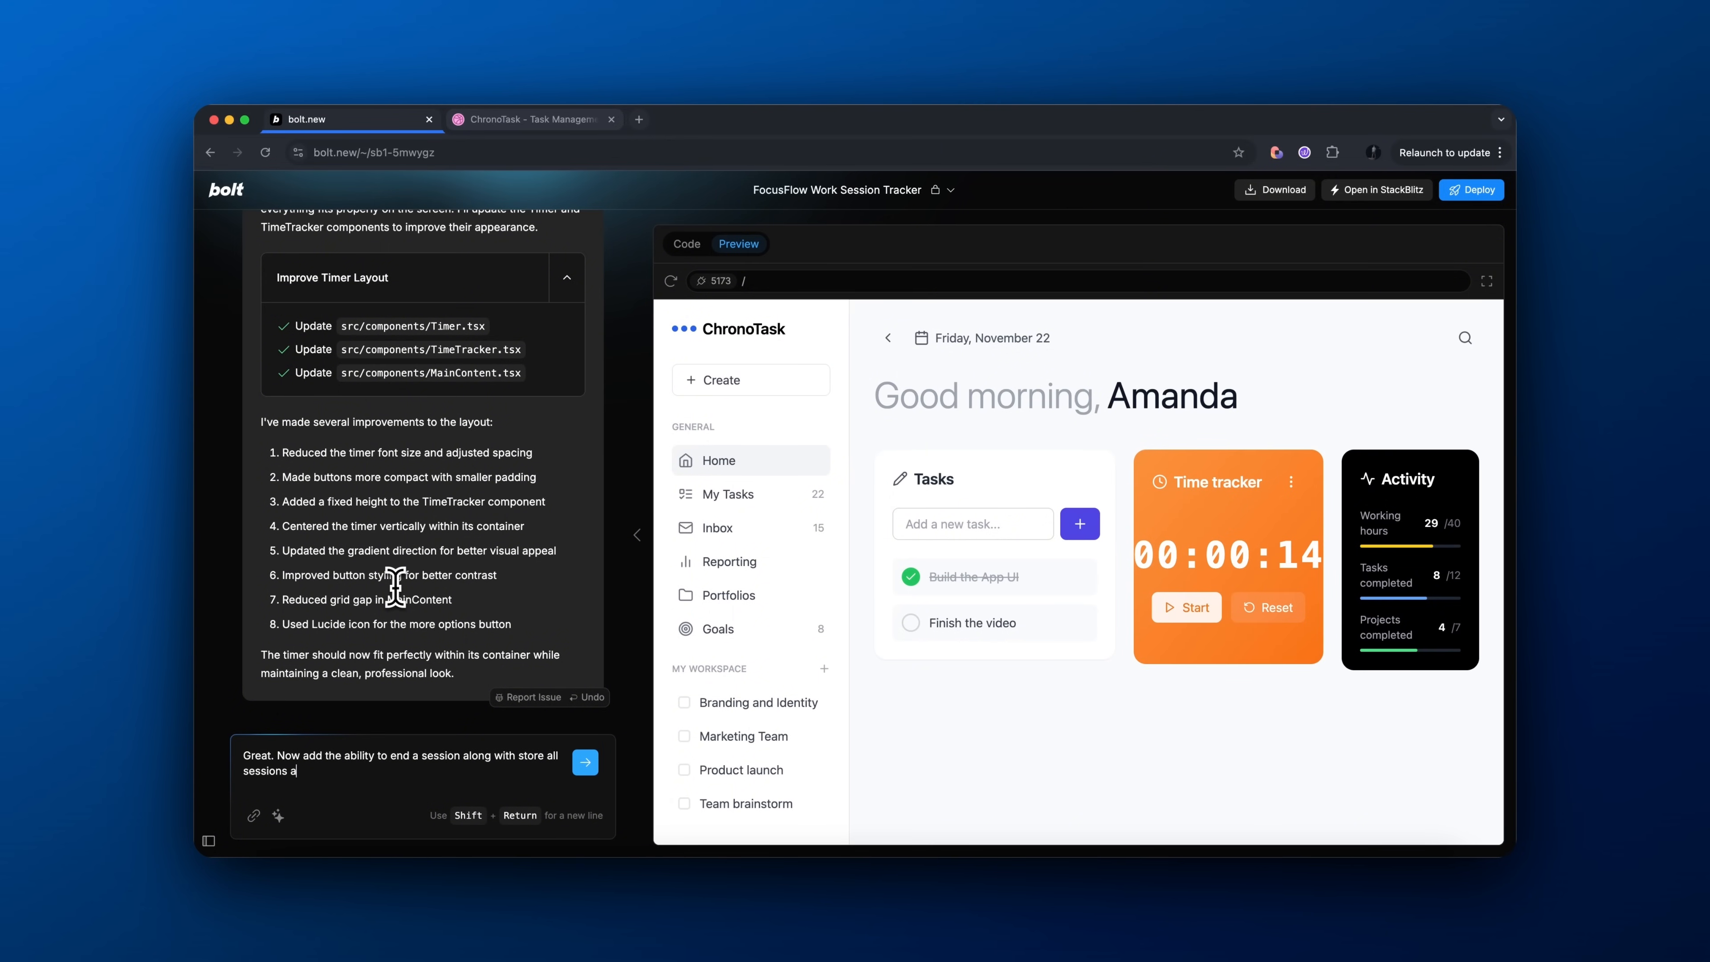
pyautogui.write('after completed with the tasks completed and session legnth')
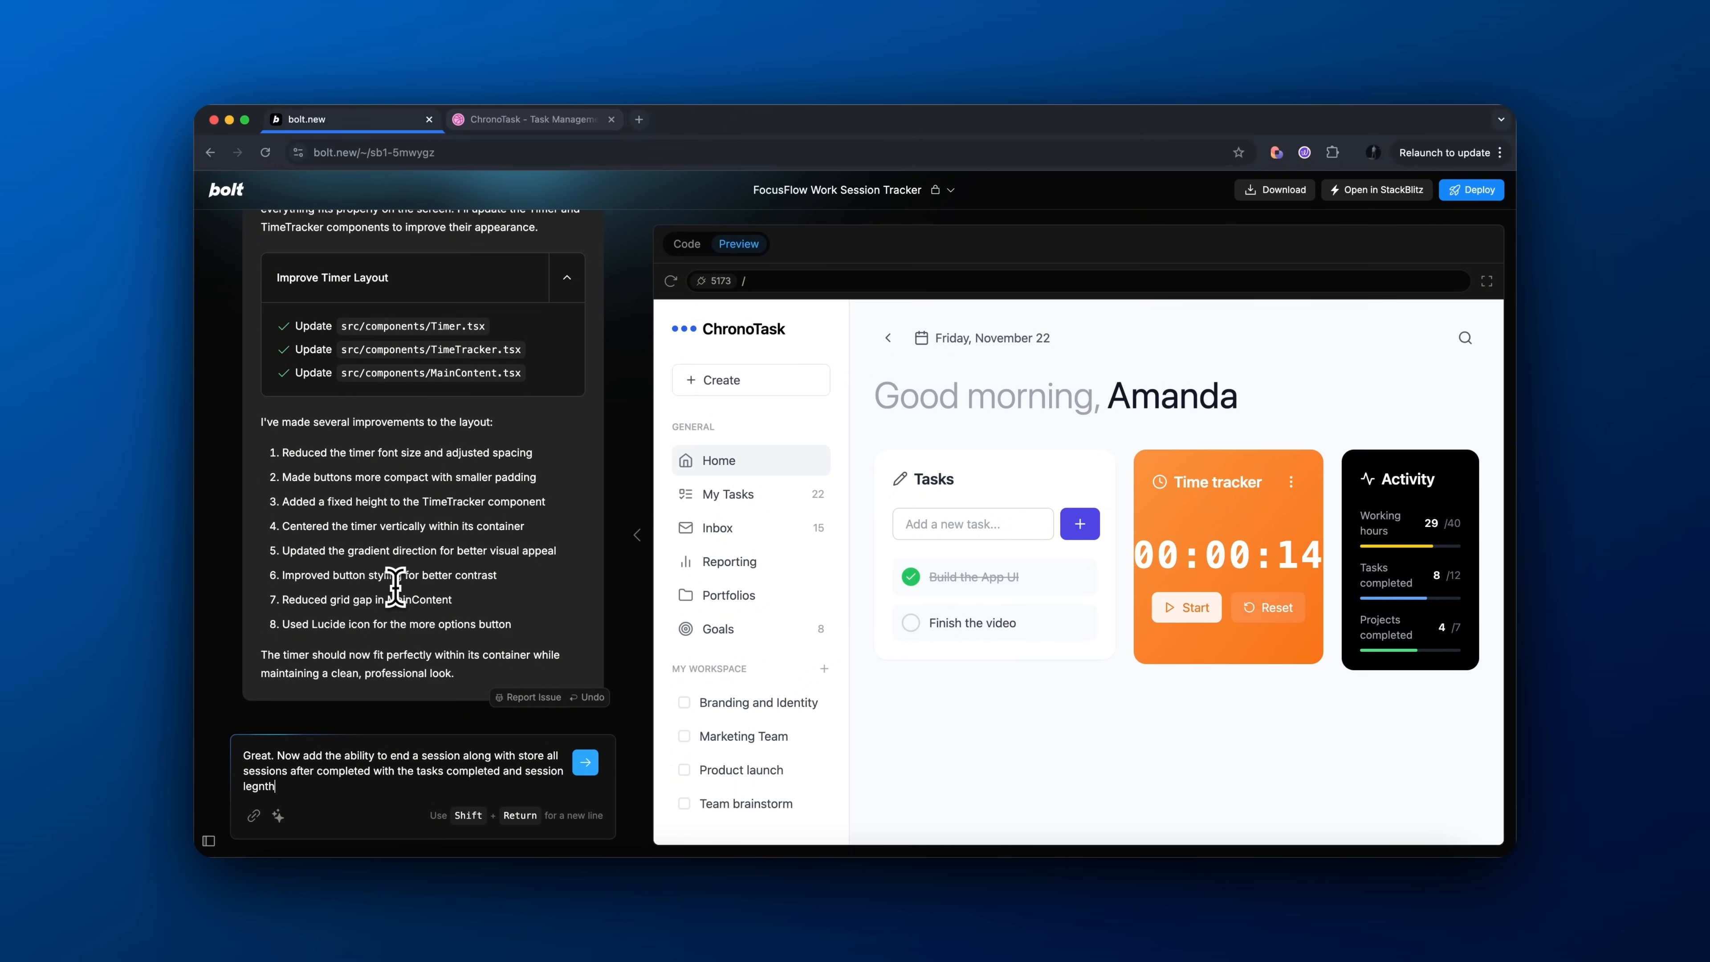
pyautogui.click(584, 762)
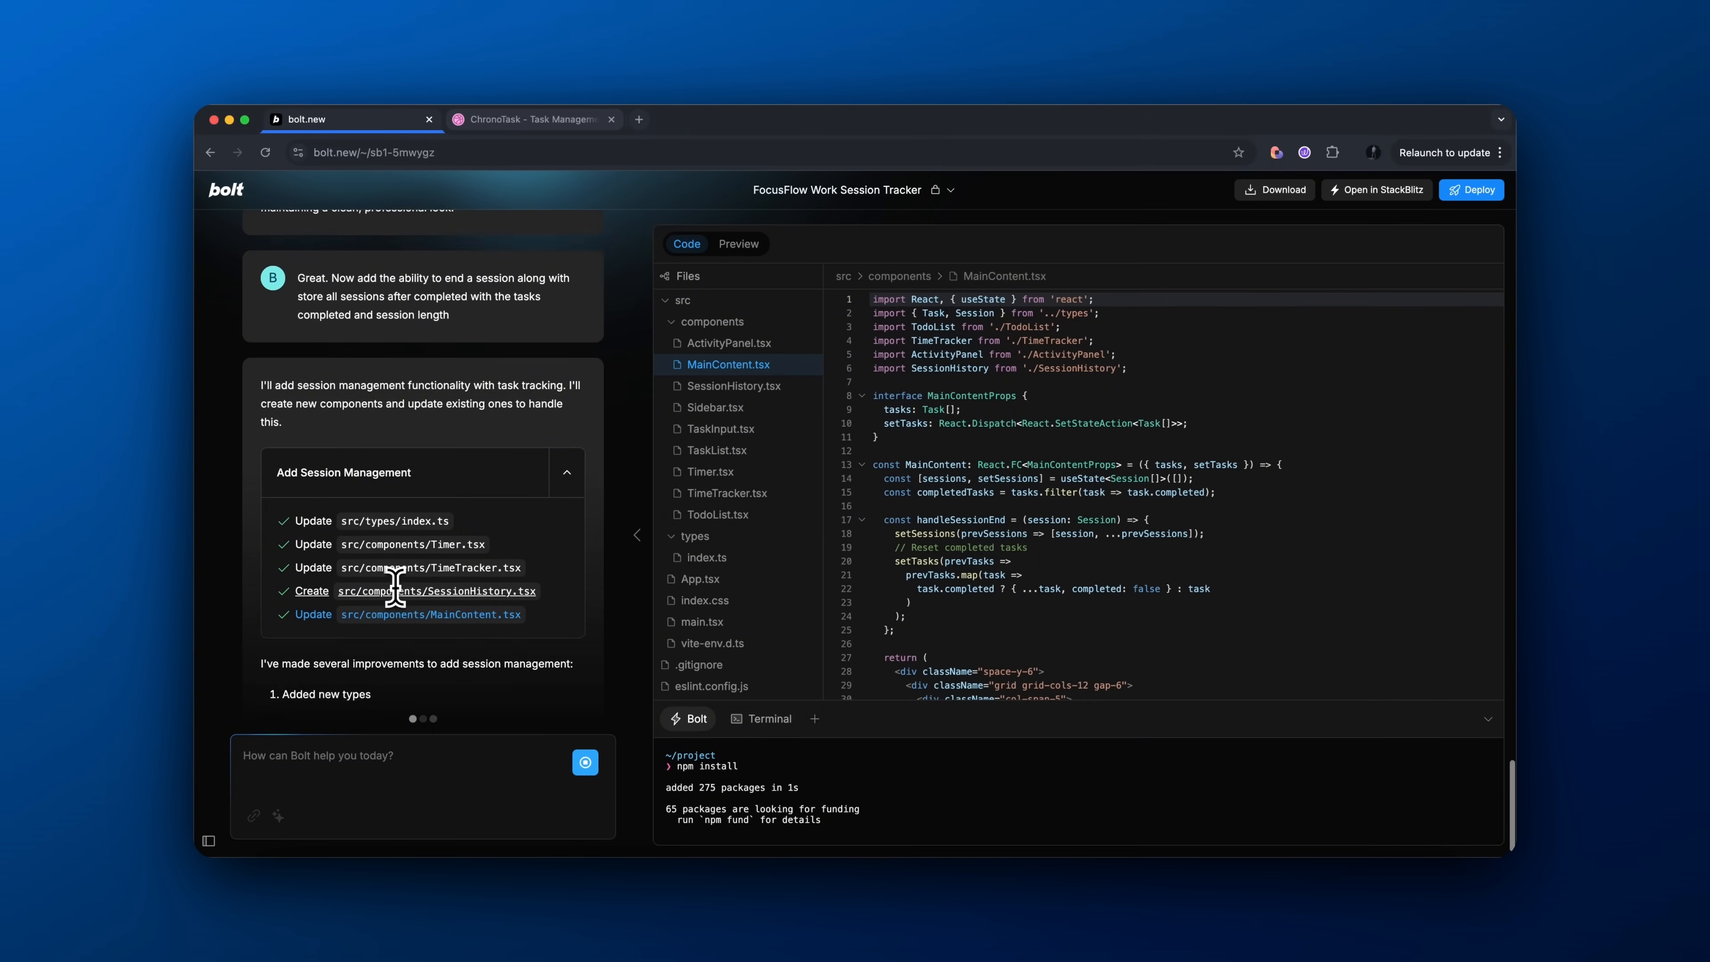
# Check the End Session layout in Preview and ask for the time tracker to get its own full row
pyautogui.click(739, 243)
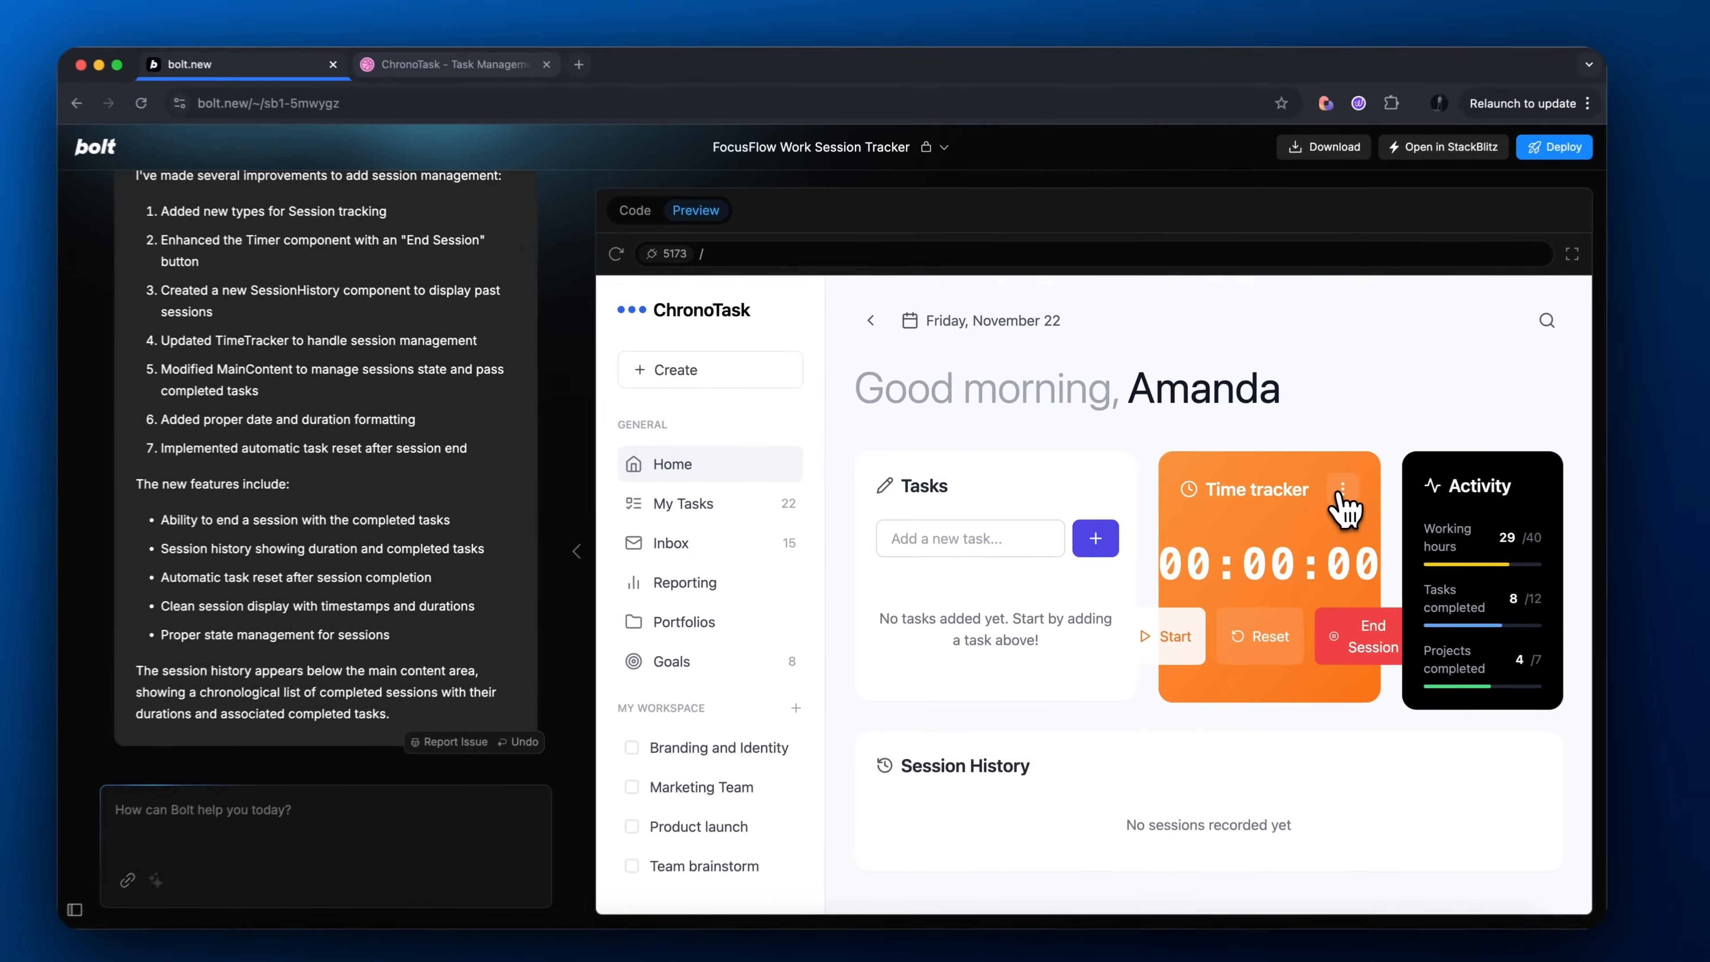
pyautogui.doubleClick(1209, 387)
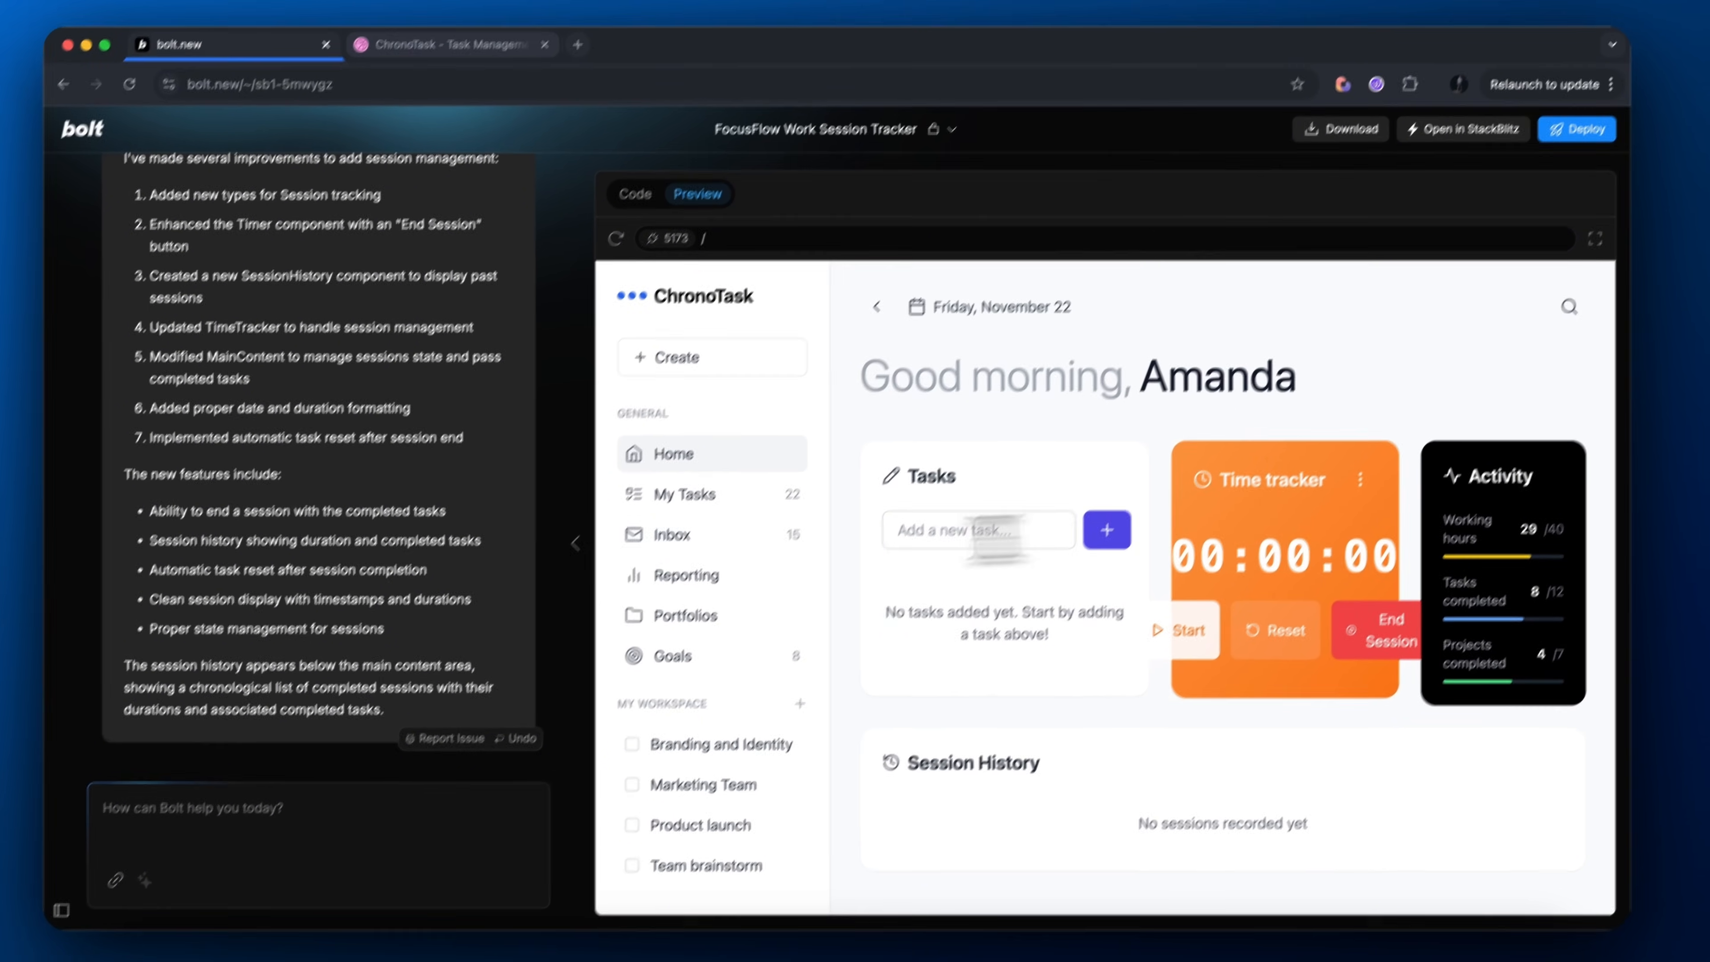
pyautogui.write('The')
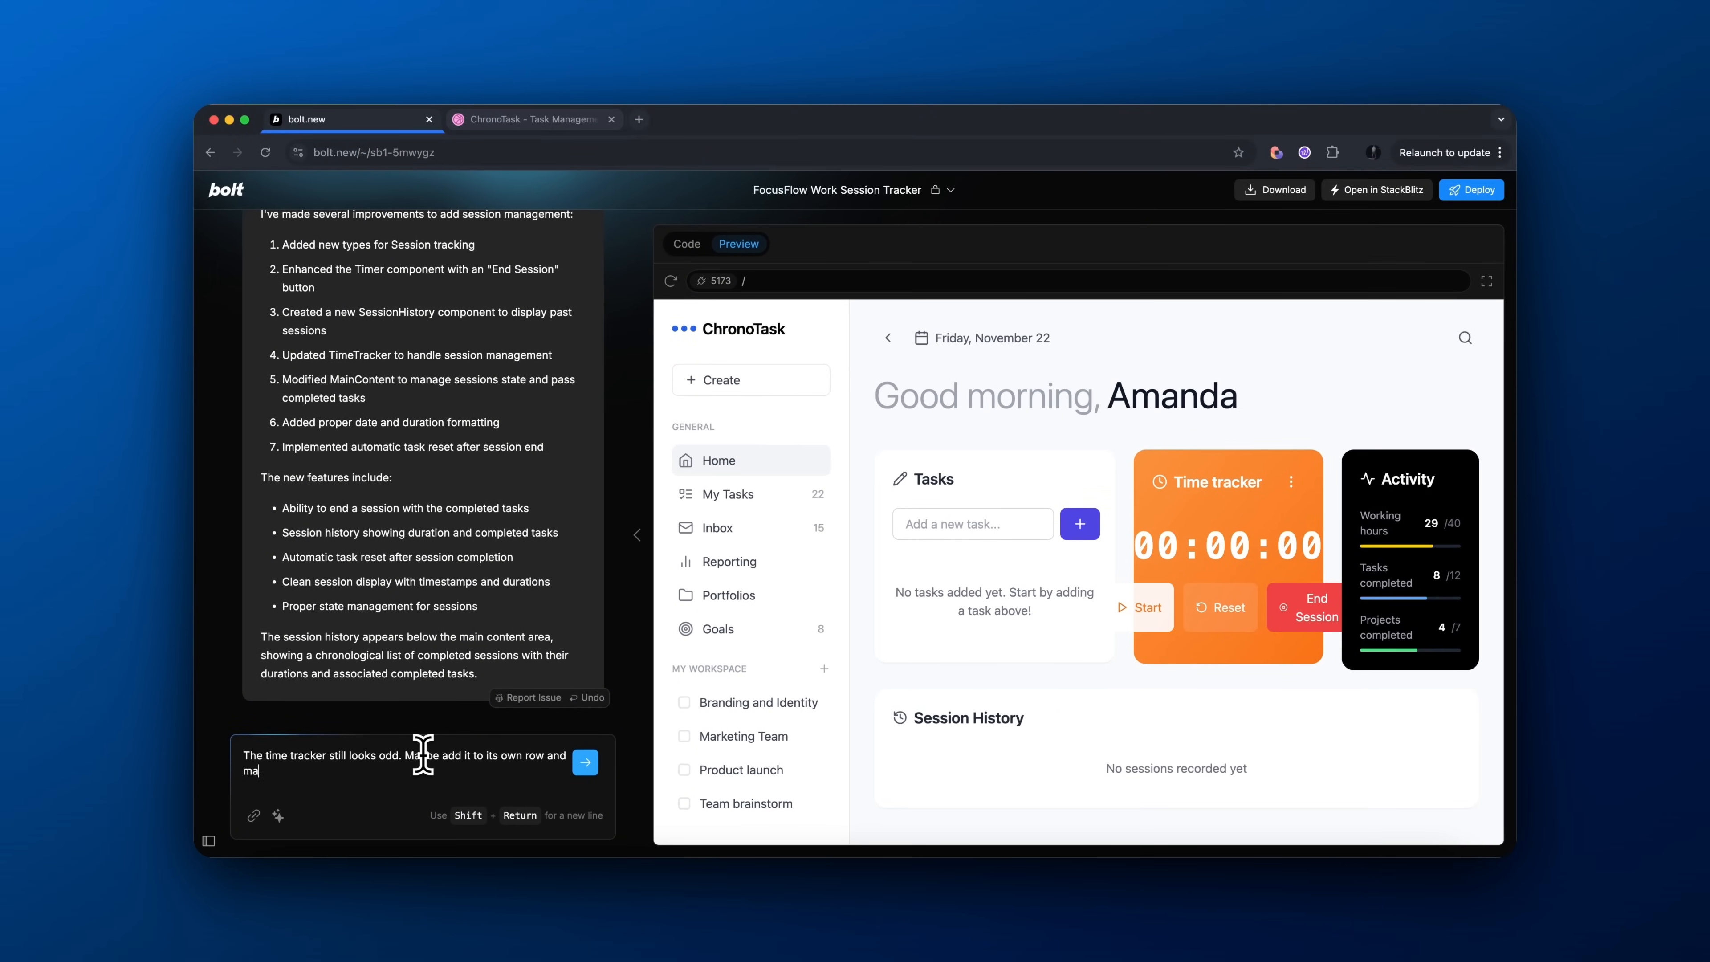
pyautogui.write('that way it can stretch out an')
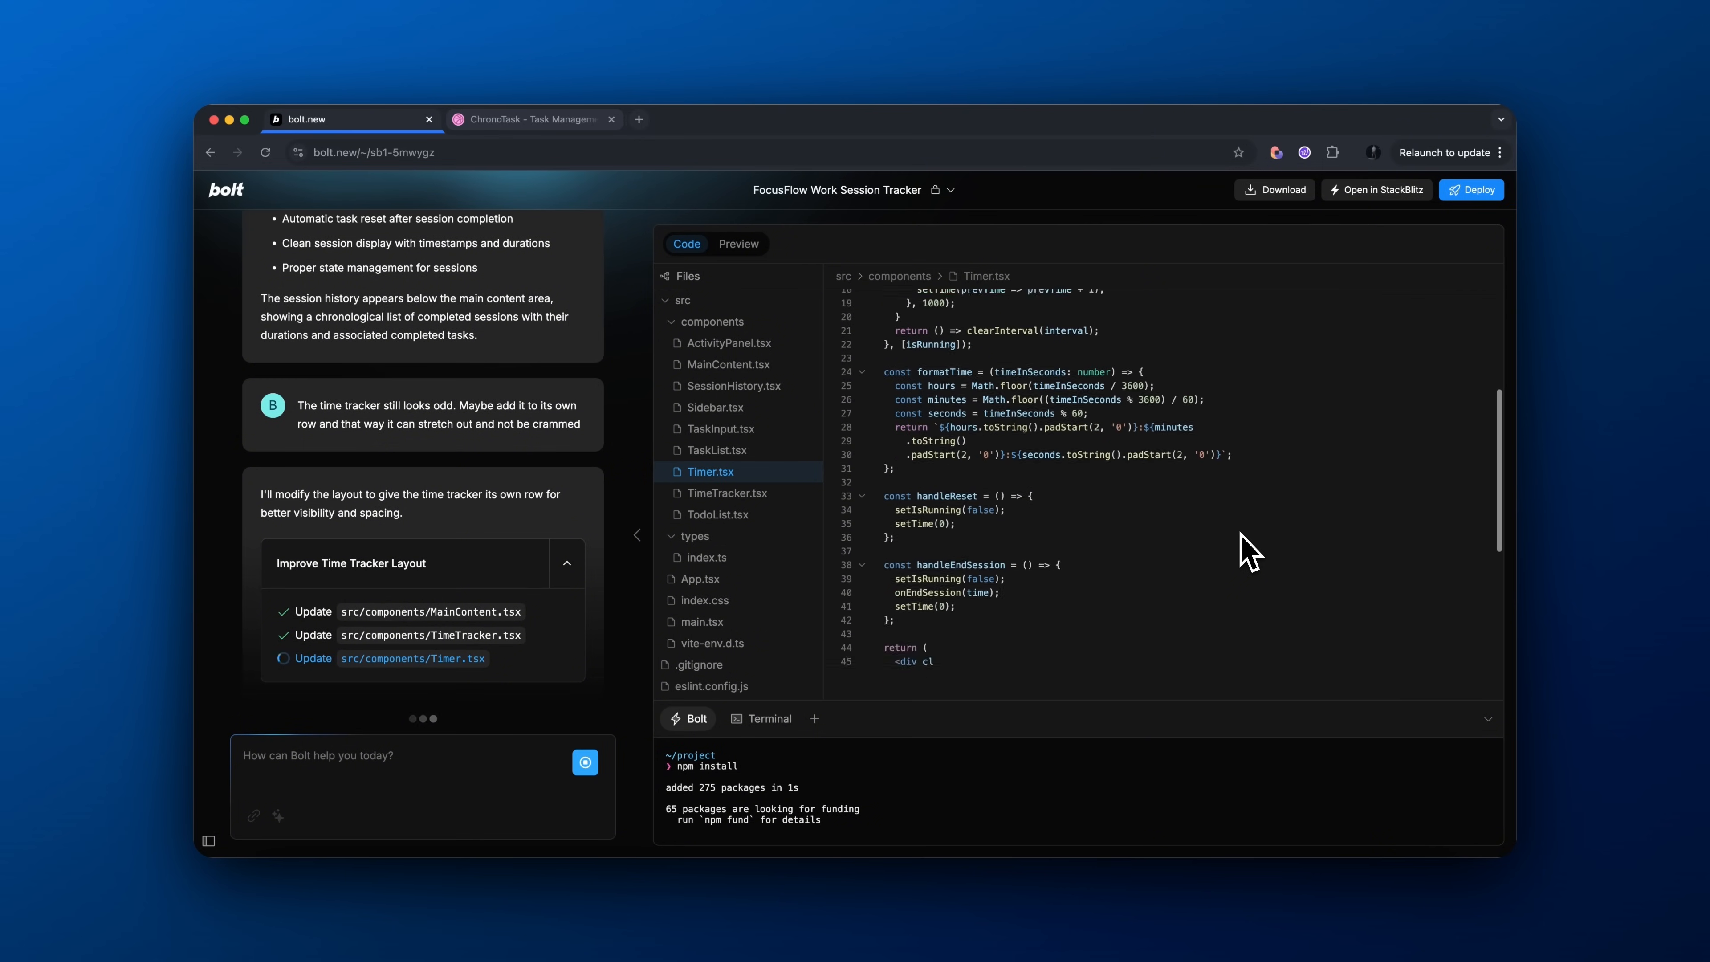
# Add three tasks including 'Wrote the script', end the session into Session History, and reopen the ChronoTask shot
pyautogui.scroll(-3)
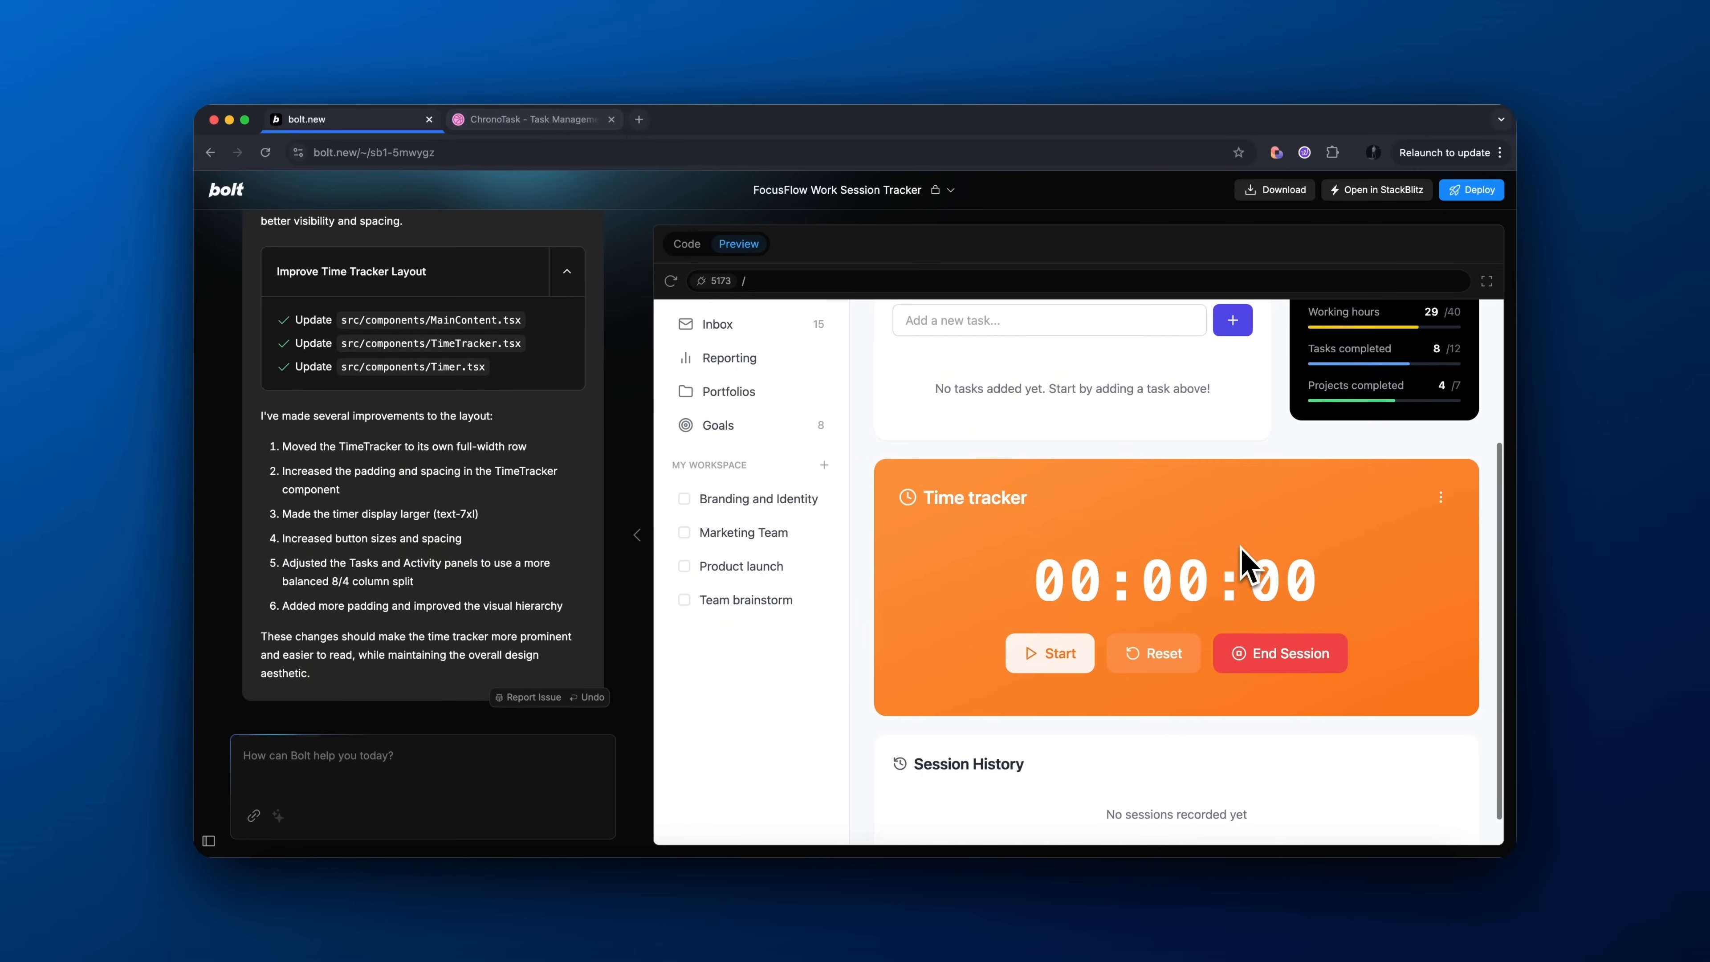
pyautogui.click(1048, 653)
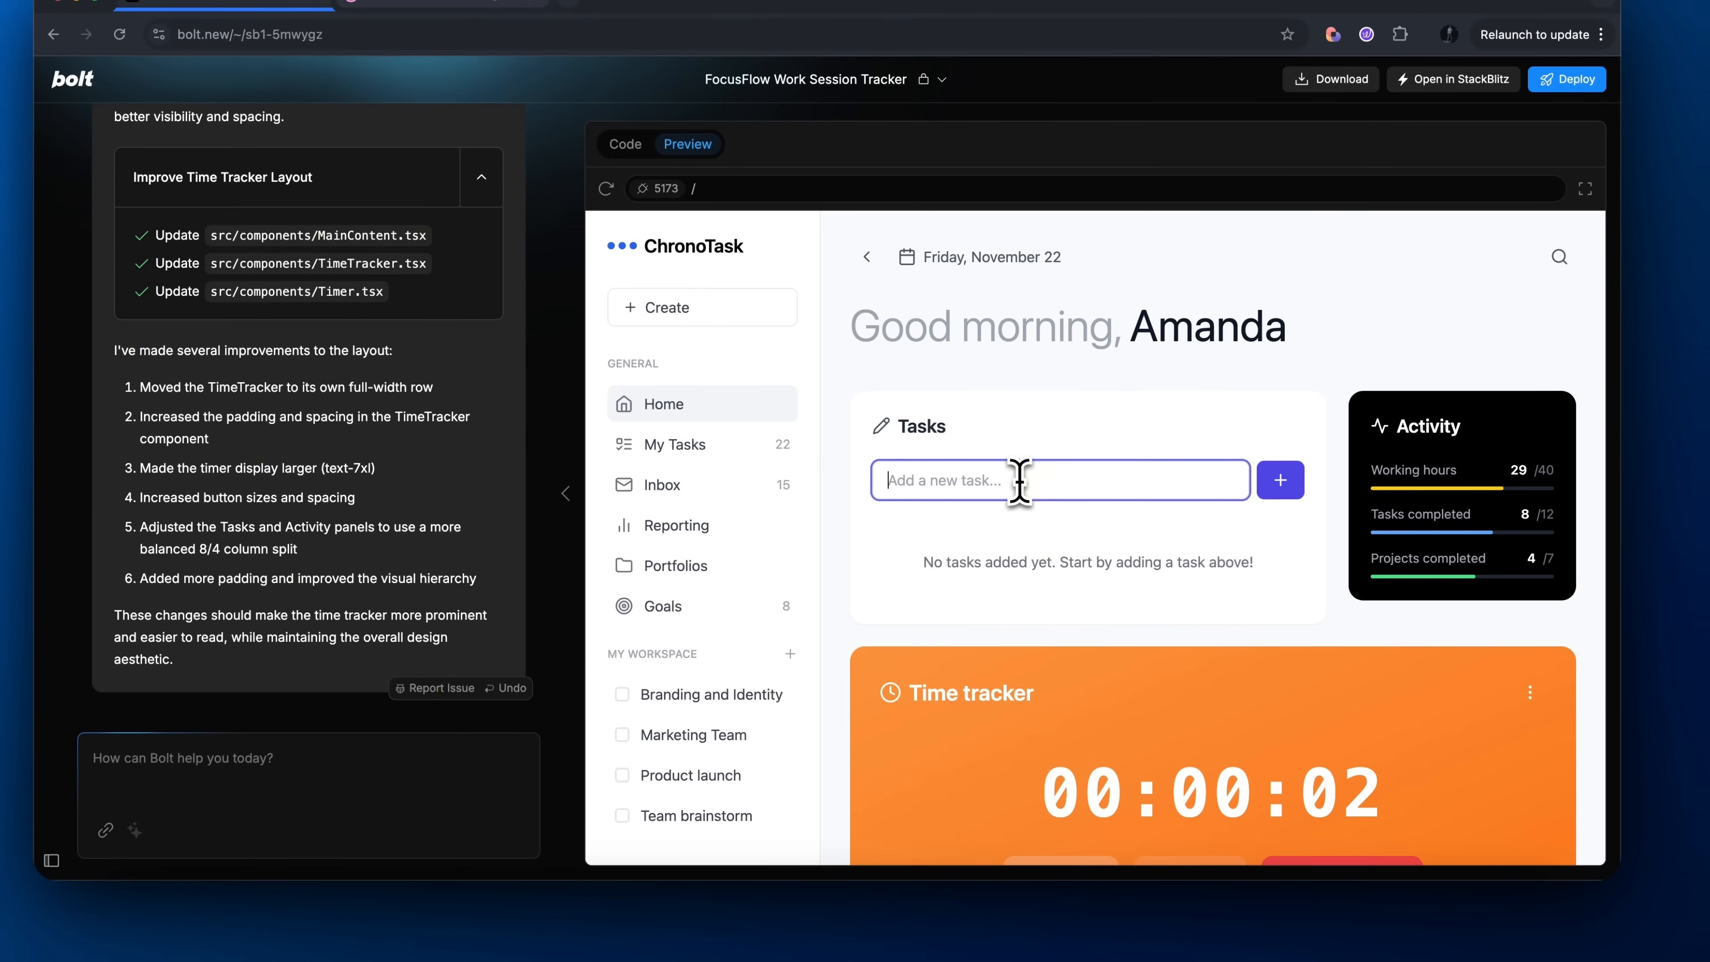
pyautogui.write('Buil')
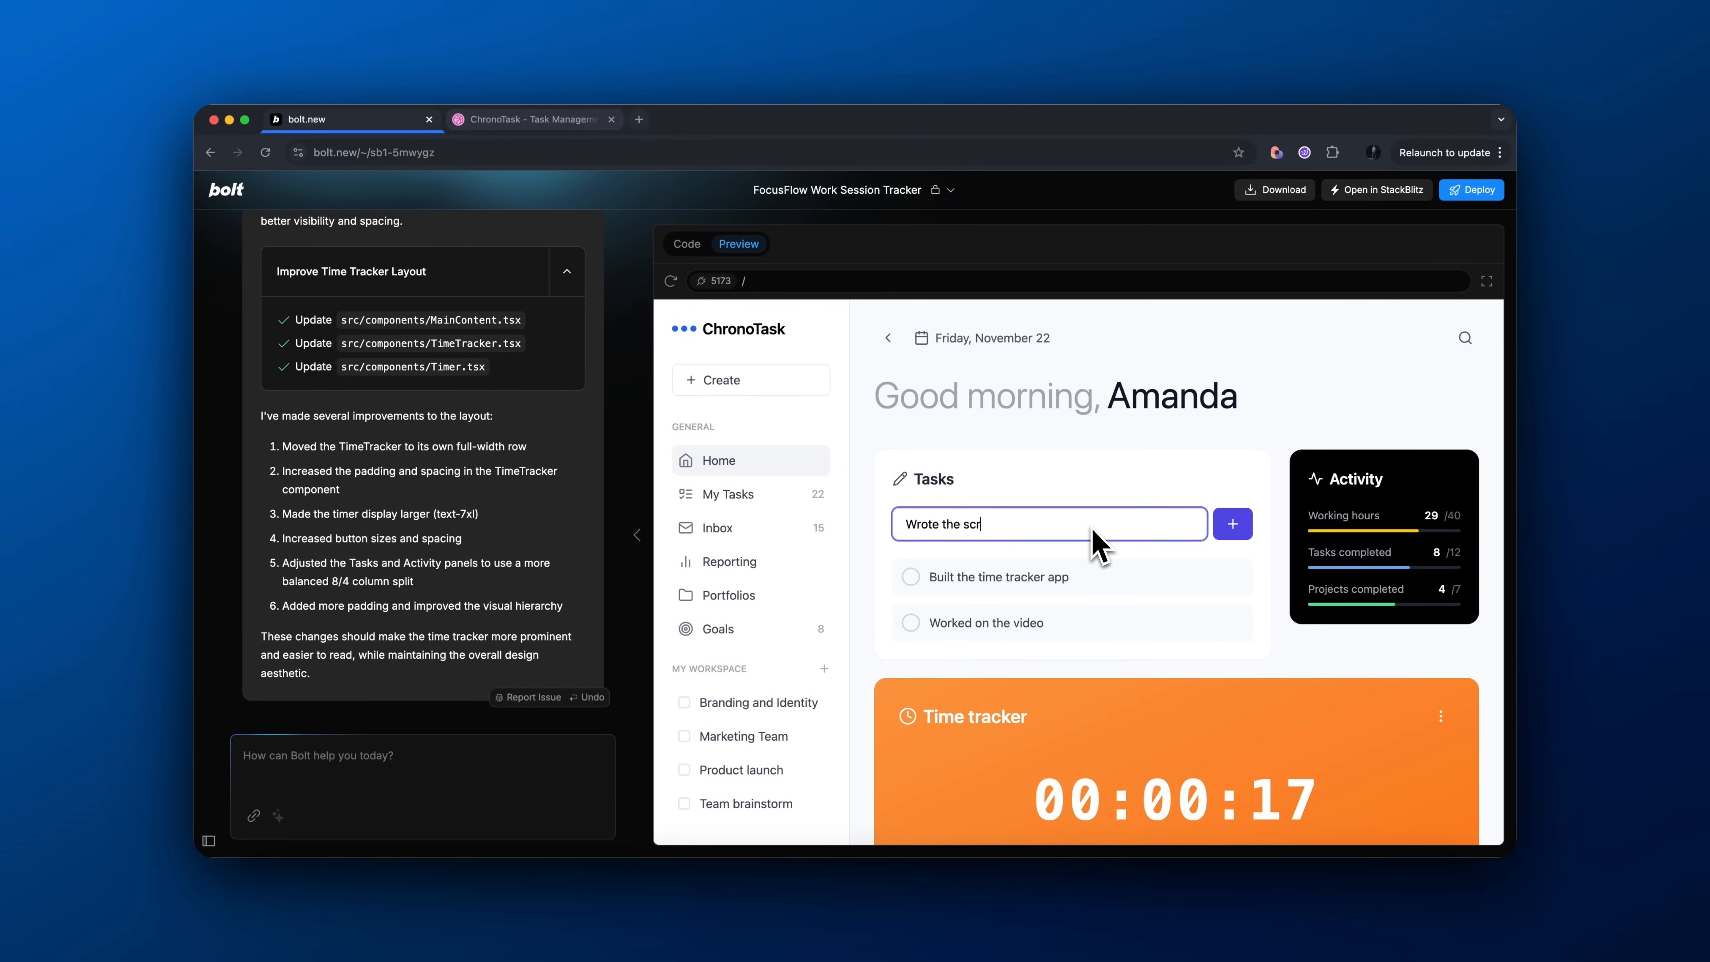
pyautogui.click(1233, 525)
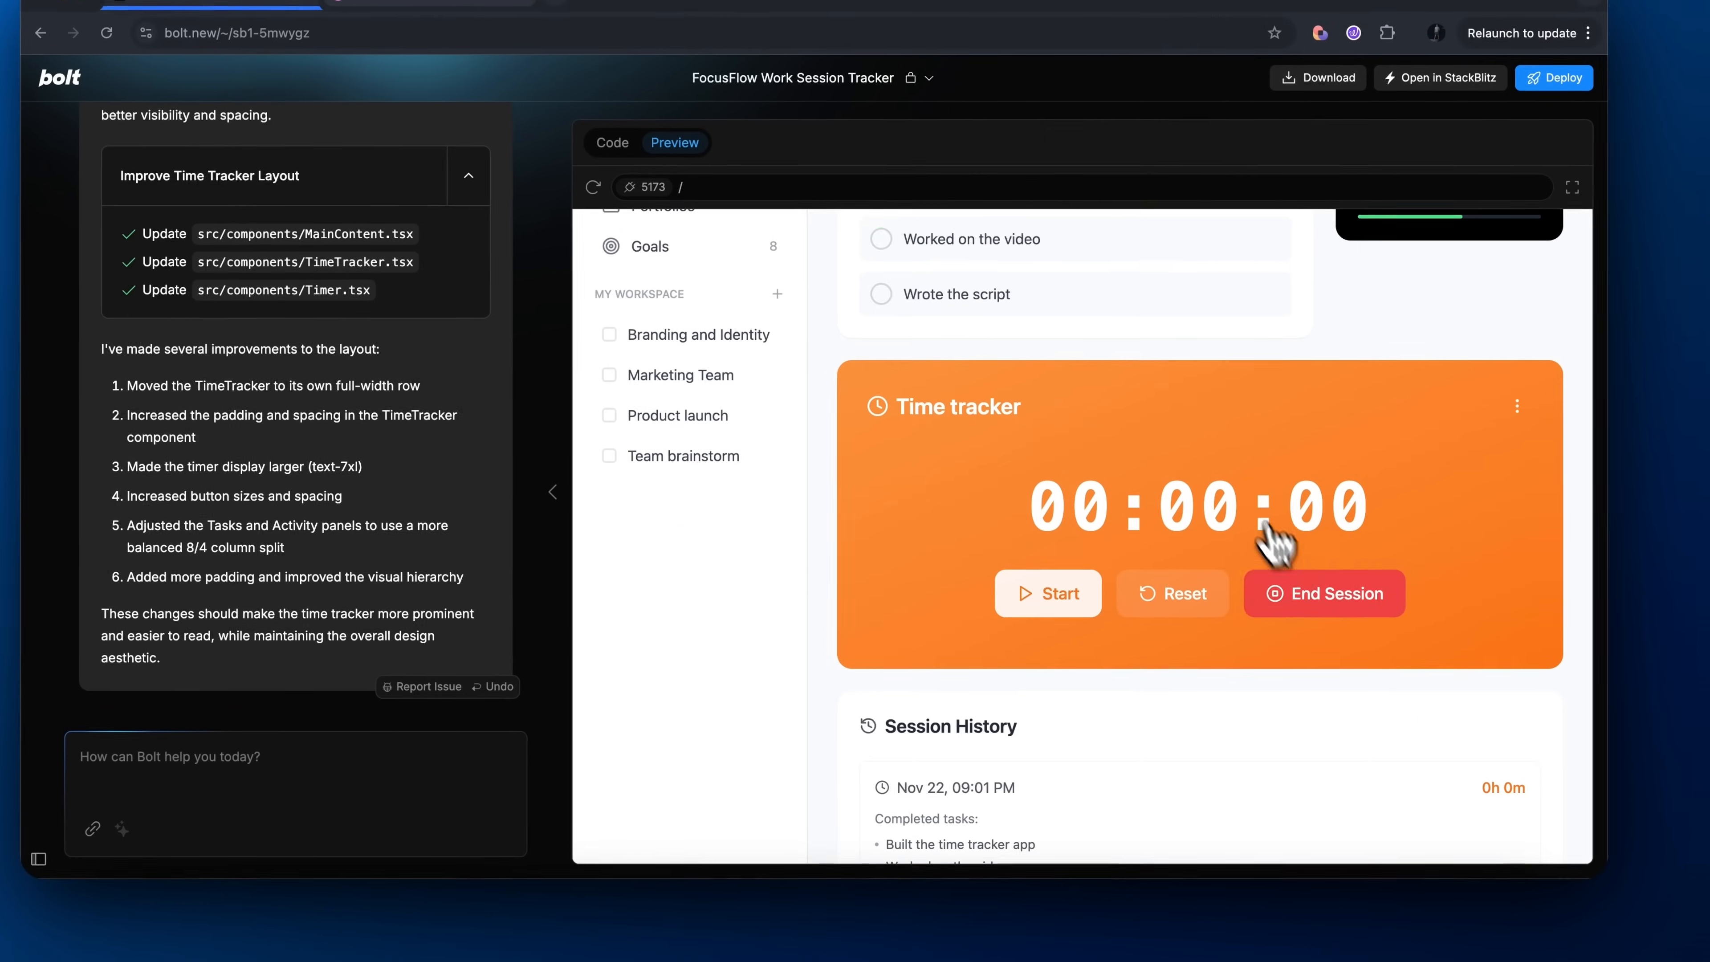
pyautogui.click(458, 13)
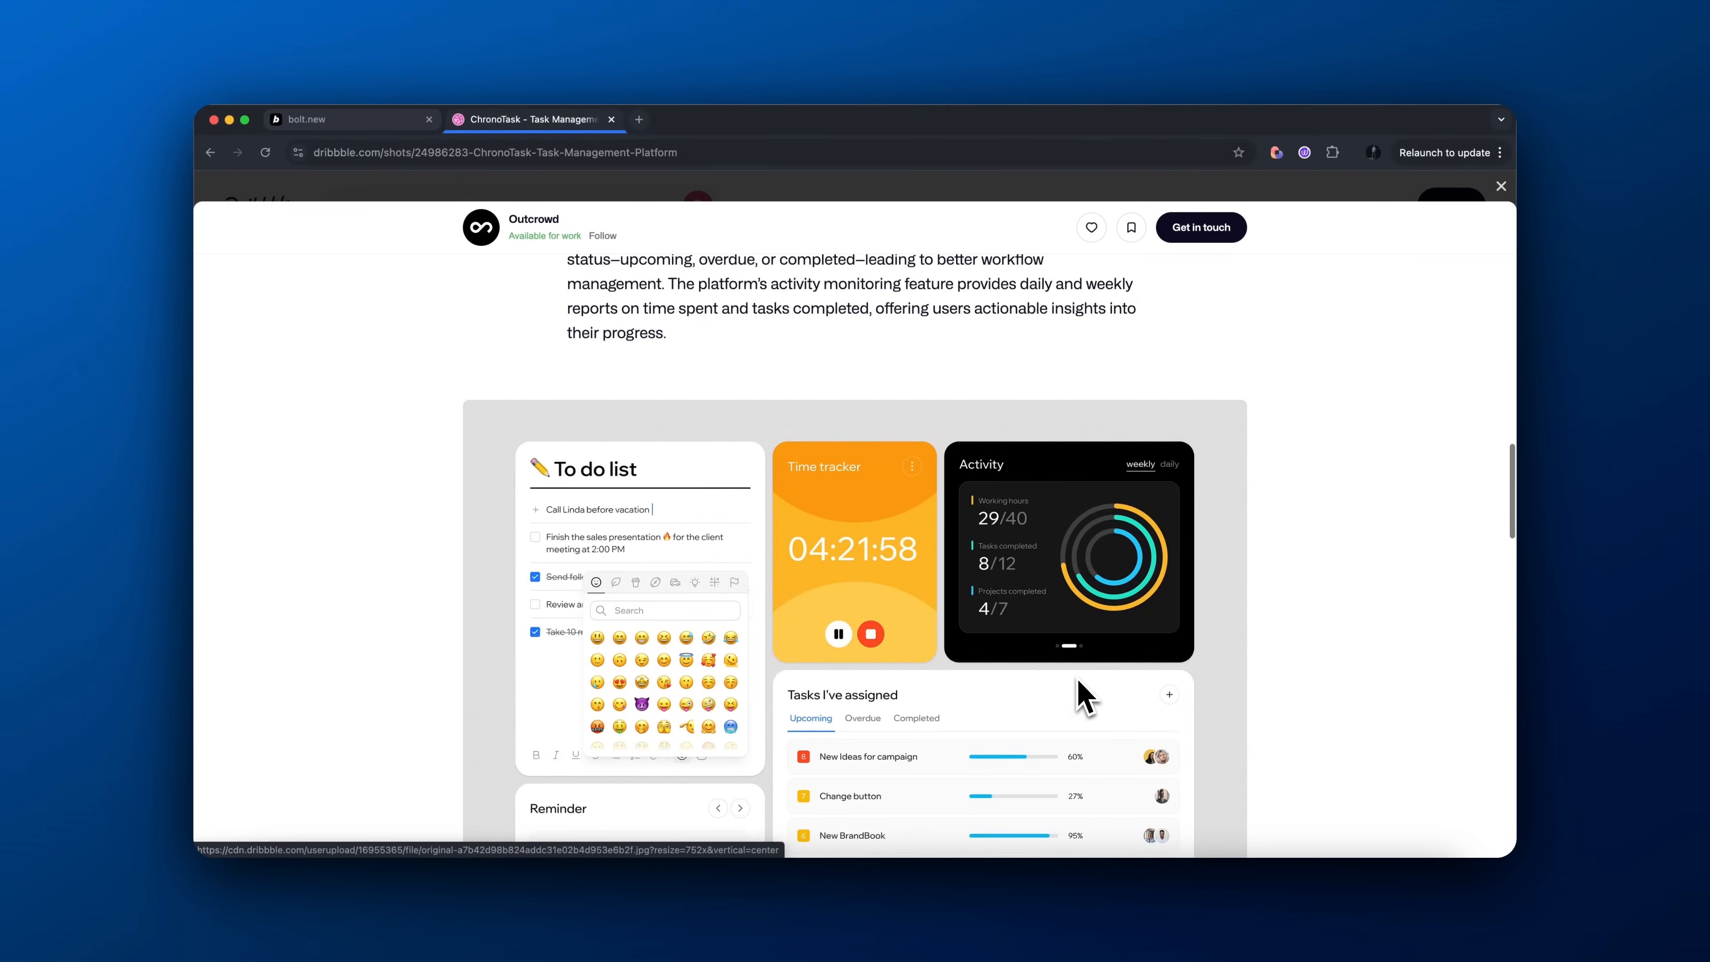
# Scroll the Dribbble shot down to the ChronoTask dashboard with its dark Activity panel
pyautogui.scroll(-3)
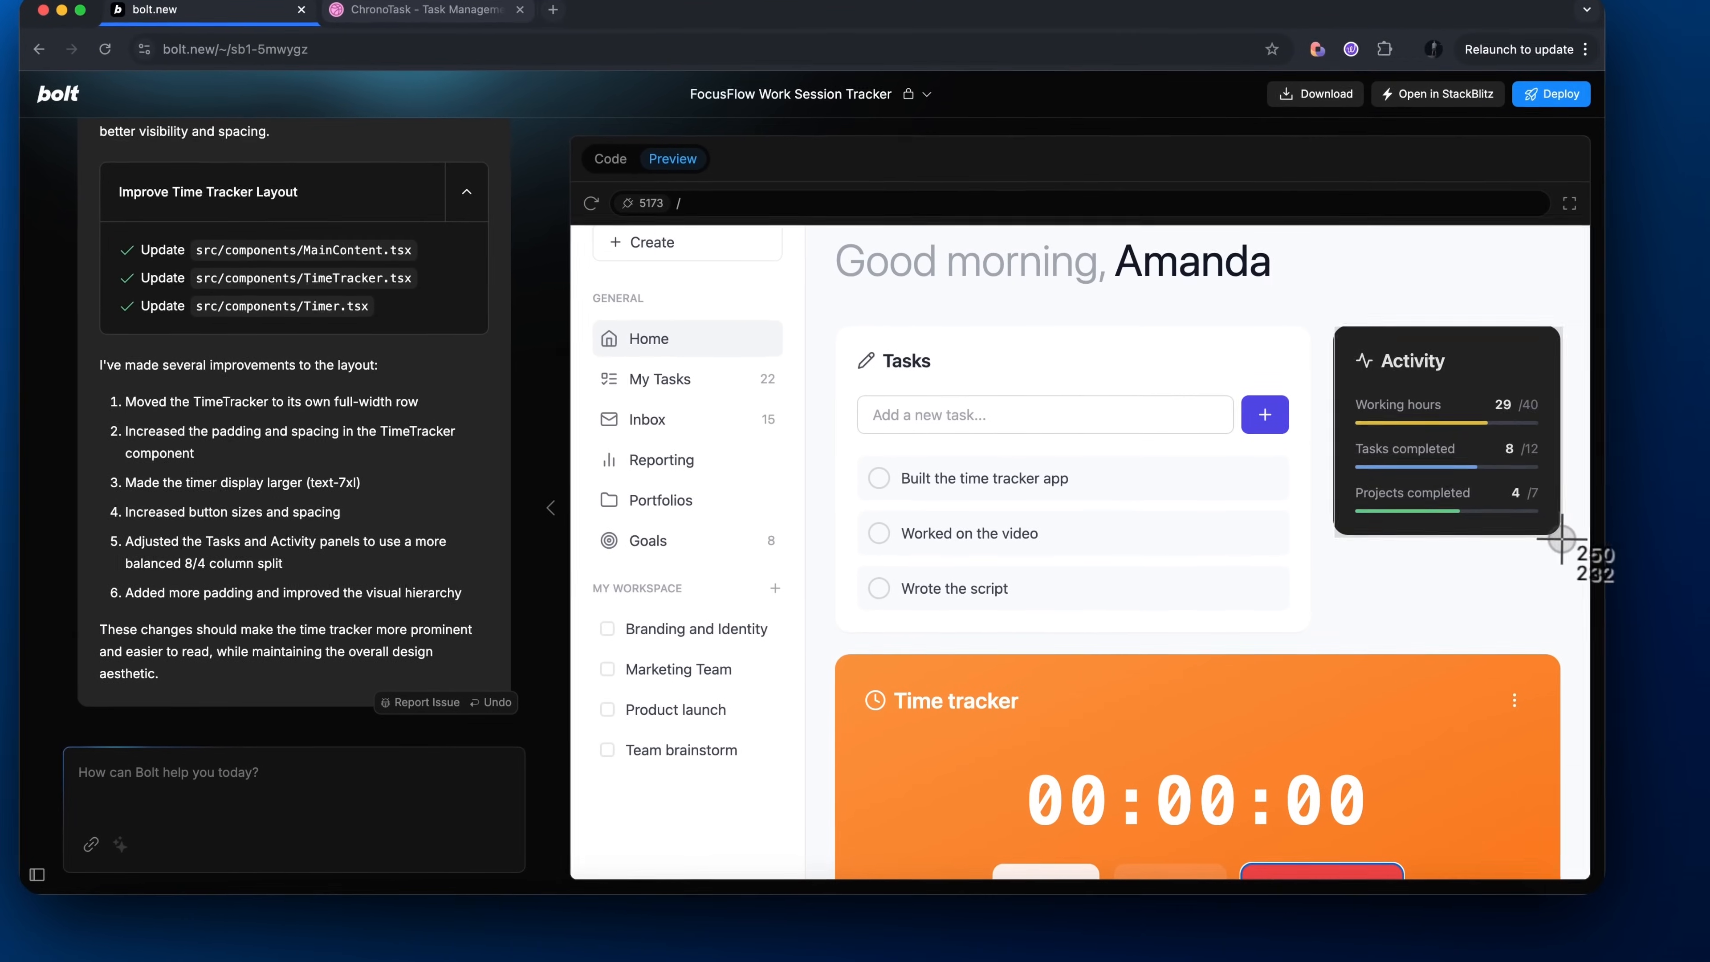
# Request, with the Activity panel screenshot attached, that Session History be restyled to match it
pyautogui.scroll(-3)
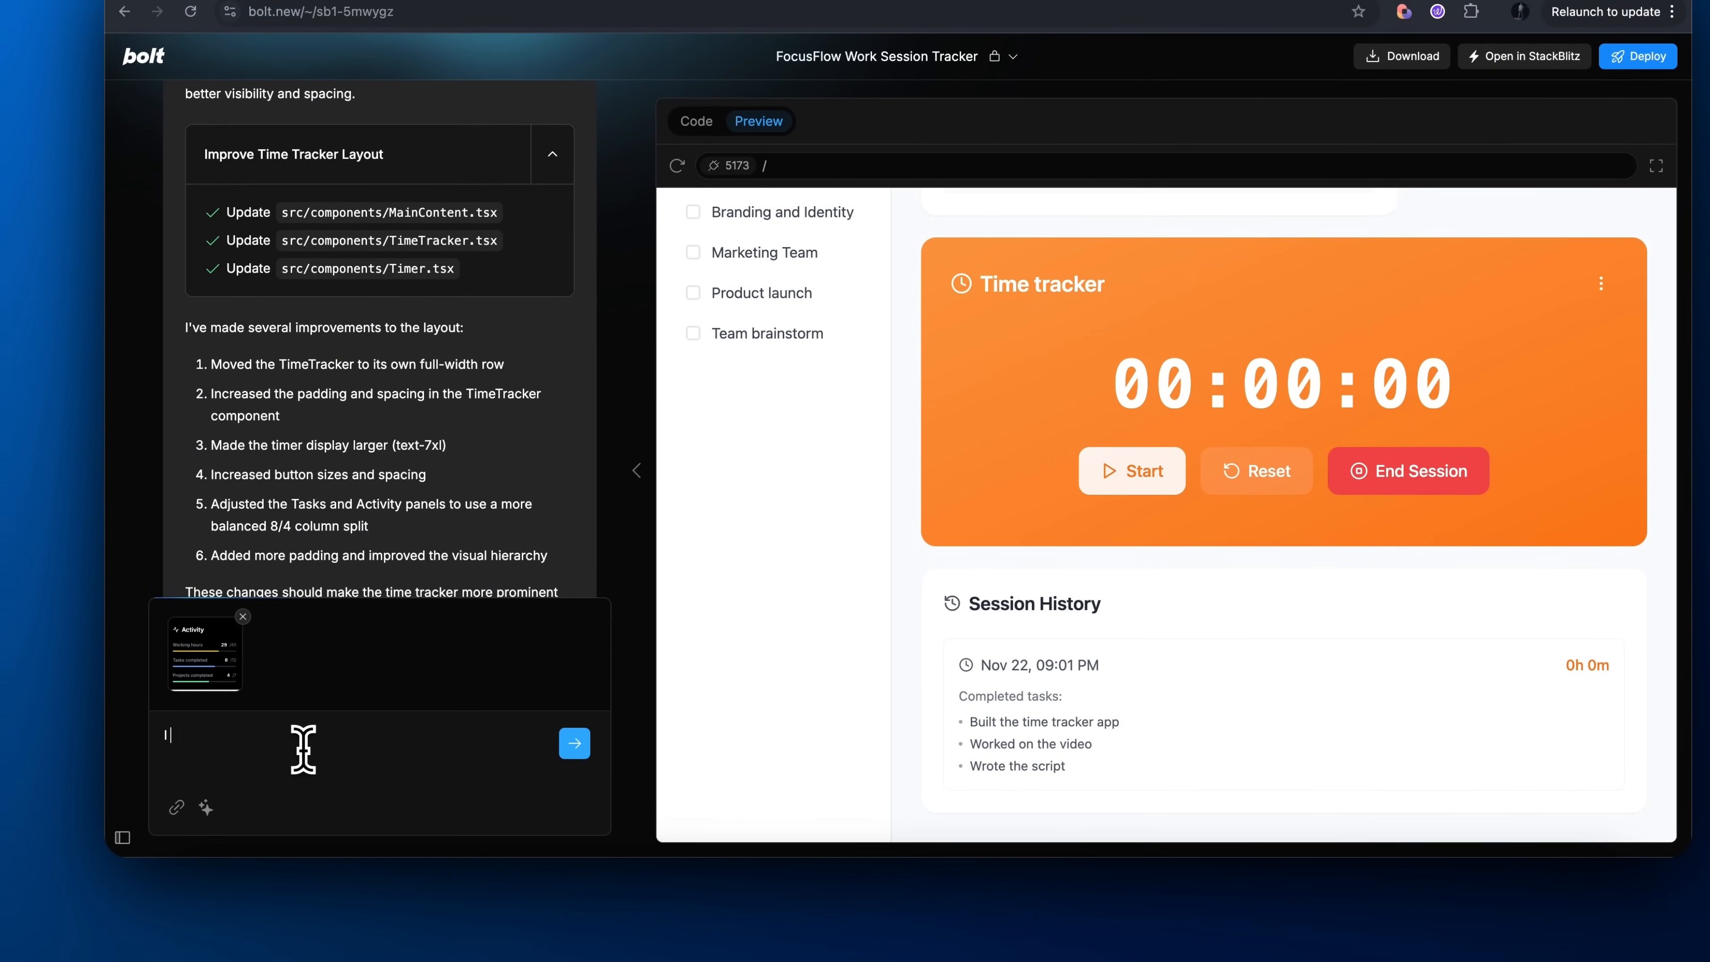
pyautogui.write('I like how this looks in the screenshot.')
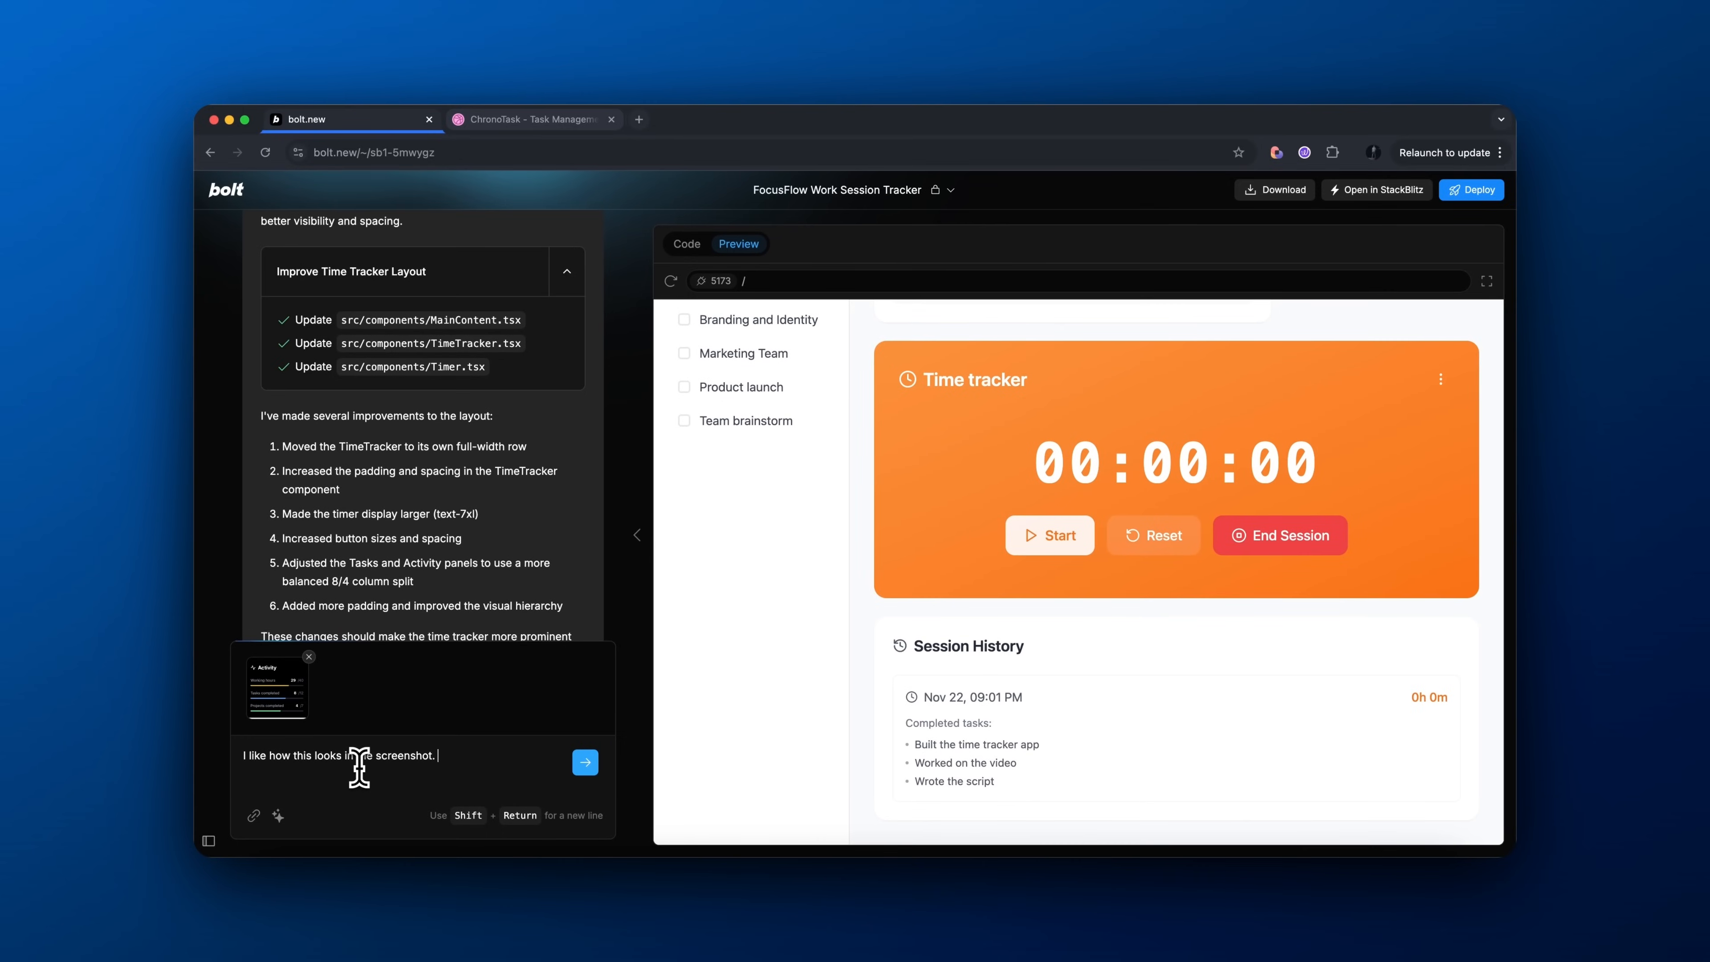
pyautogui.write('Maybe make the session histor')
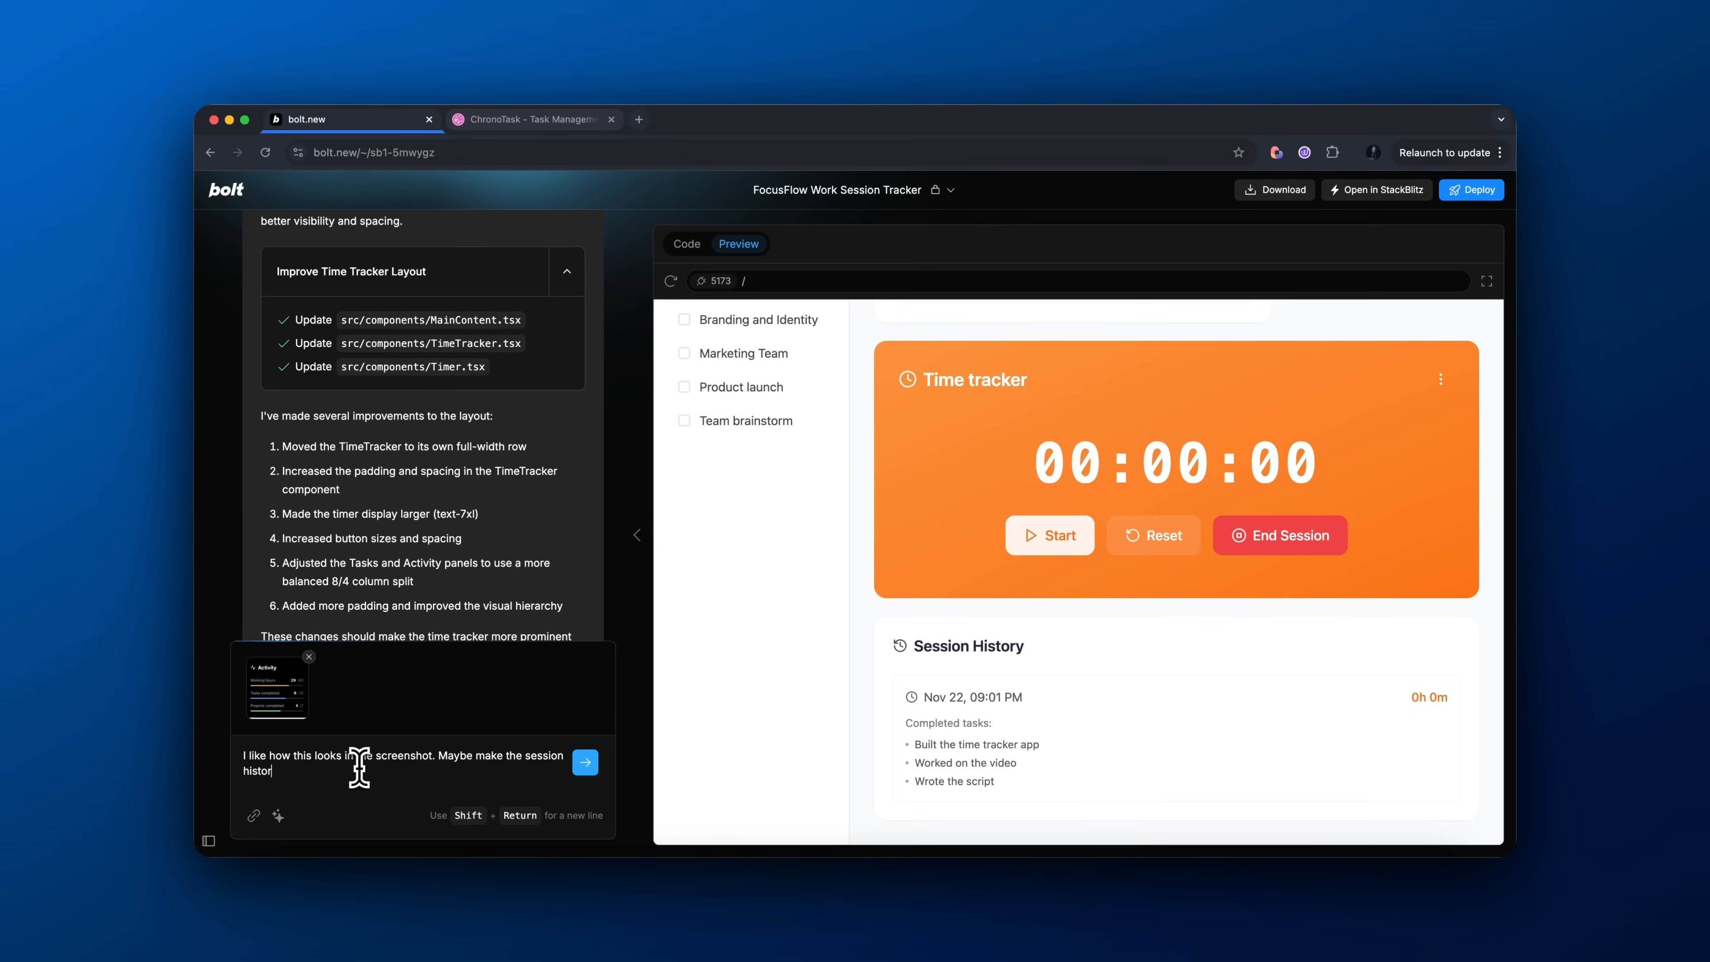
pyautogui.click(585, 762)
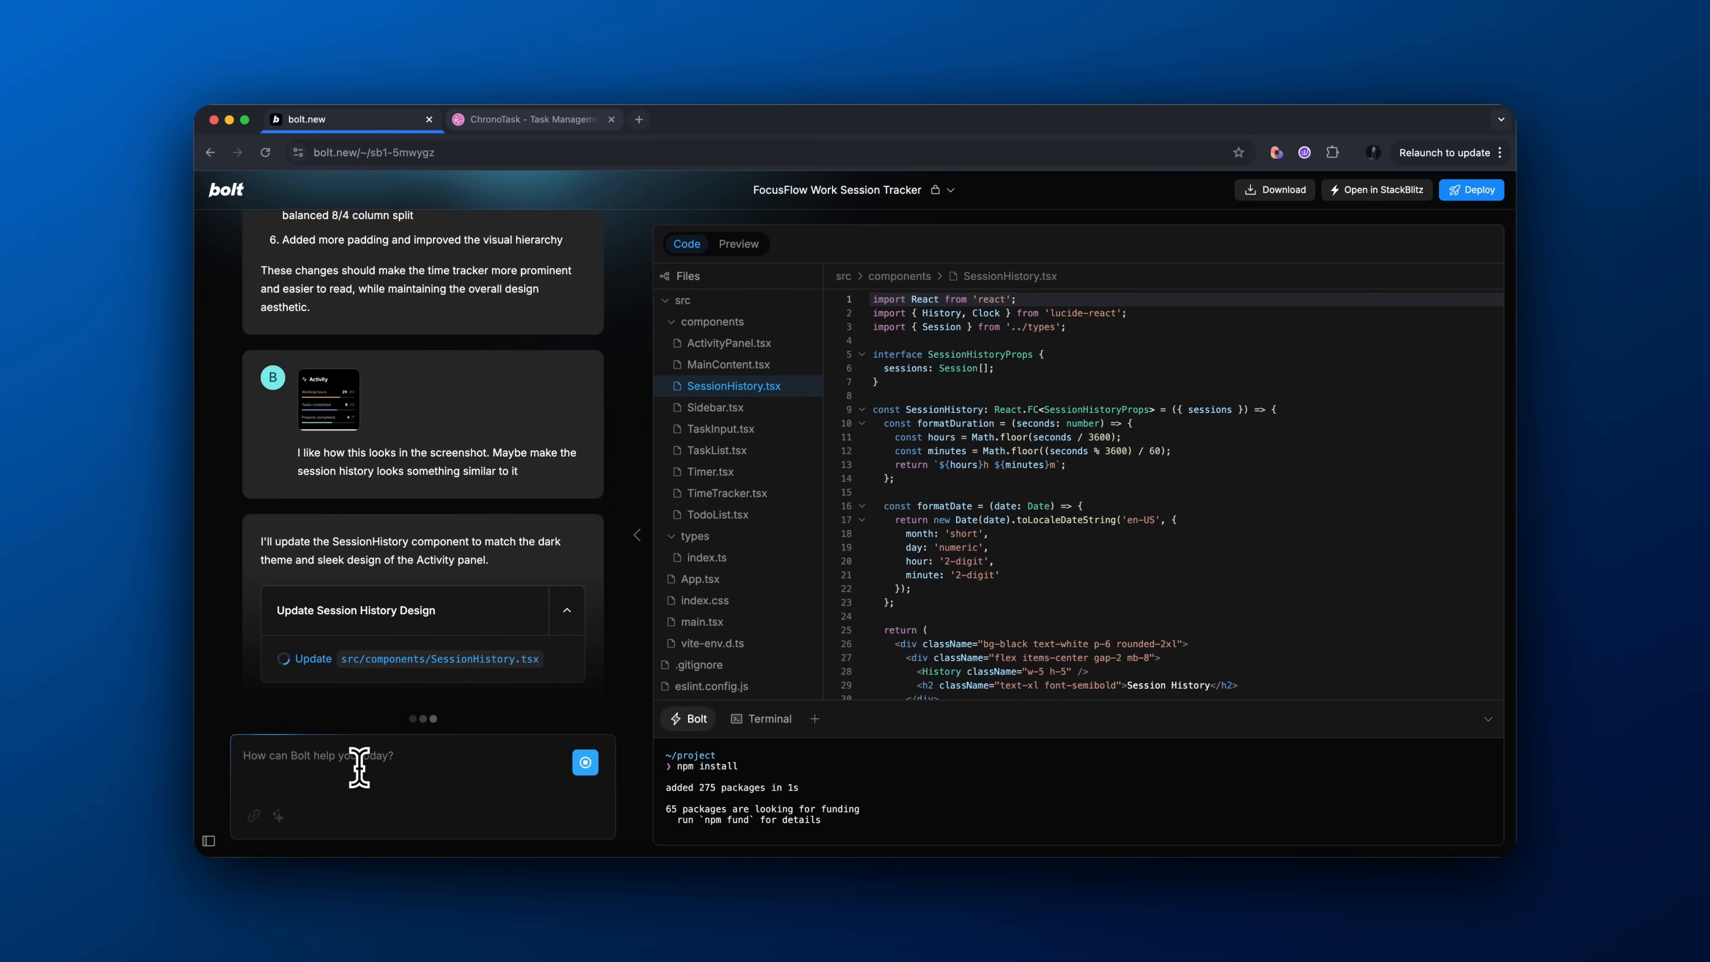
# Start a test session on the restyled dark Session History in Preview
pyautogui.click(738, 243)
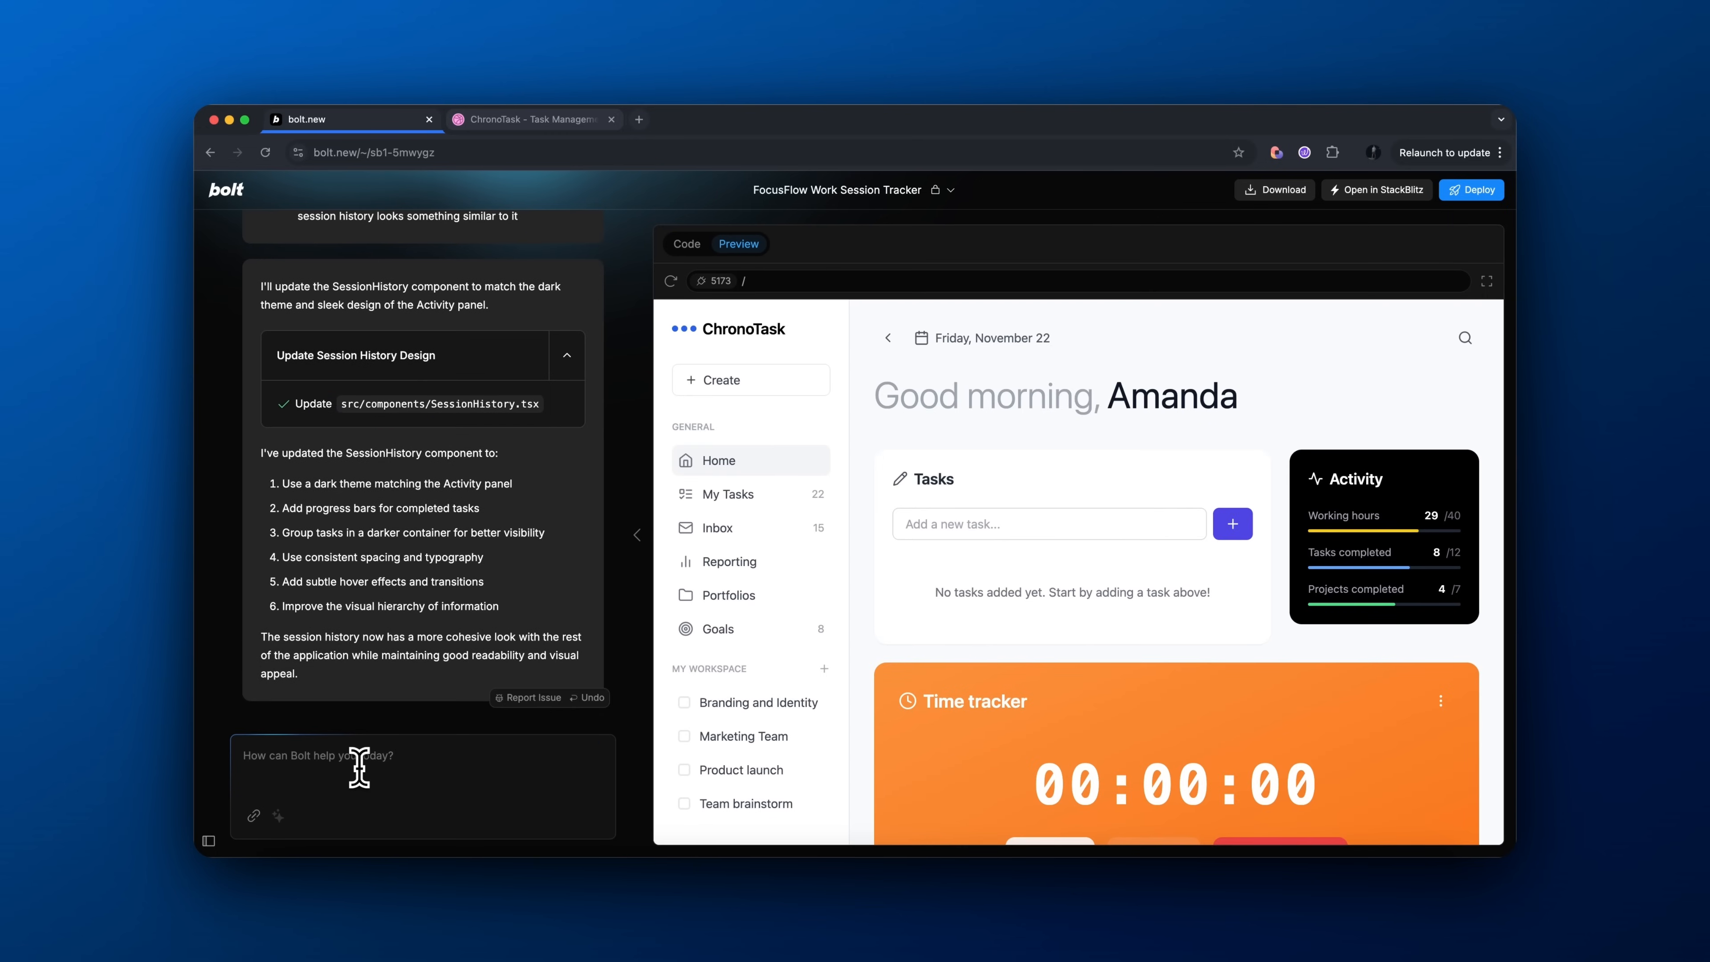
pyautogui.scroll(-3)
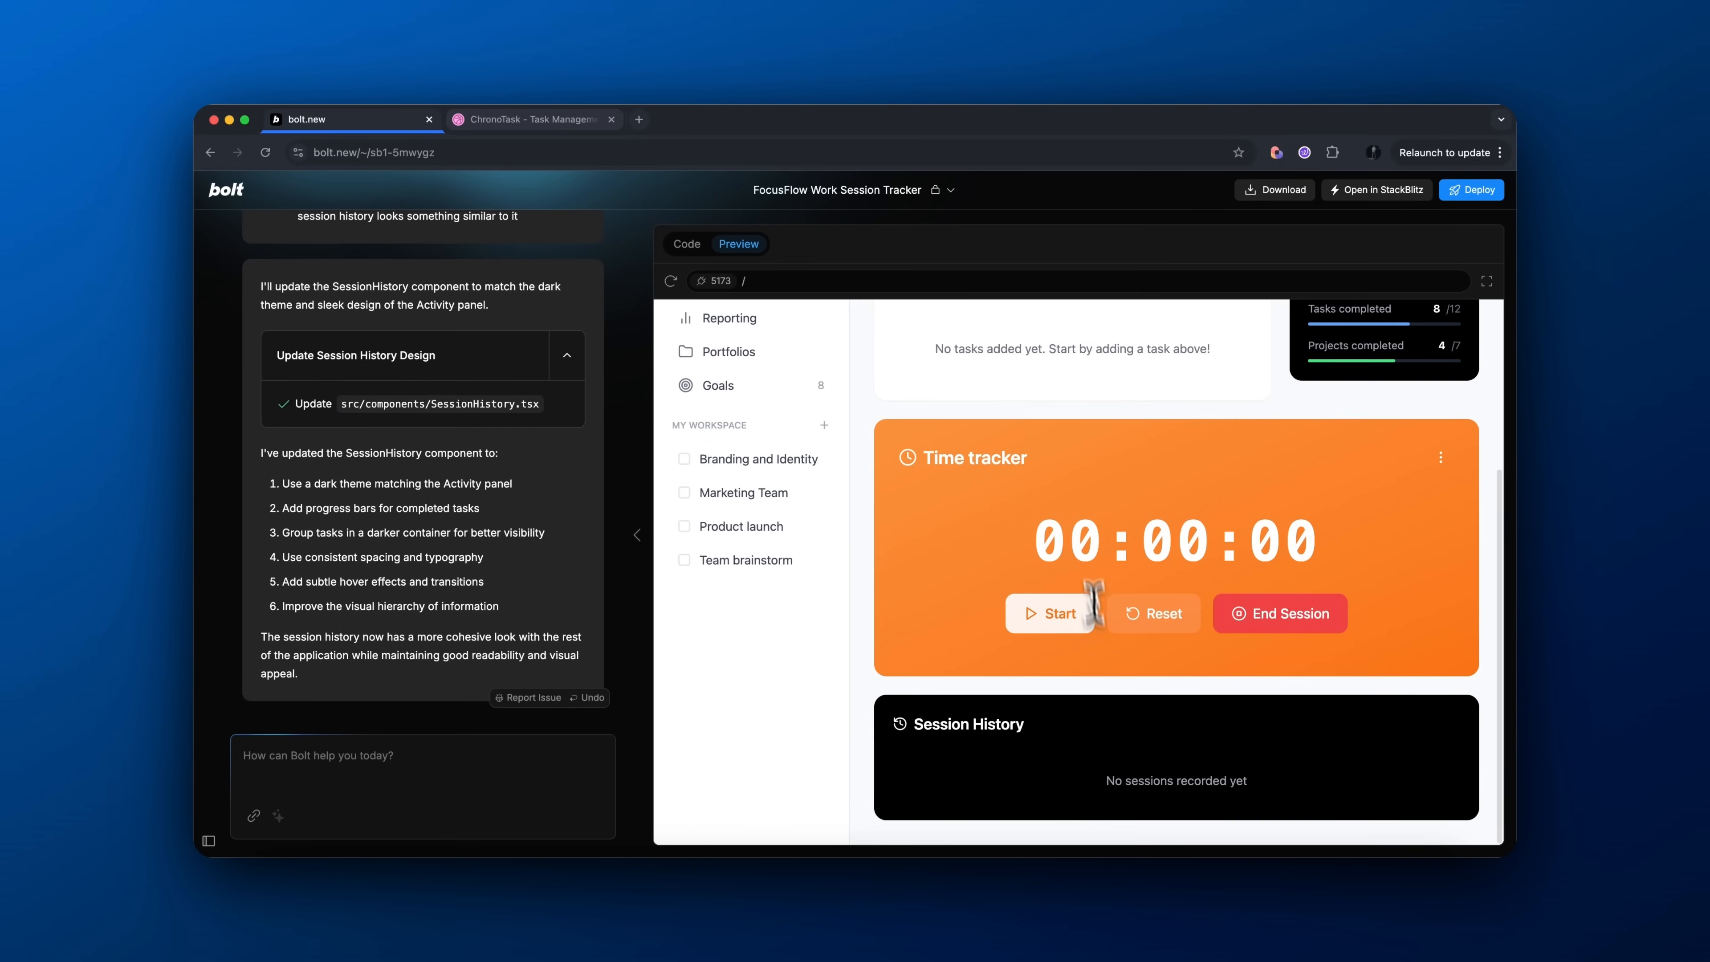
pyautogui.click(1050, 613)
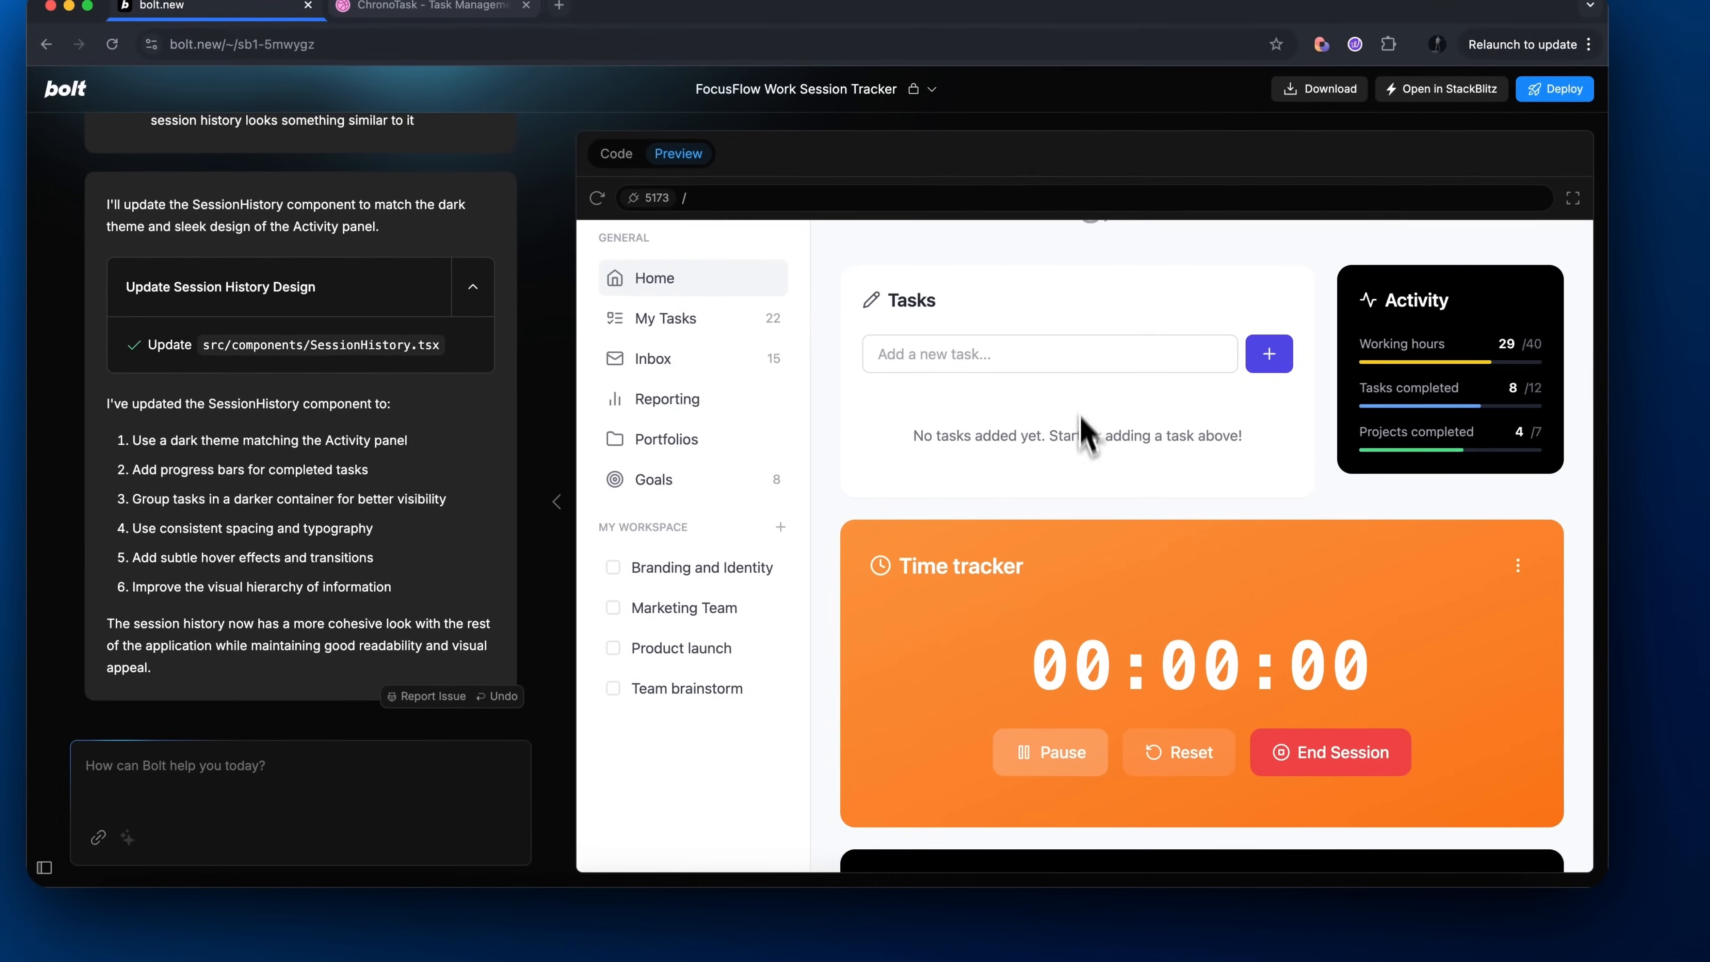
# Add the tasks Built the app and Work on the Ui, then end the session
pyautogui.write('Built t')
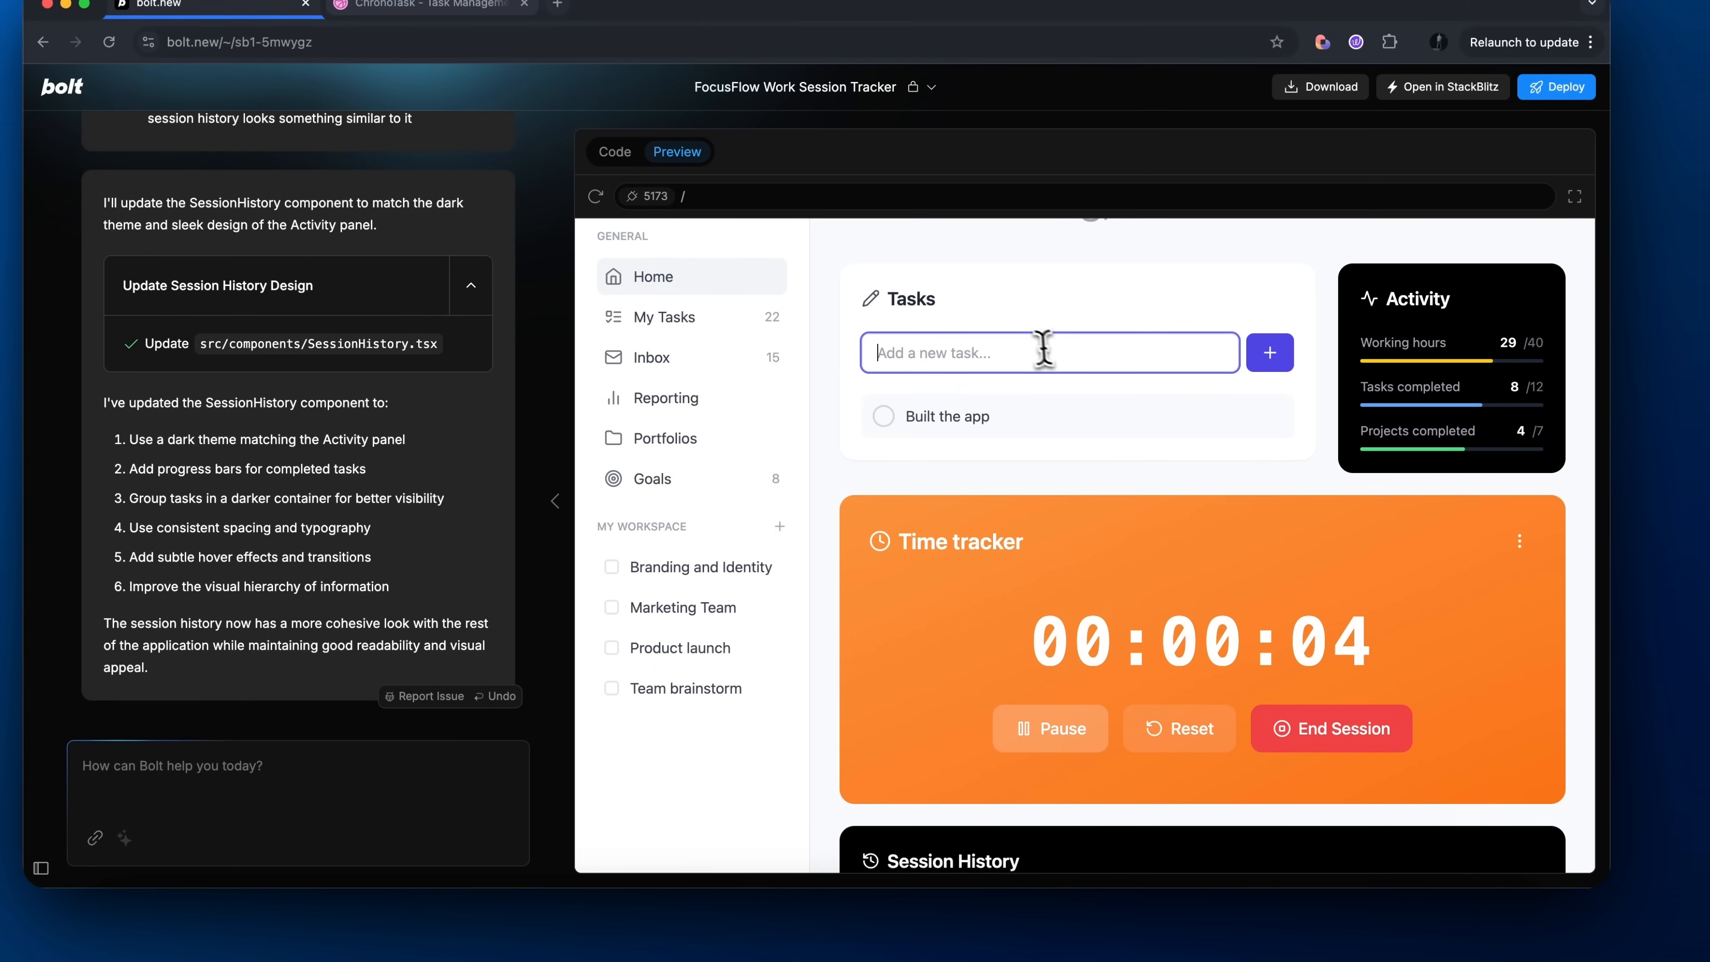
pyautogui.write('Work on the')
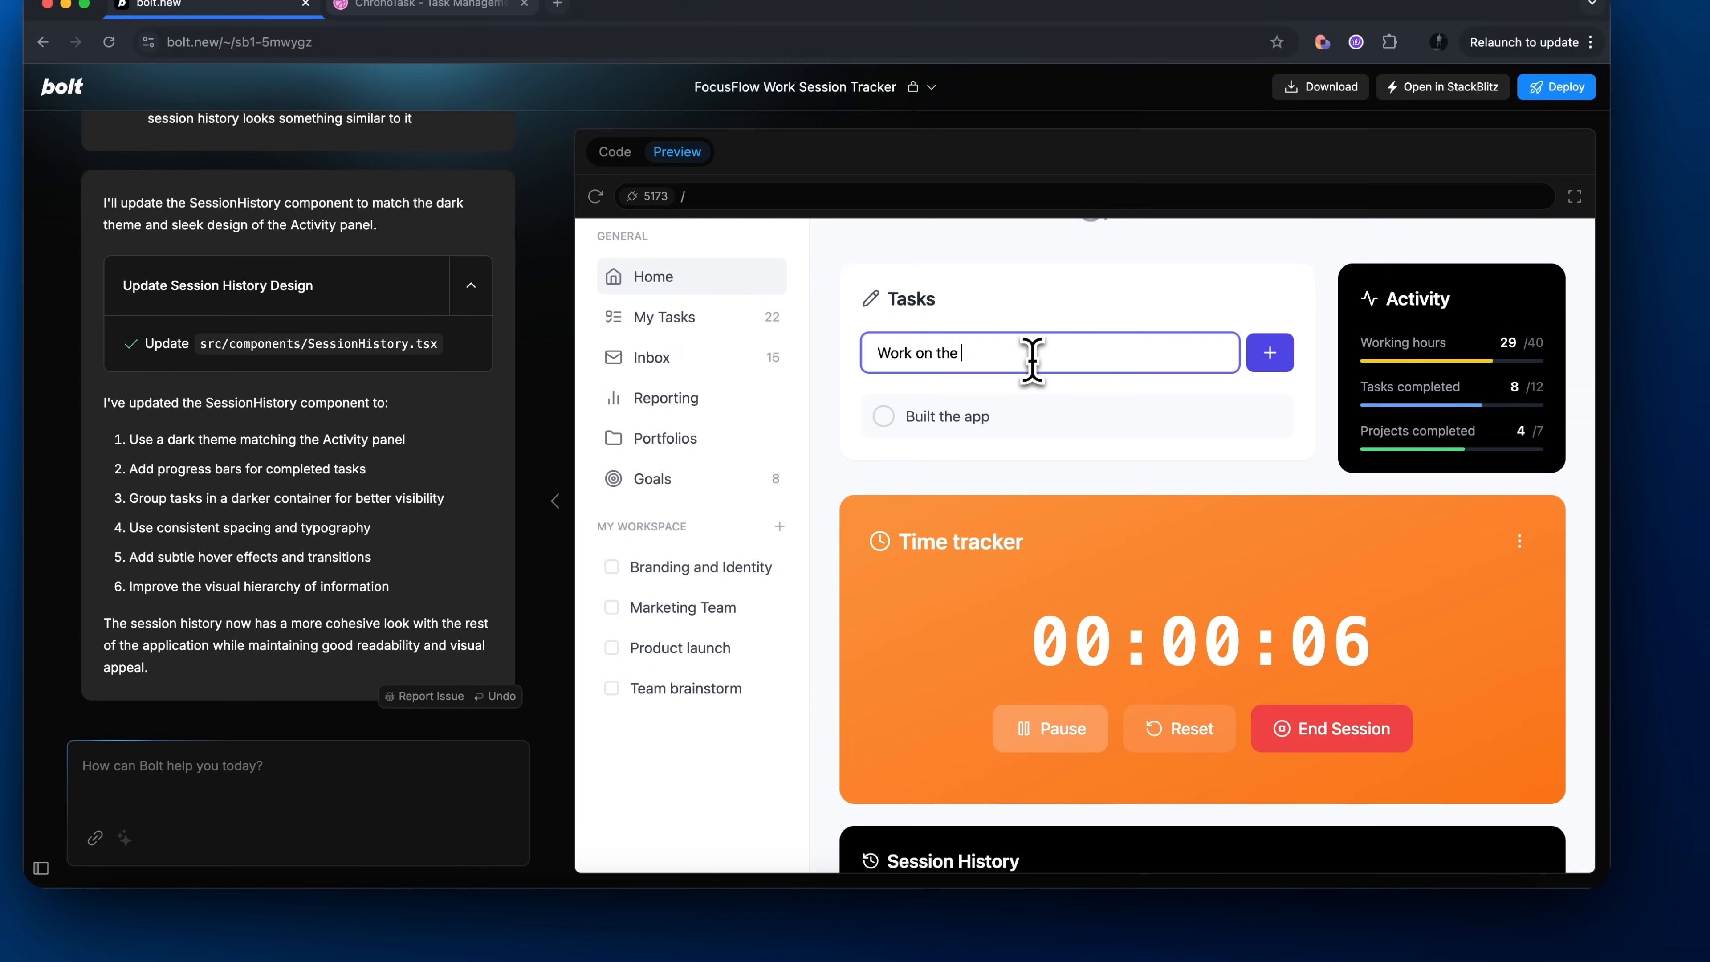
pyautogui.click(1268, 353)
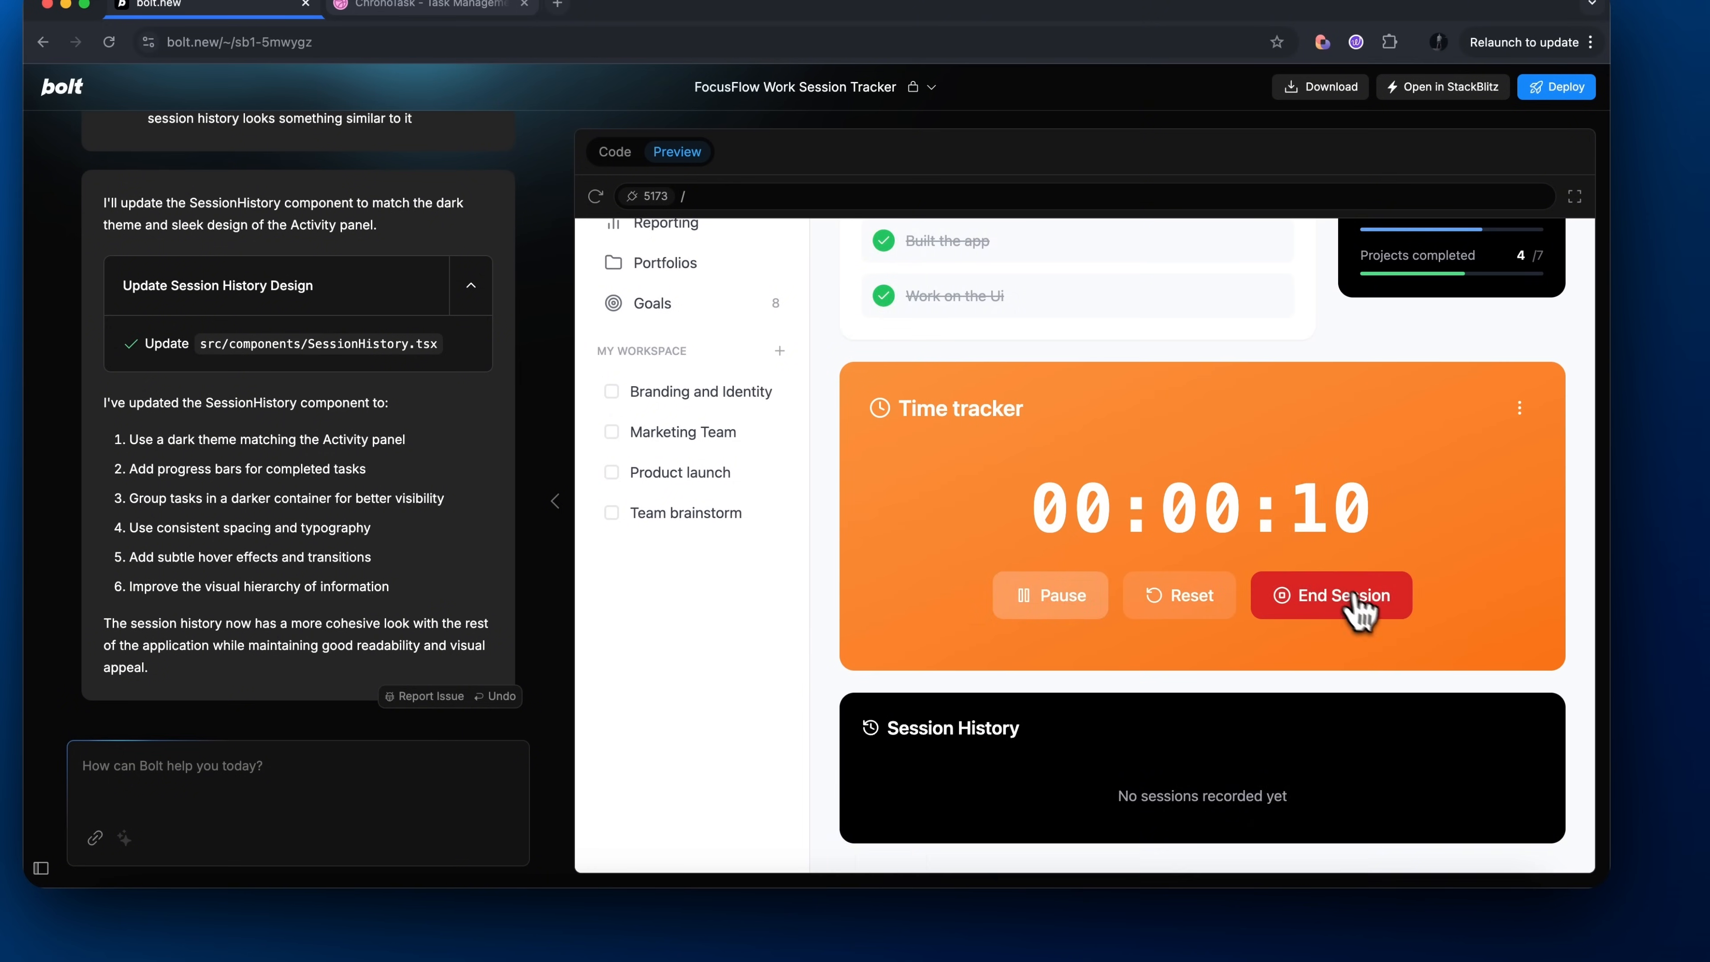
pyautogui.click(1330, 596)
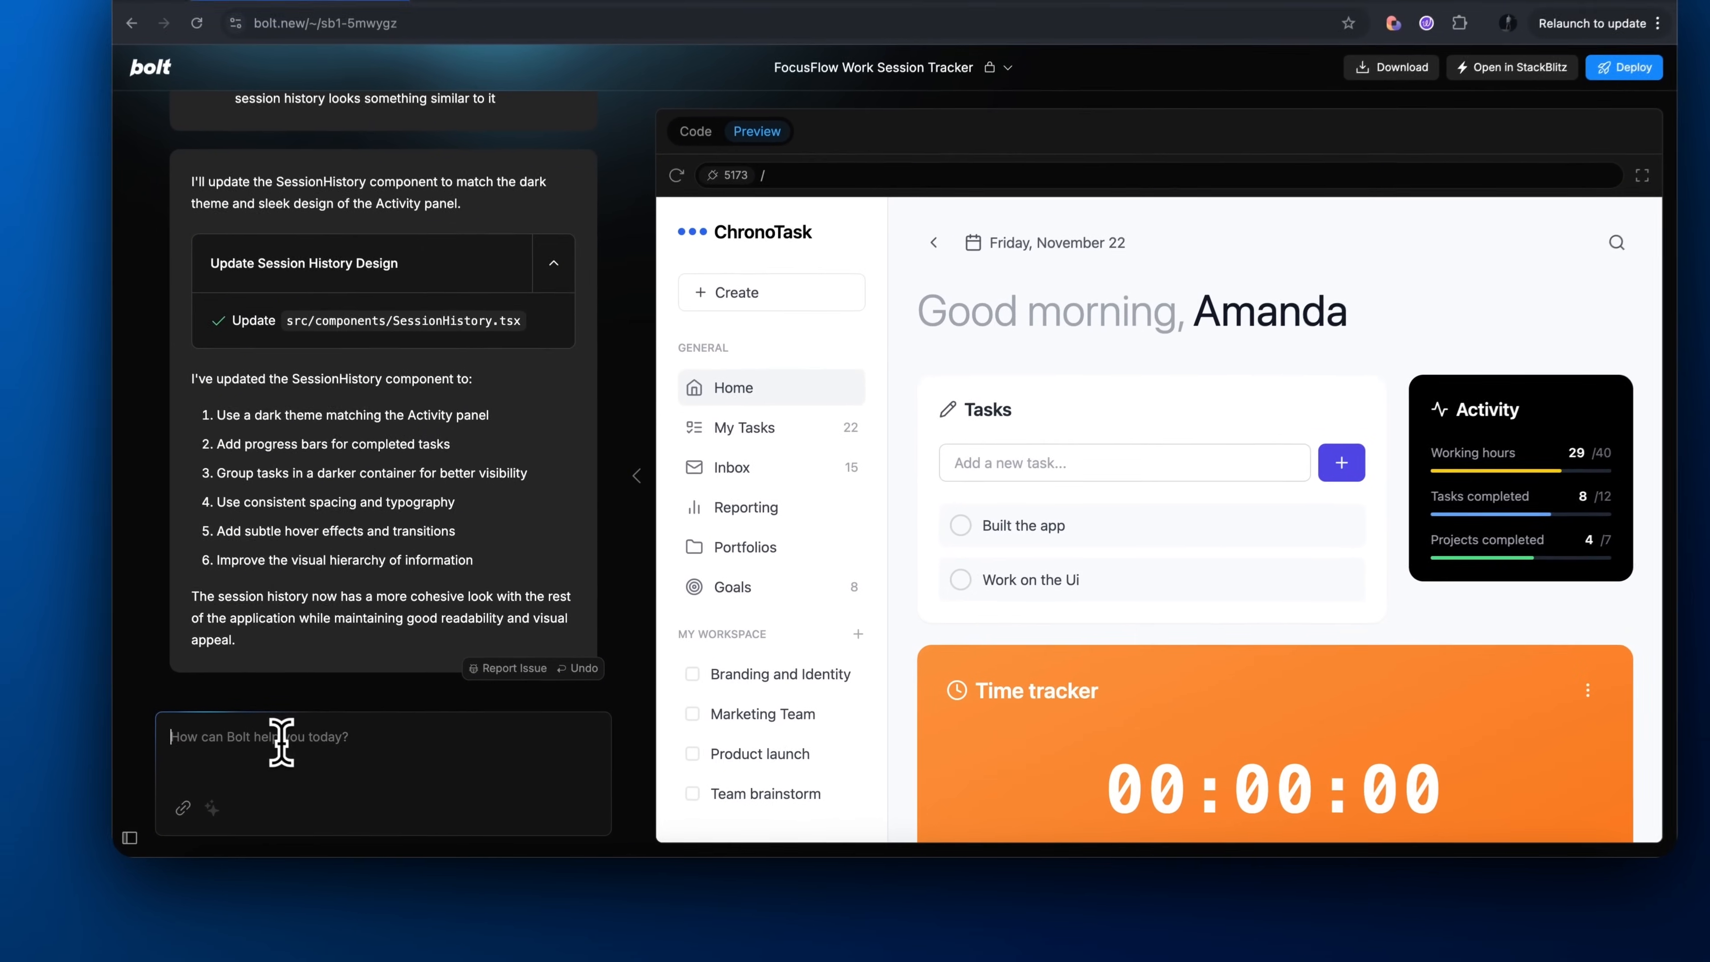
# Request a customizable daily theme line under the Good morning greeting to keep goals front of mind
pyautogui.write('Let')
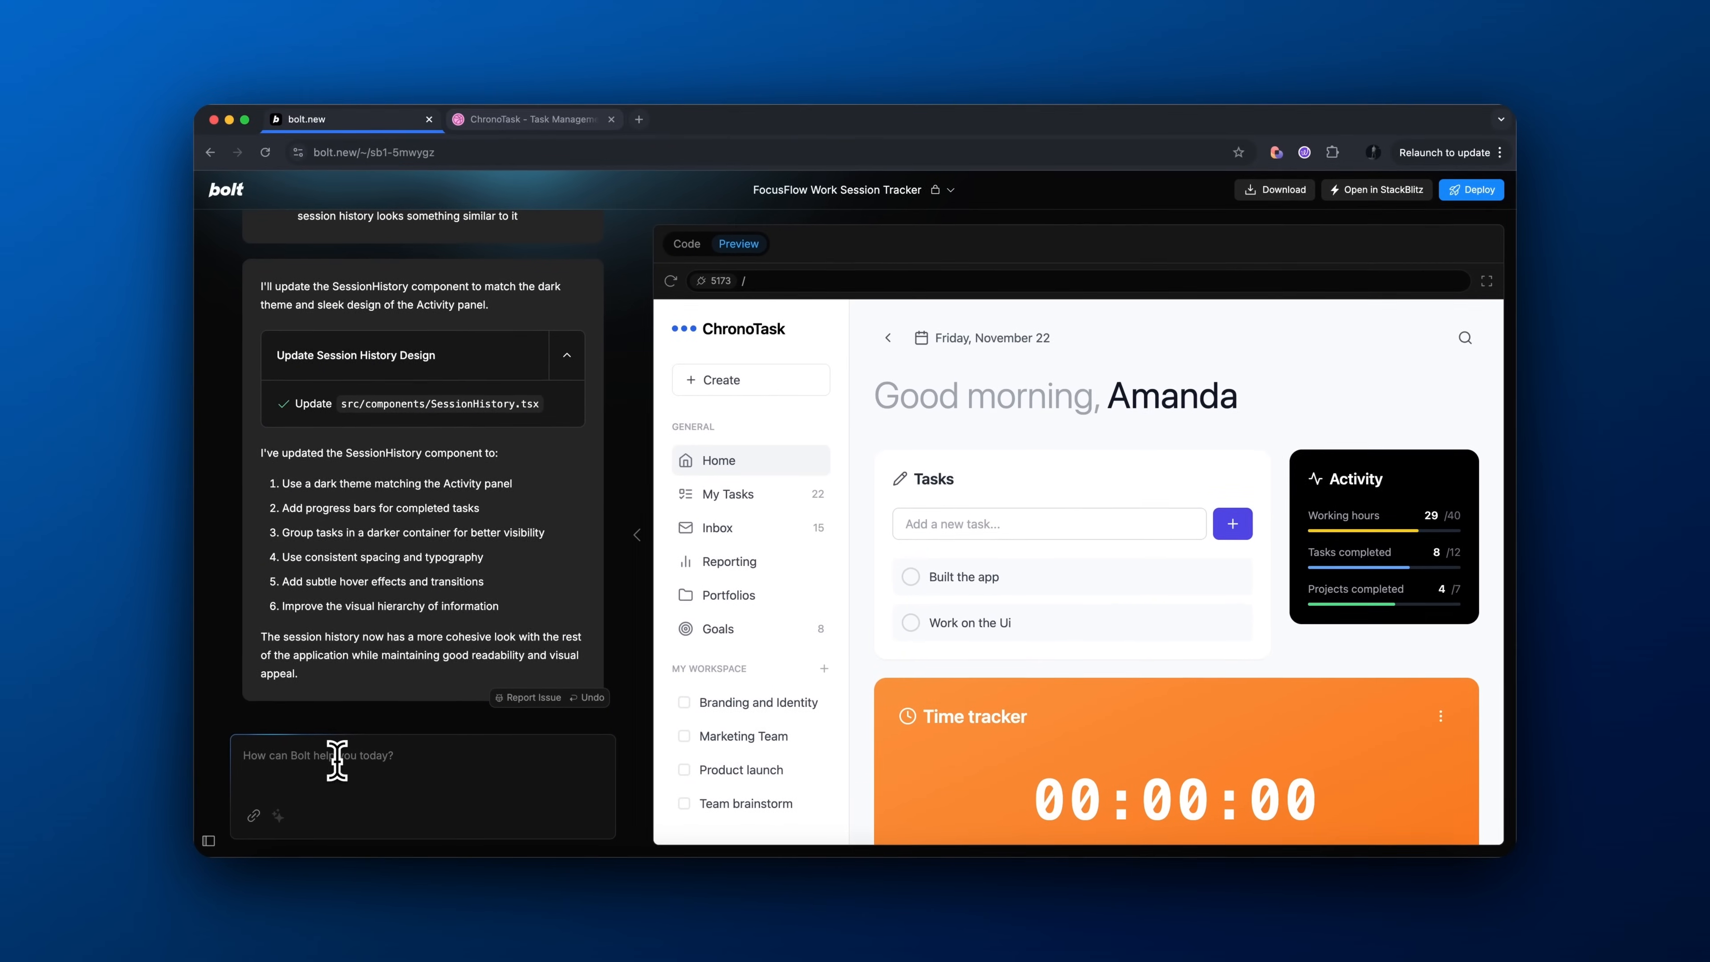
pyautogui.write('whe')
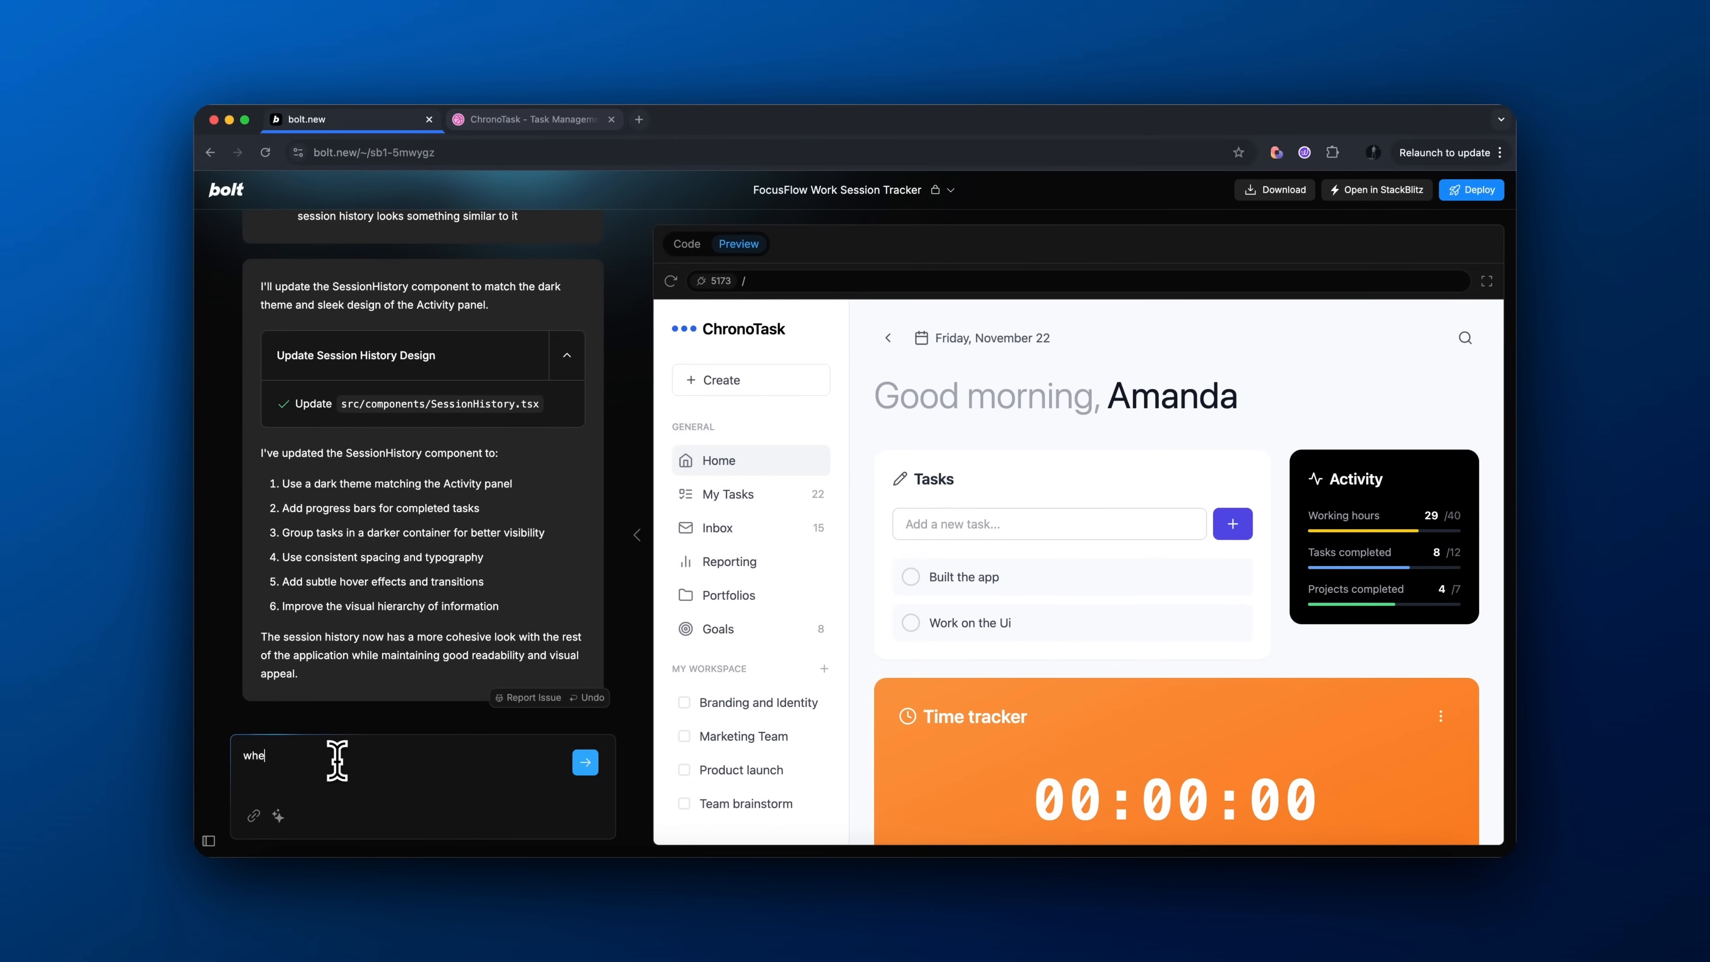
pyautogui.write('Where it says "good morning Amanda" add the ability for you to')
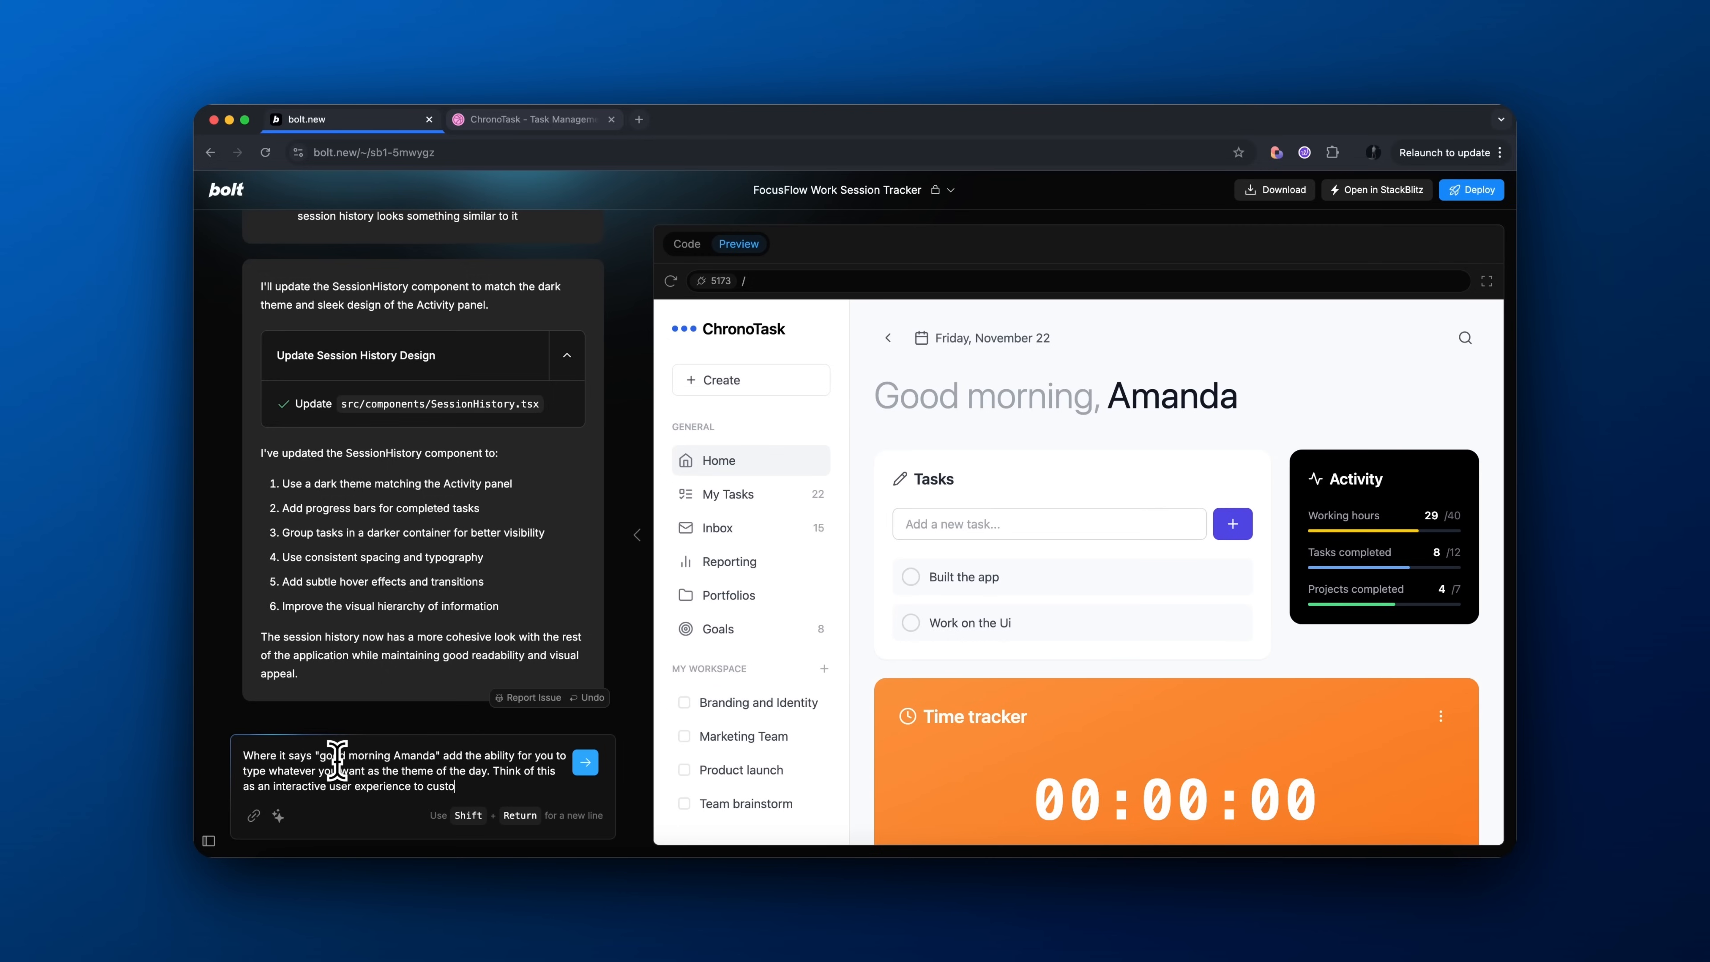
pyautogui.write('mize it to keep goals in the front of their m')
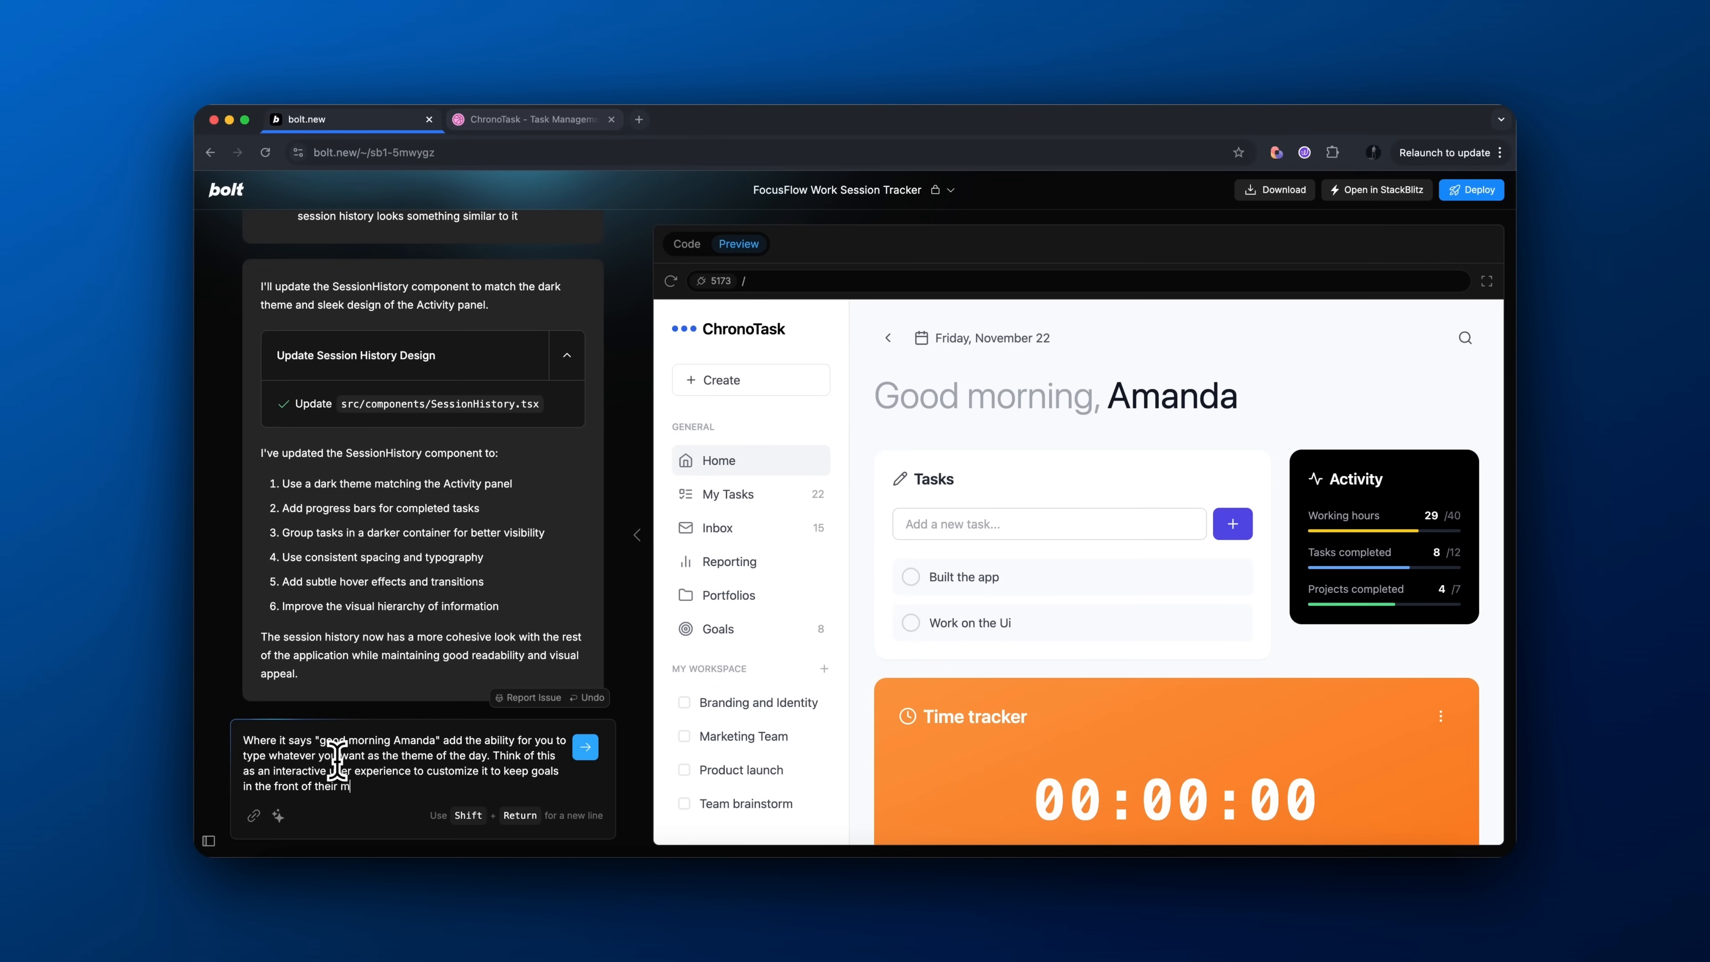
pyautogui.click(585, 747)
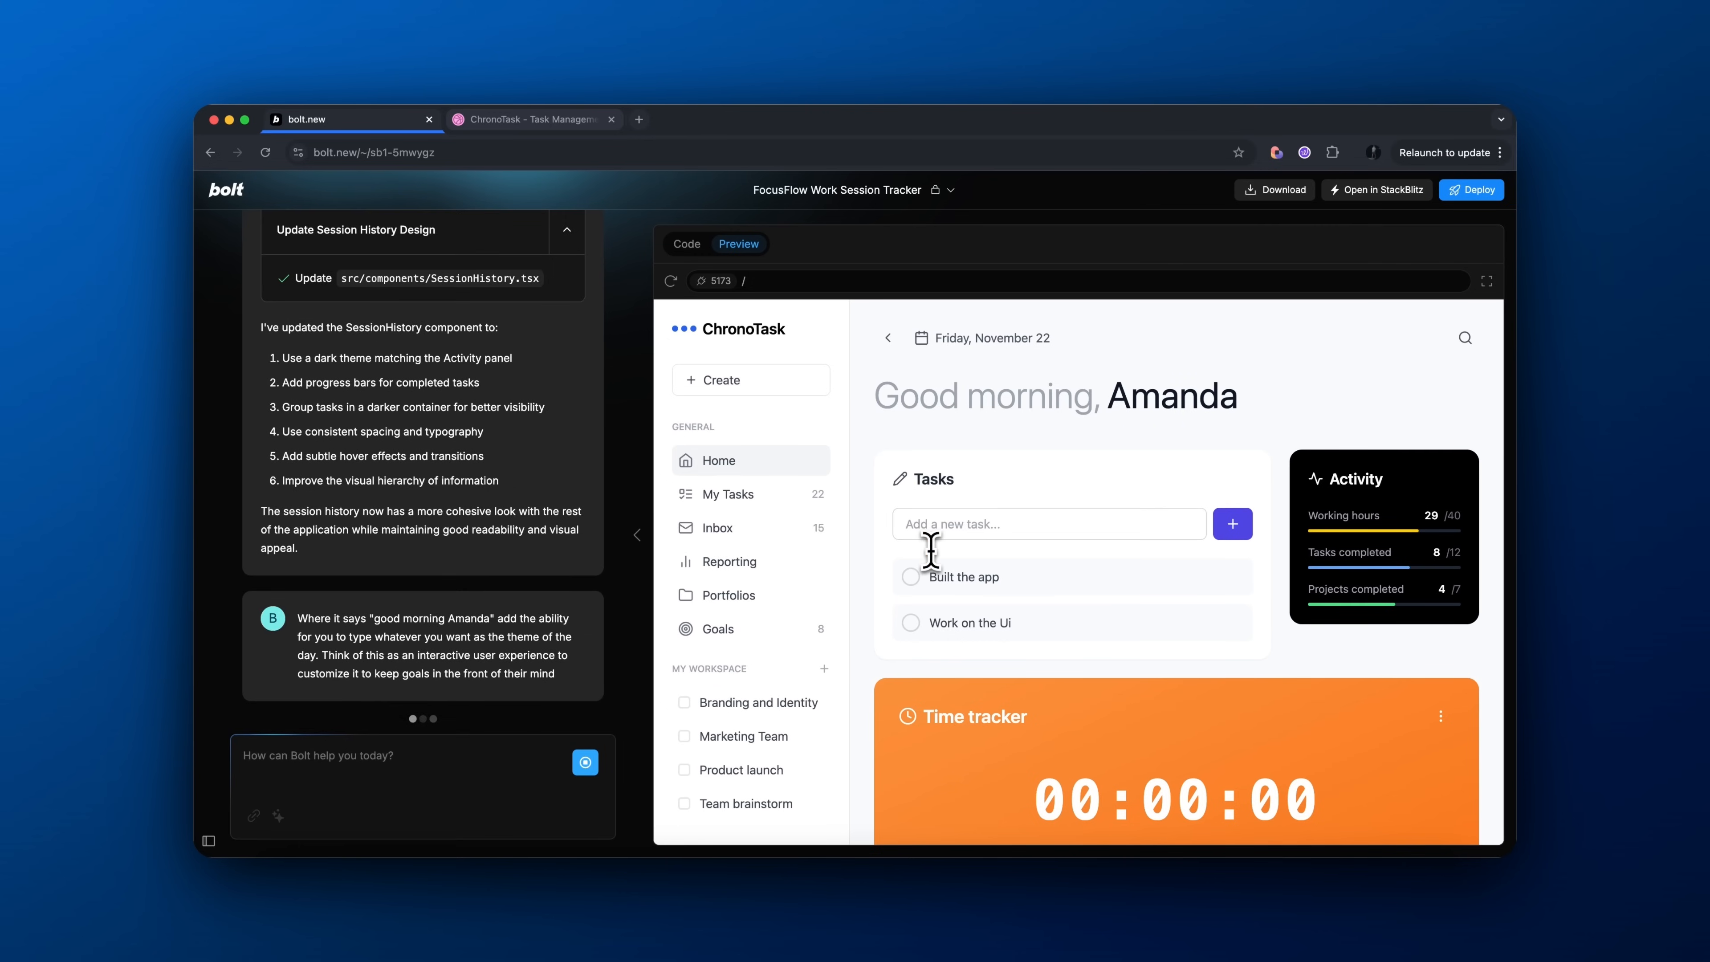
# Review the updated App.tsx and the preview showing the editable theme line
pyautogui.click(685, 243)
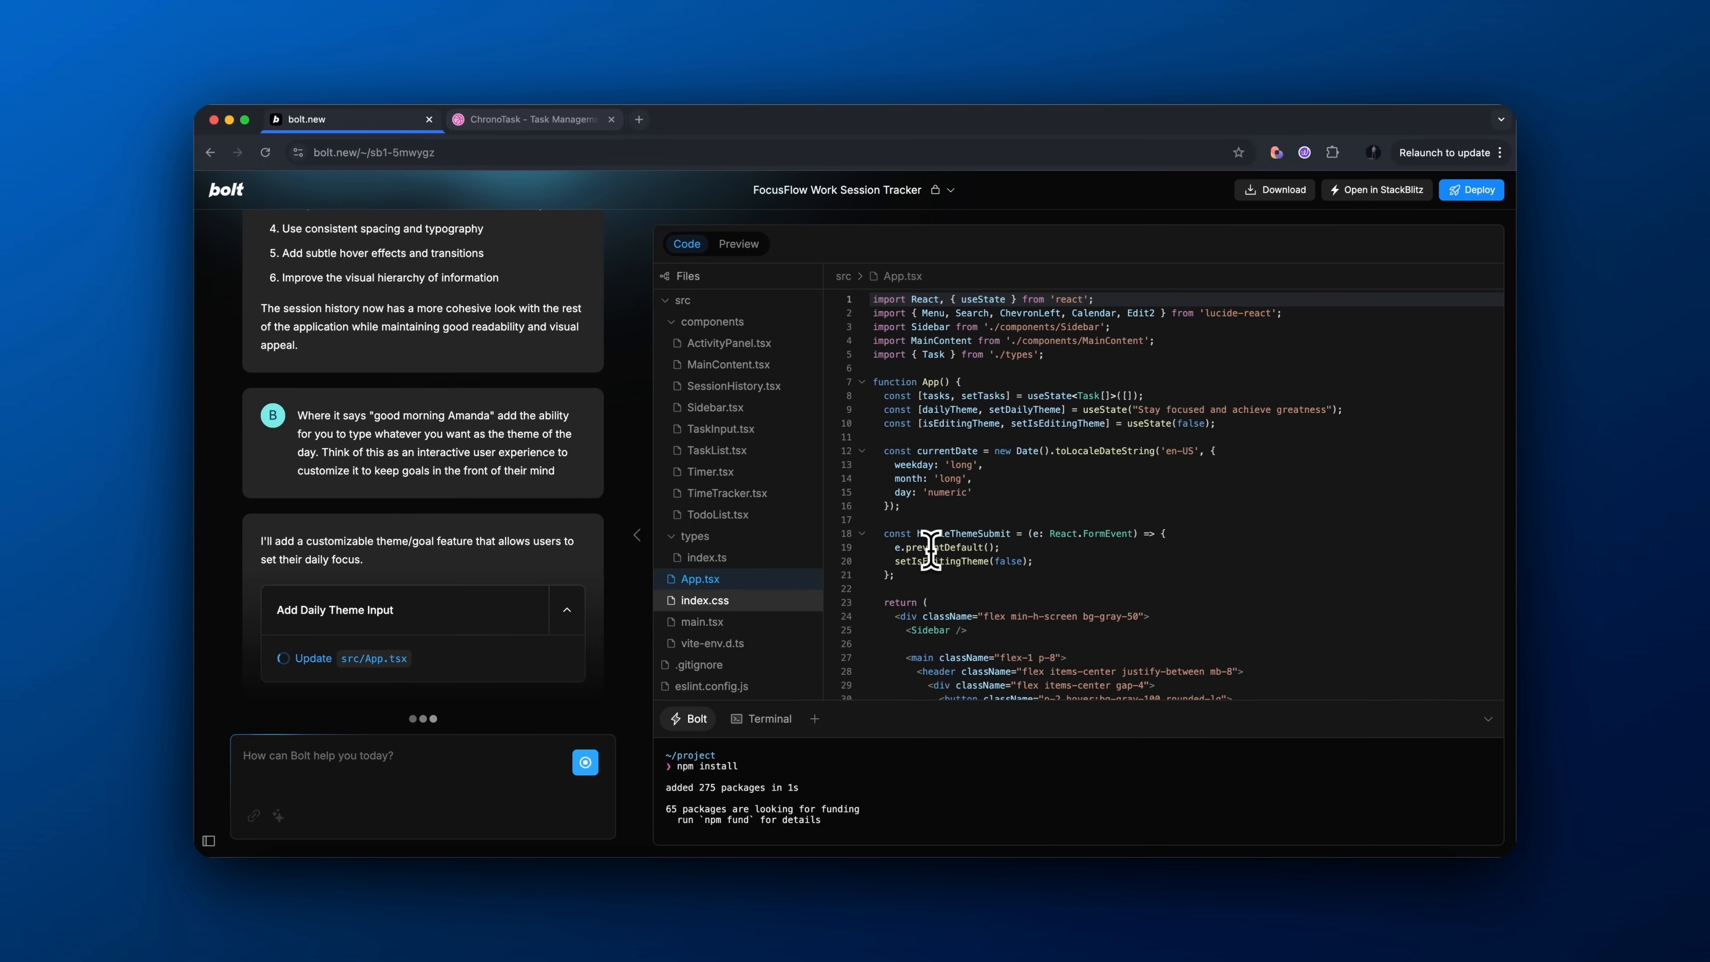
pyautogui.click(739, 243)
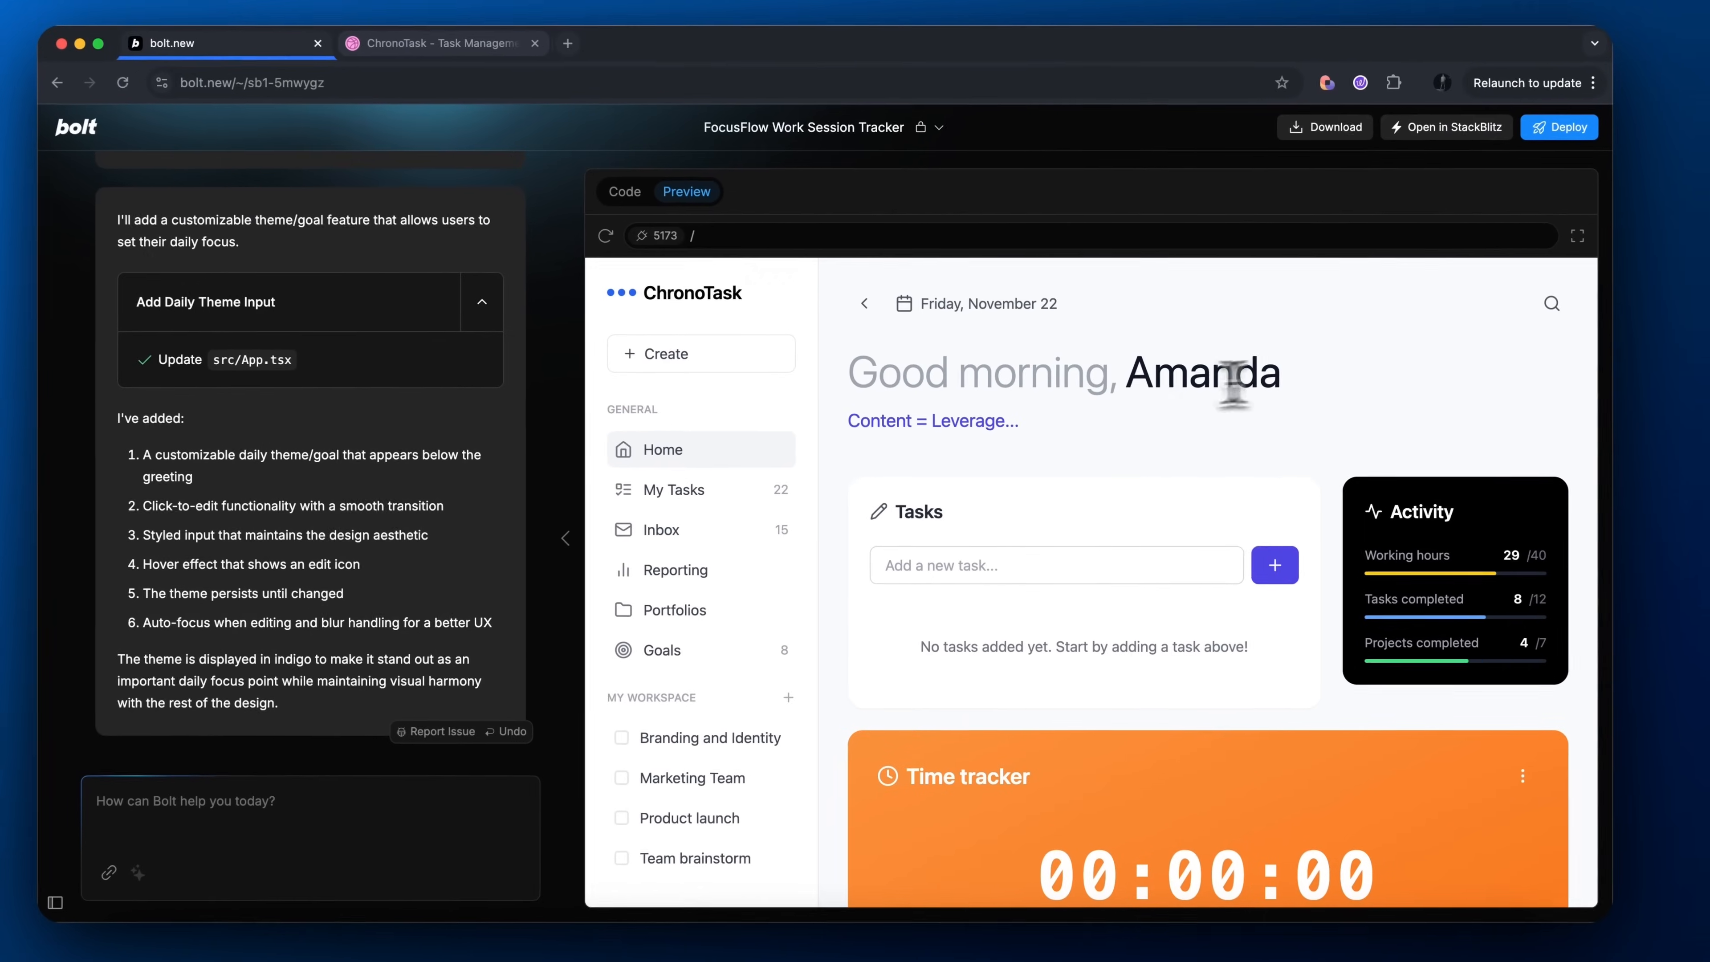
# Request that the name in the Good morning greeting also be editable by the user
pyautogui.write('Where it says go')
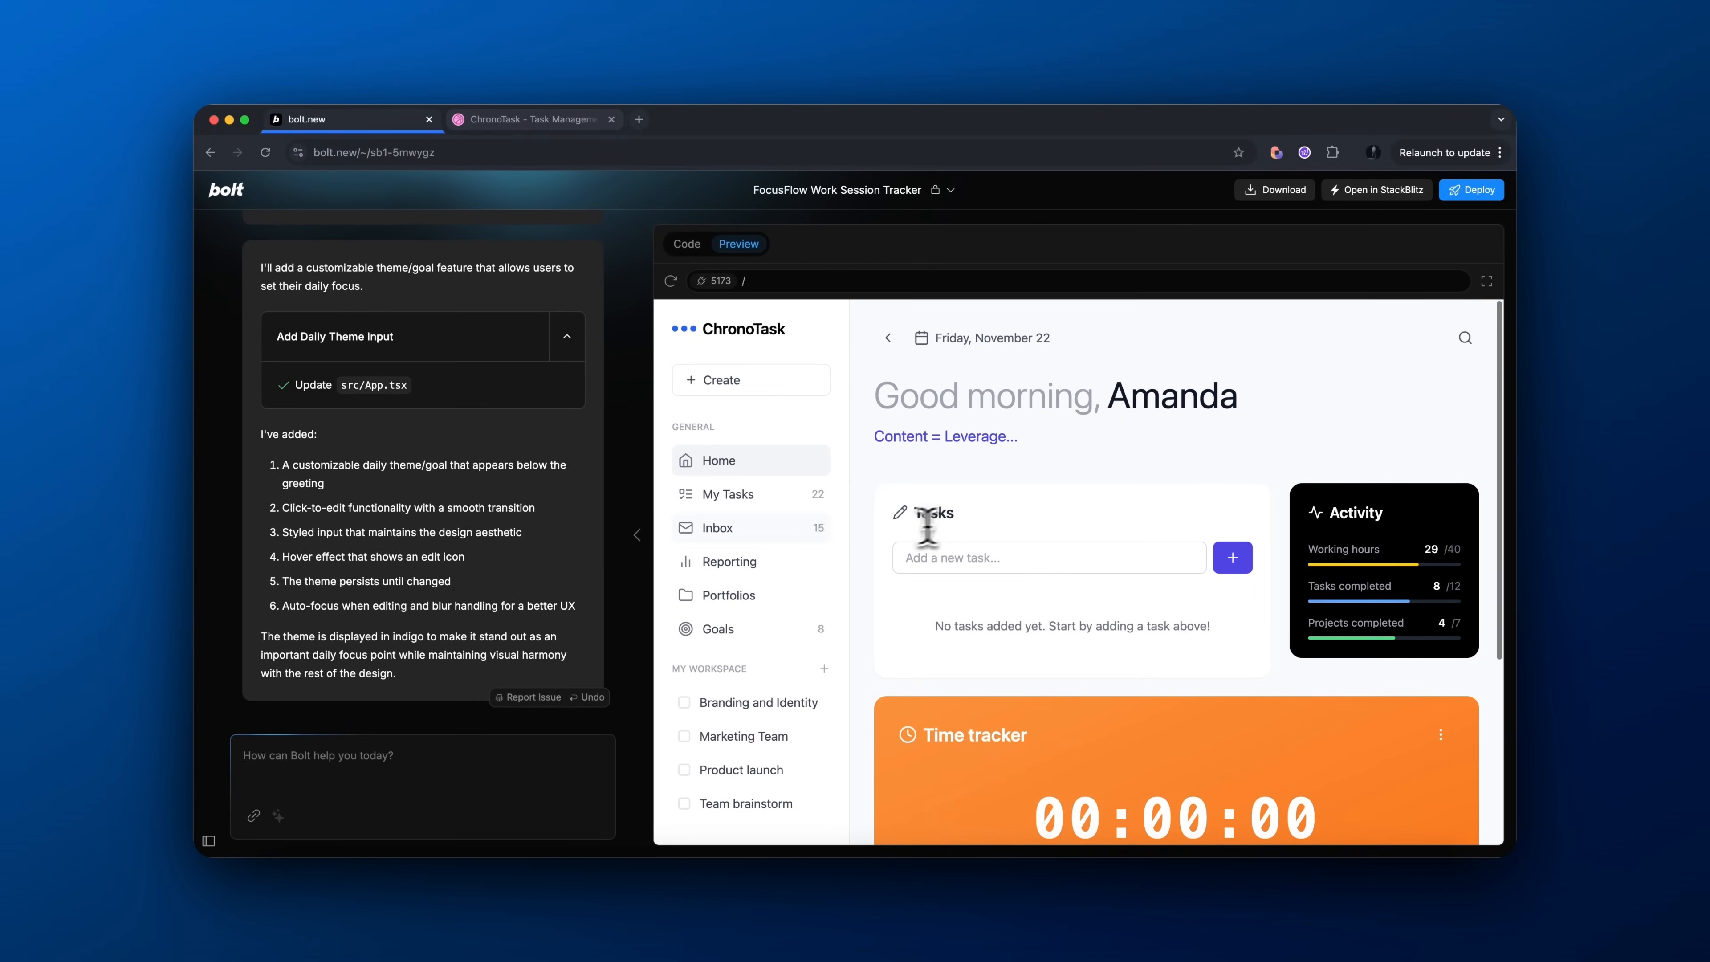
pyautogui.write('Let the user also edit where it says goodm')
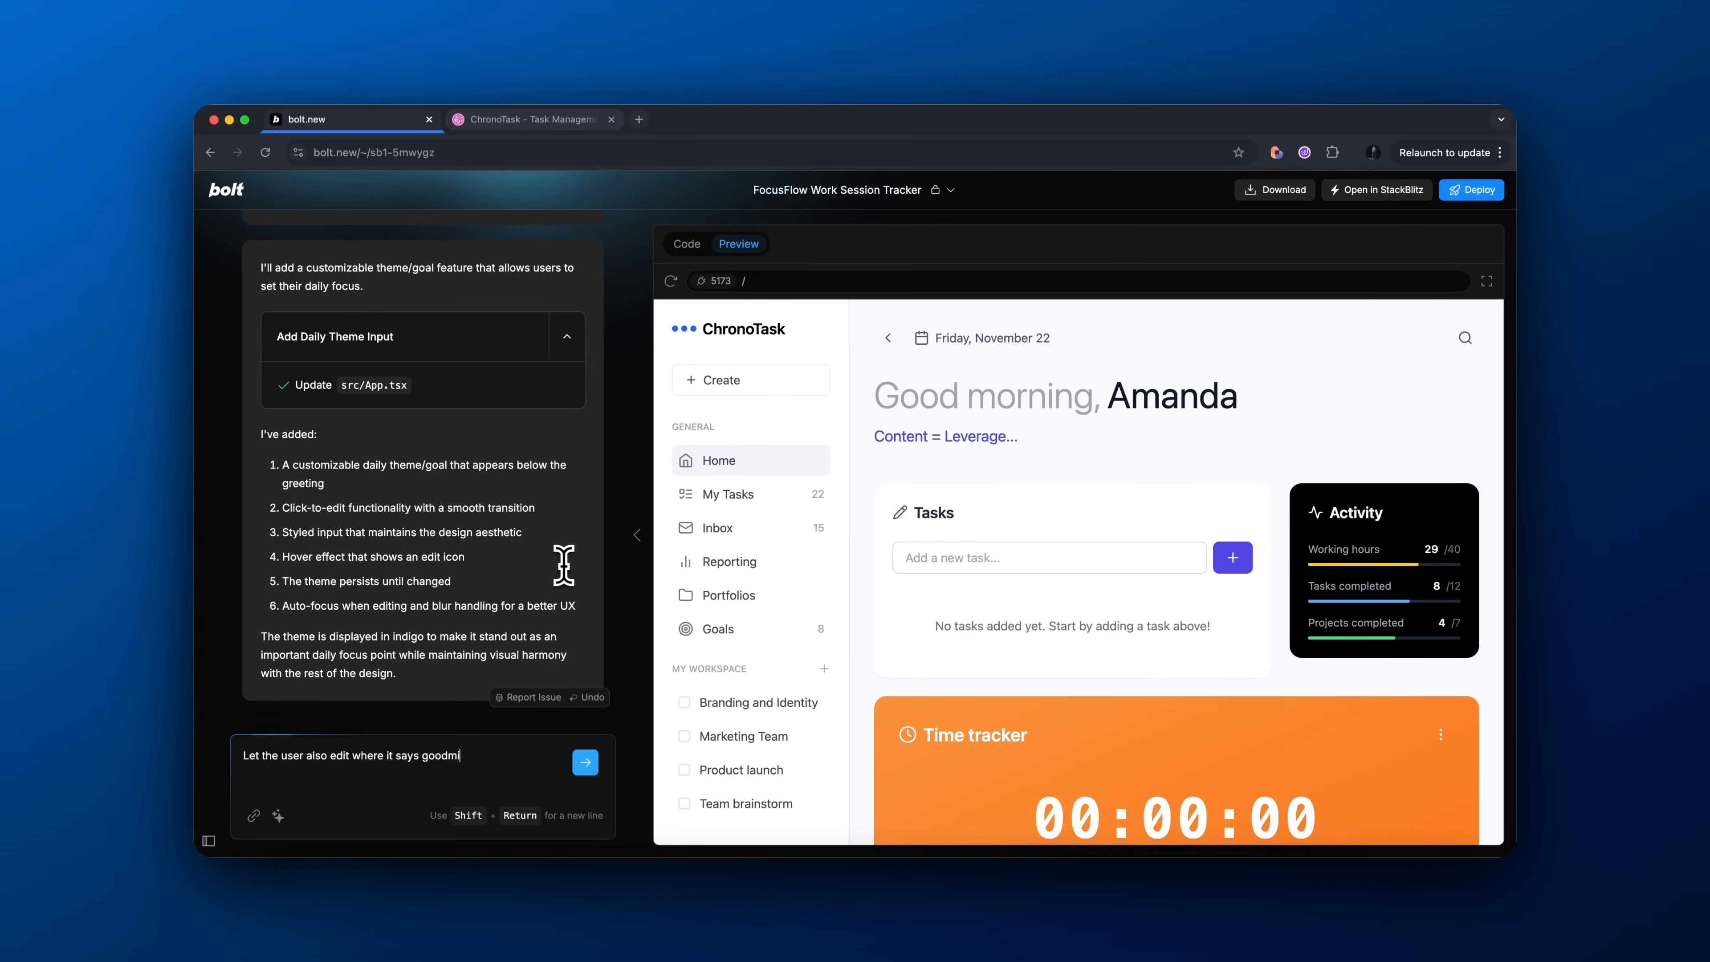
pyautogui.click(584, 761)
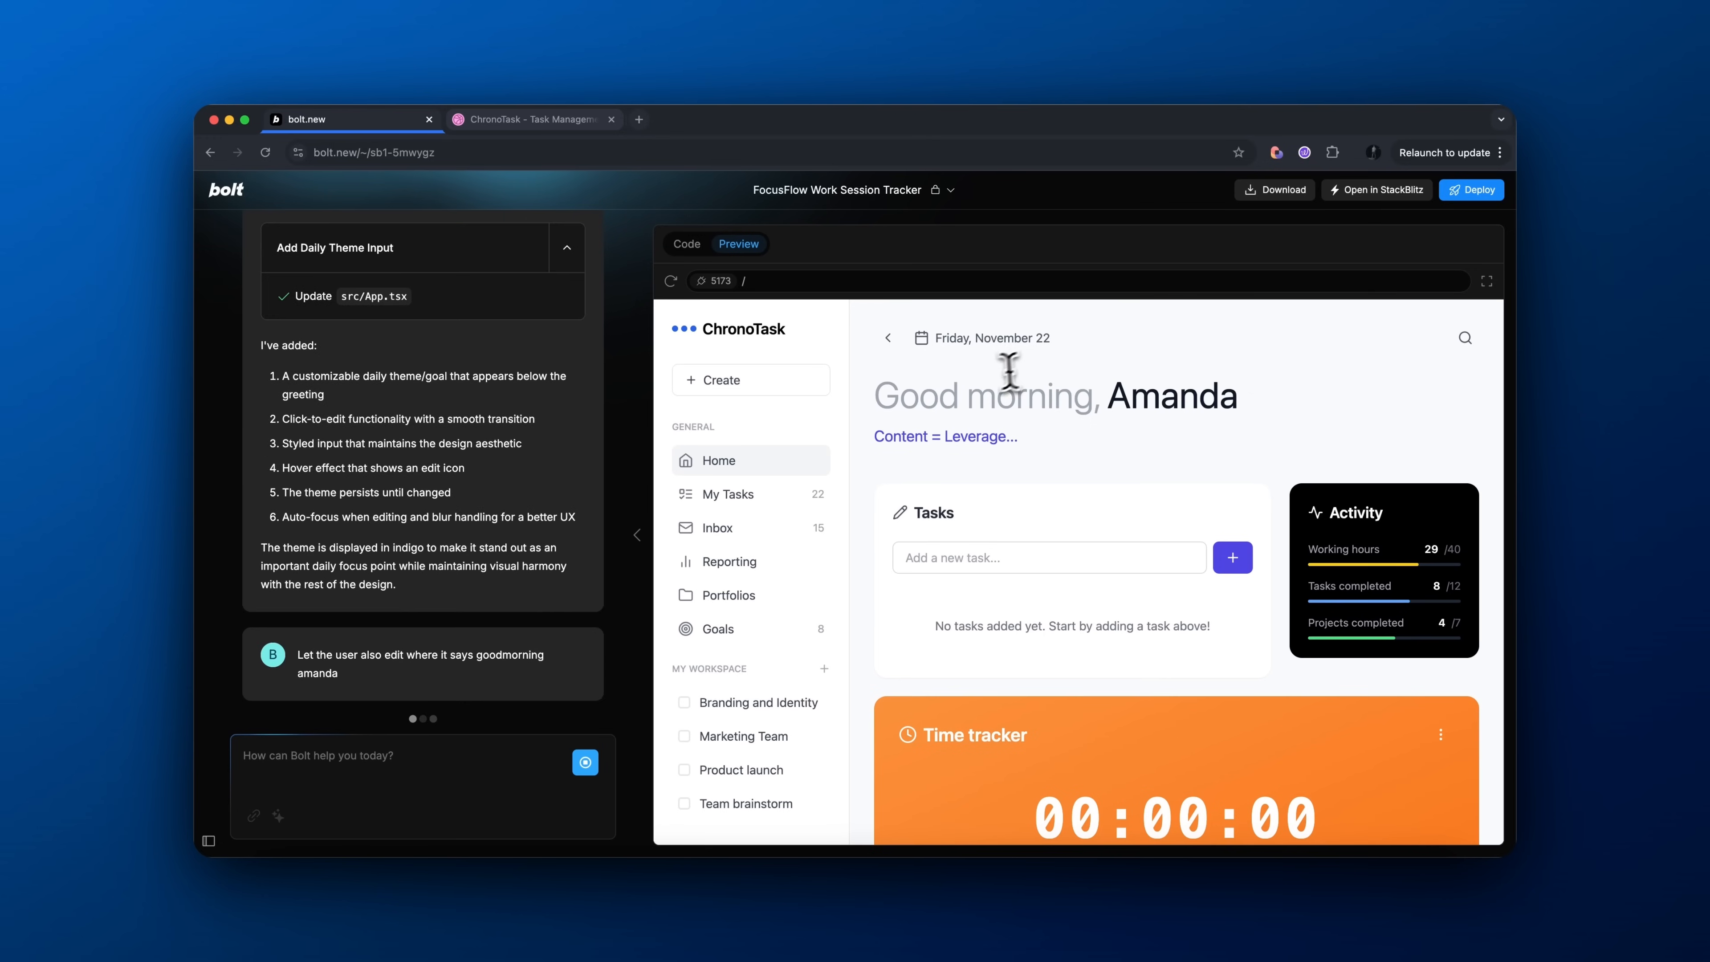
# In Preview, rename the greeting to Brock and add tasks such as 'Added some cool feature'
pyautogui.scroll(-3)
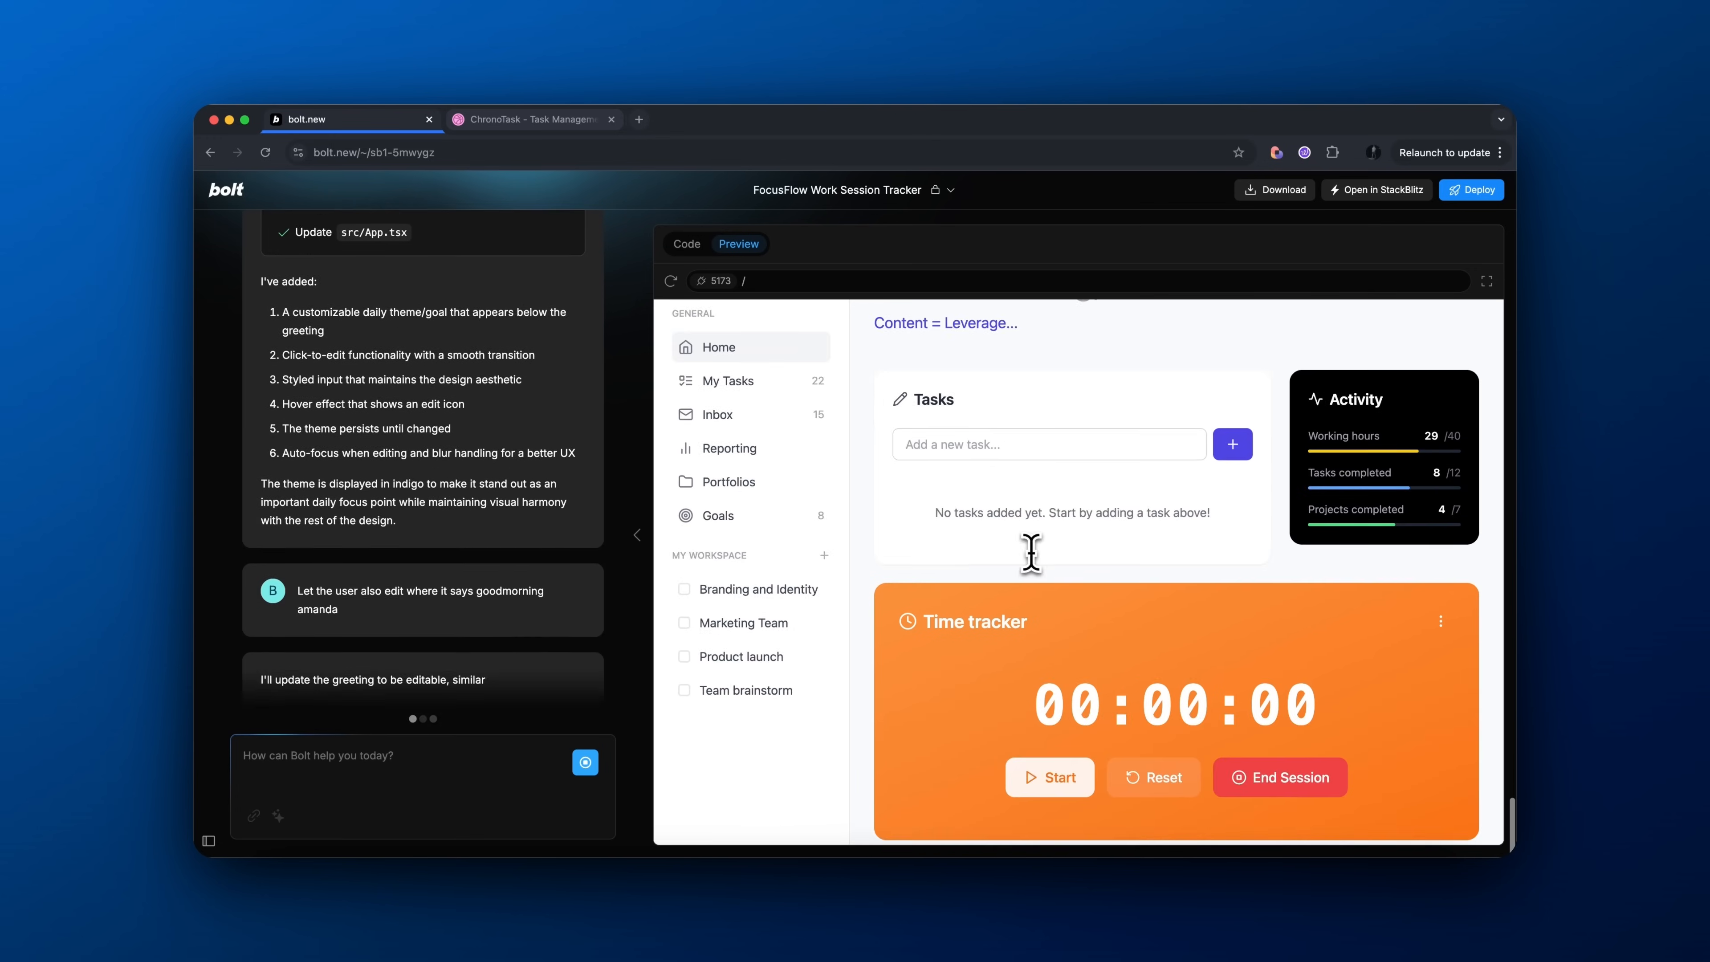
pyautogui.click(687, 243)
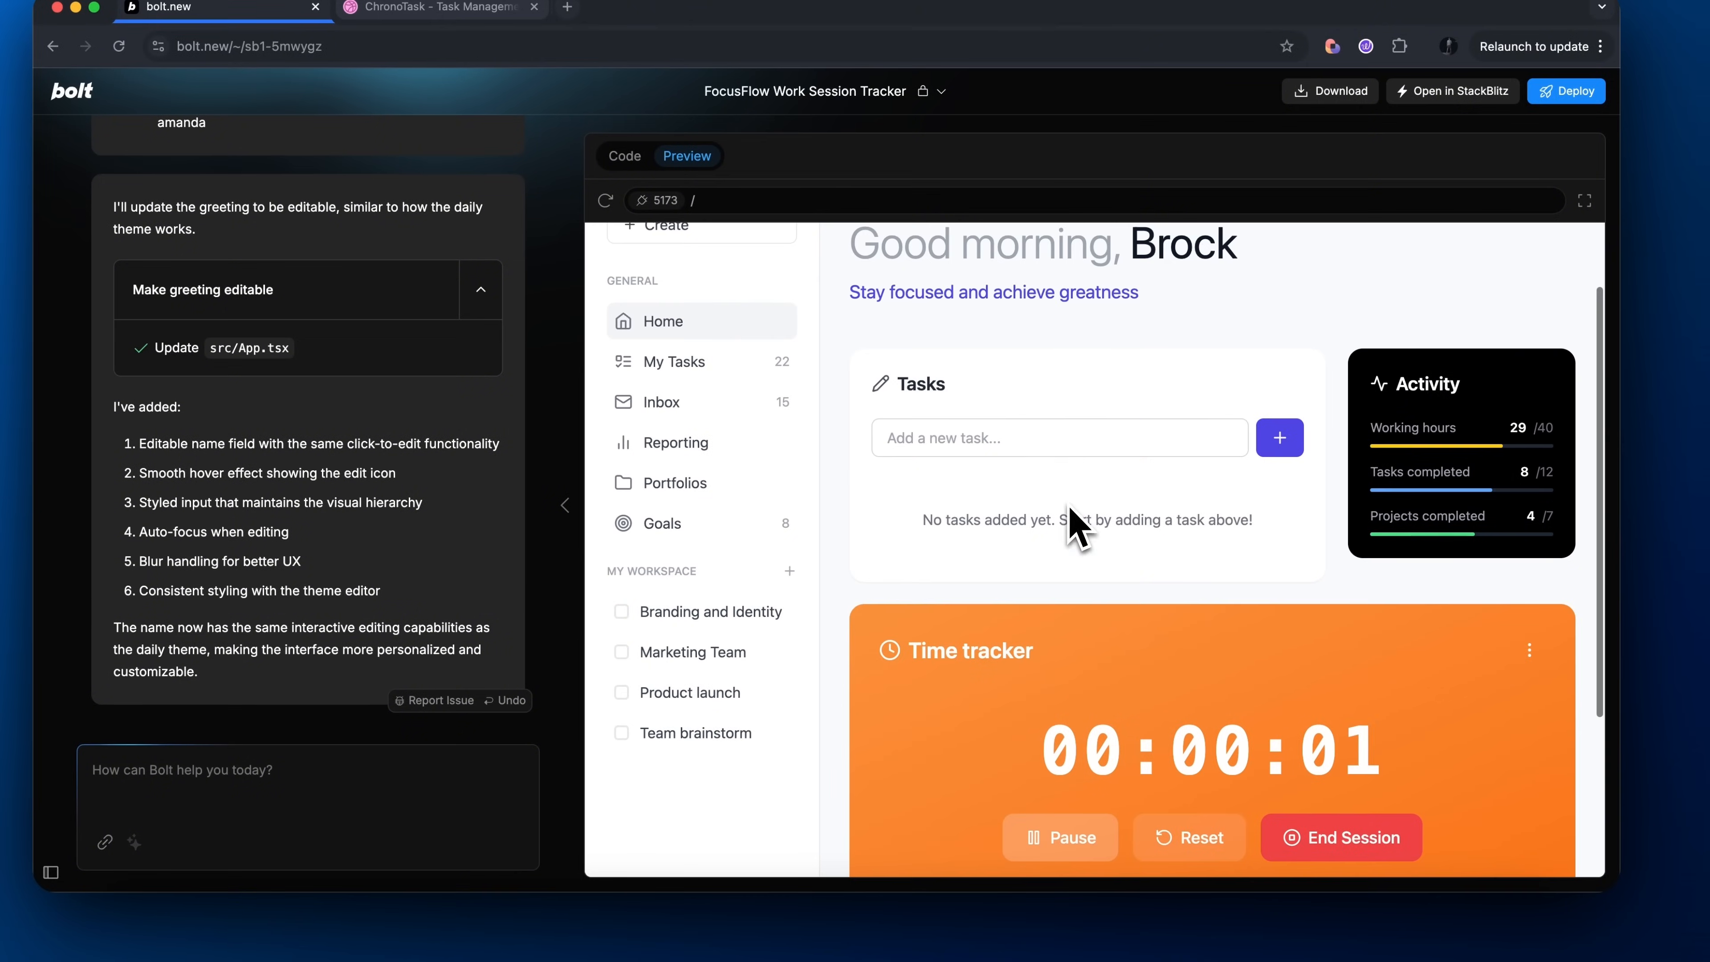
pyautogui.write('Added some cool featire')
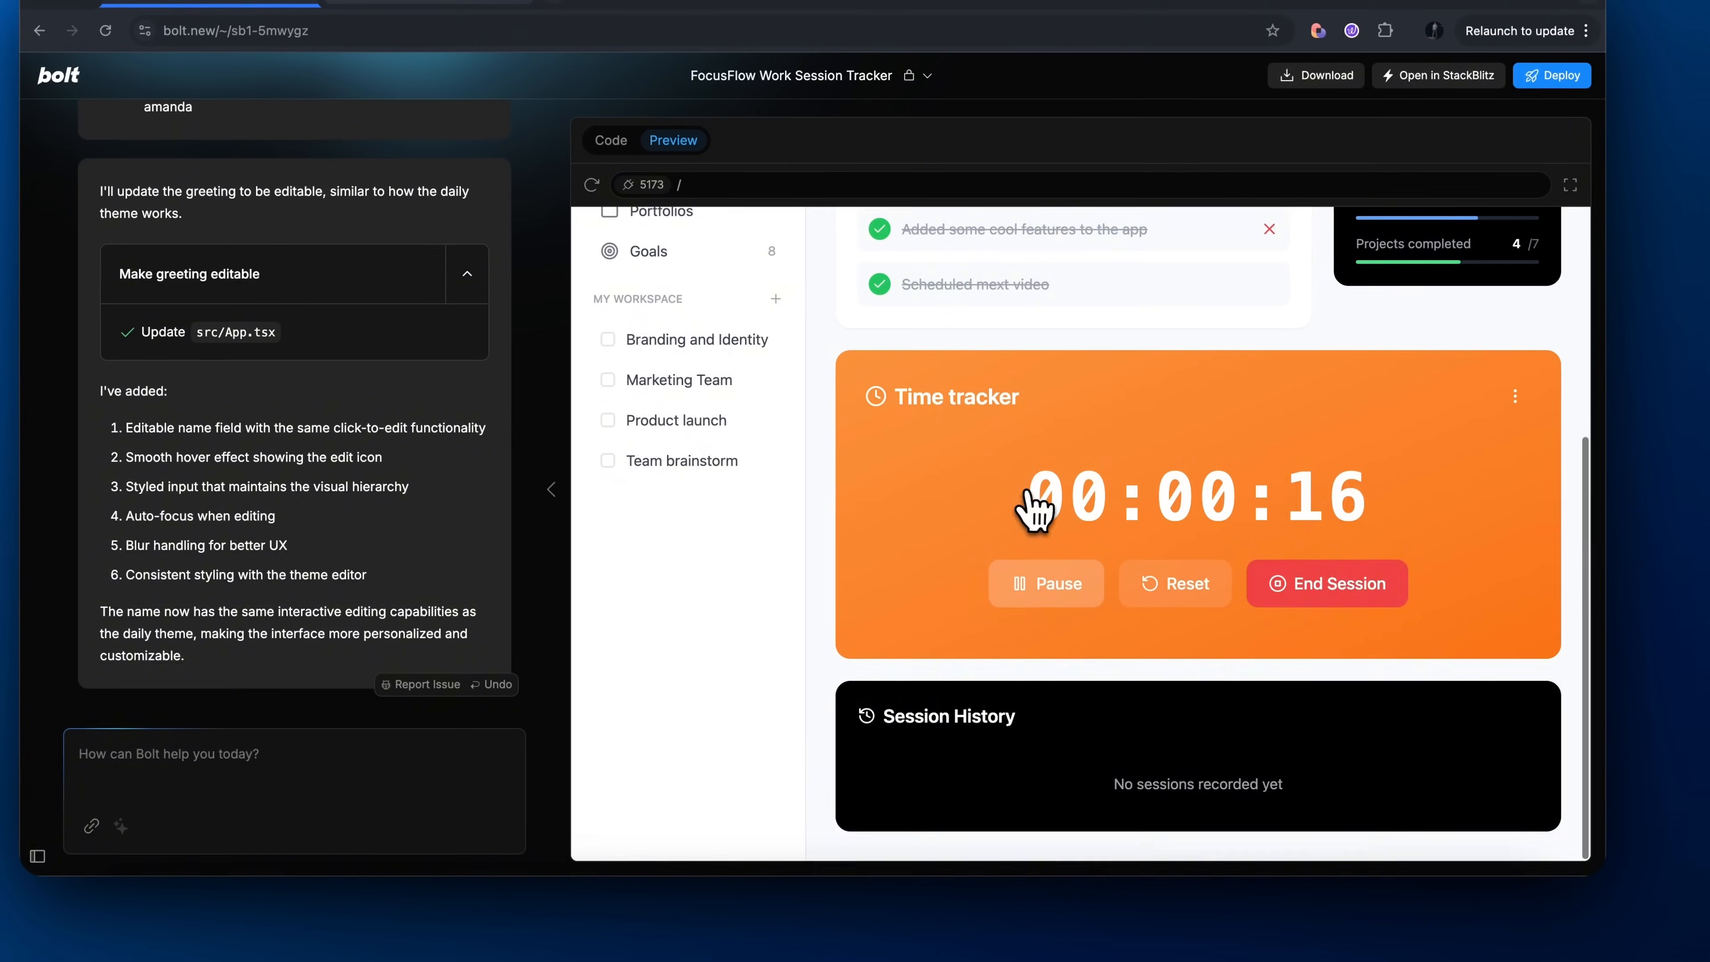
pyautogui.click(1326, 584)
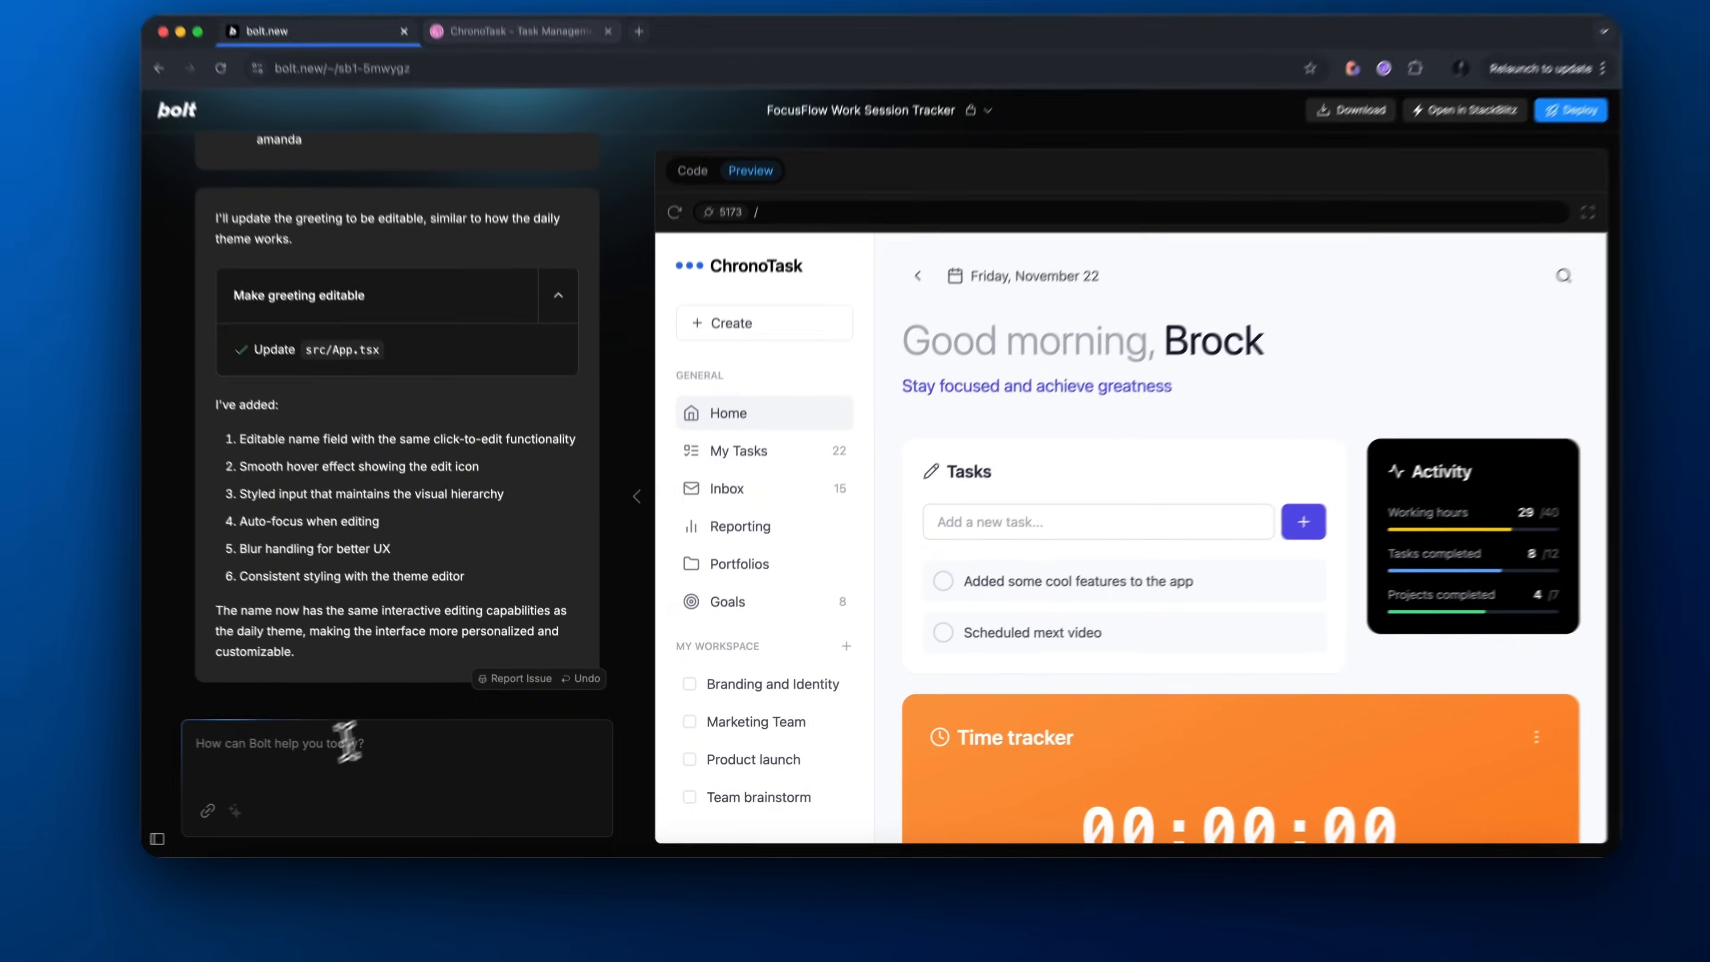
# Request a collapsible side menu and check the header toggle in Preview
pyautogui.write('Allow me to collapse the menu on th')
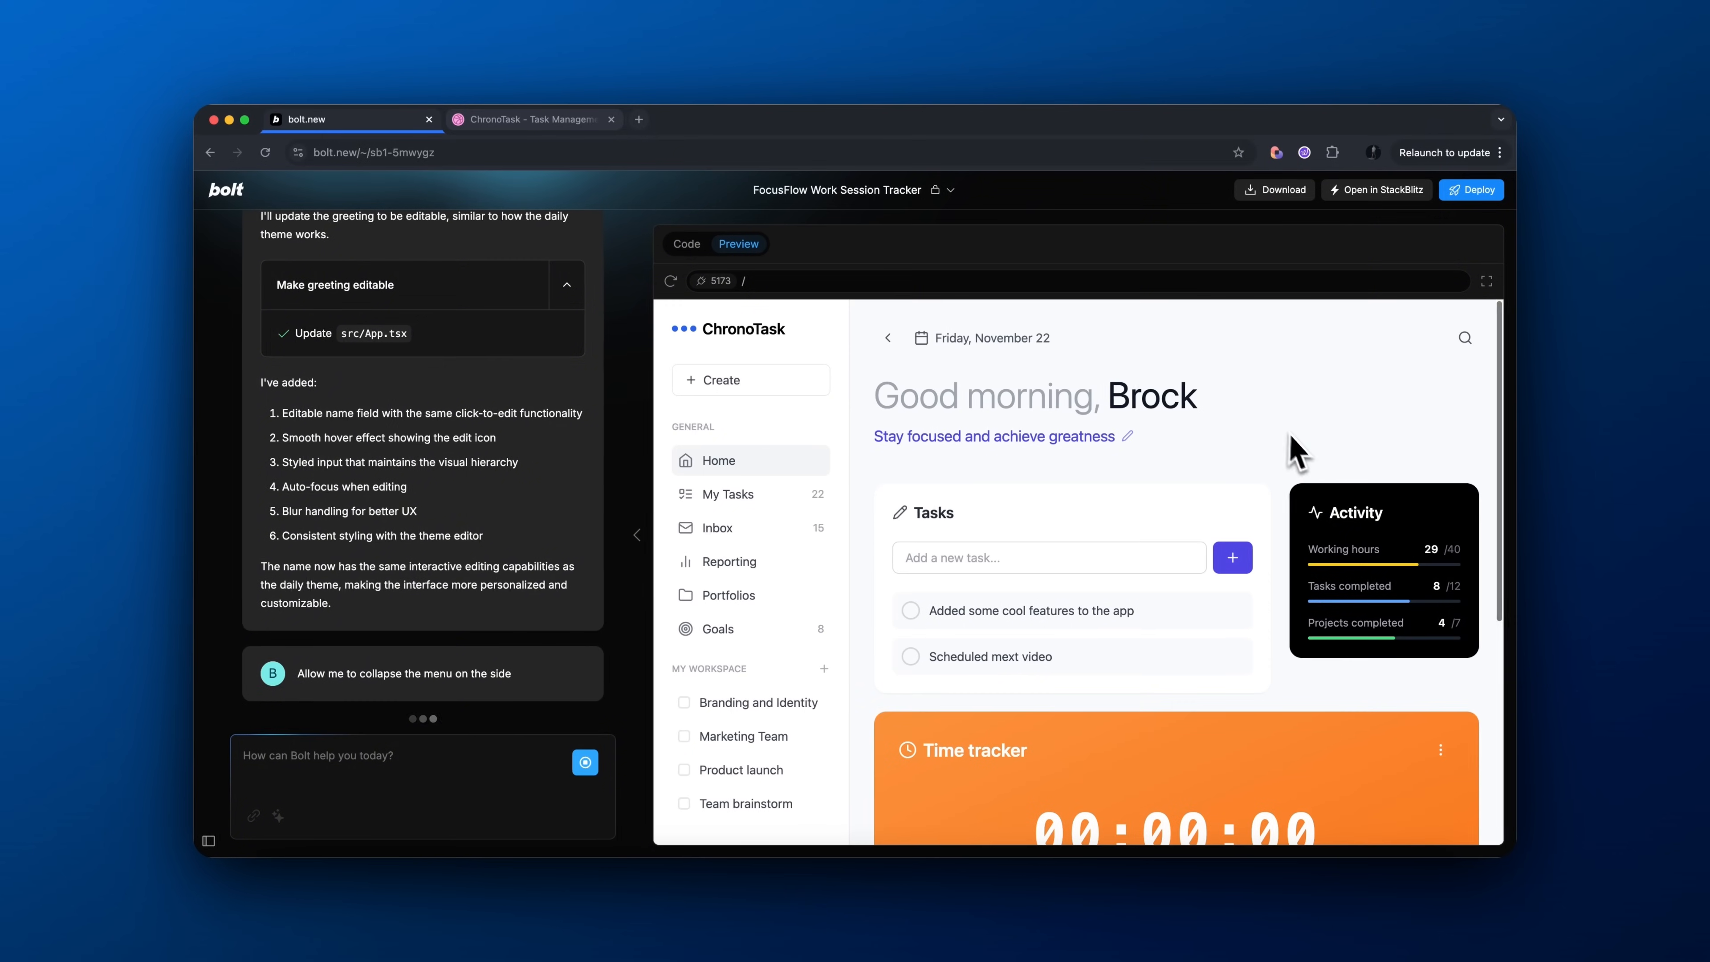
pyautogui.click(686, 243)
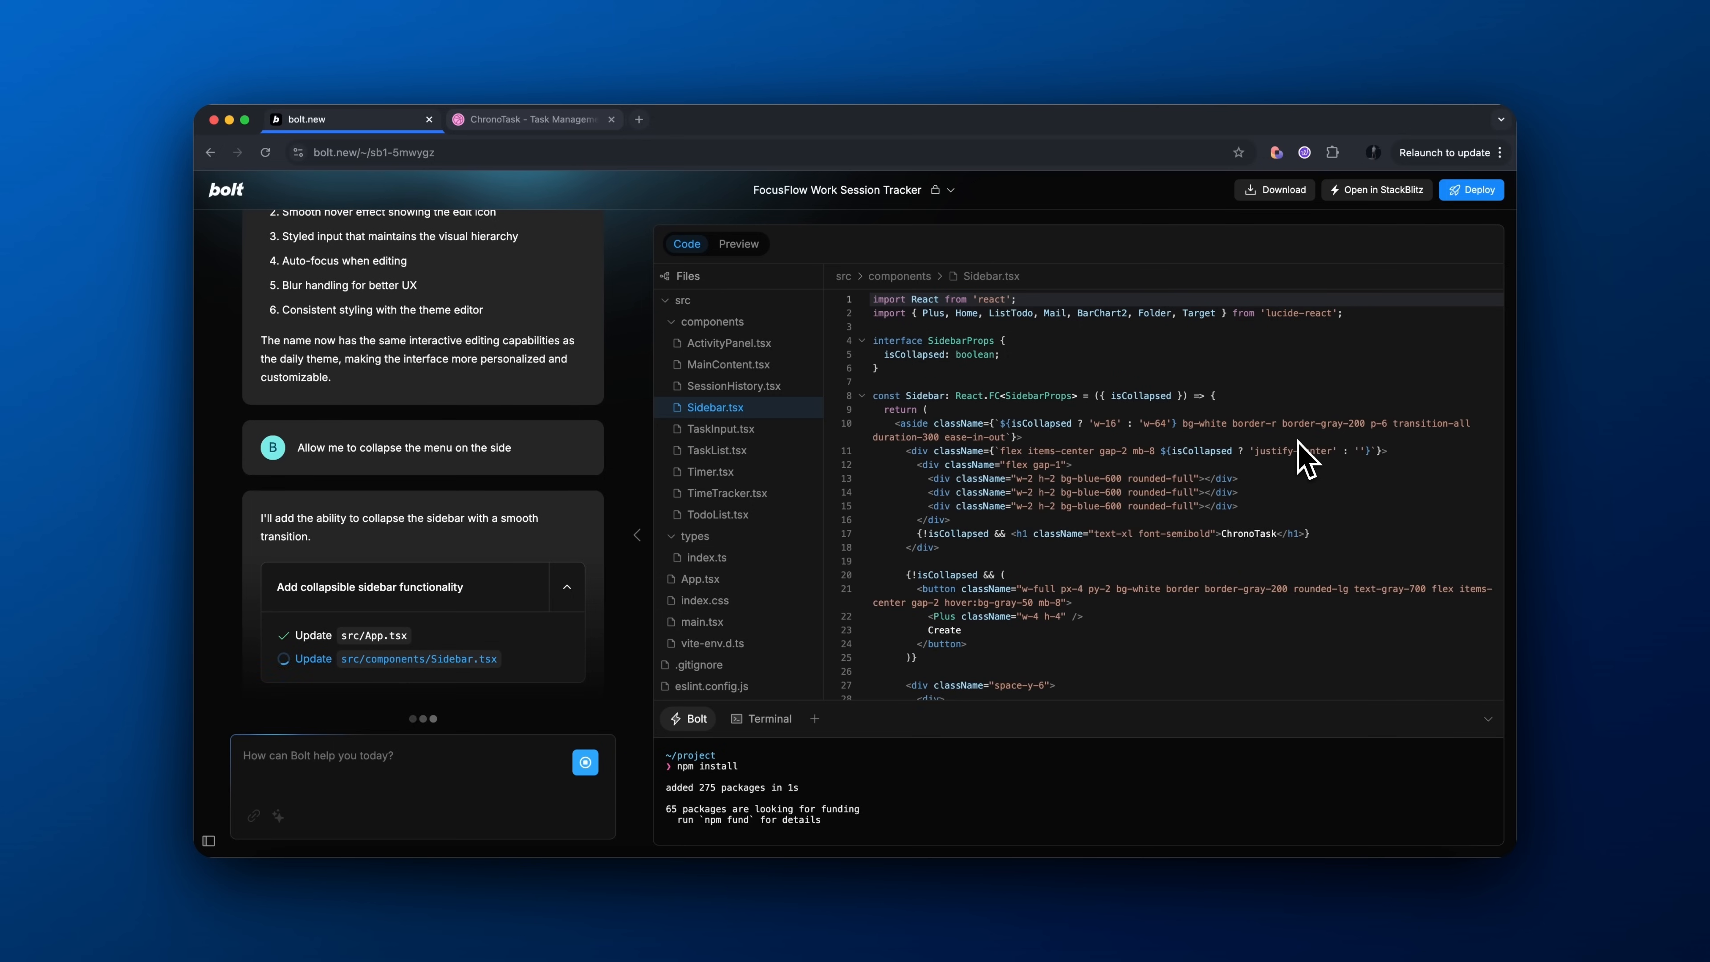
pyautogui.scroll(-3)
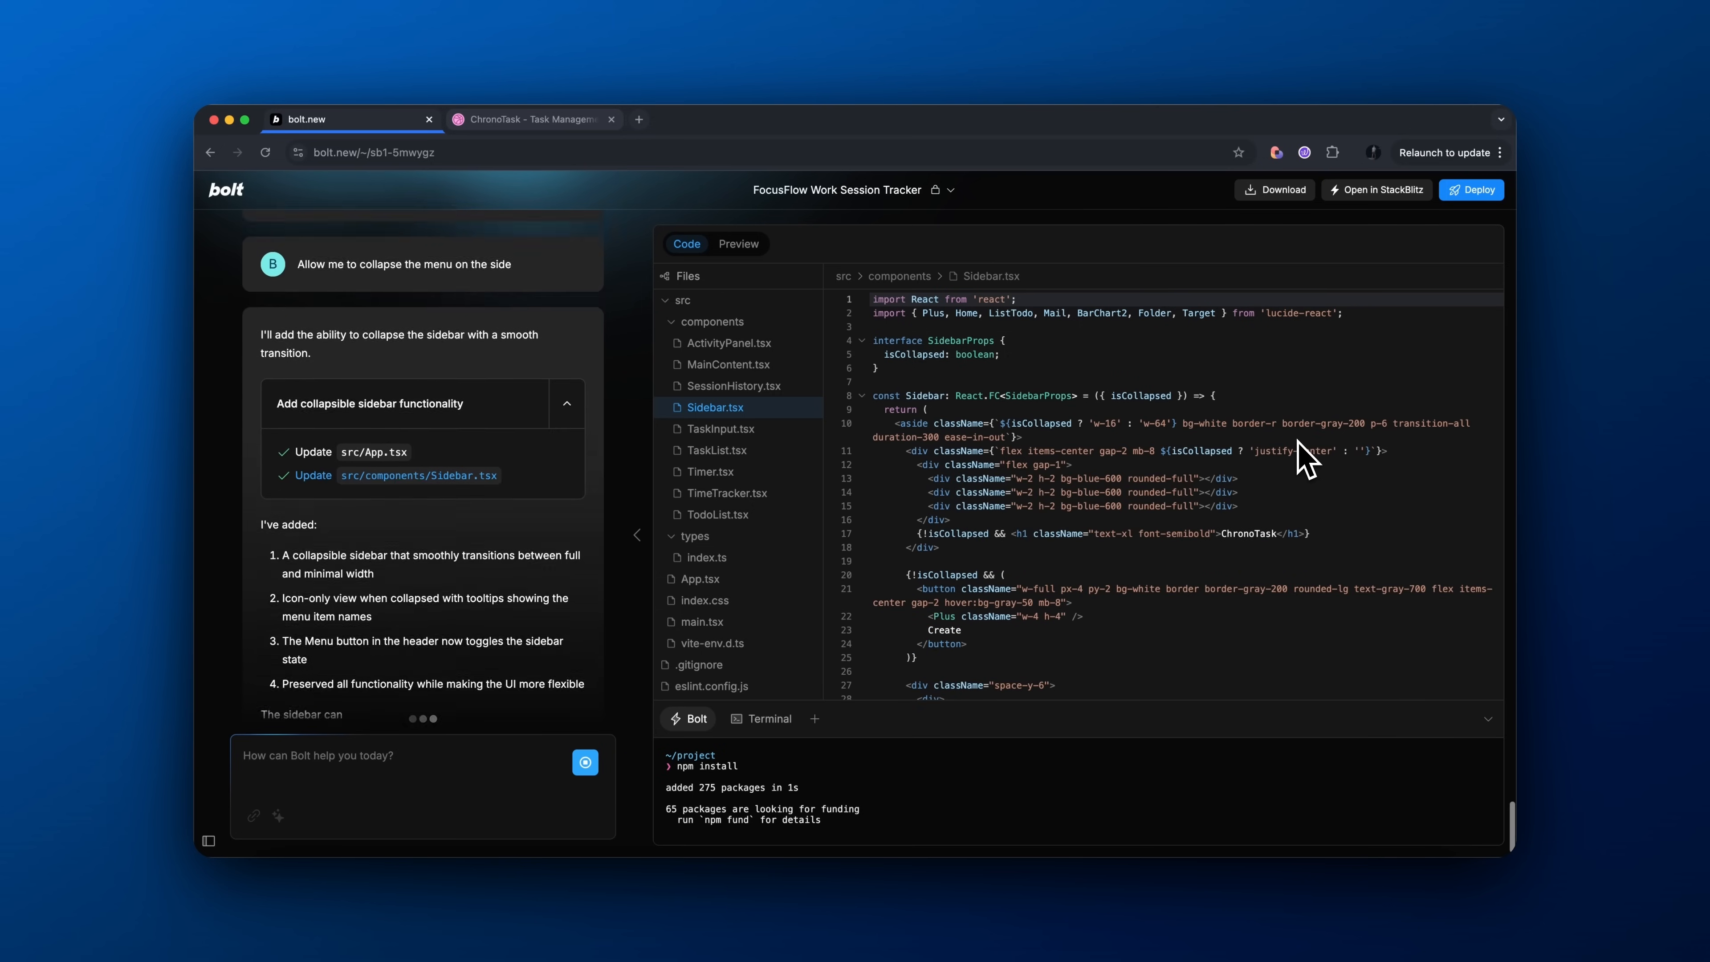
pyautogui.click(739, 244)
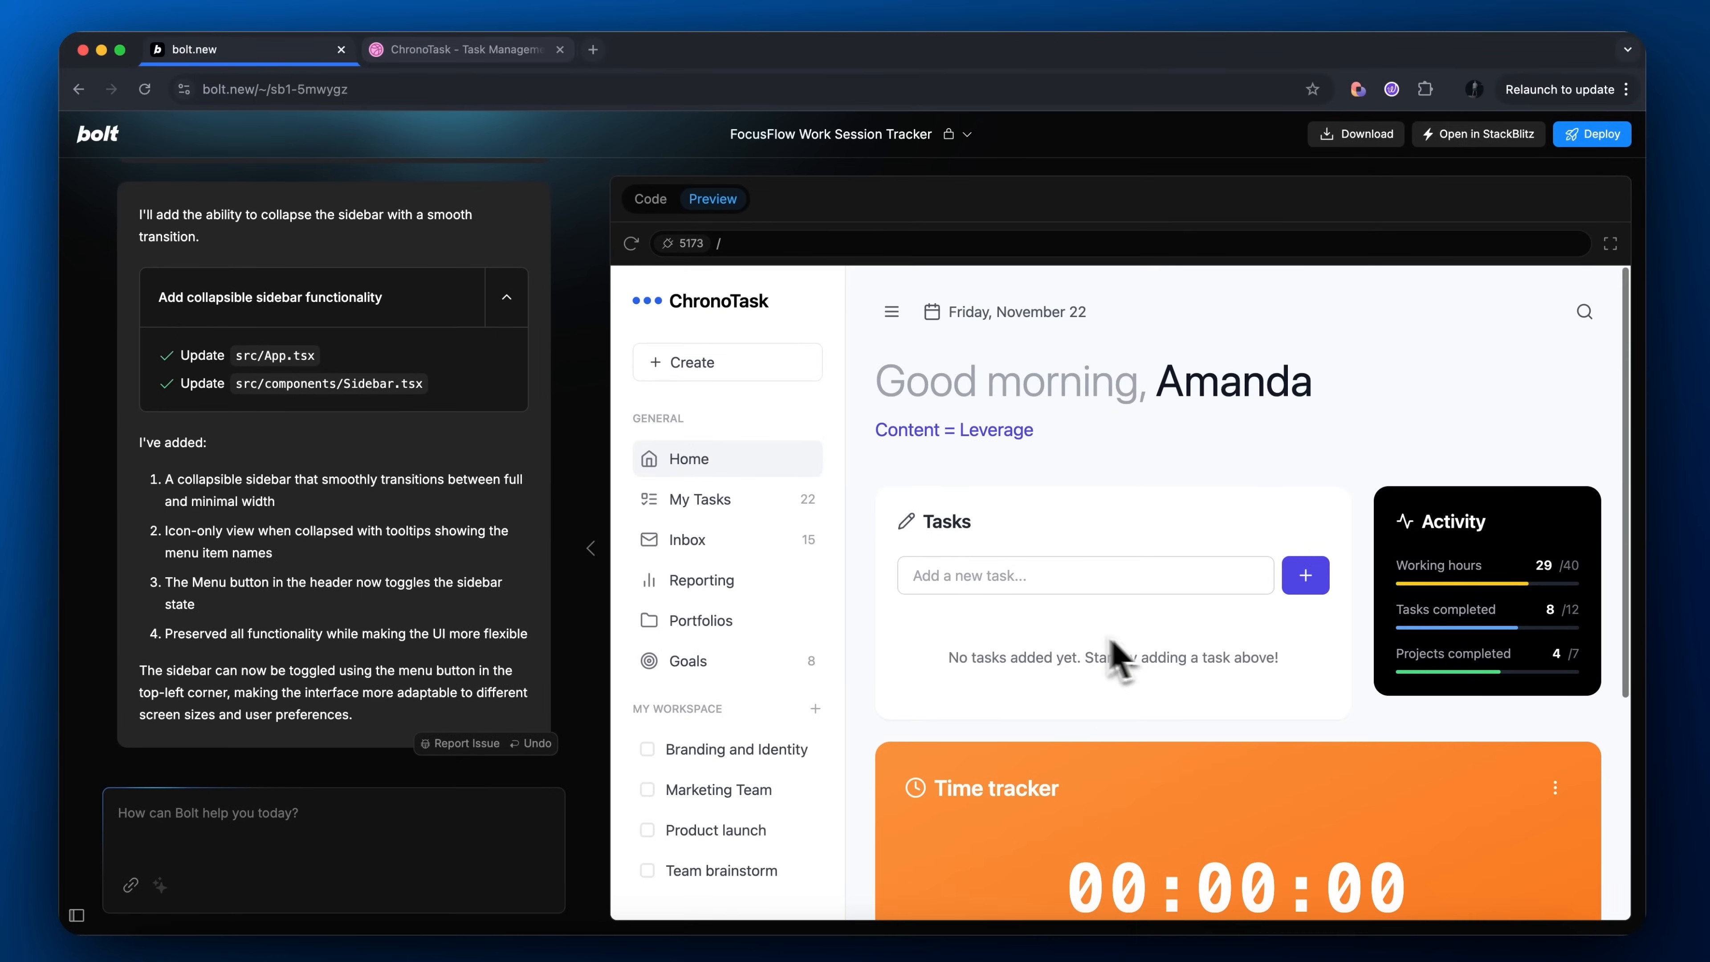
pyautogui.scroll(-3)
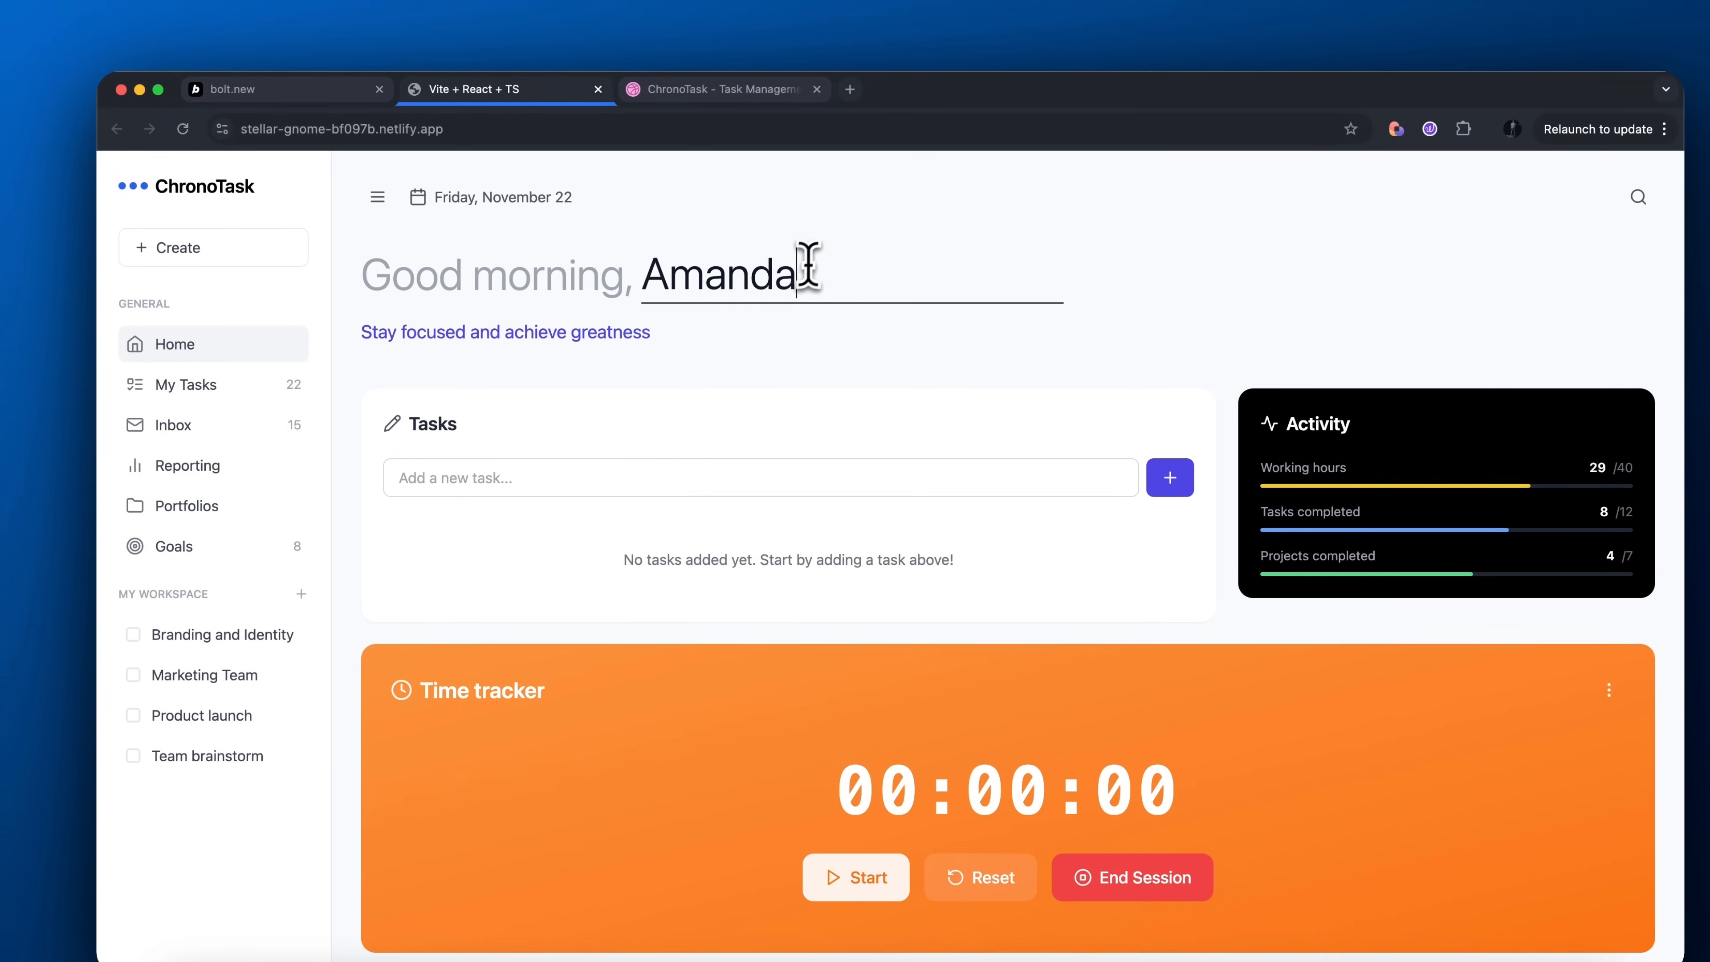
# On the live site set the name to Brock and the theme to Leverage, then start the timer
pyautogui.write('Brock')
pyautogui.click(506, 332)
pyautogui.write('Content = :')
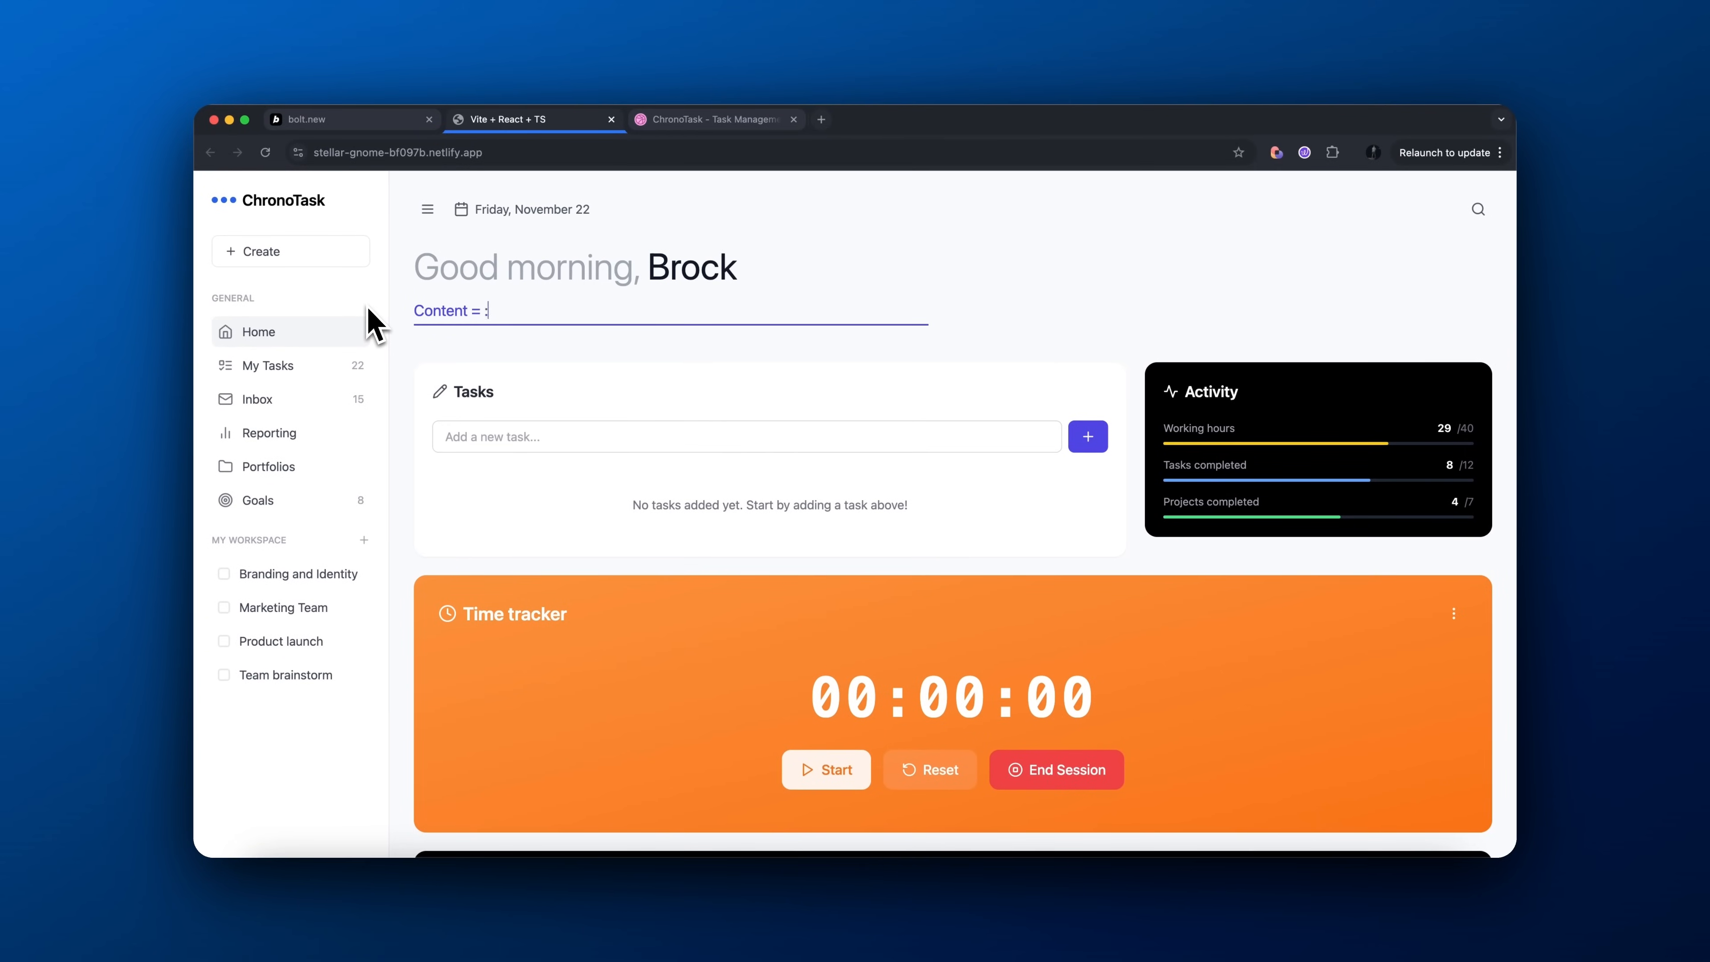
pyautogui.write('Leveraghe')
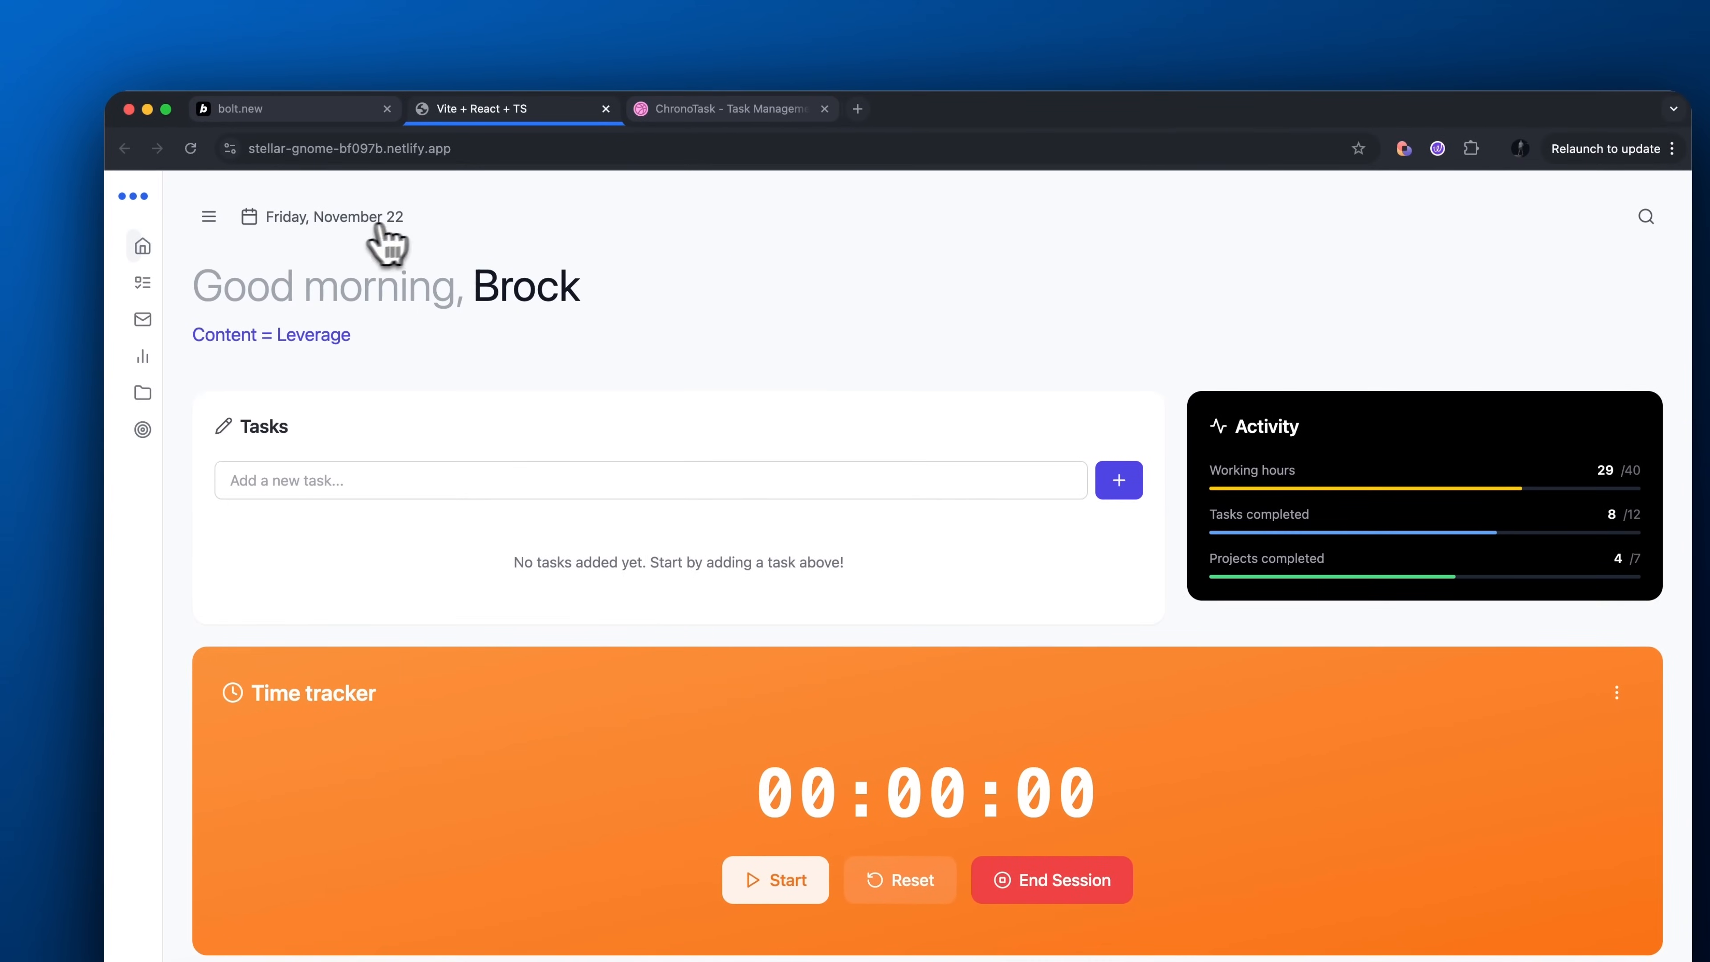
pyautogui.scroll(-3)
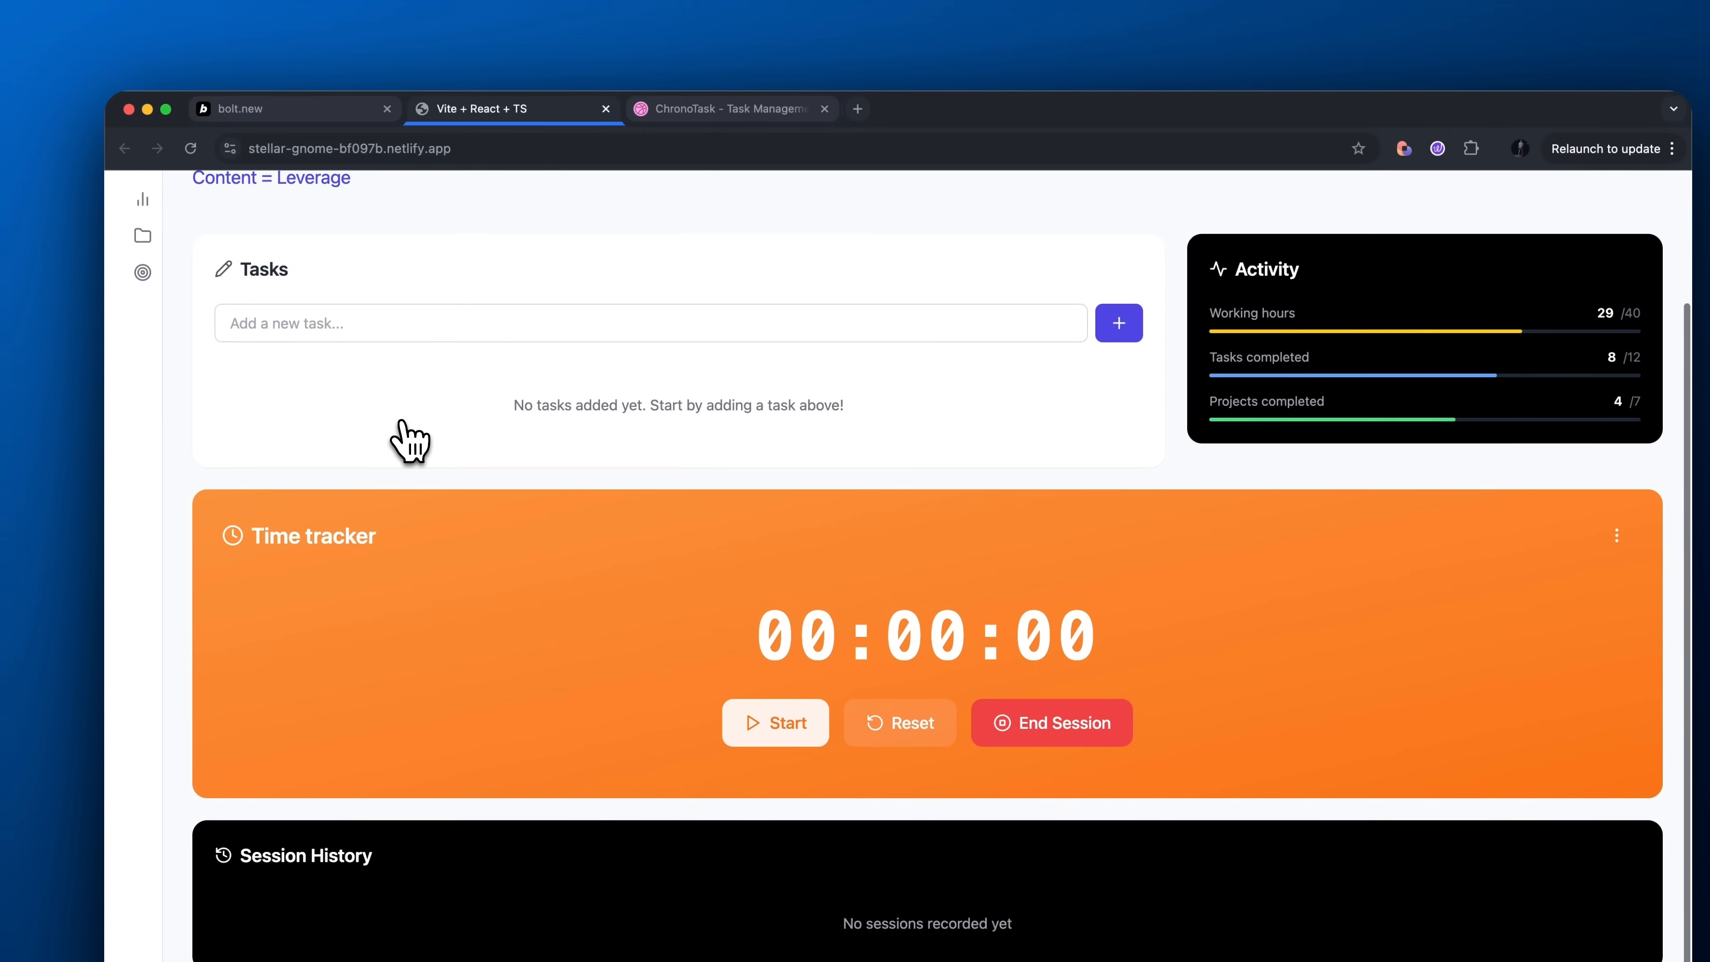
pyautogui.click(775, 724)
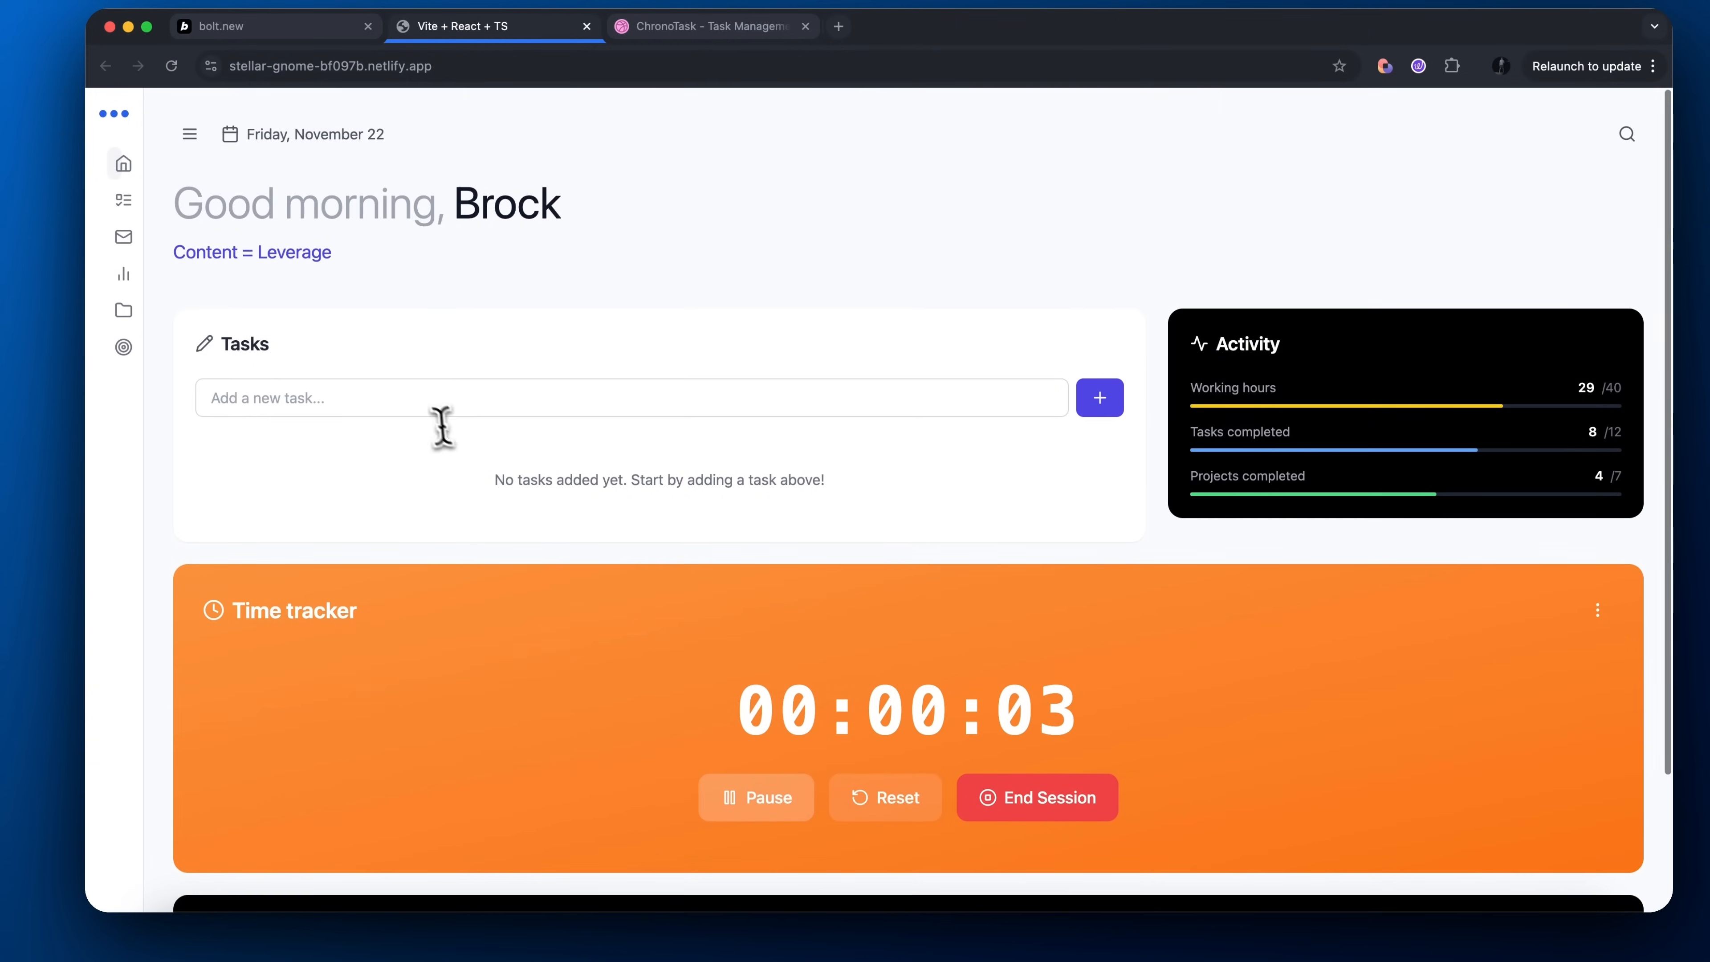
# Add tasks Worked on the user interface and Built, and tick them as completed
pyautogui.write('Worked on')
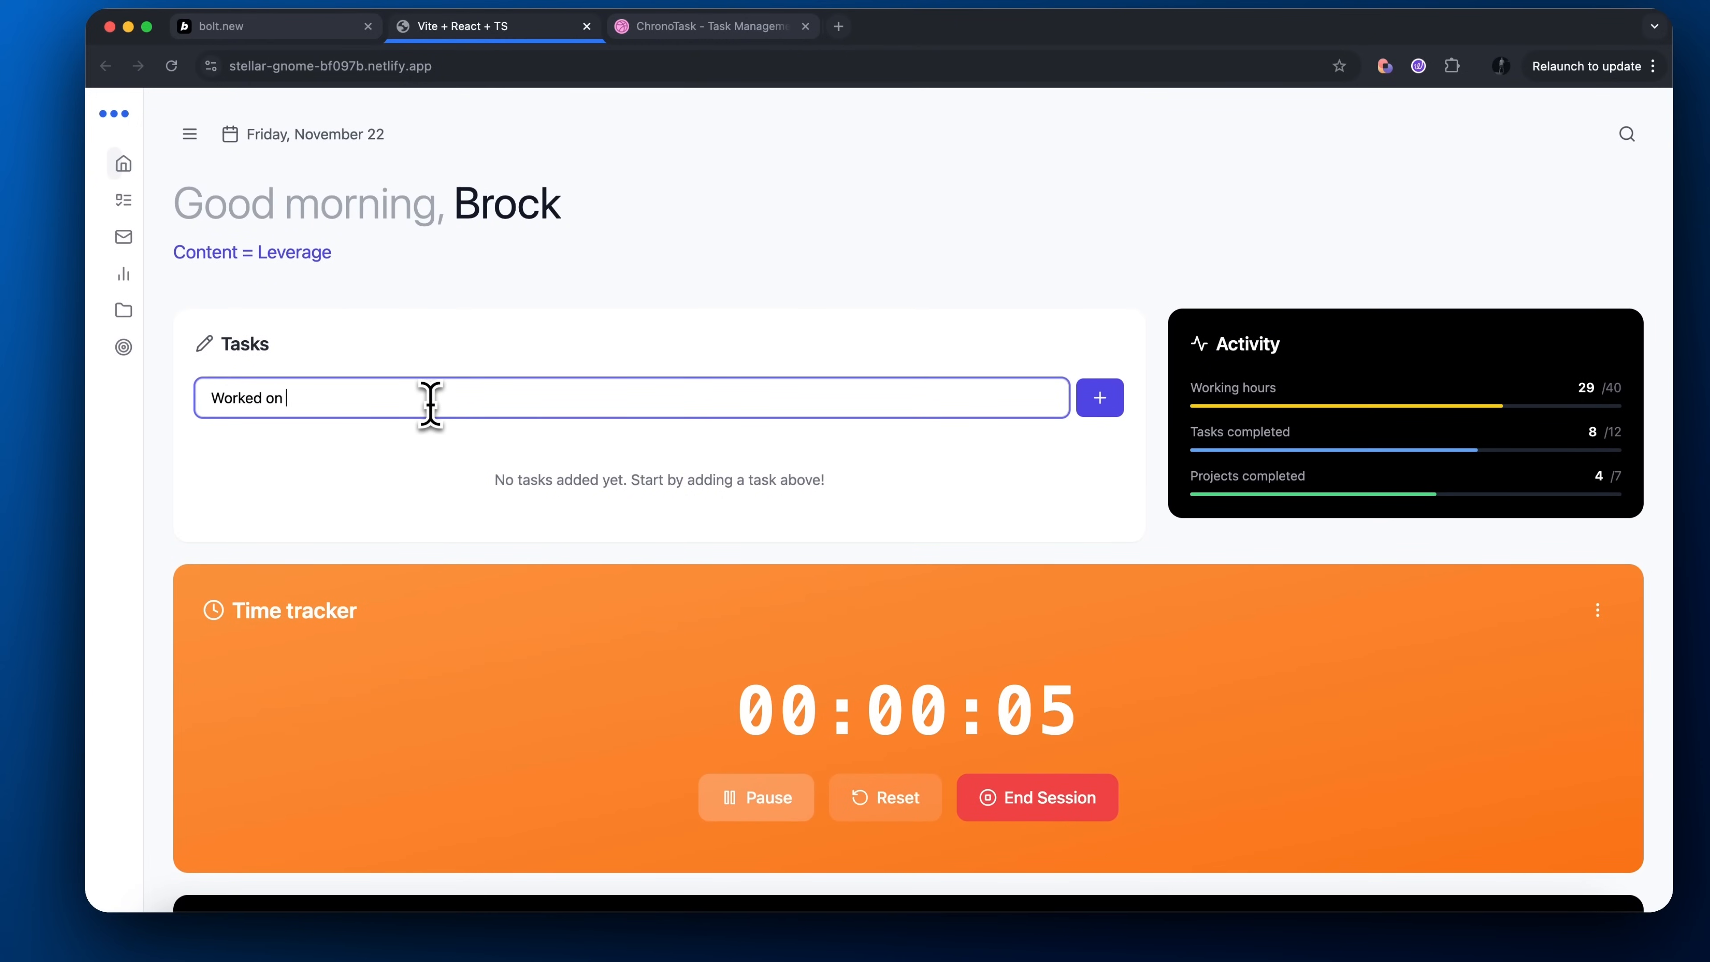
pyautogui.write('the user interfa')
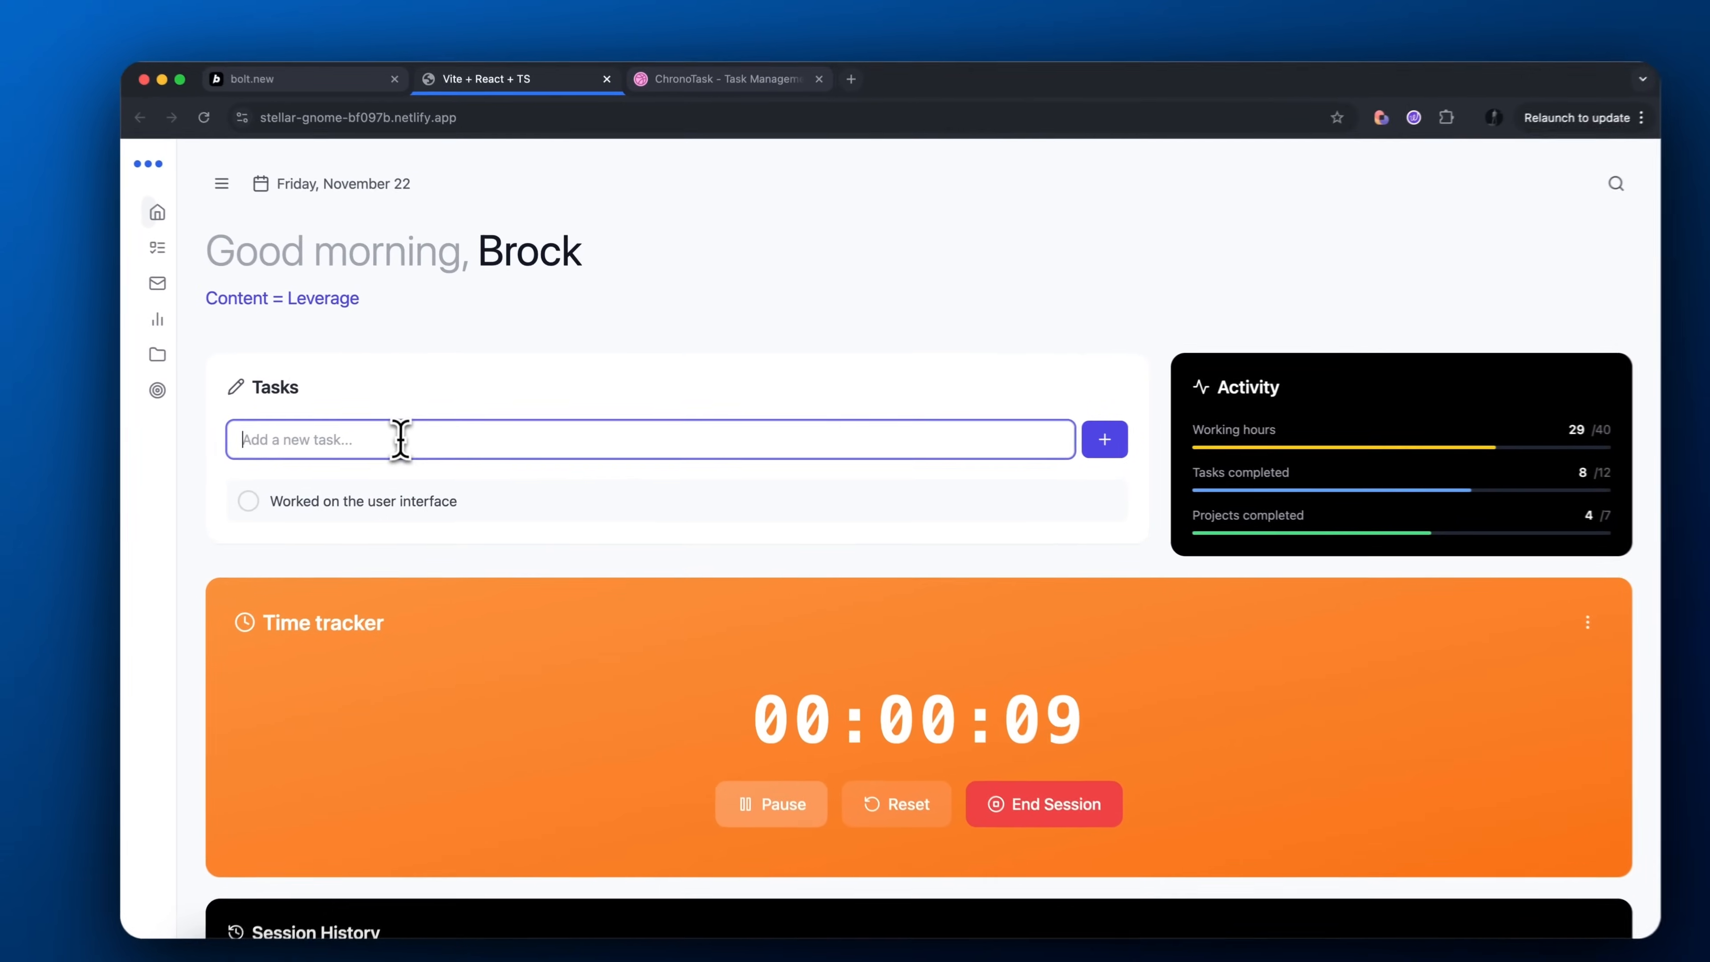
pyautogui.write('Built out the')
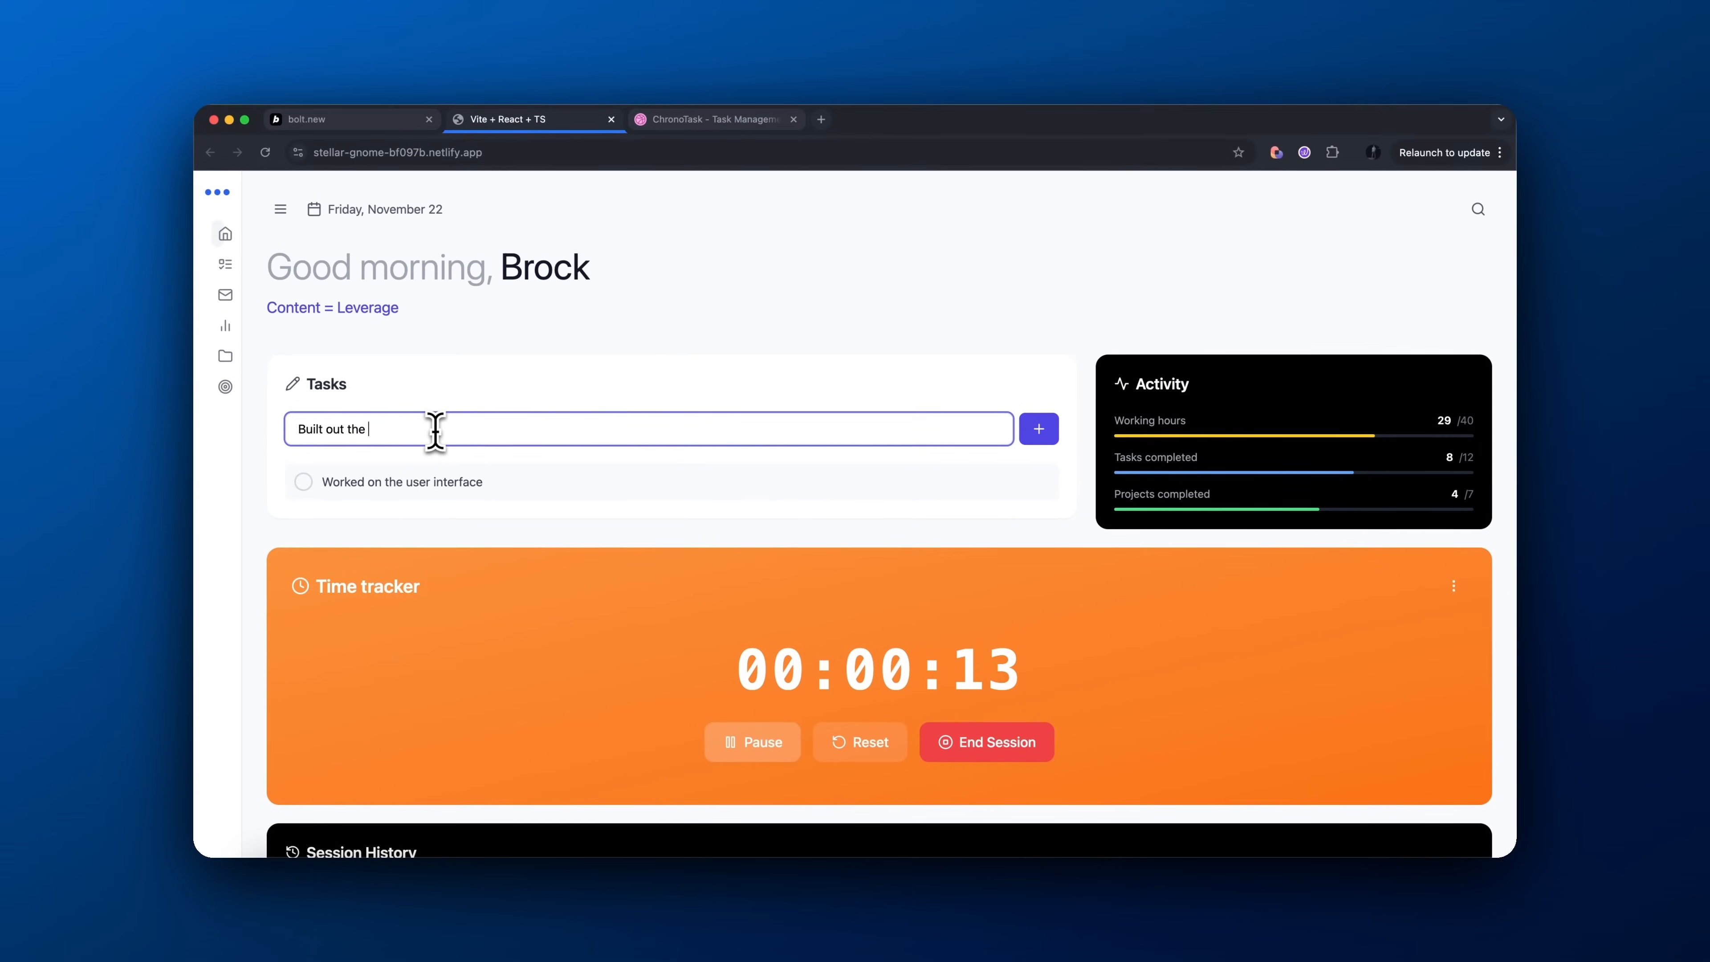
pyautogui.click(1037, 428)
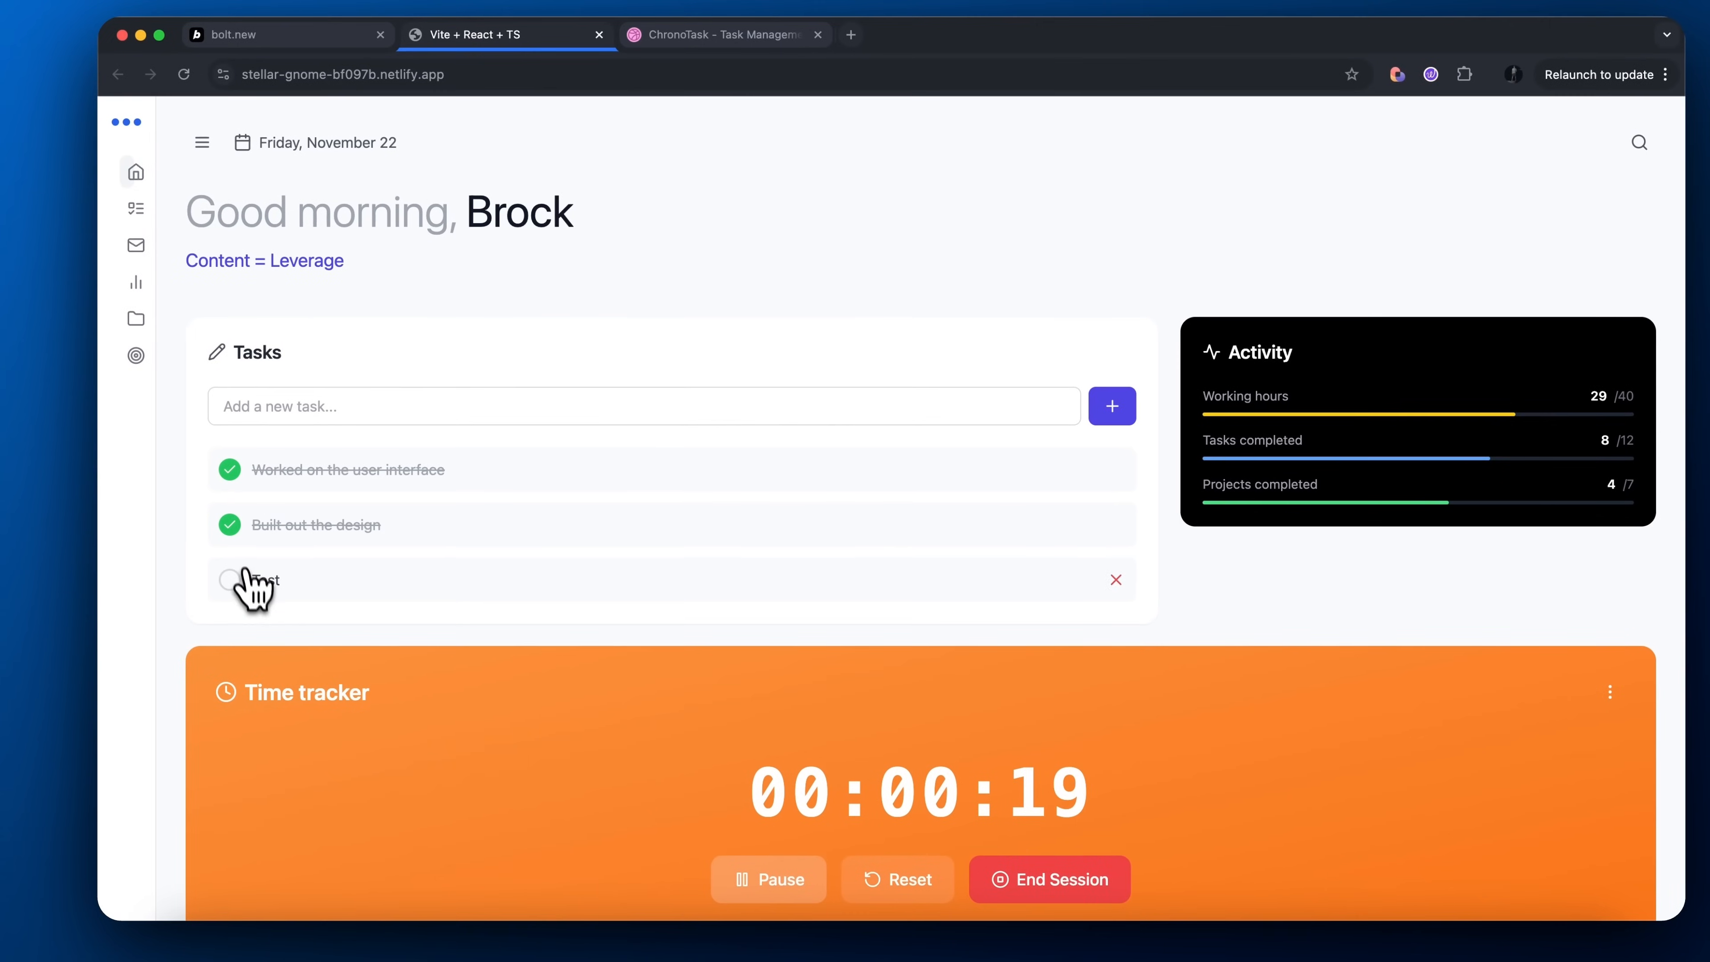
# End the session so it appears with both tasks in Session History
pyautogui.scroll(-3)
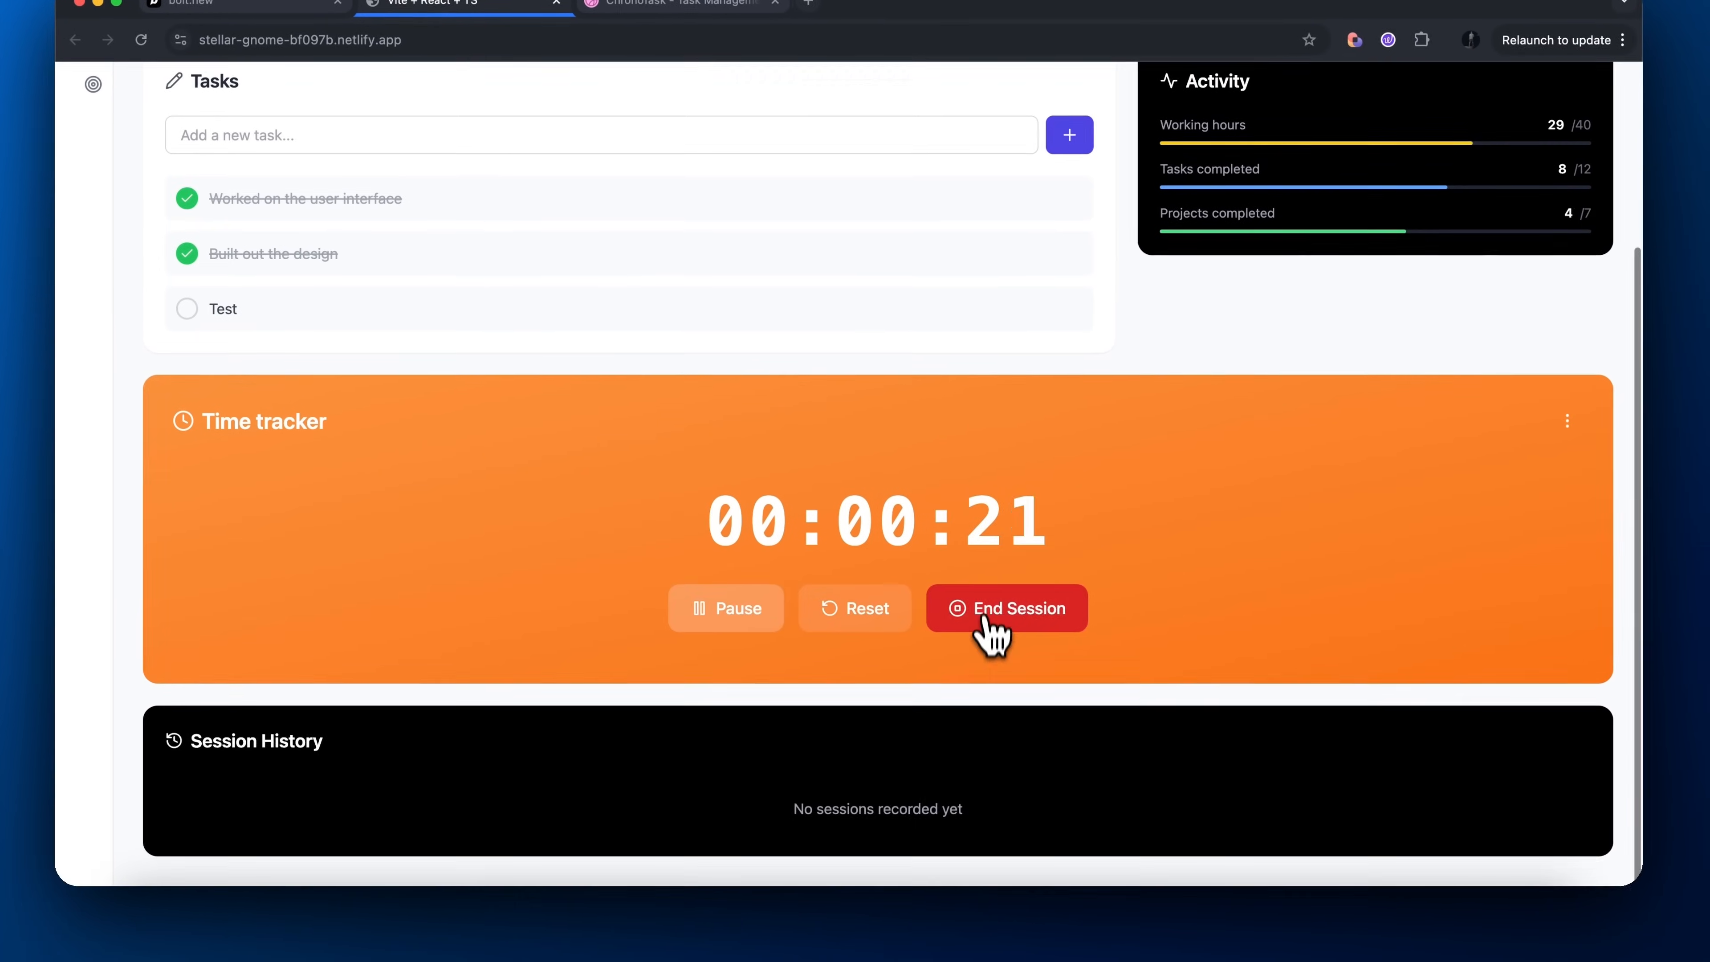
pyautogui.click(1005, 608)
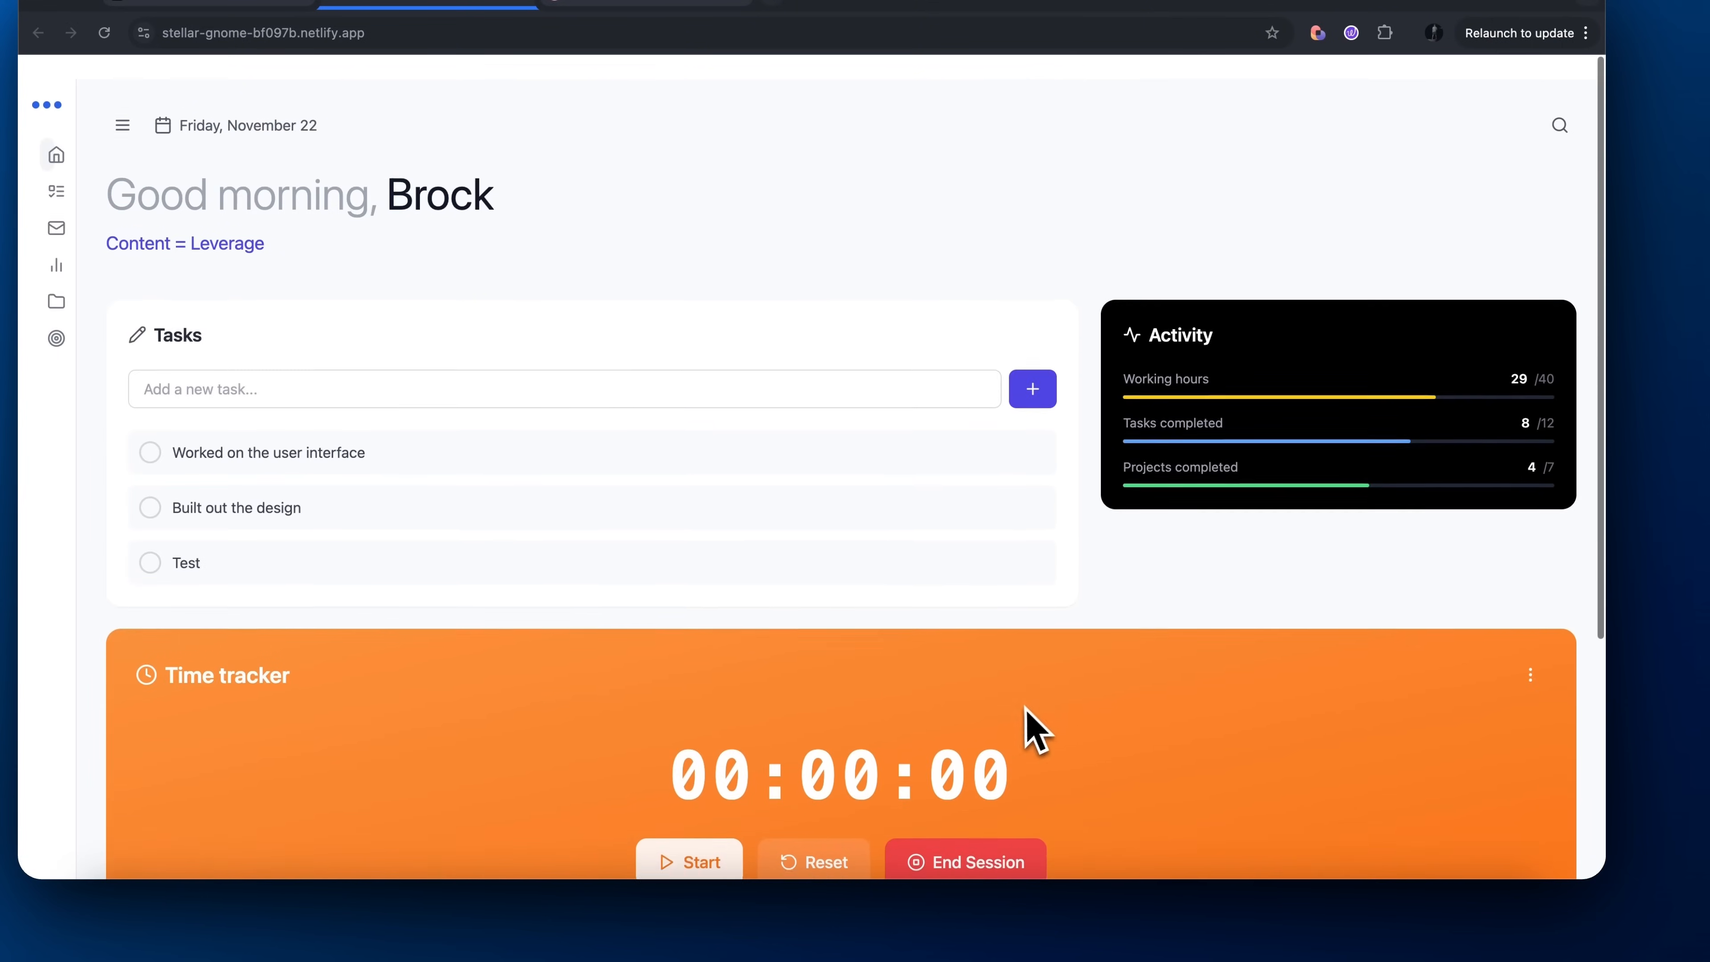
pyautogui.scroll(-3)
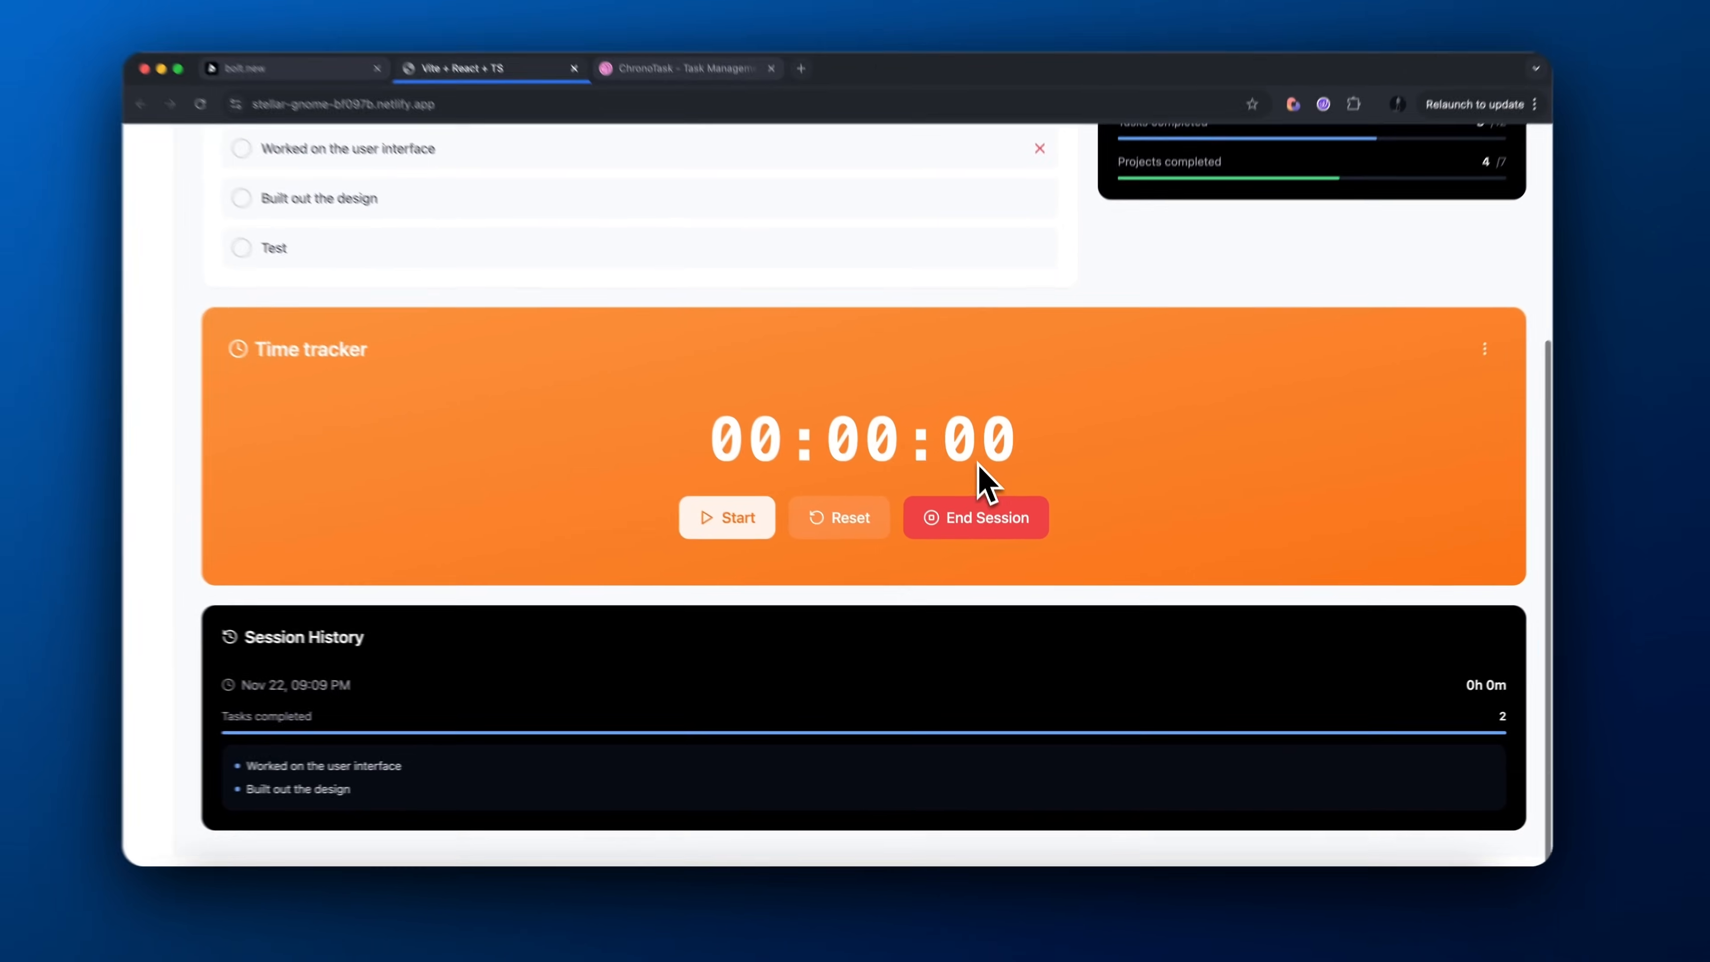